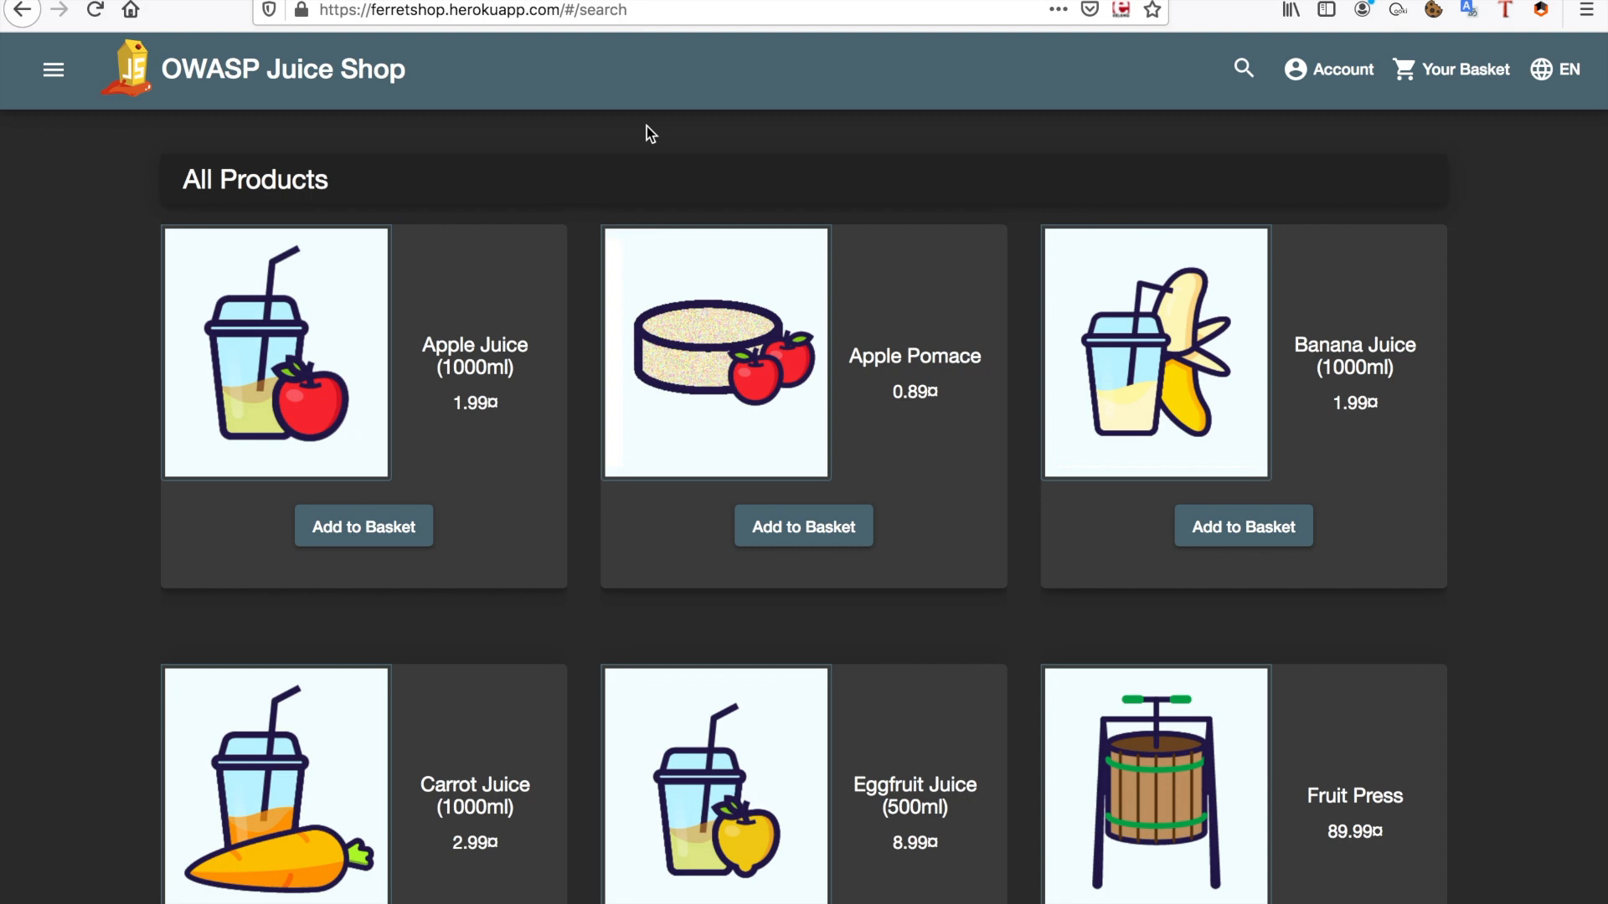
mouse_move(783, 159)
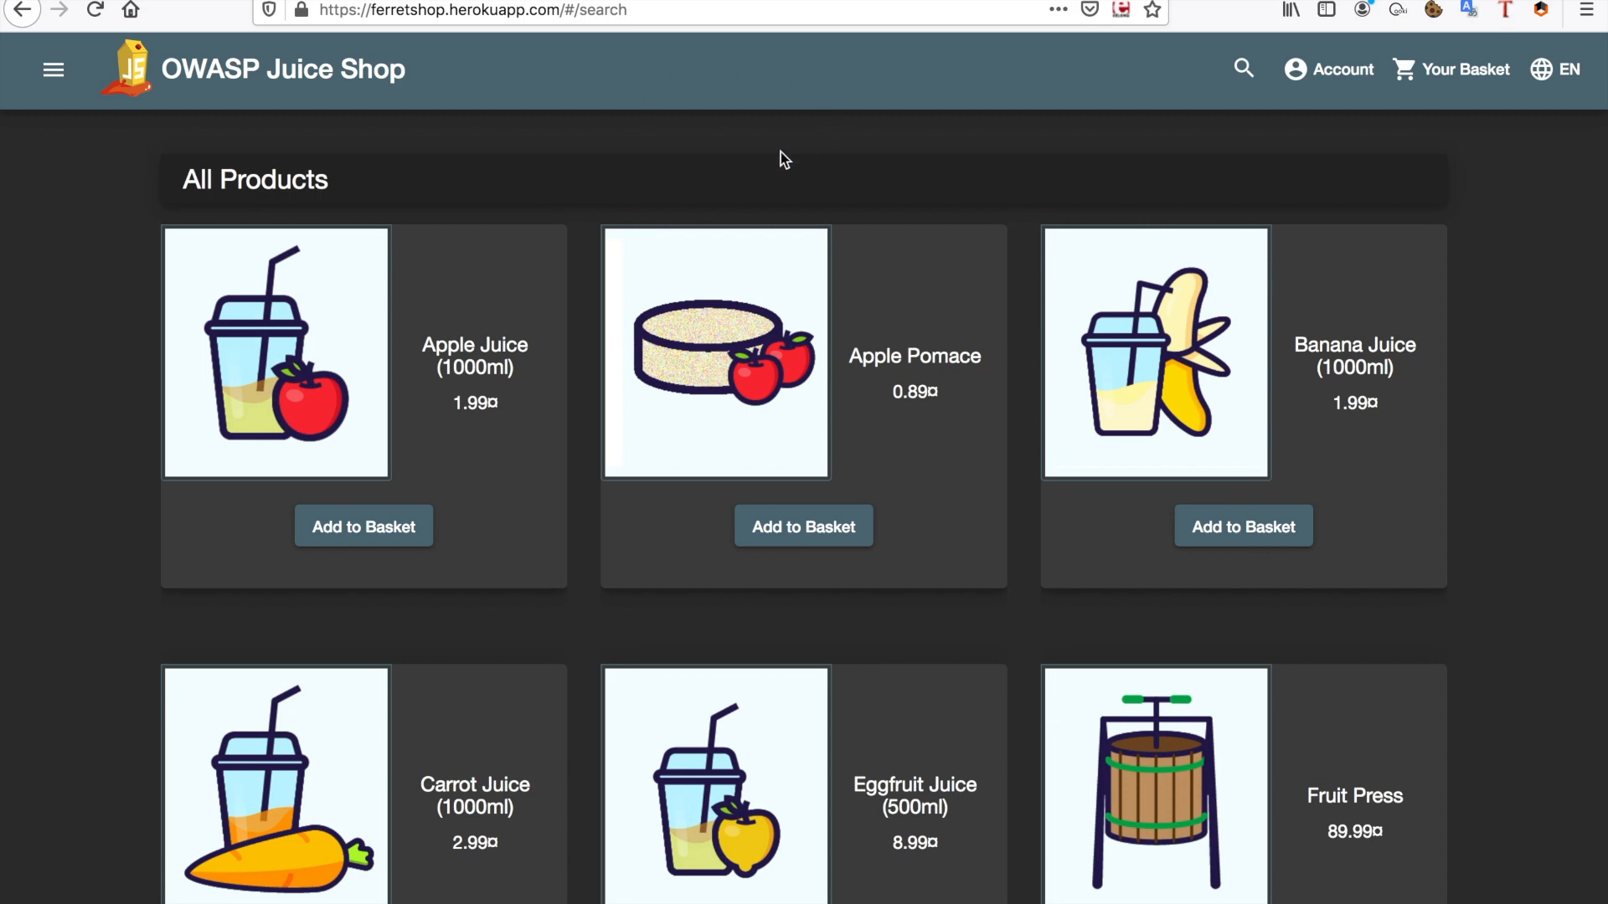
mouse_move(874, 39)
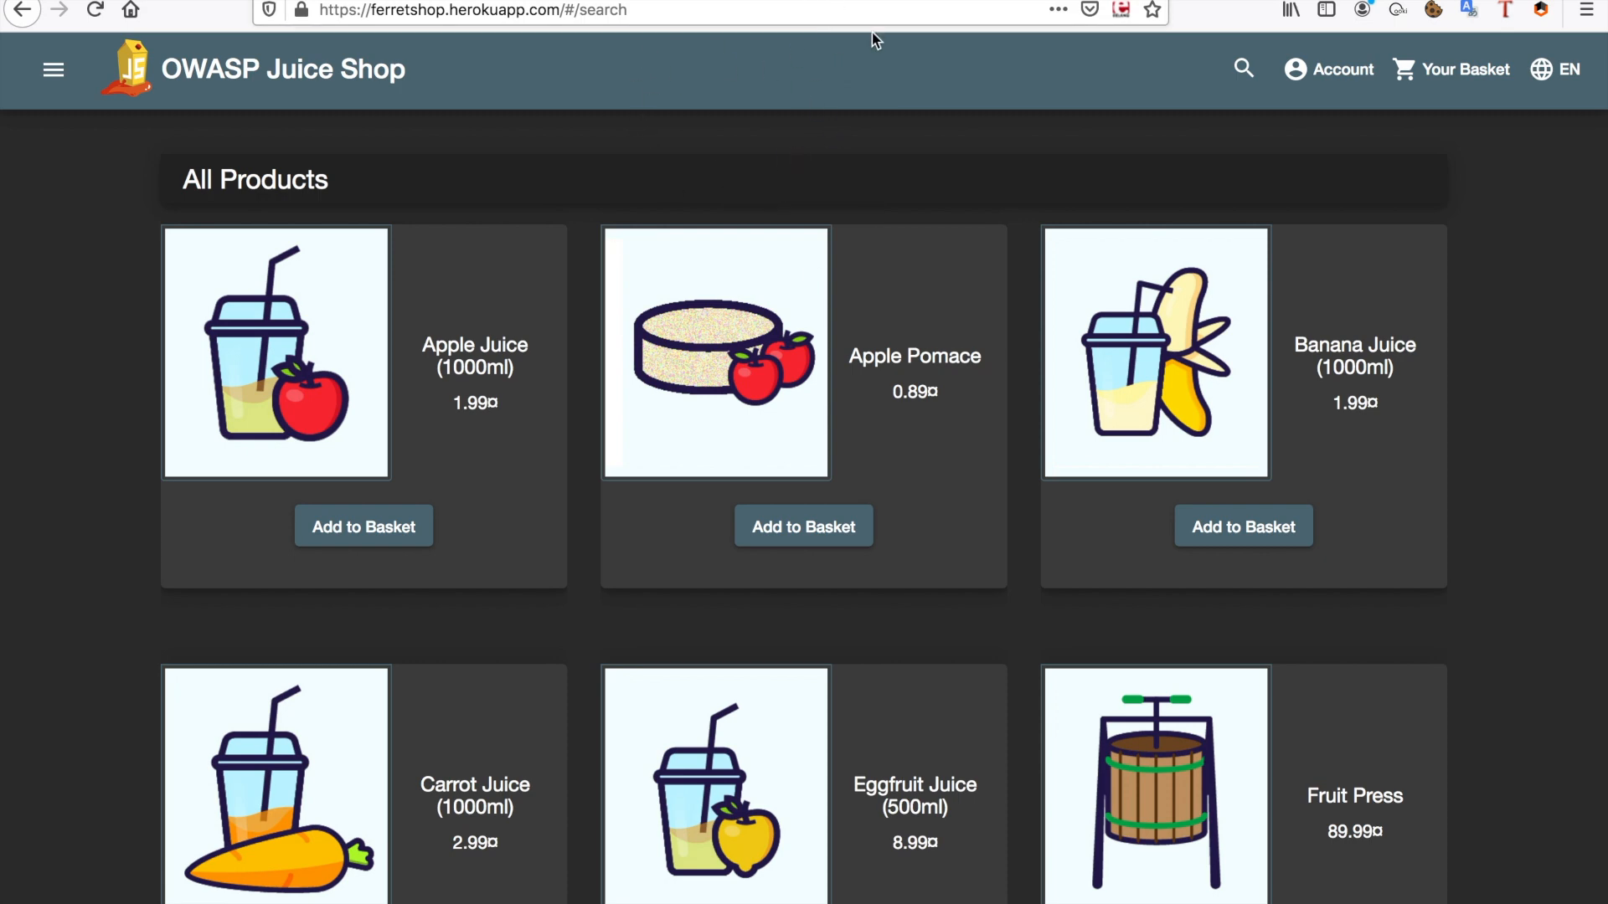
mouse_move(1556, 248)
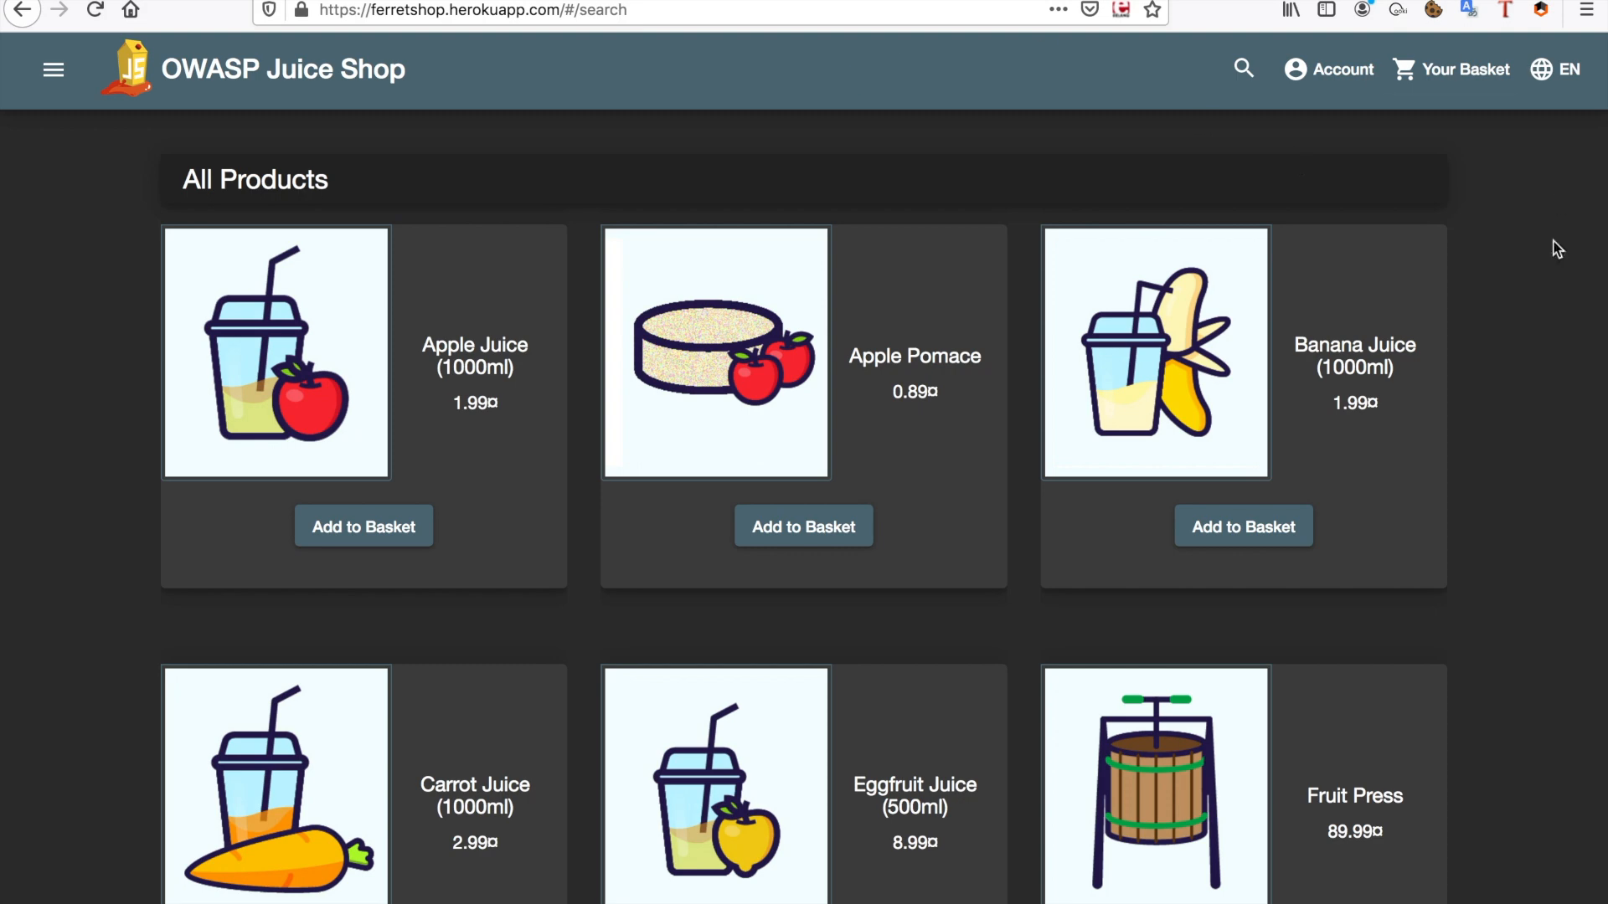
mouse_move(961, 192)
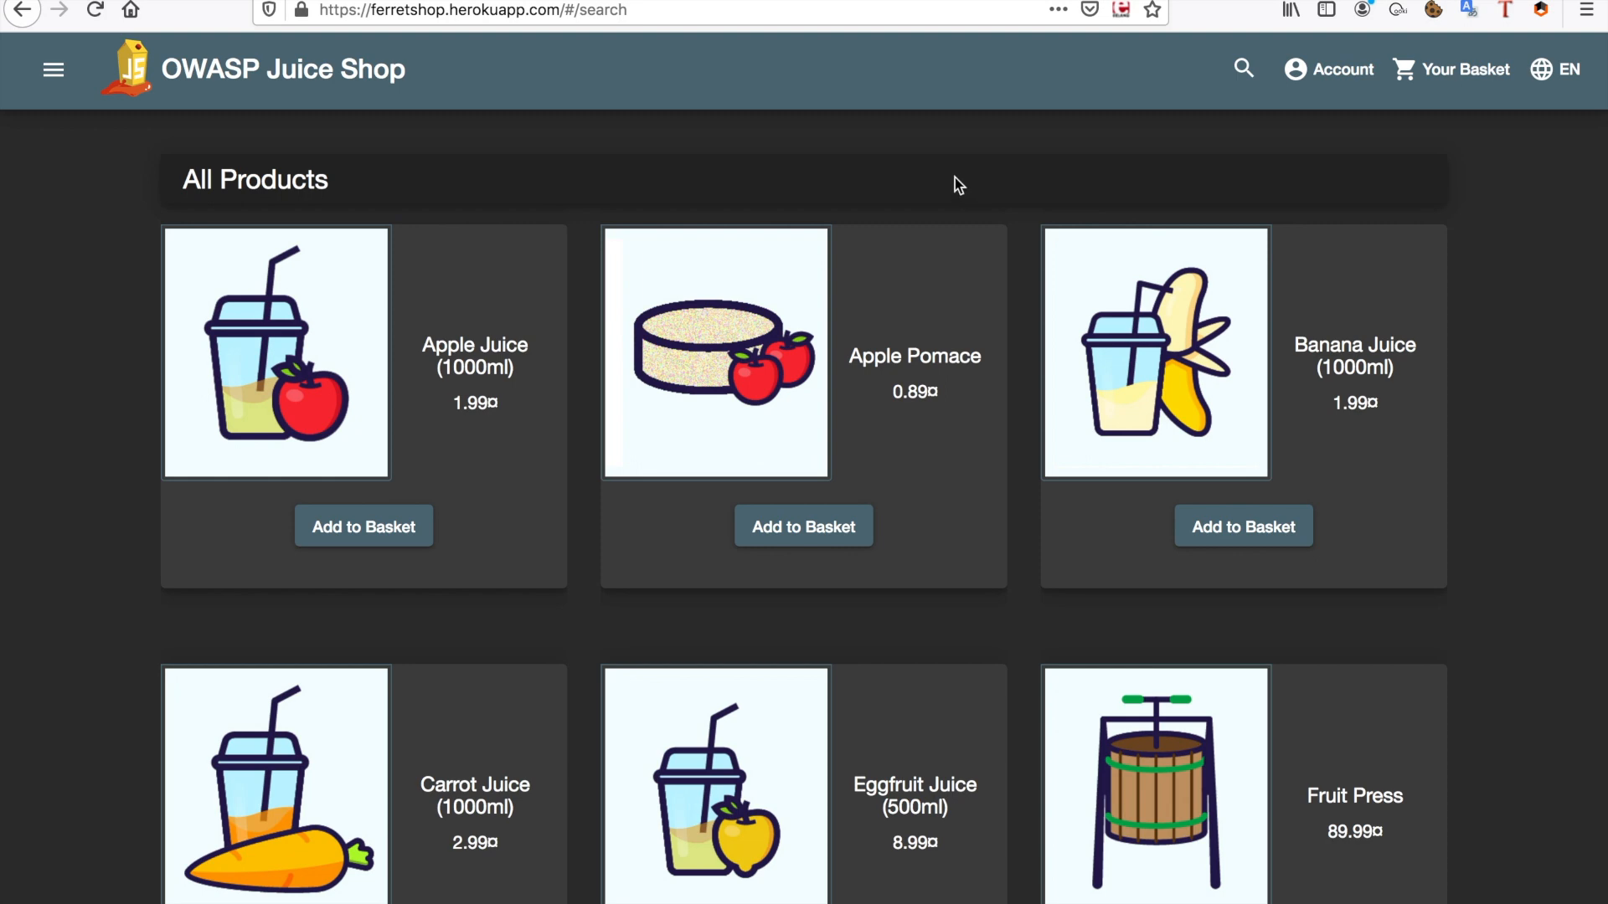
- Log out of Juice Shop, log back in with the second saved test user, and show the account menu
click(1340, 69)
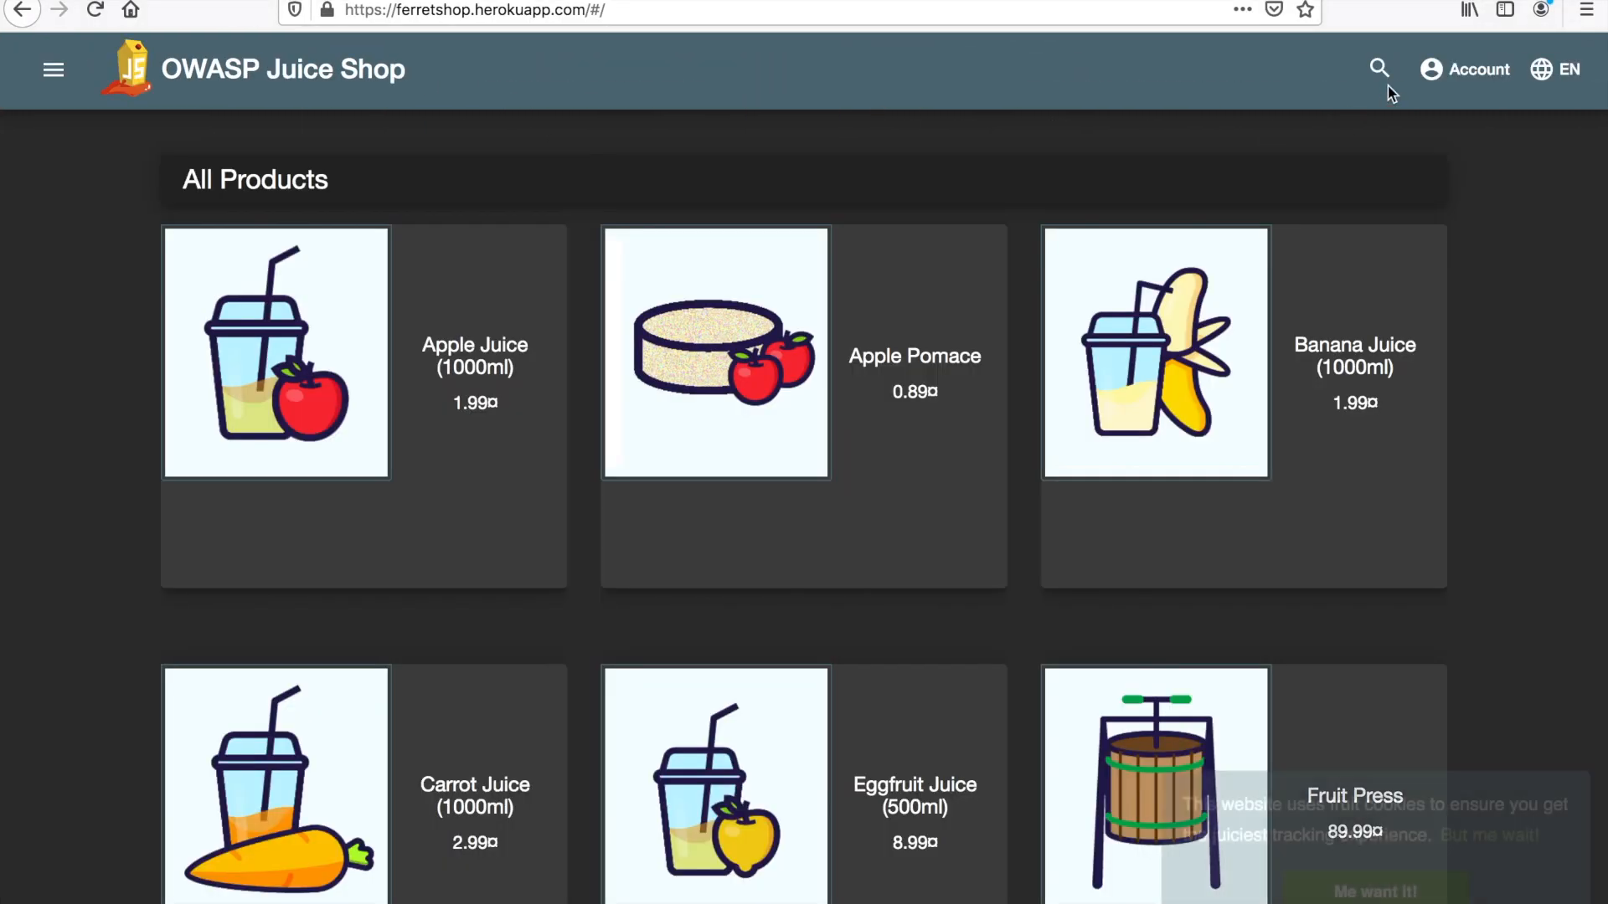
click(1464, 69)
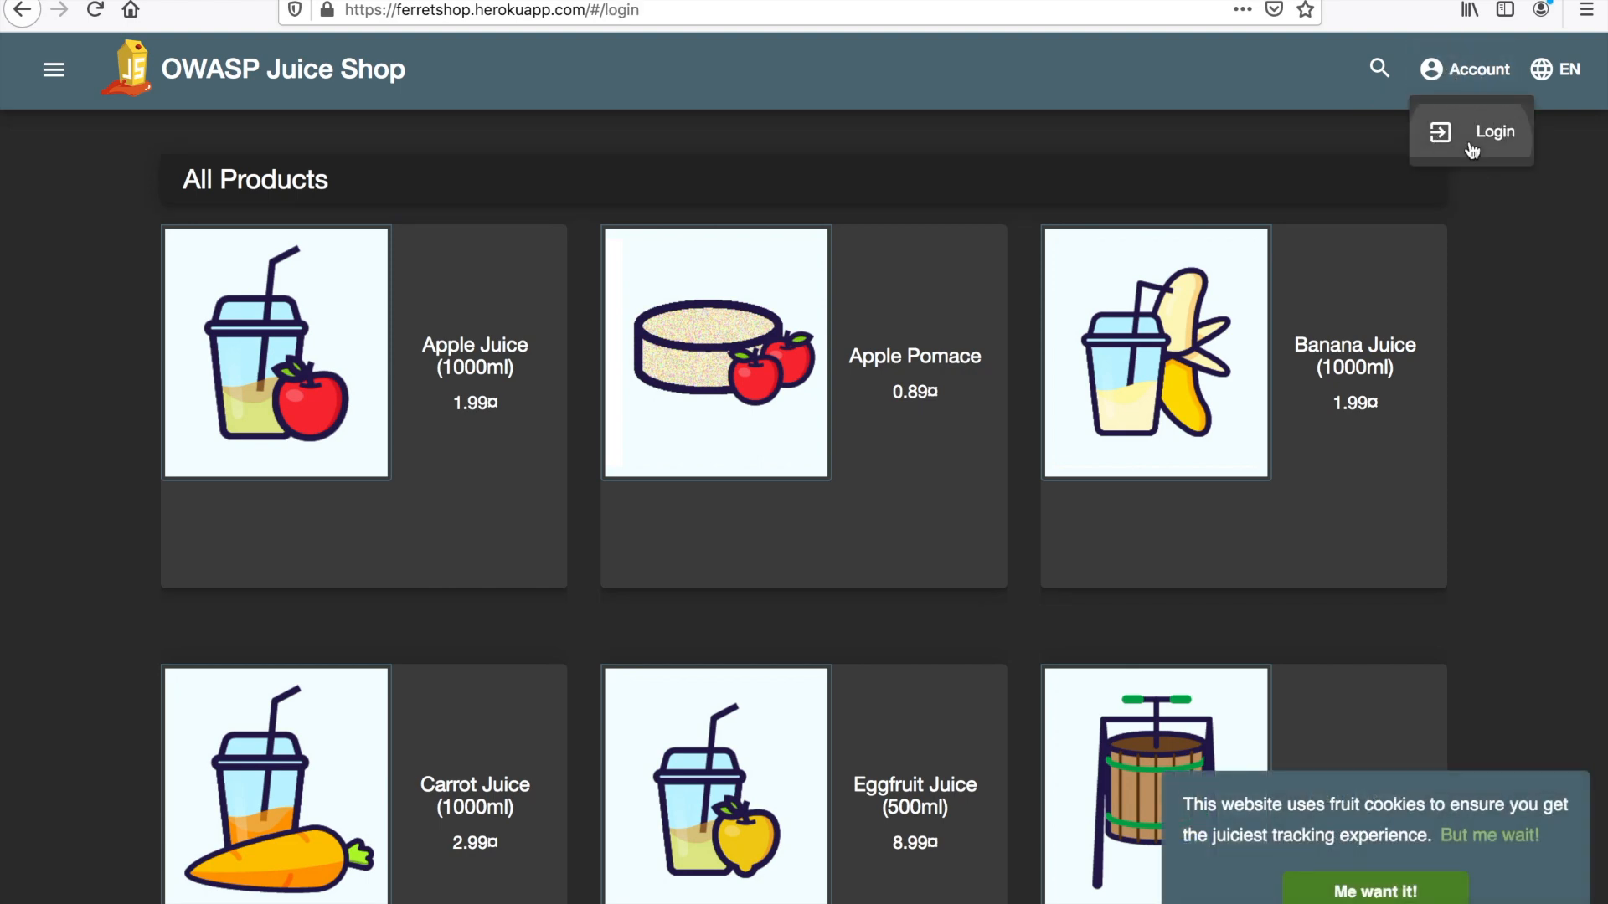
click(1492, 131)
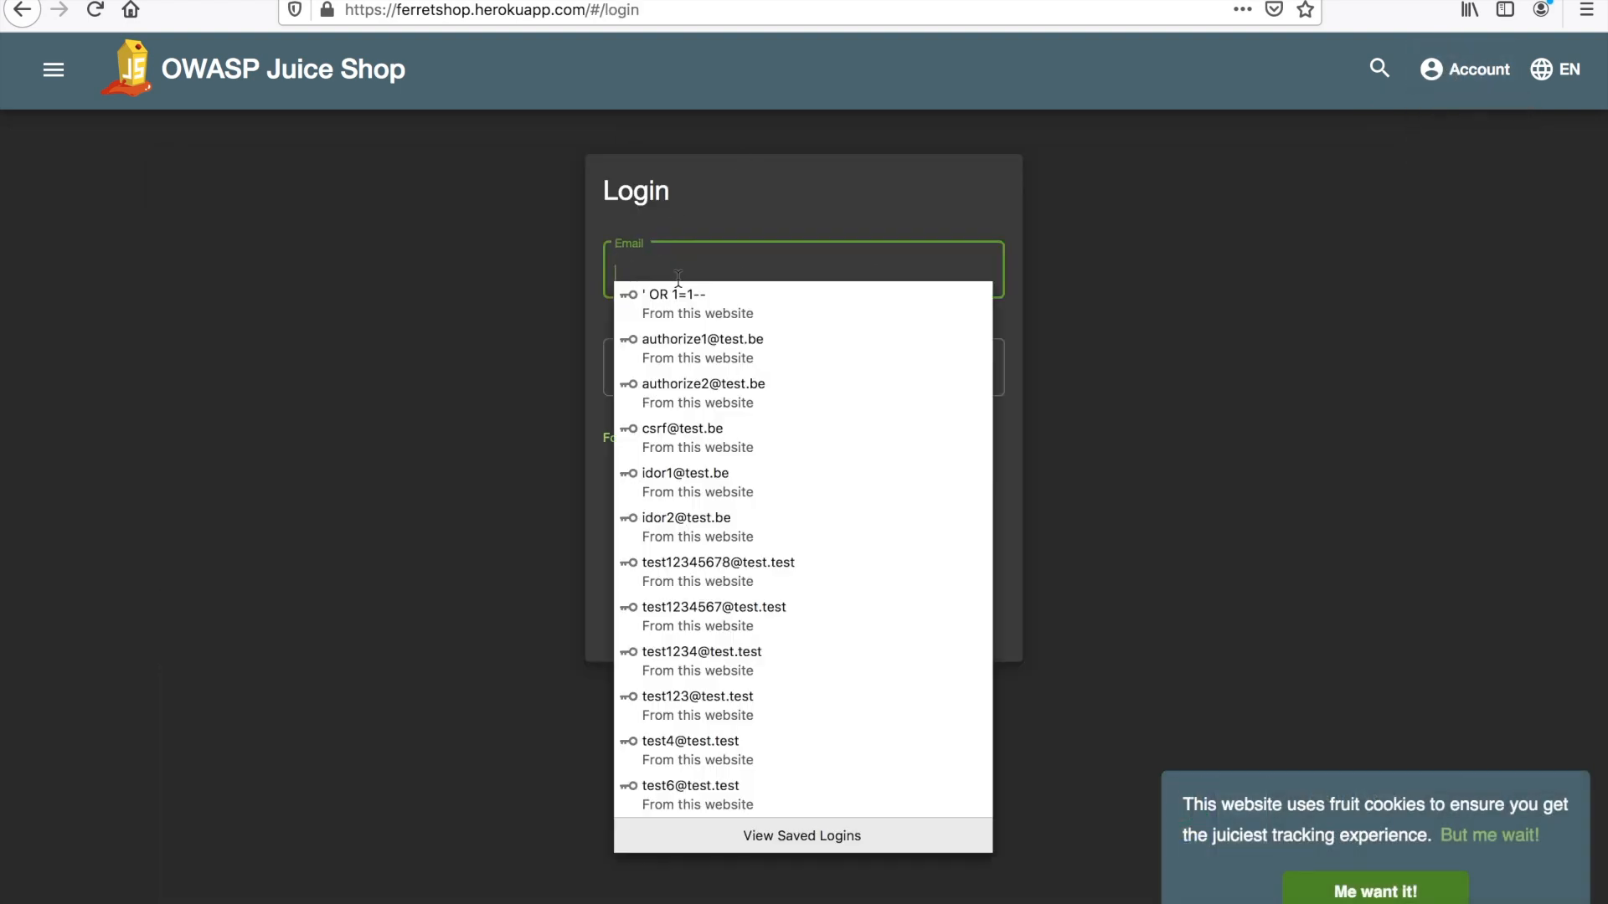
click(702, 384)
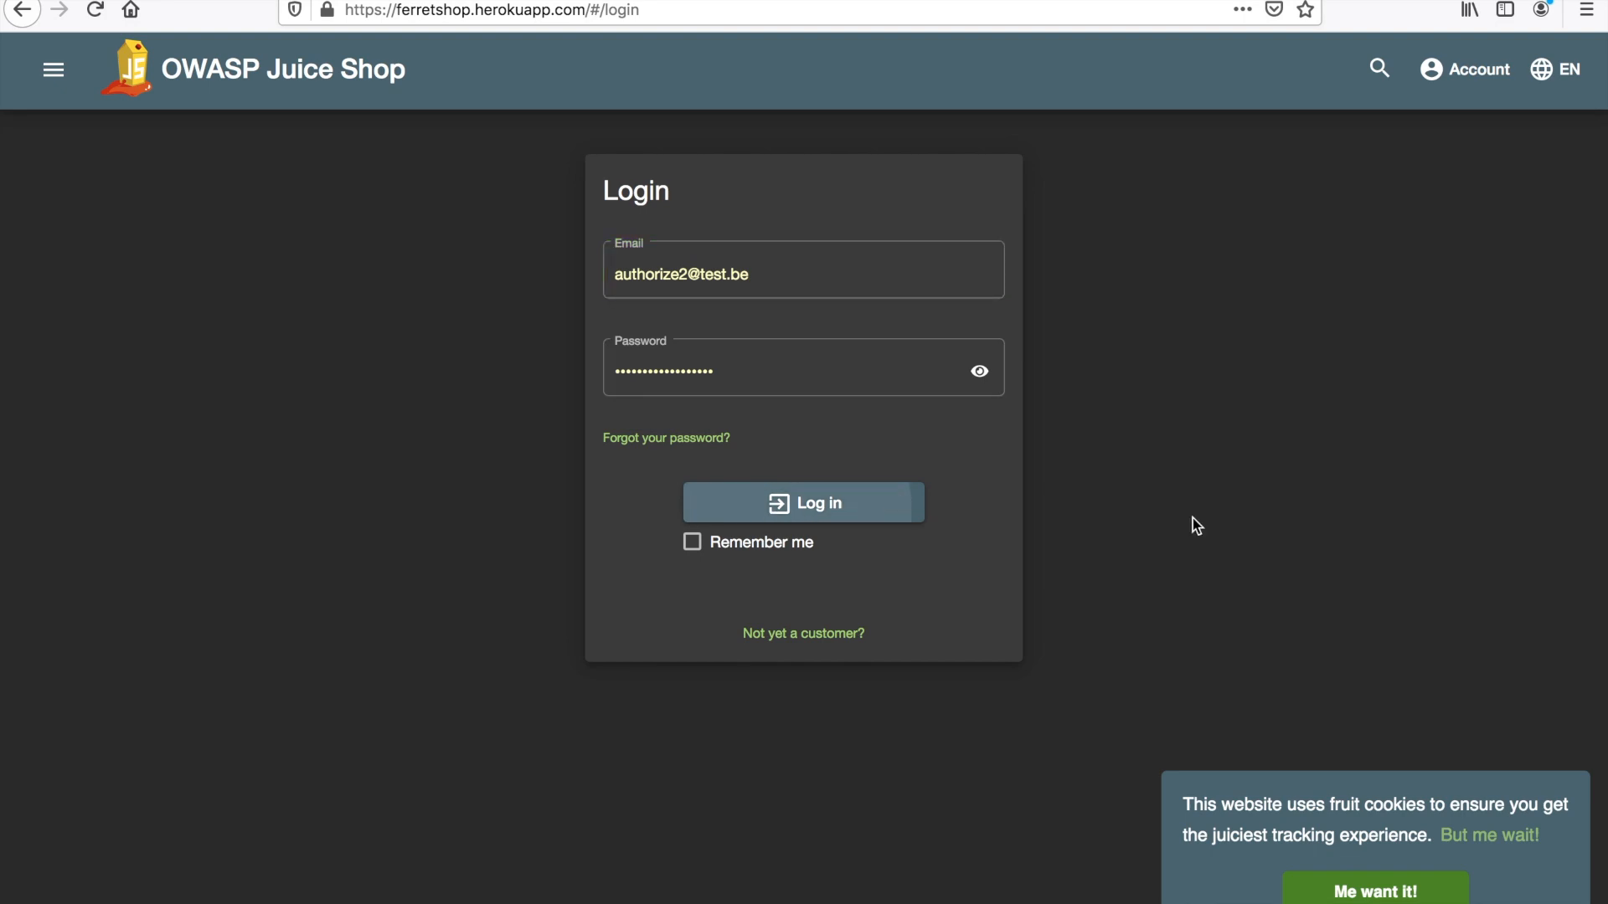
click(802, 502)
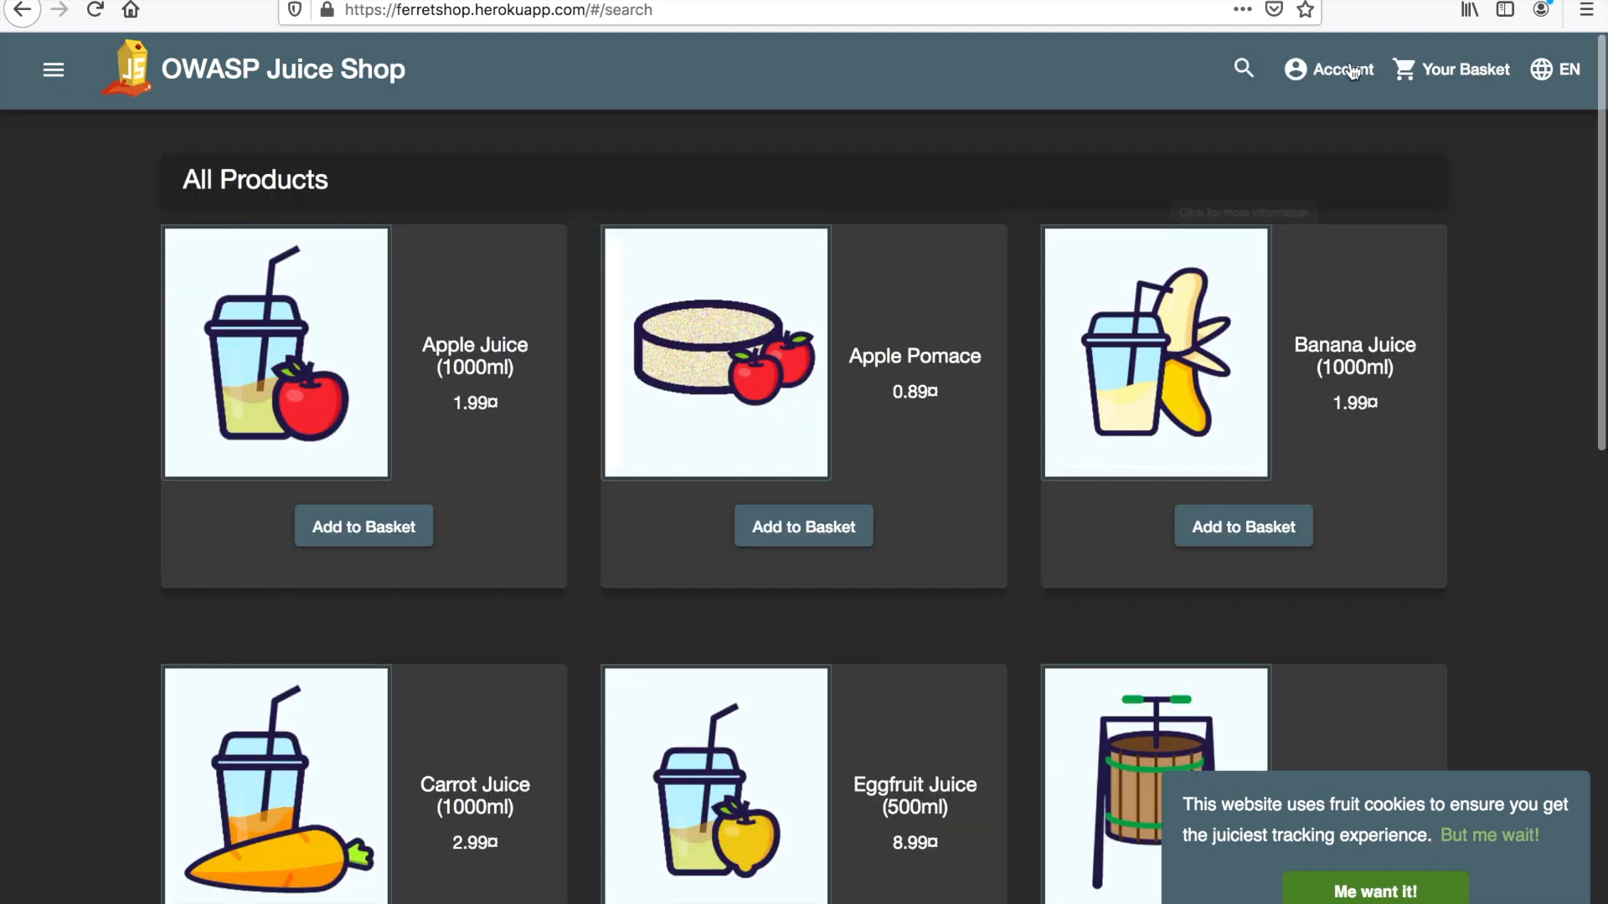
click(1340, 68)
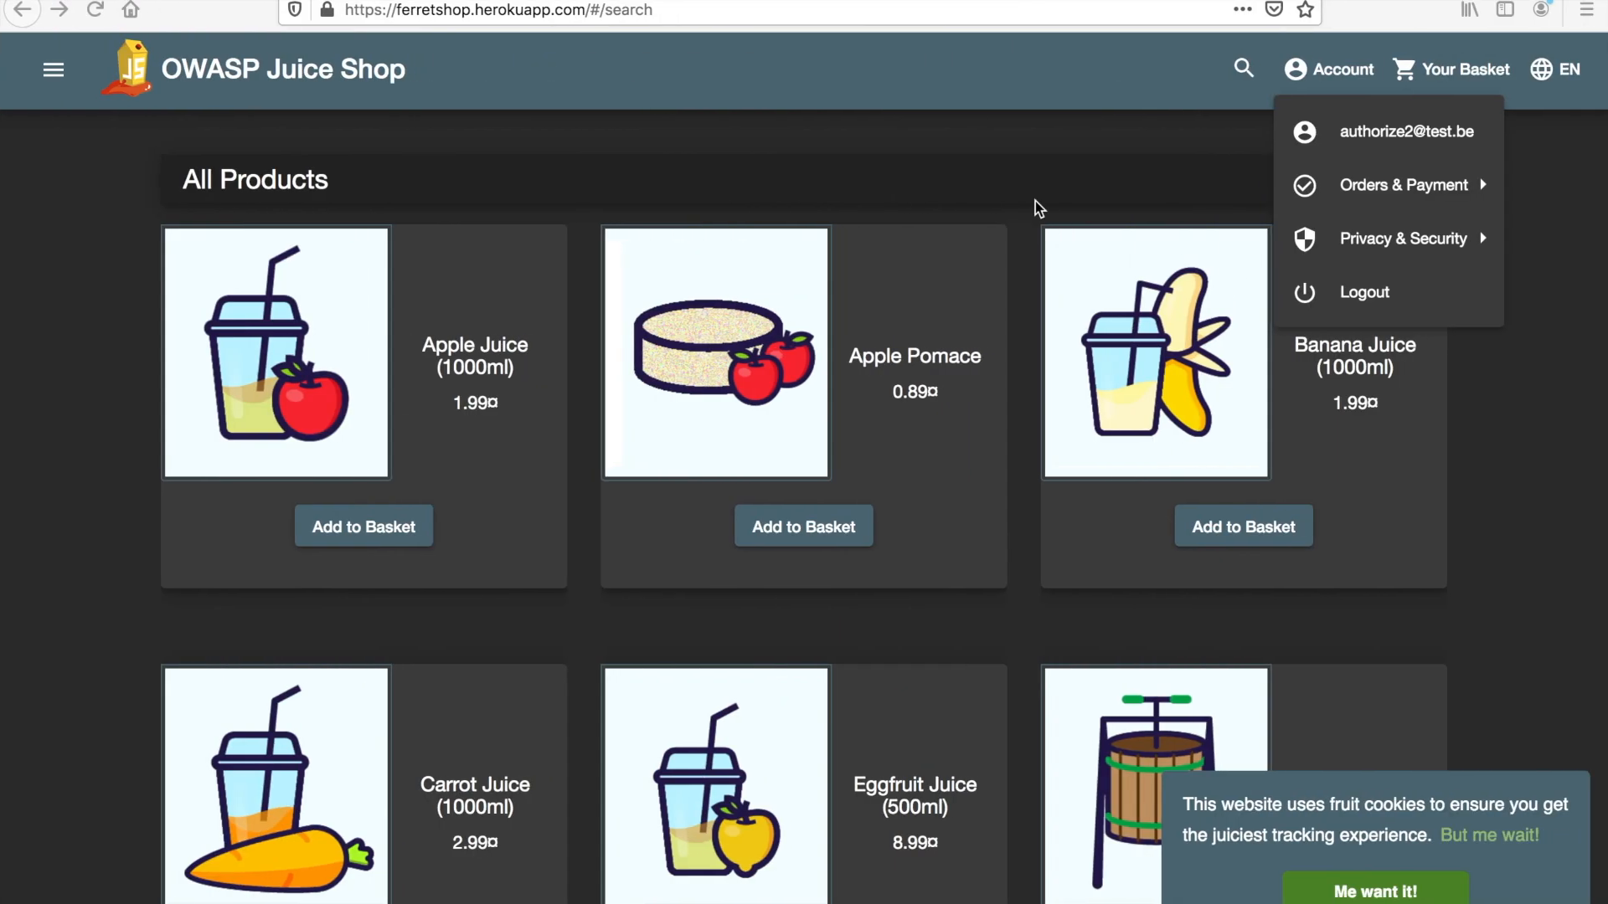
- Switch to Burp Suite and select the captured /profile request in Proxy HTTP history
click(1406, 131)
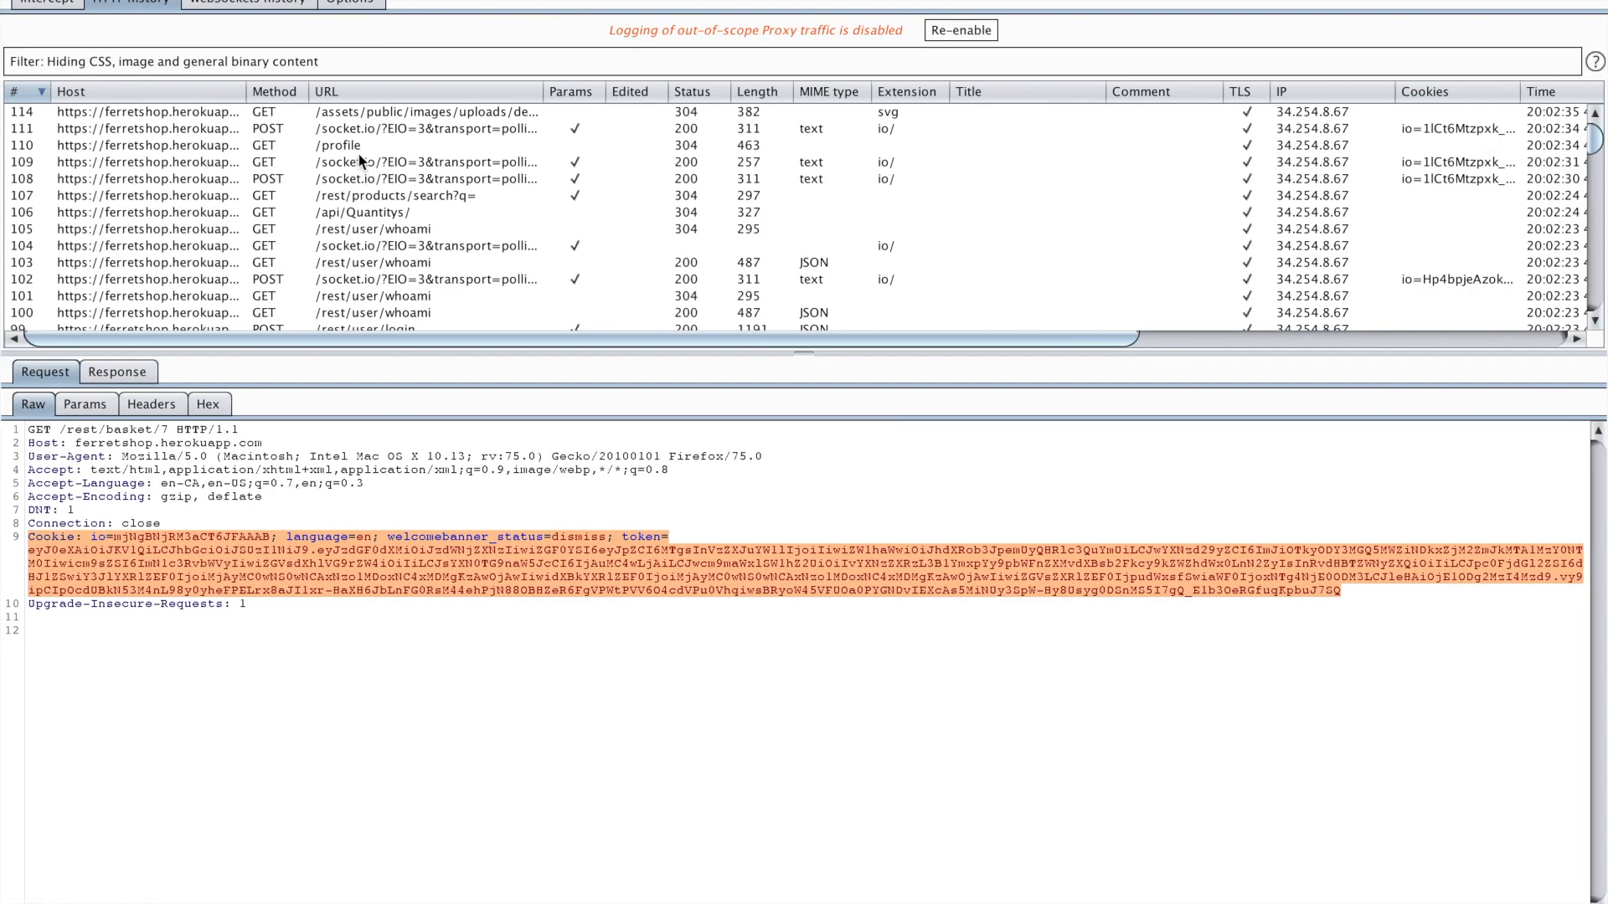
click(338, 144)
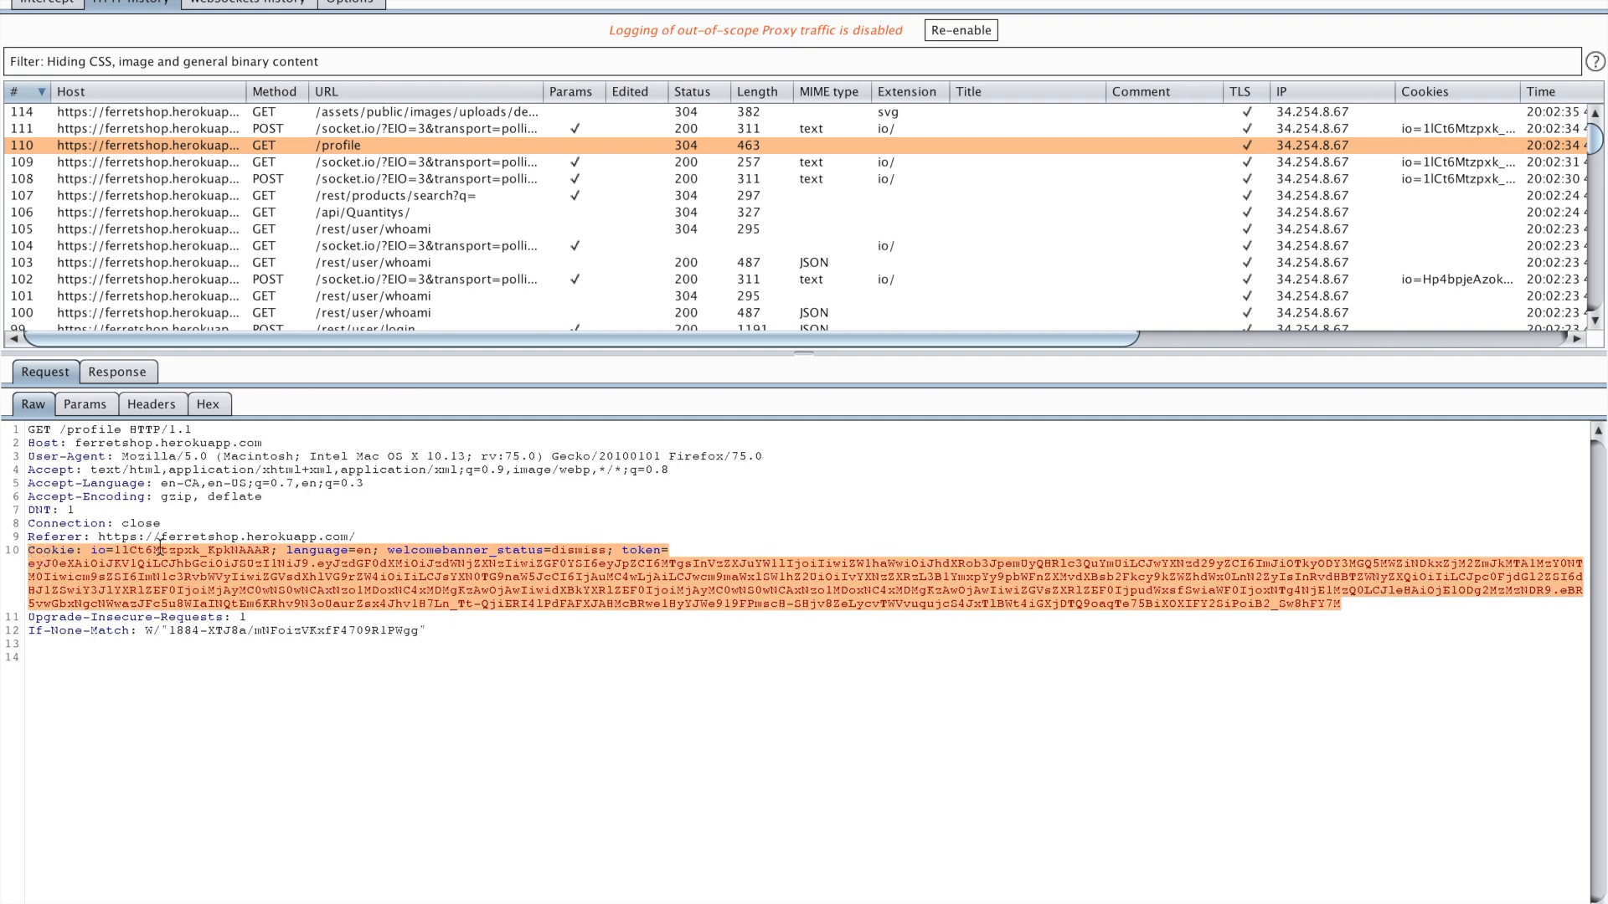
mouse_move(1135, 144)
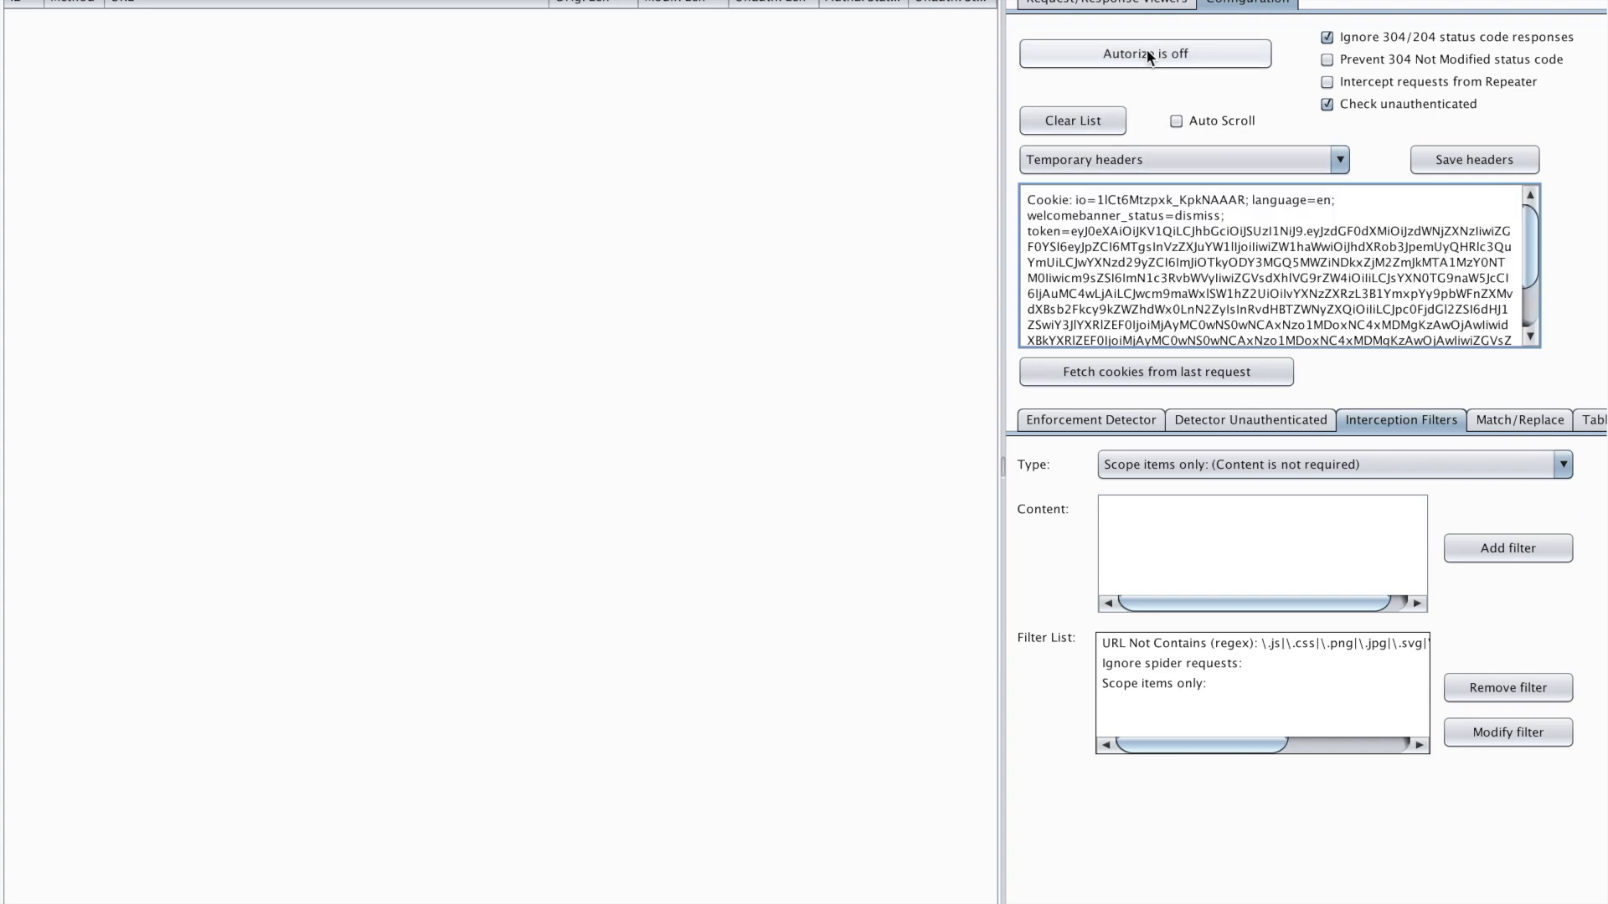
- Turn Autorize checking on and add a product to the basket so the request gets logged
click(1144, 53)
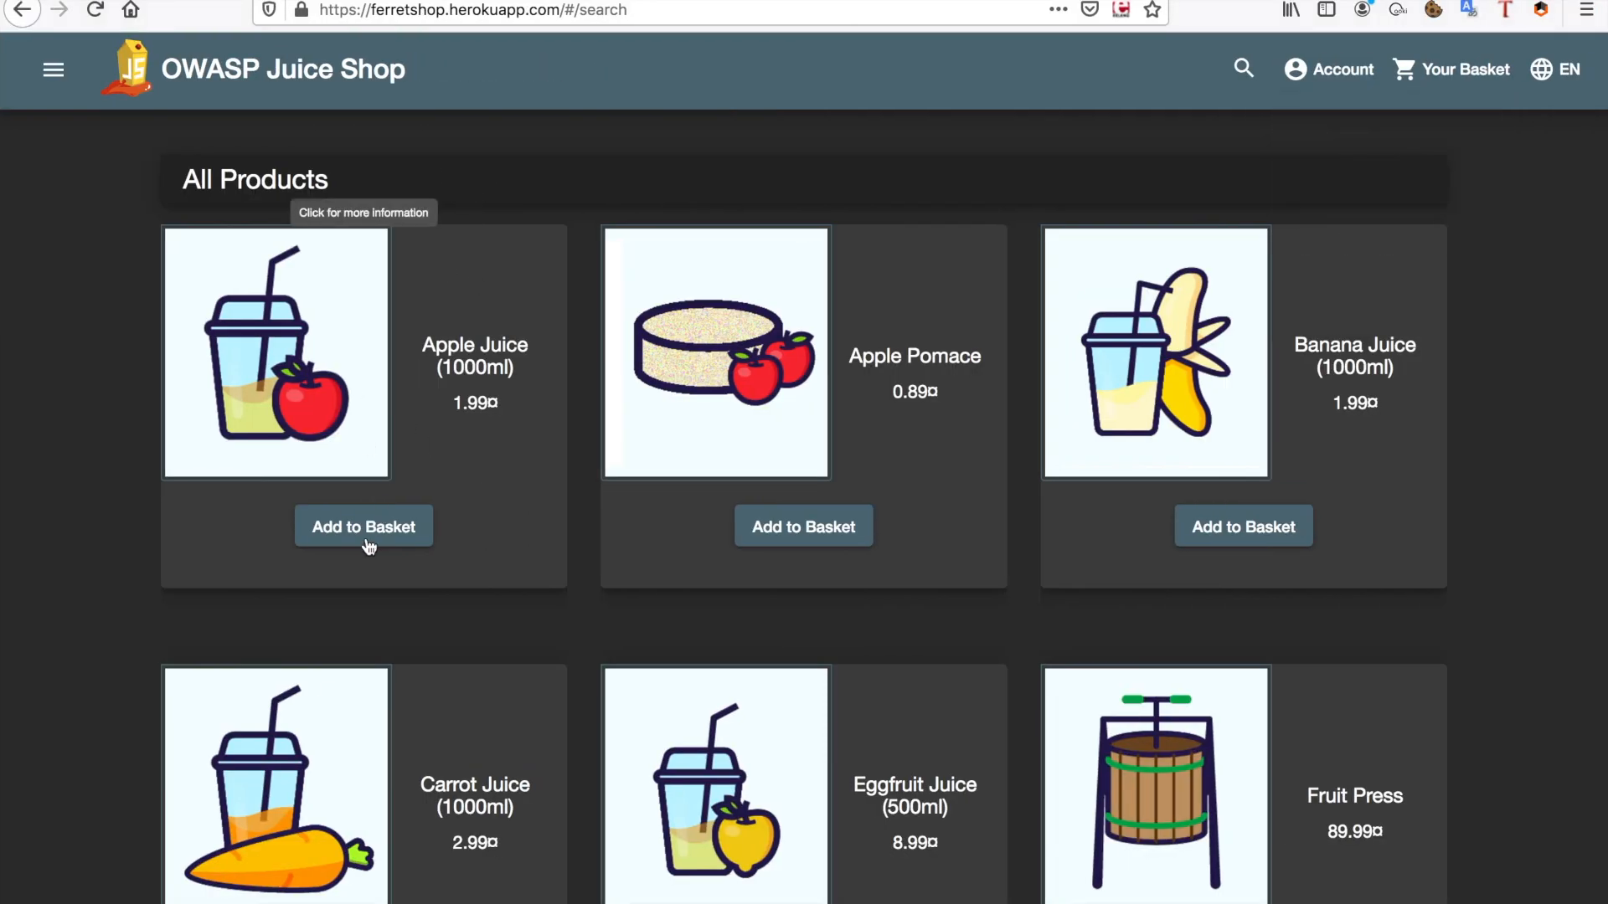
mouse_move(657, 428)
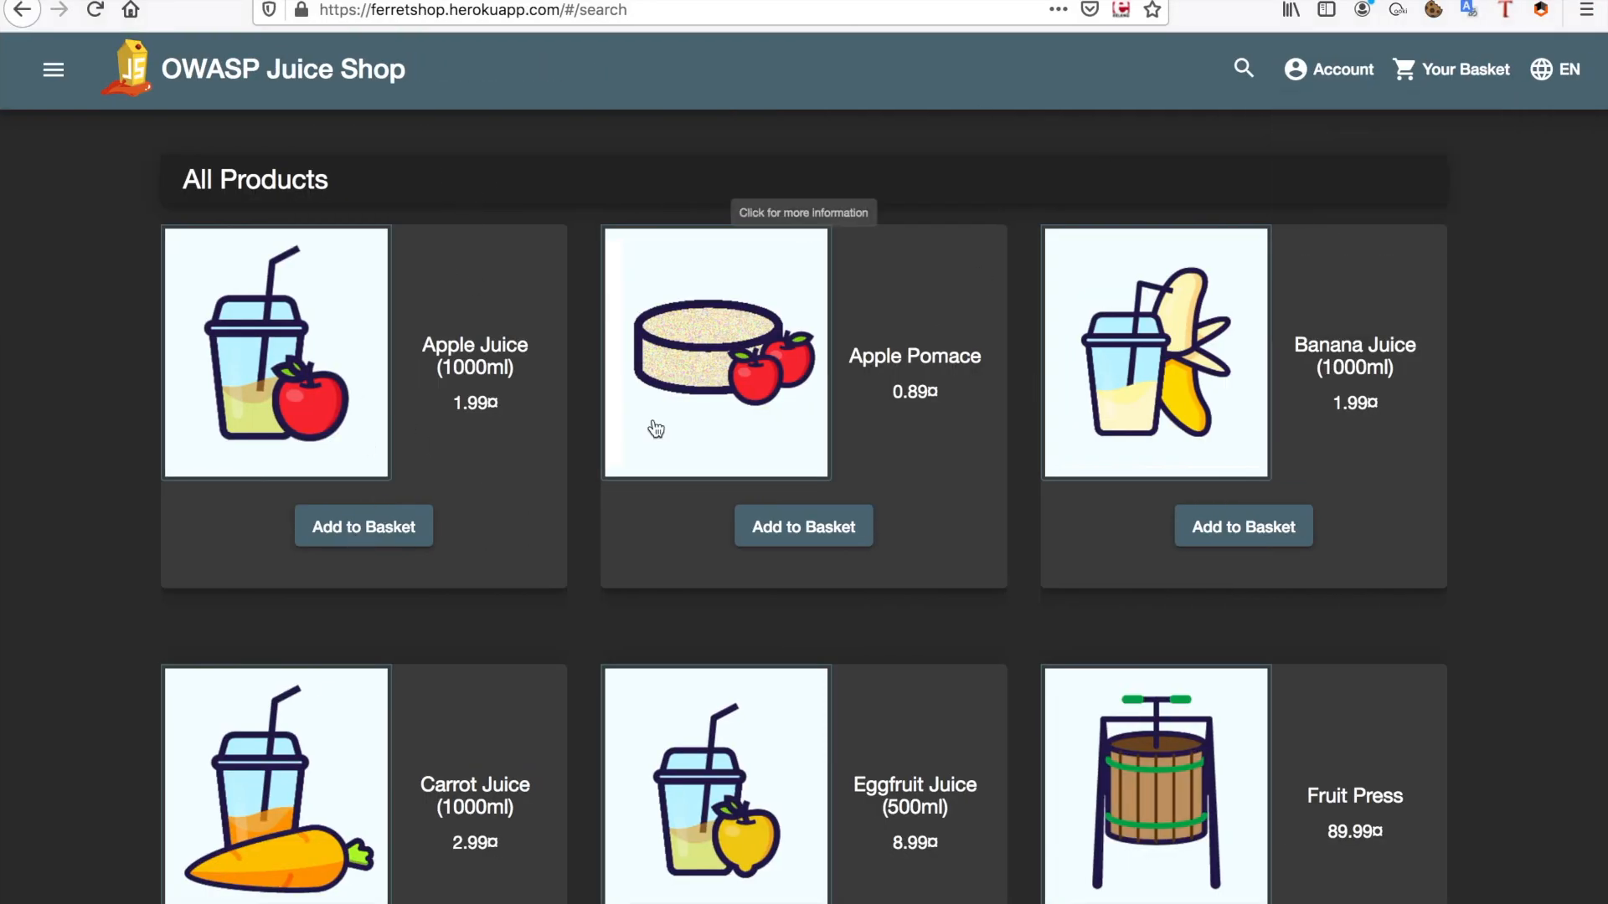
click(364, 526)
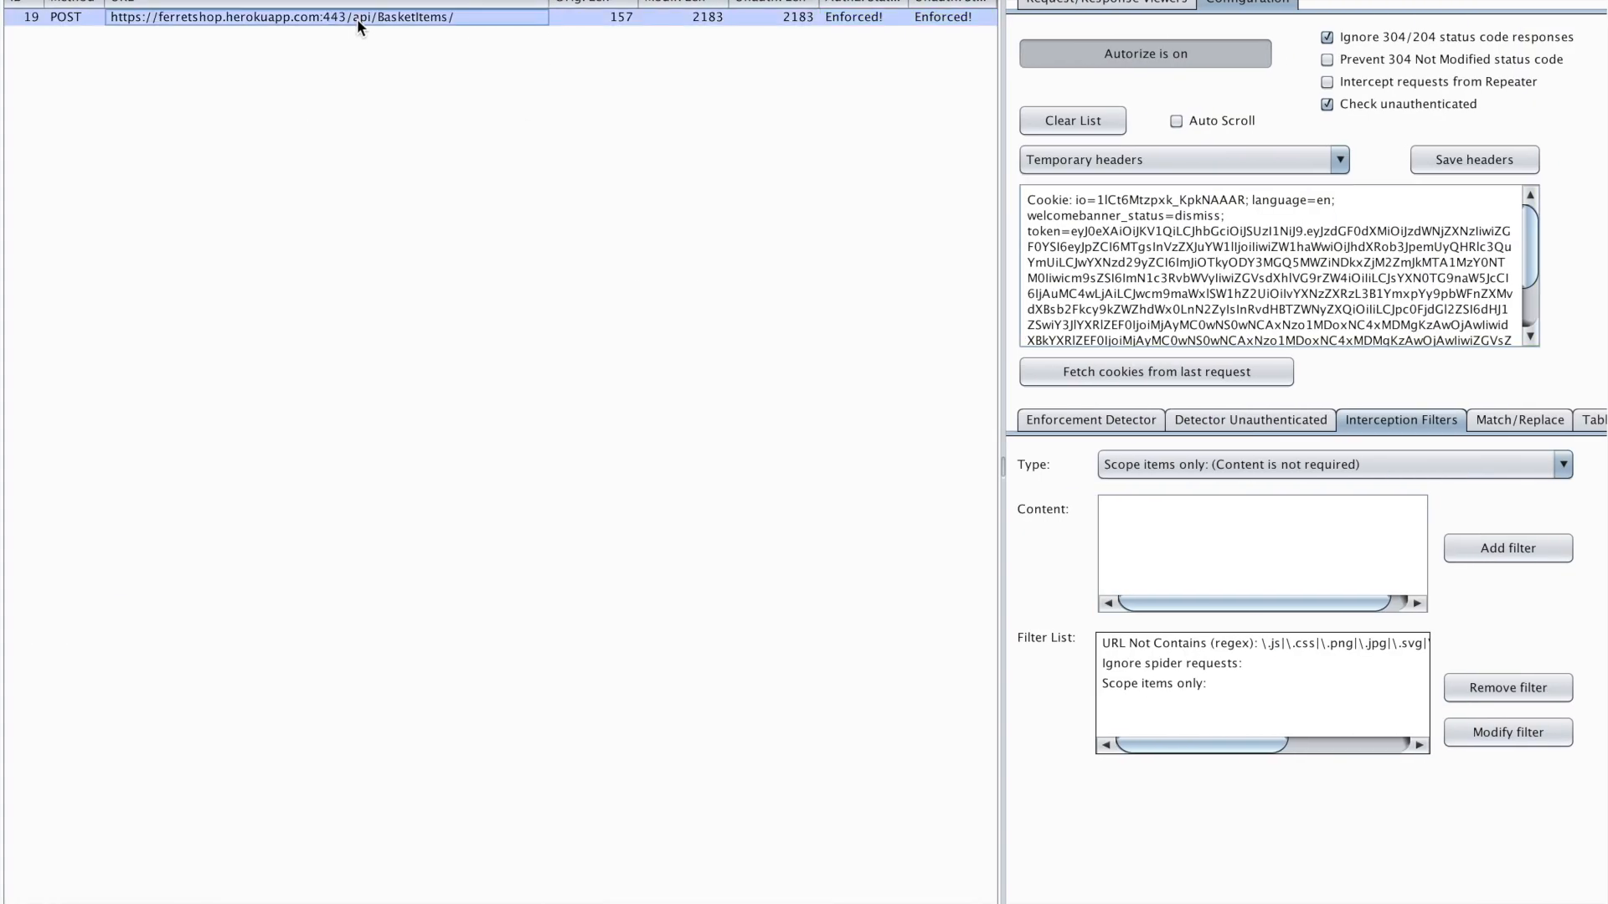
mouse_move(896, 40)
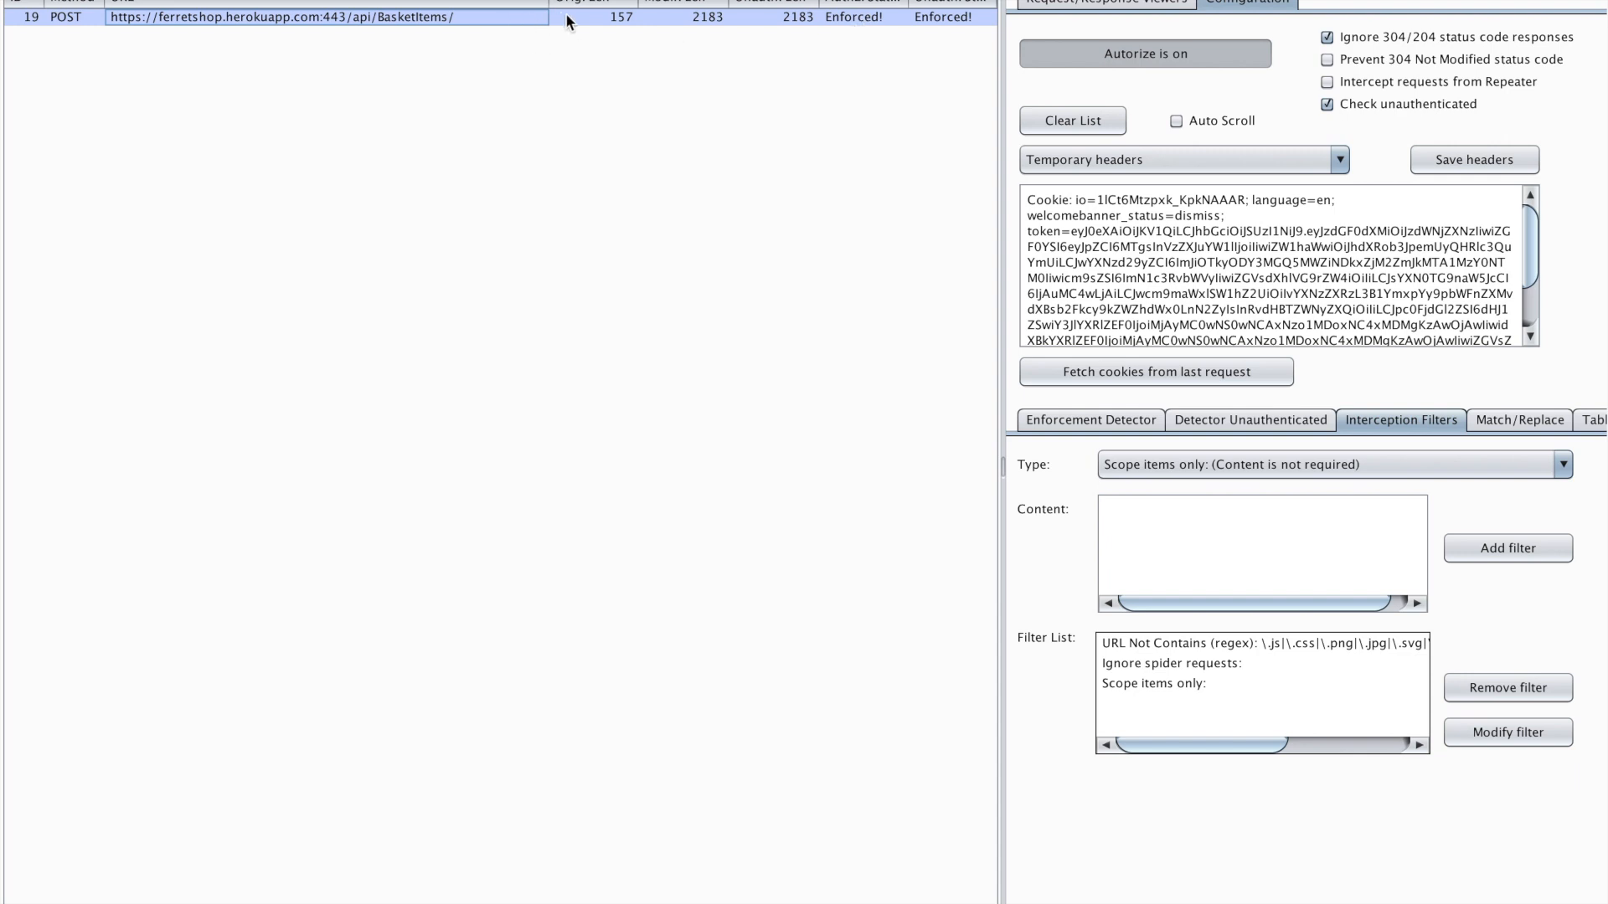
mouse_move(603, 25)
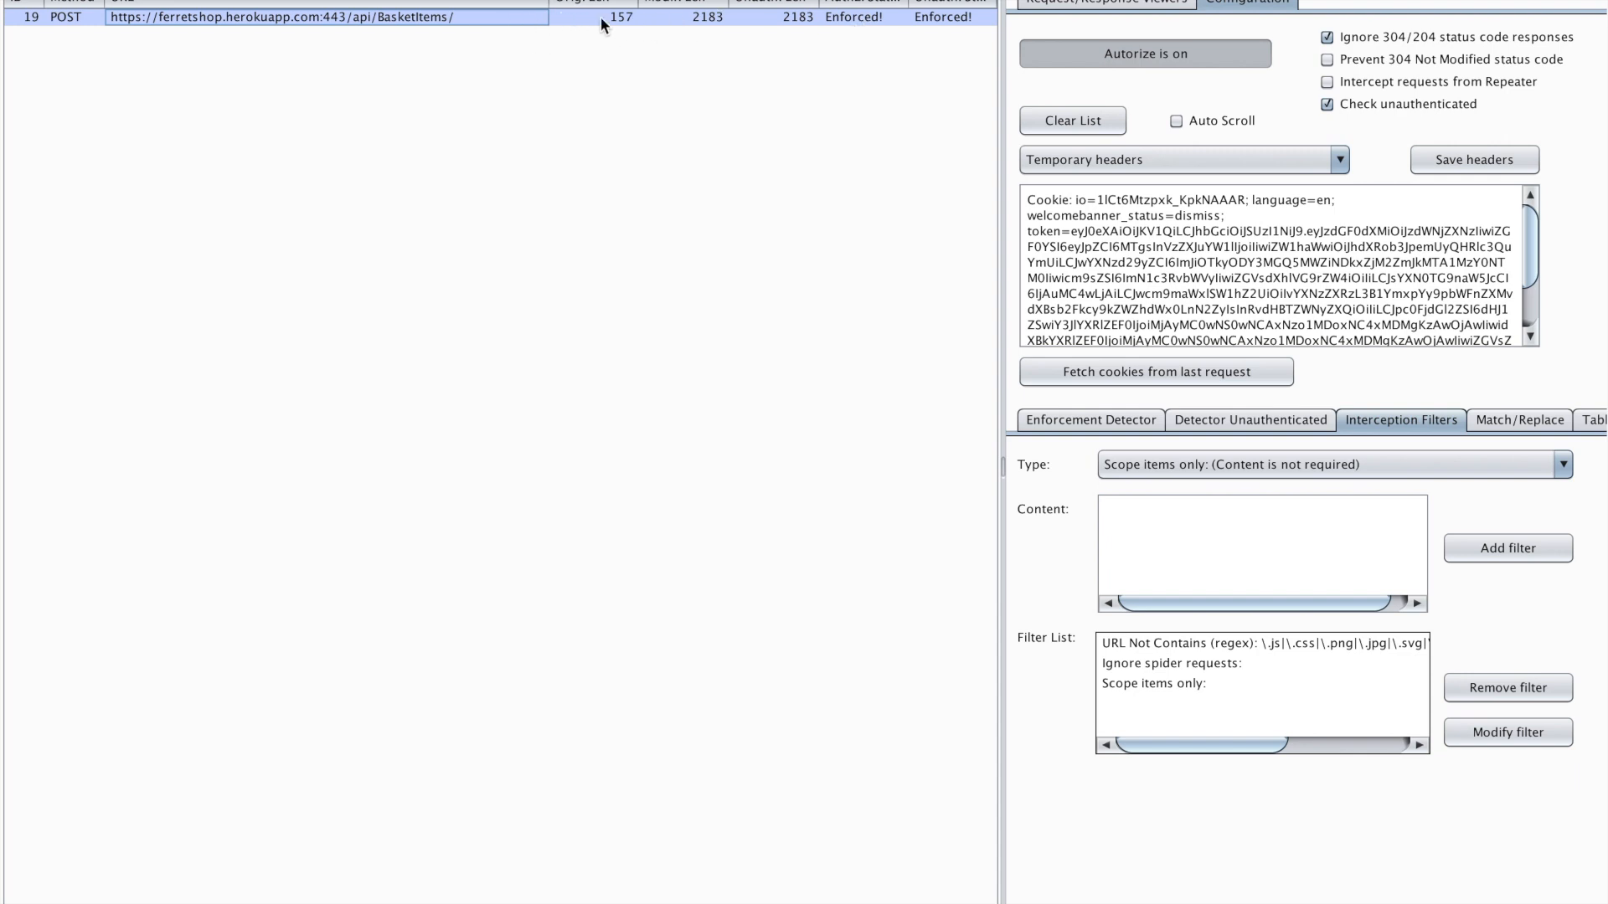
mouse_move(911, 226)
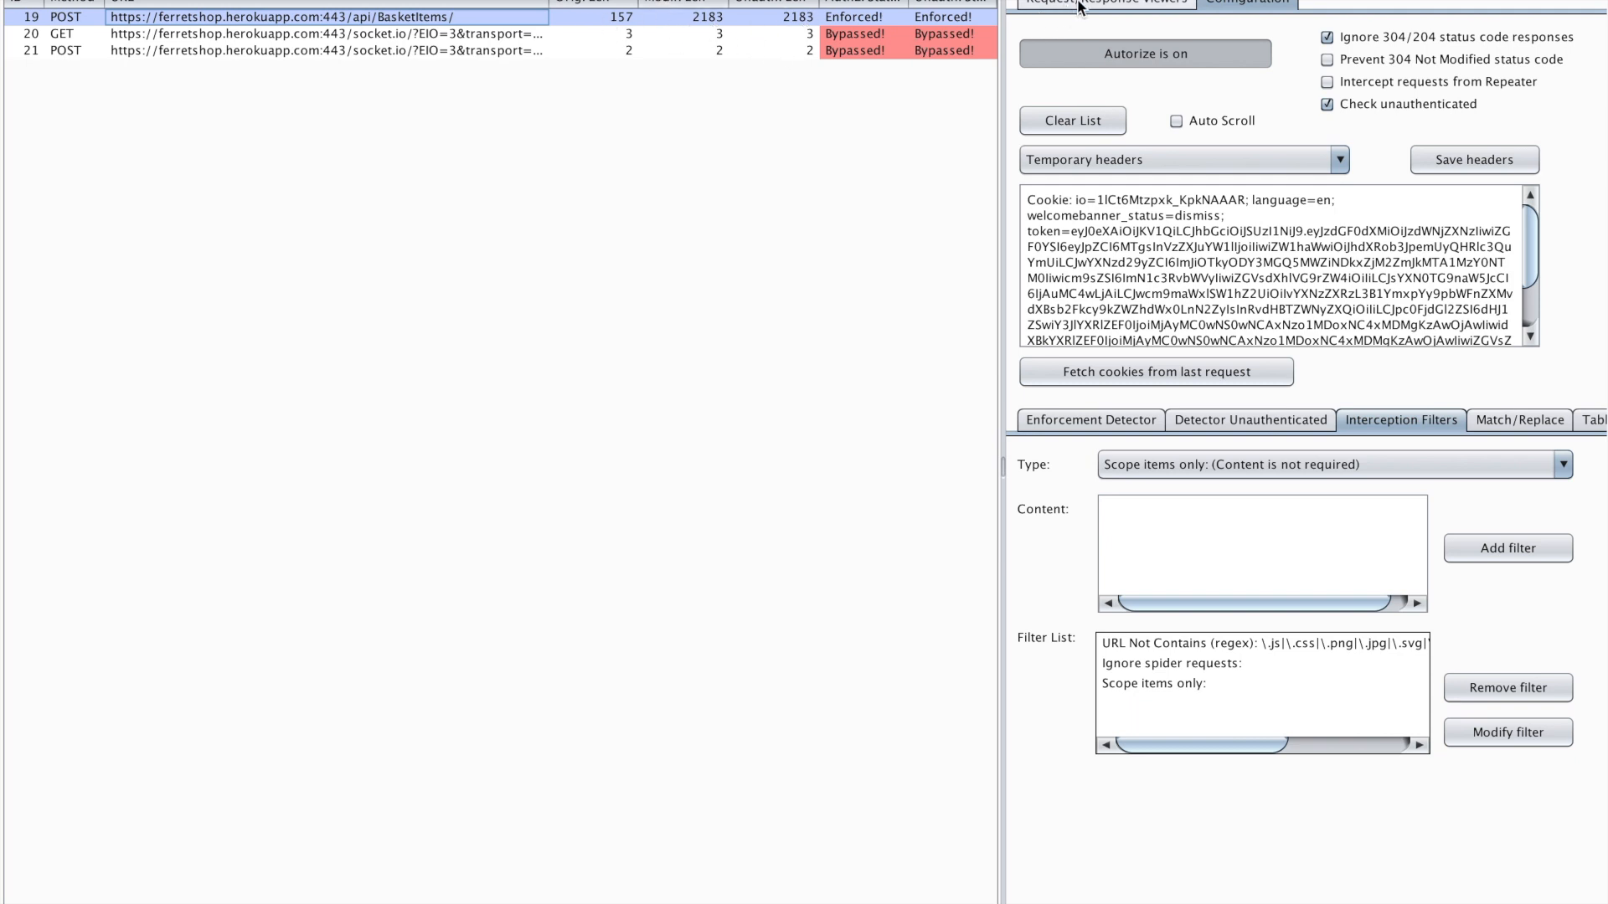
- View the BasketItems entry's original and unauthenticated responses in the Request/Response viewers
click(1097, 2)
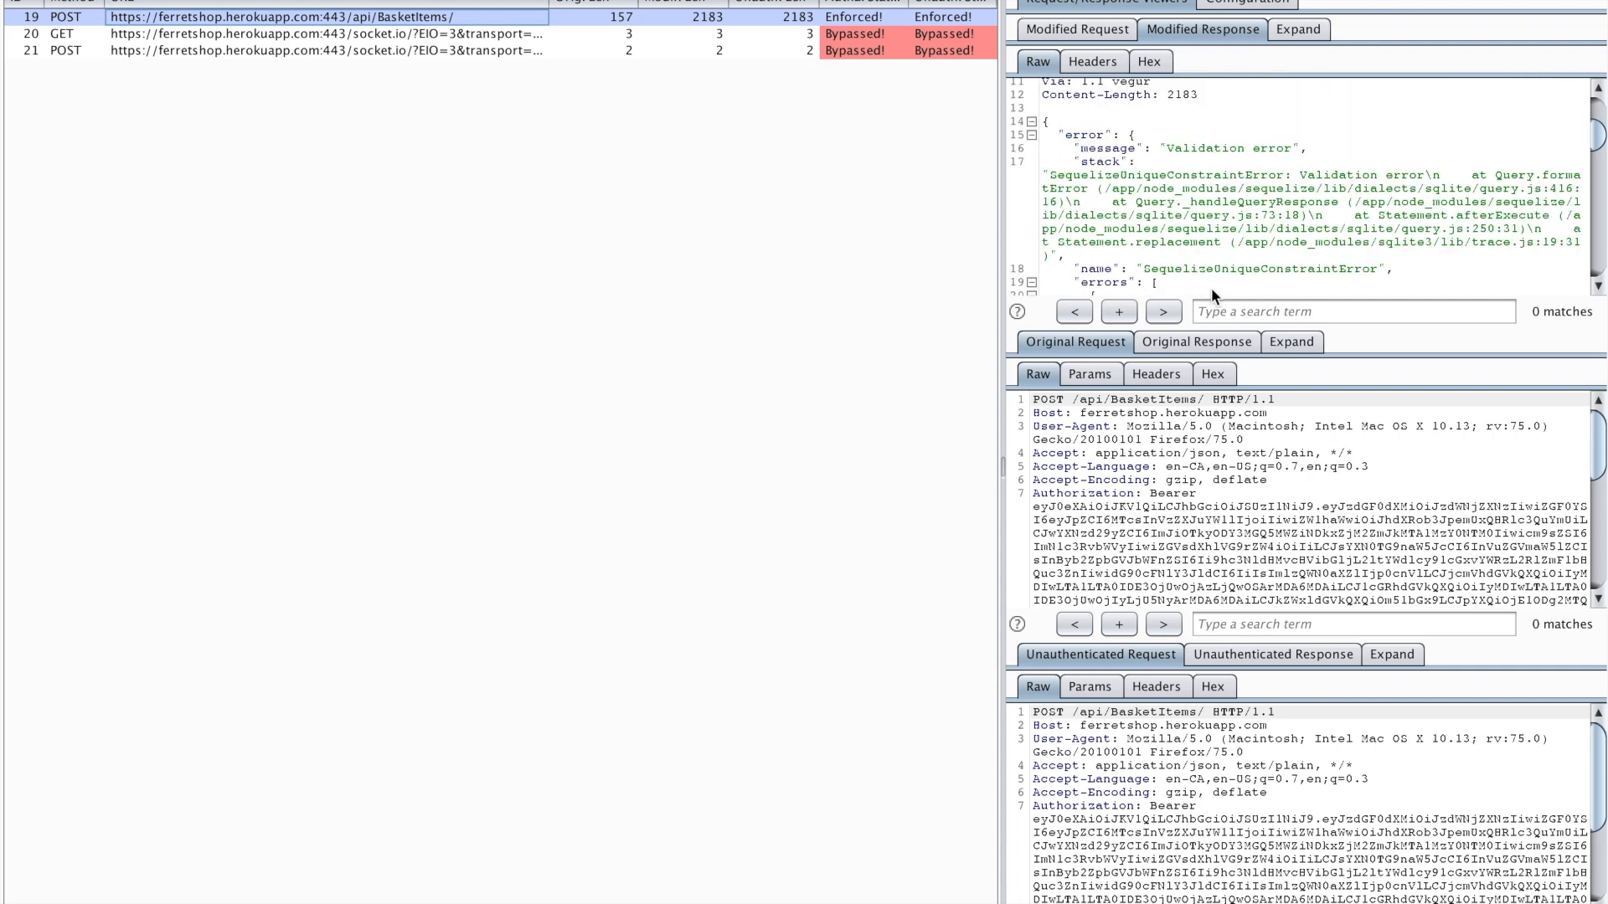
click(1194, 341)
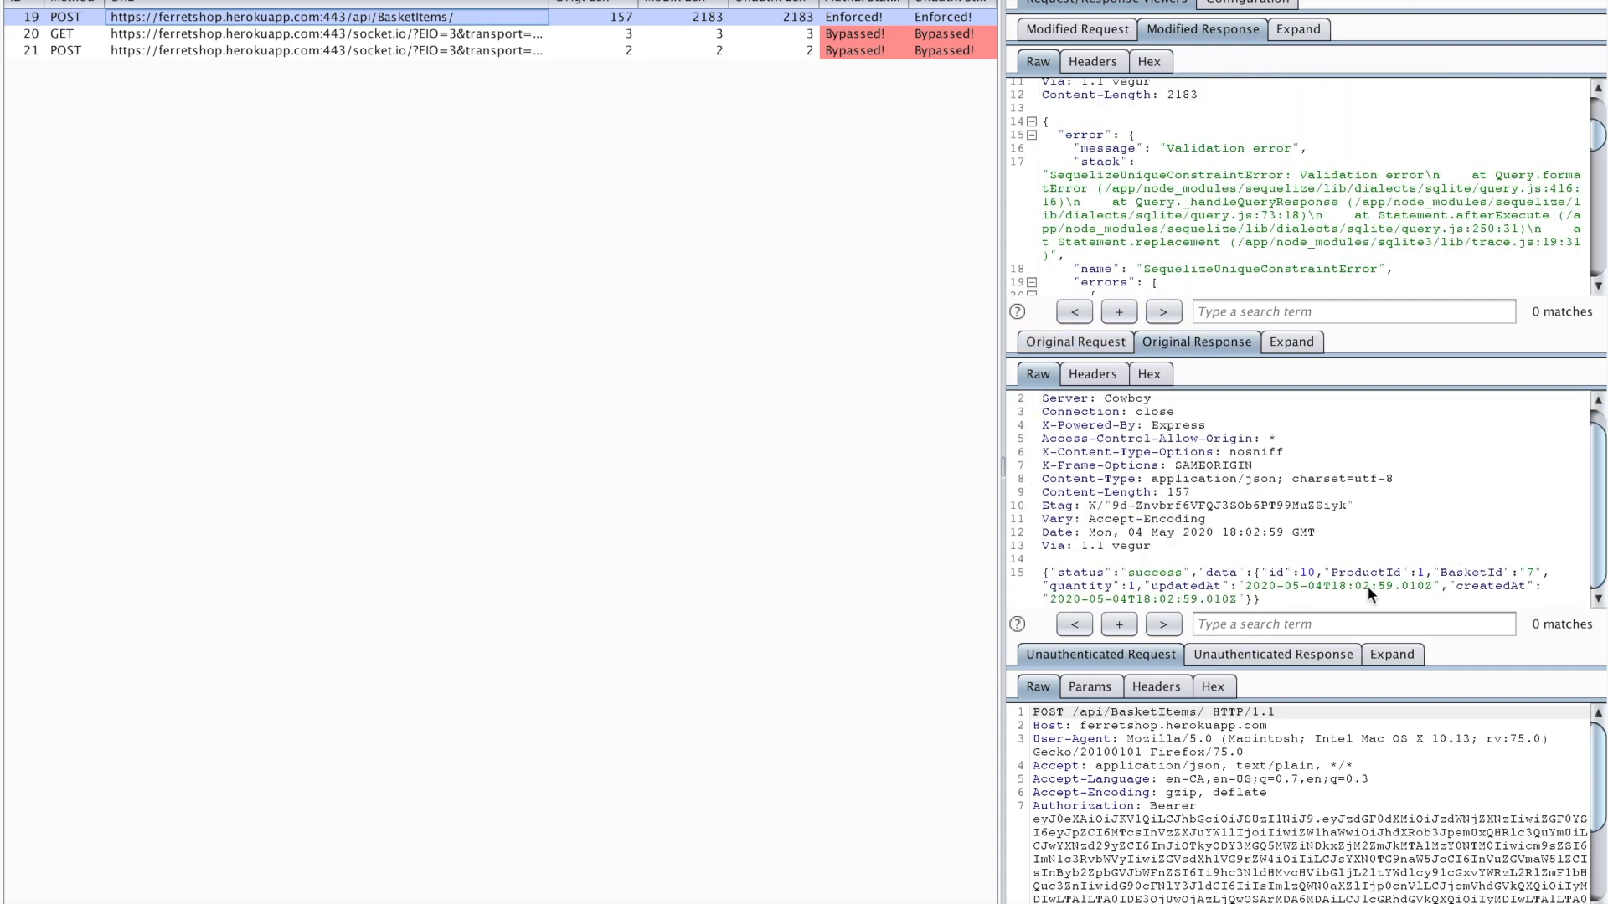
click(1271, 655)
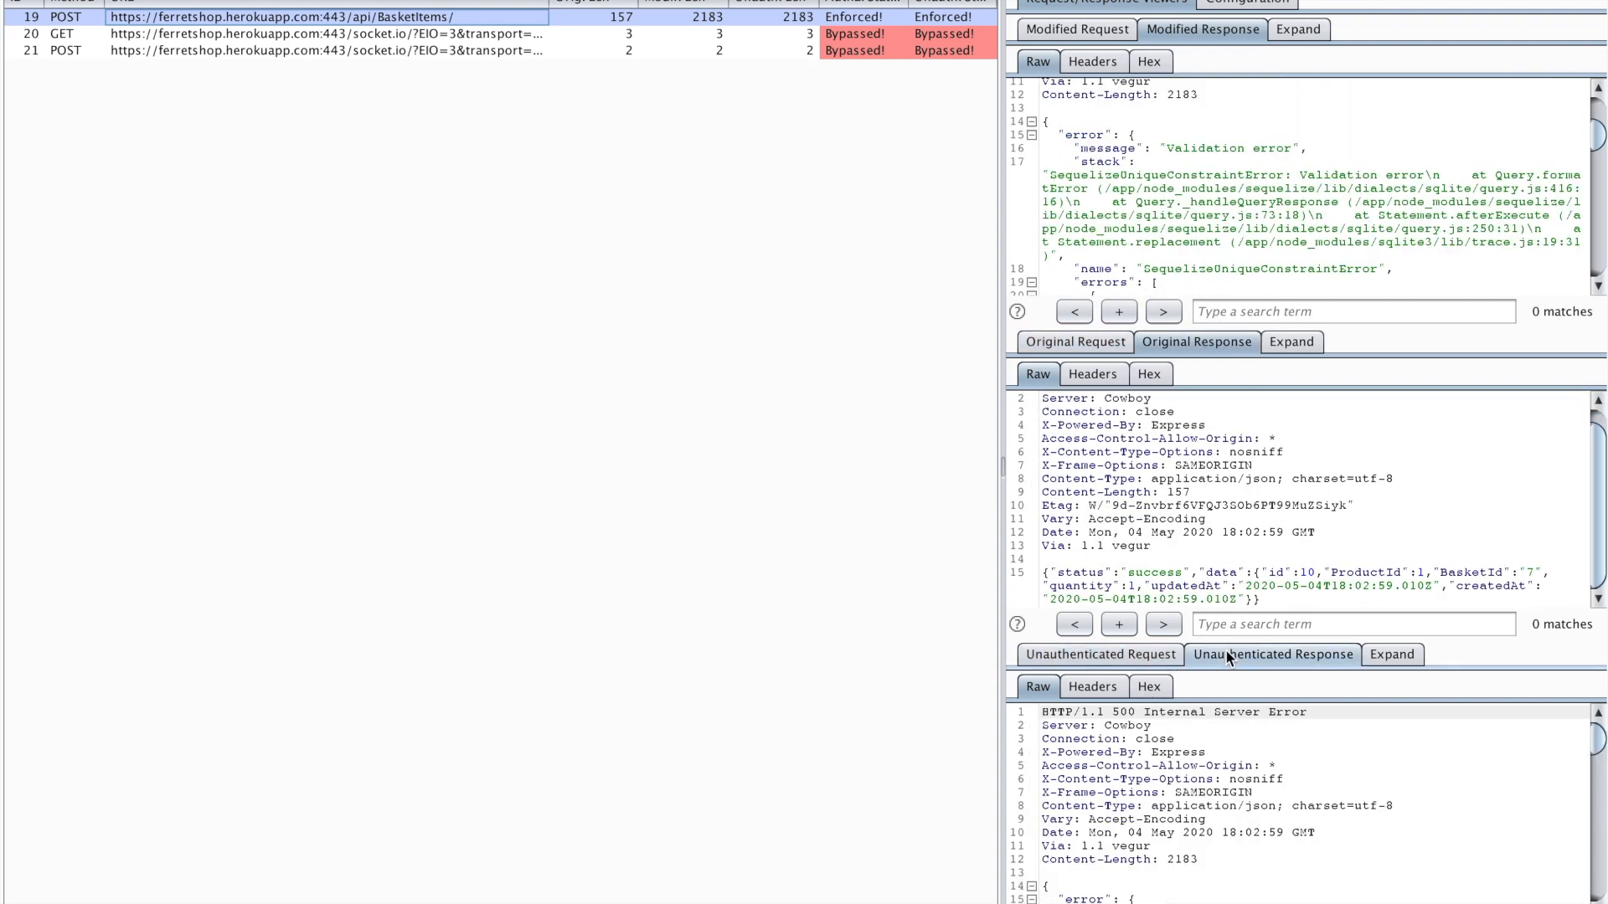
scroll(down, 3)
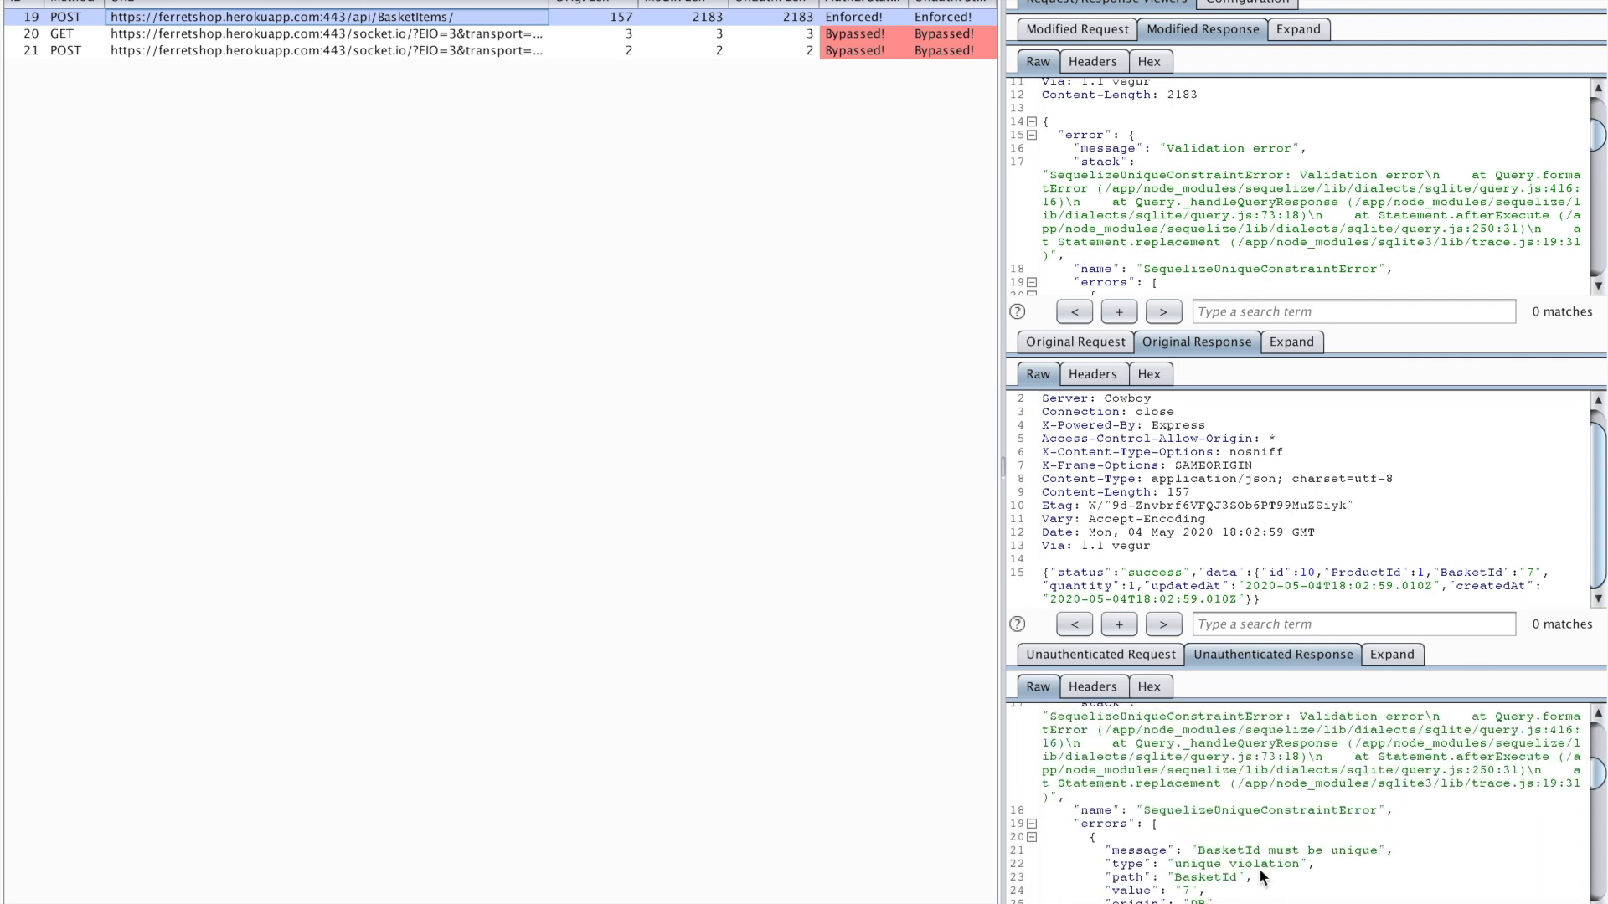
mouse_move(1242, 8)
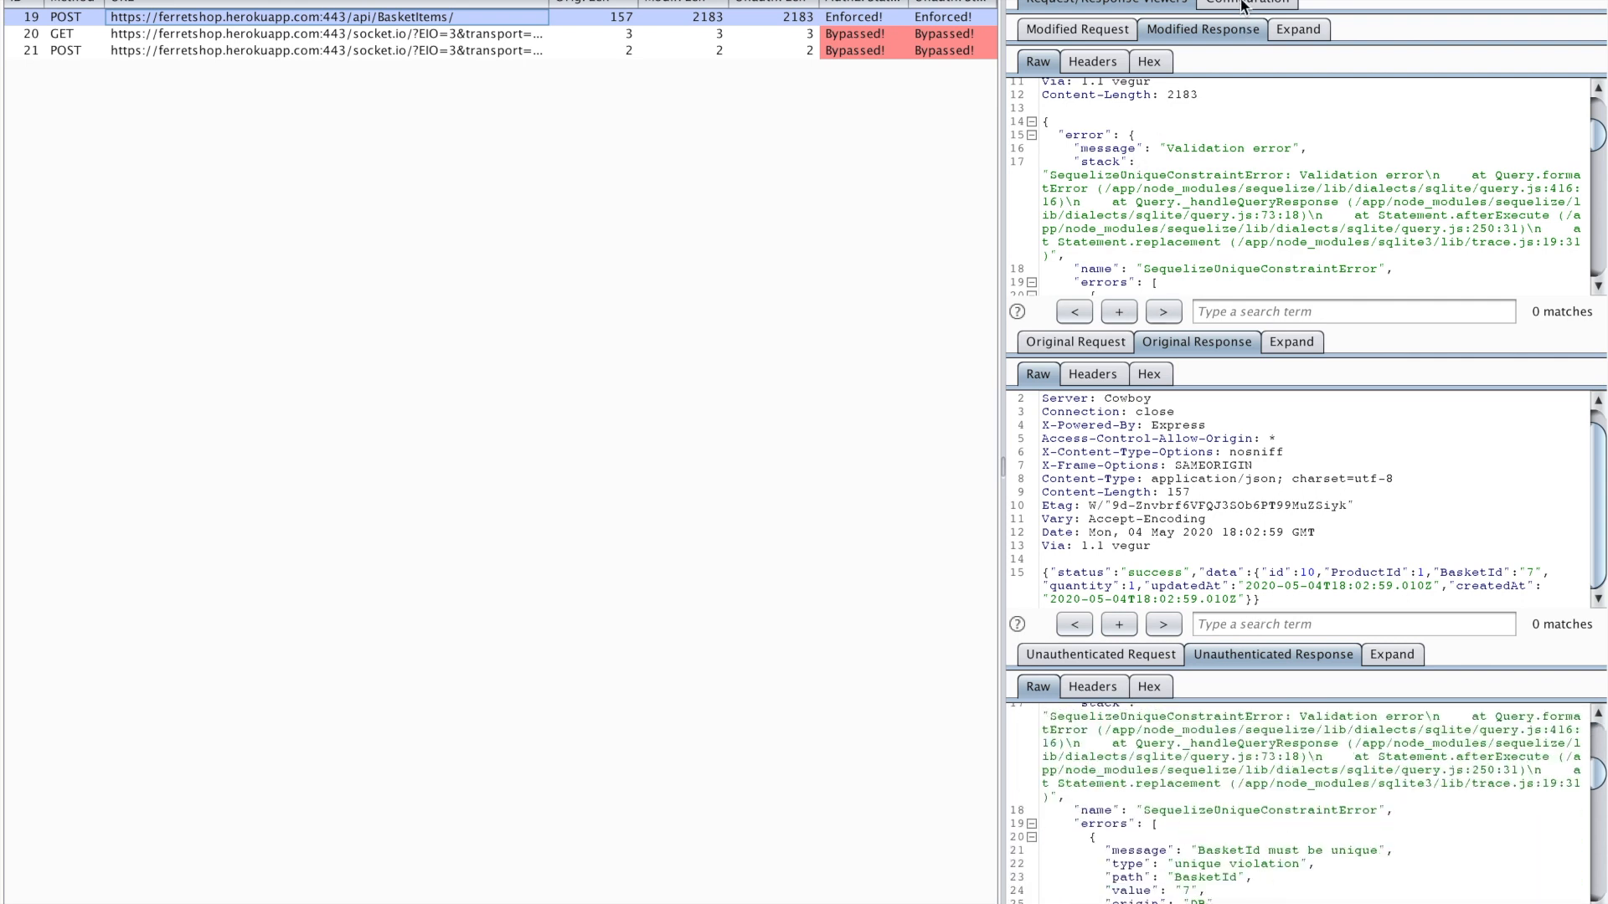
click(1249, 2)
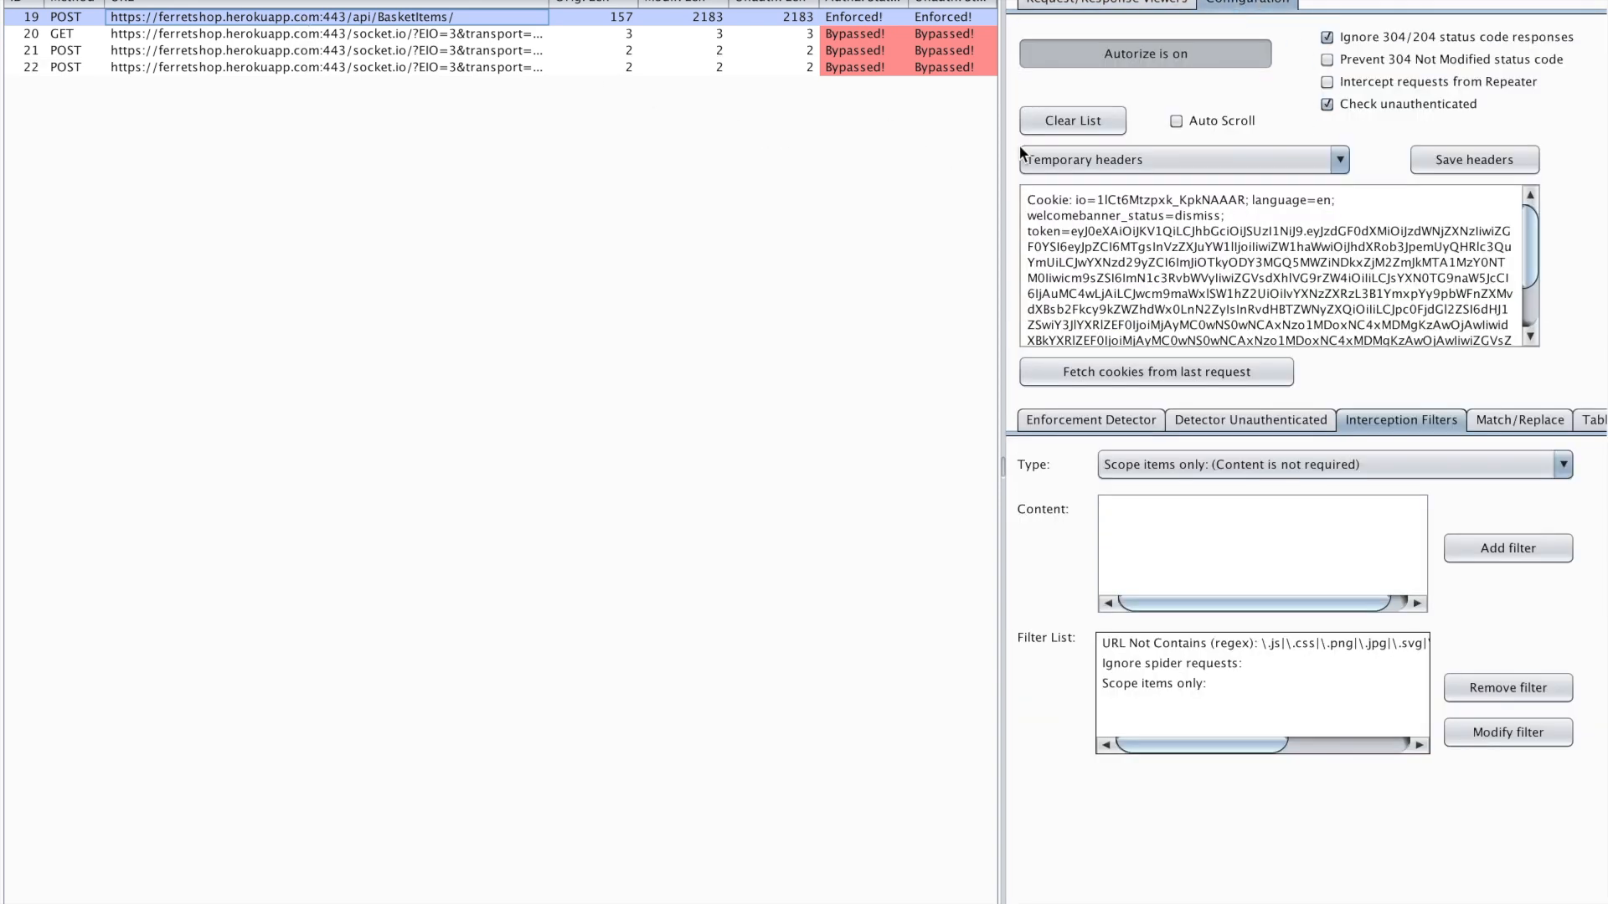
click(1328, 104)
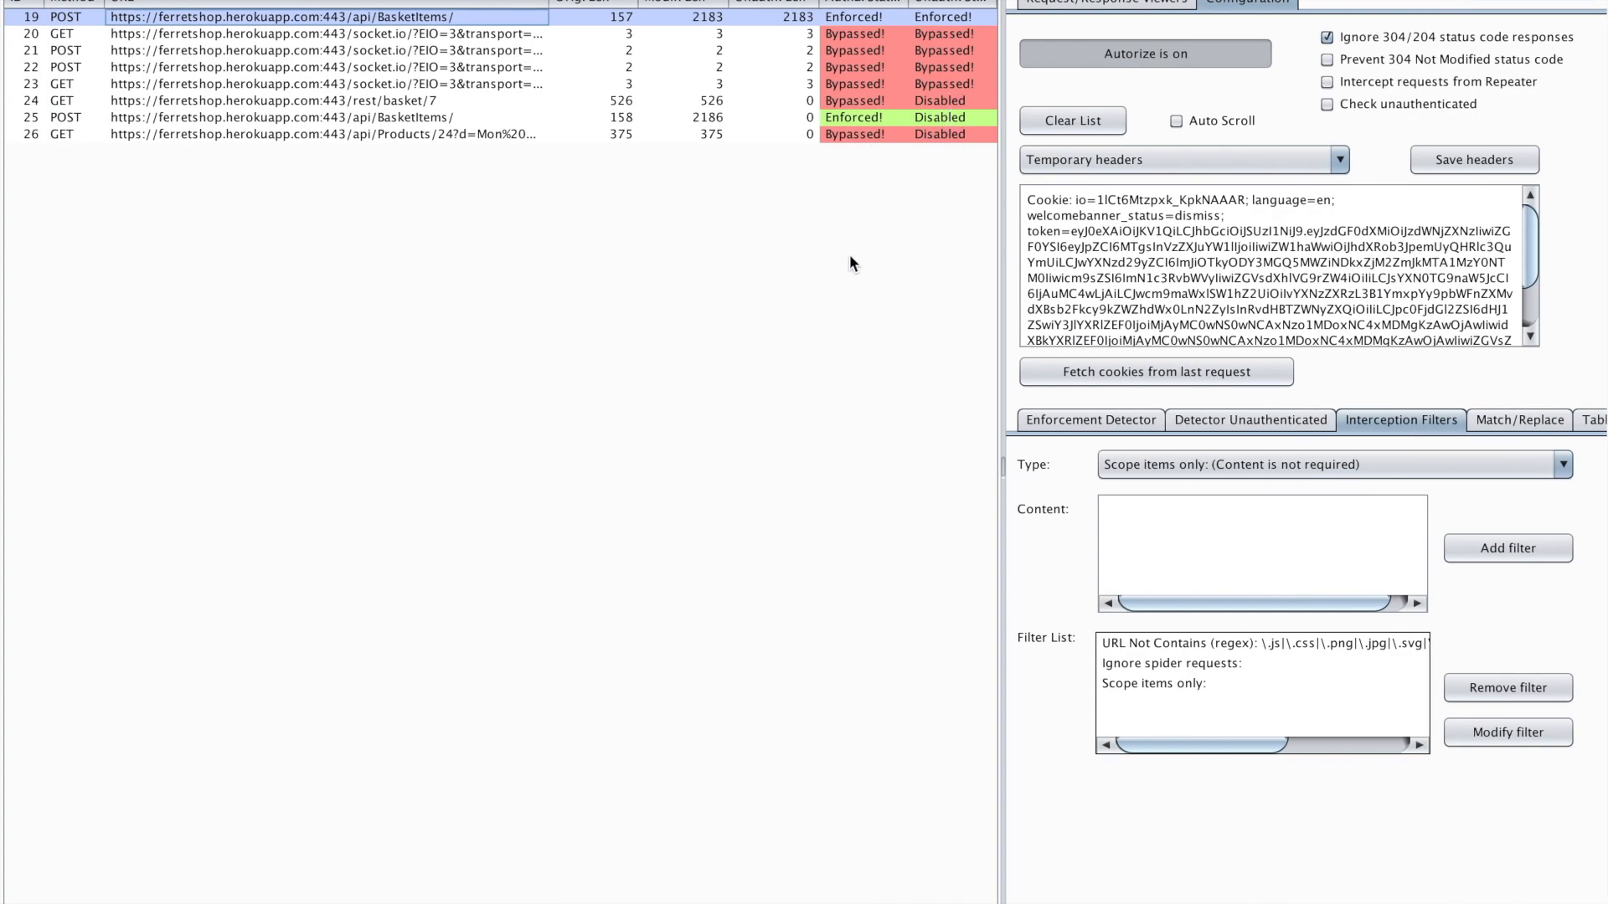
mouse_move(1306, 281)
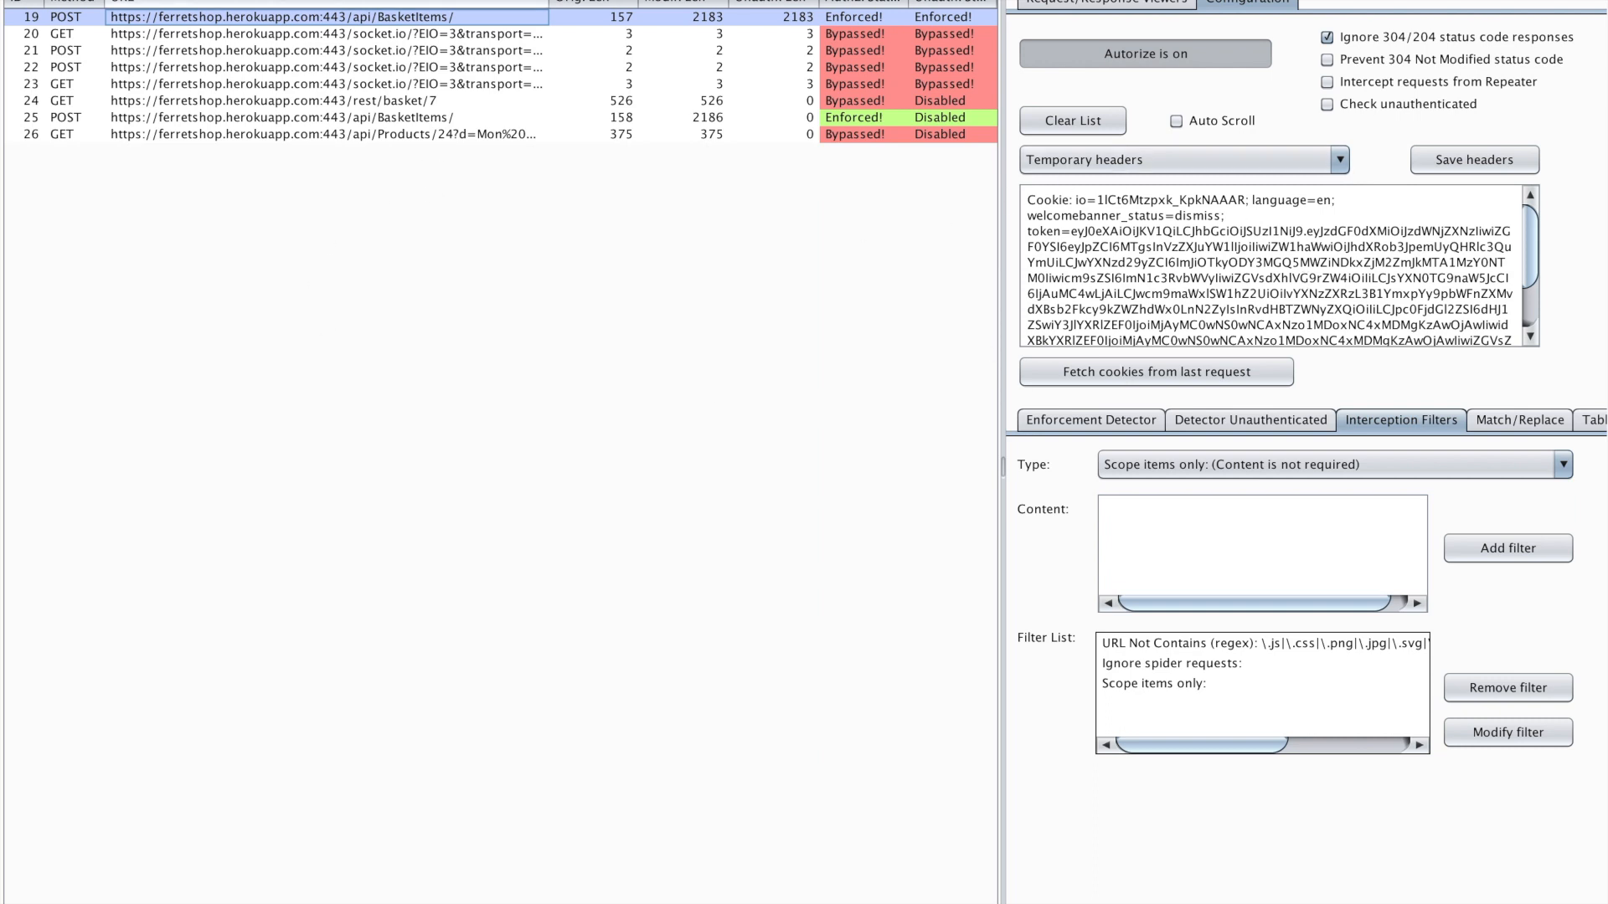
click(359, 67)
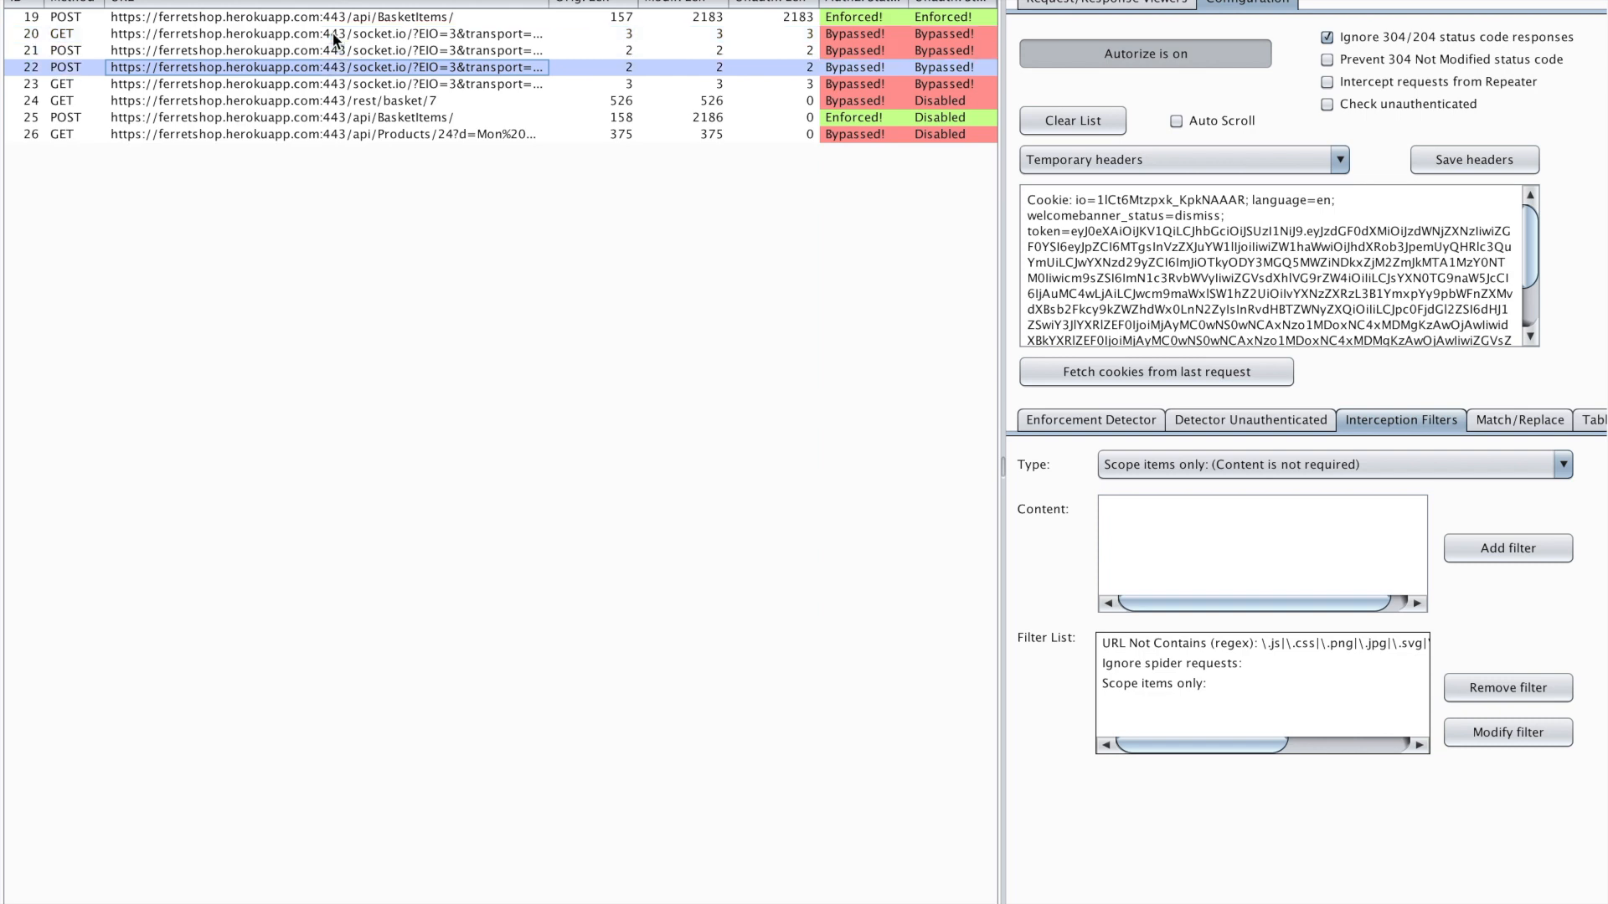
click(338, 34)
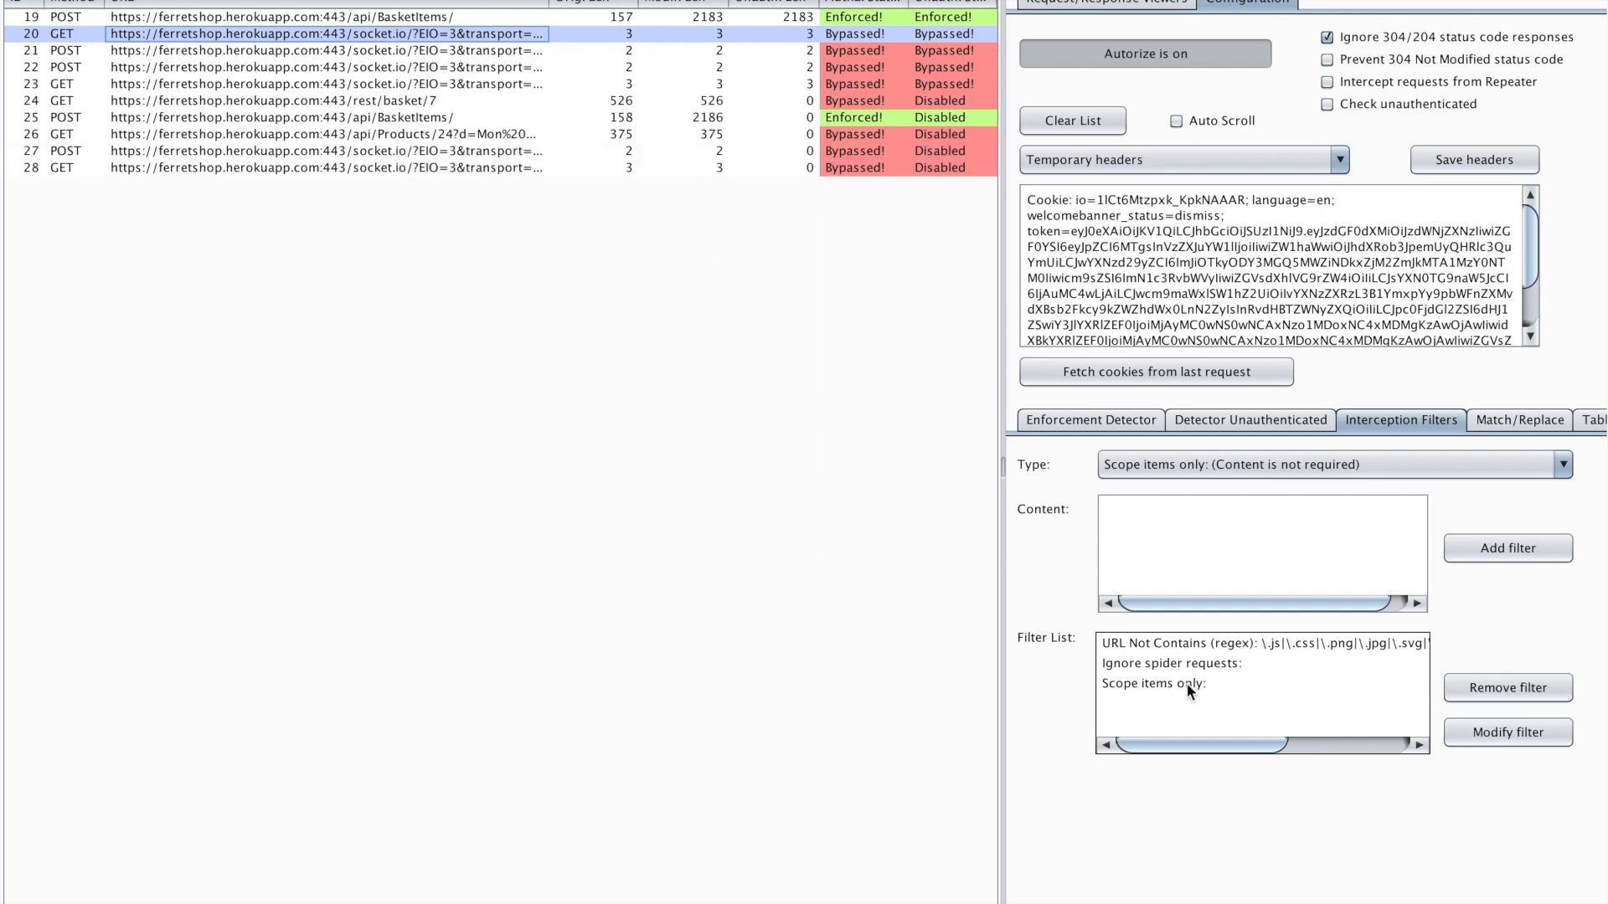
- Remove the 'Scope items only' interception filter
click(1149, 683)
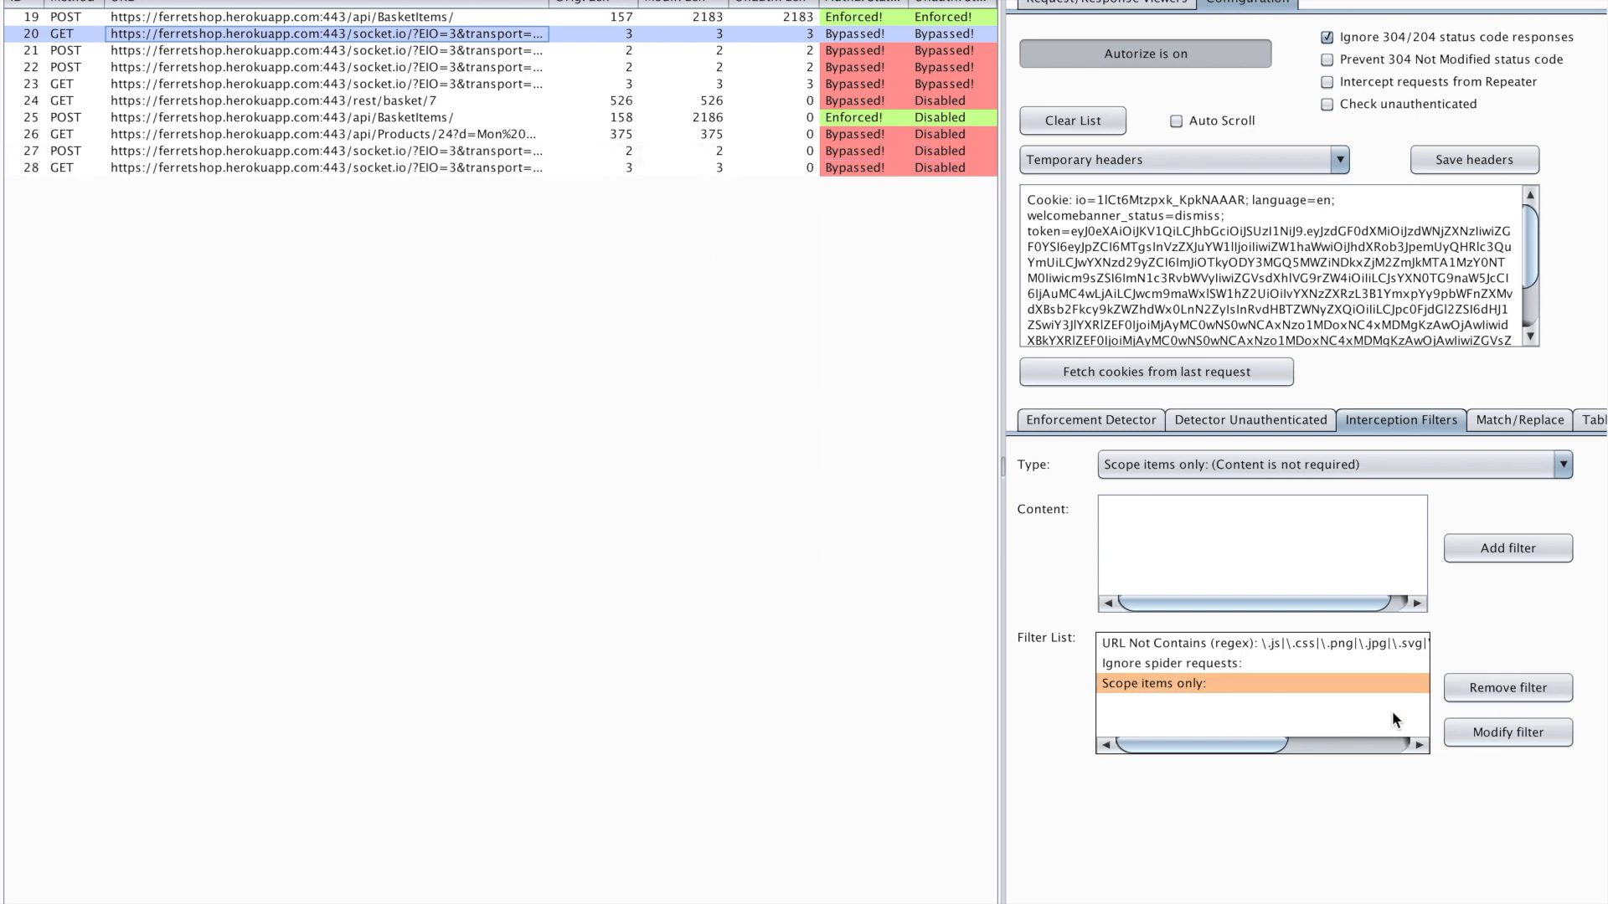
click(1507, 686)
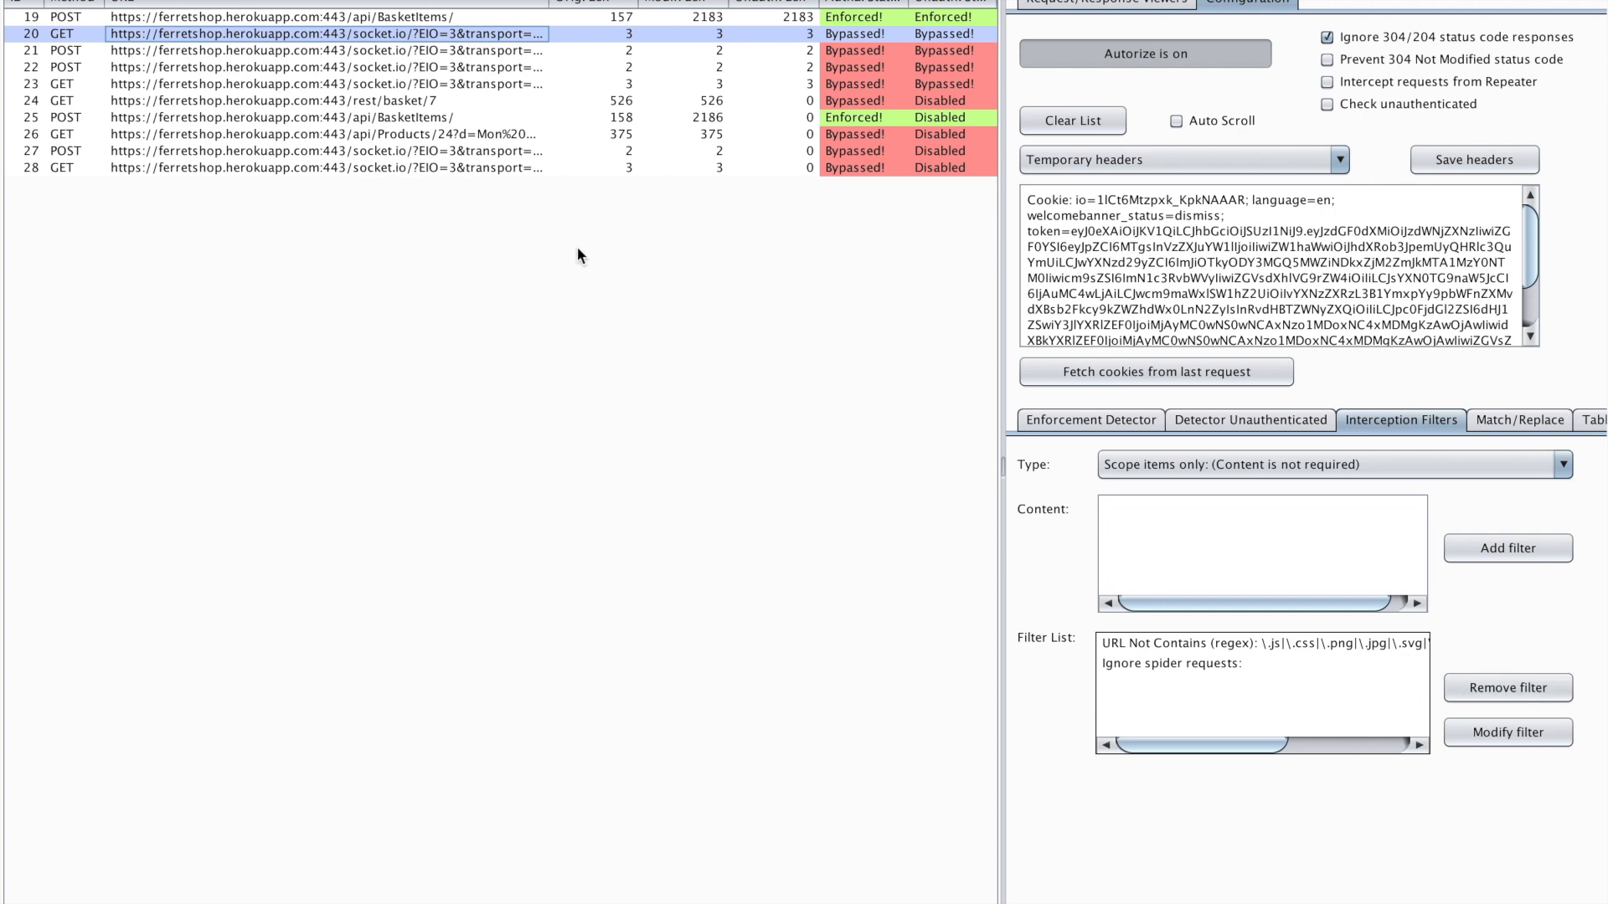
mouse_move(663, 207)
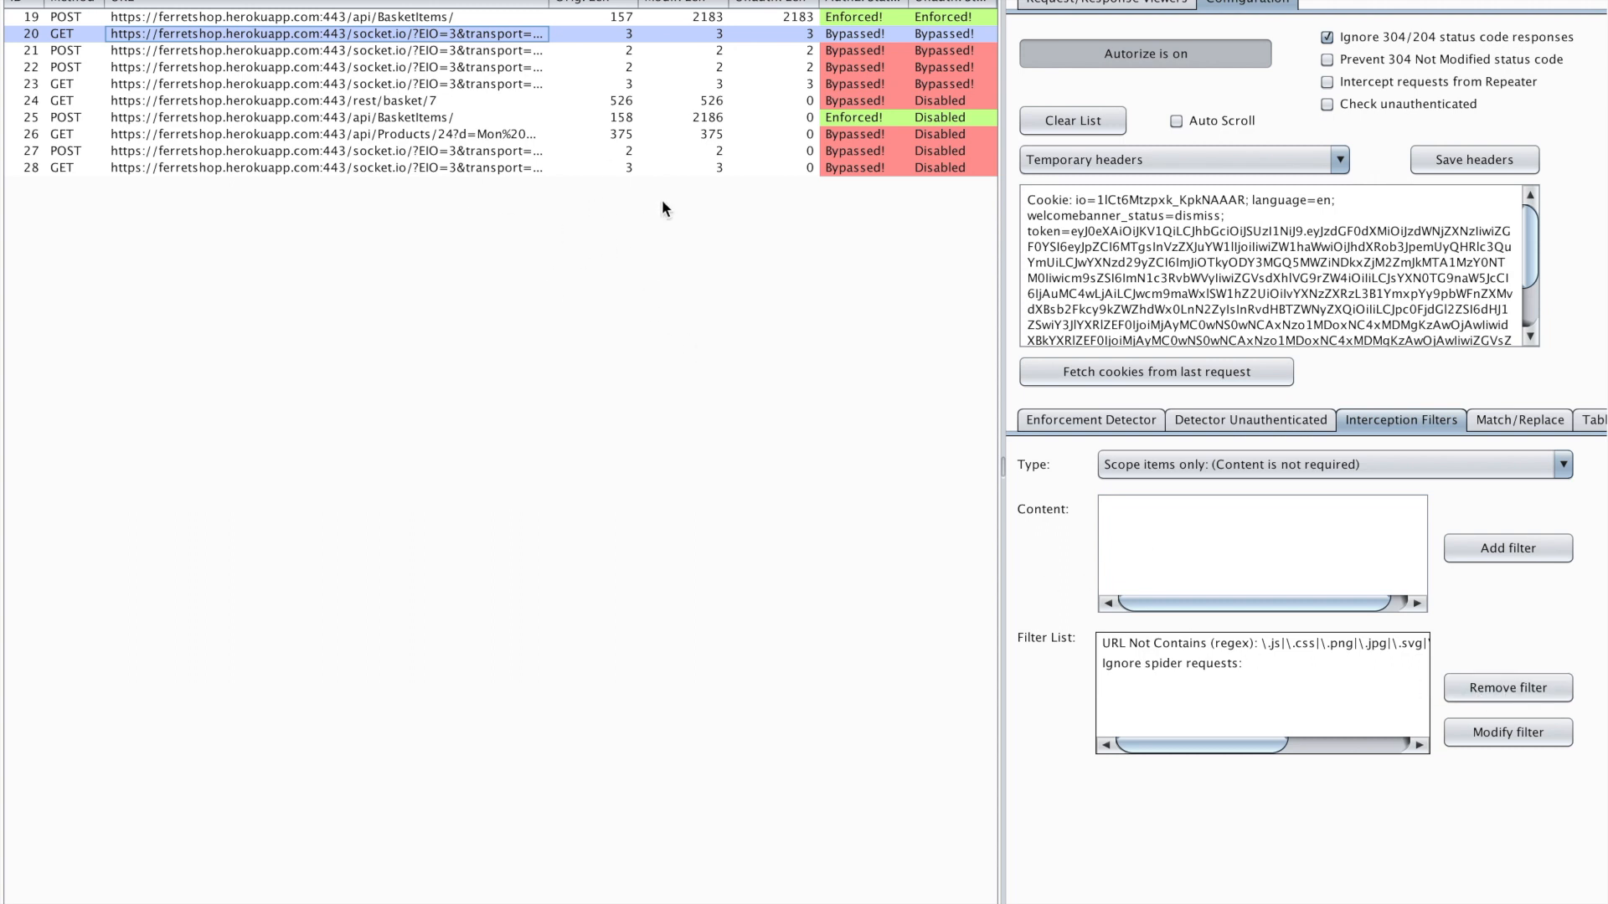
mouse_move(965, 454)
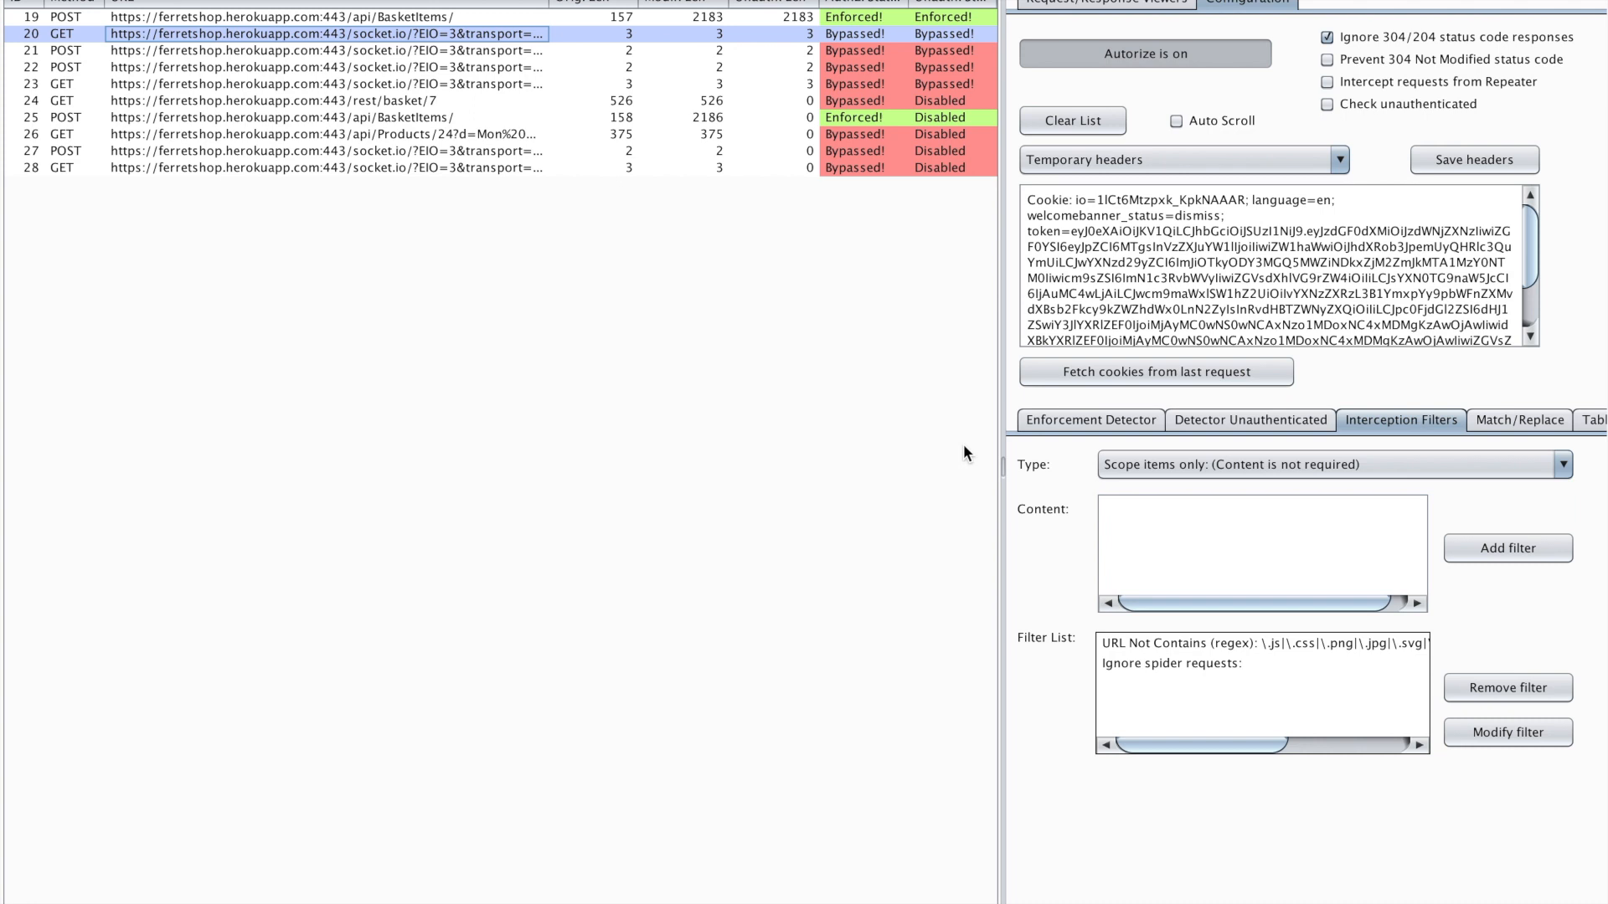
mouse_move(441, 174)
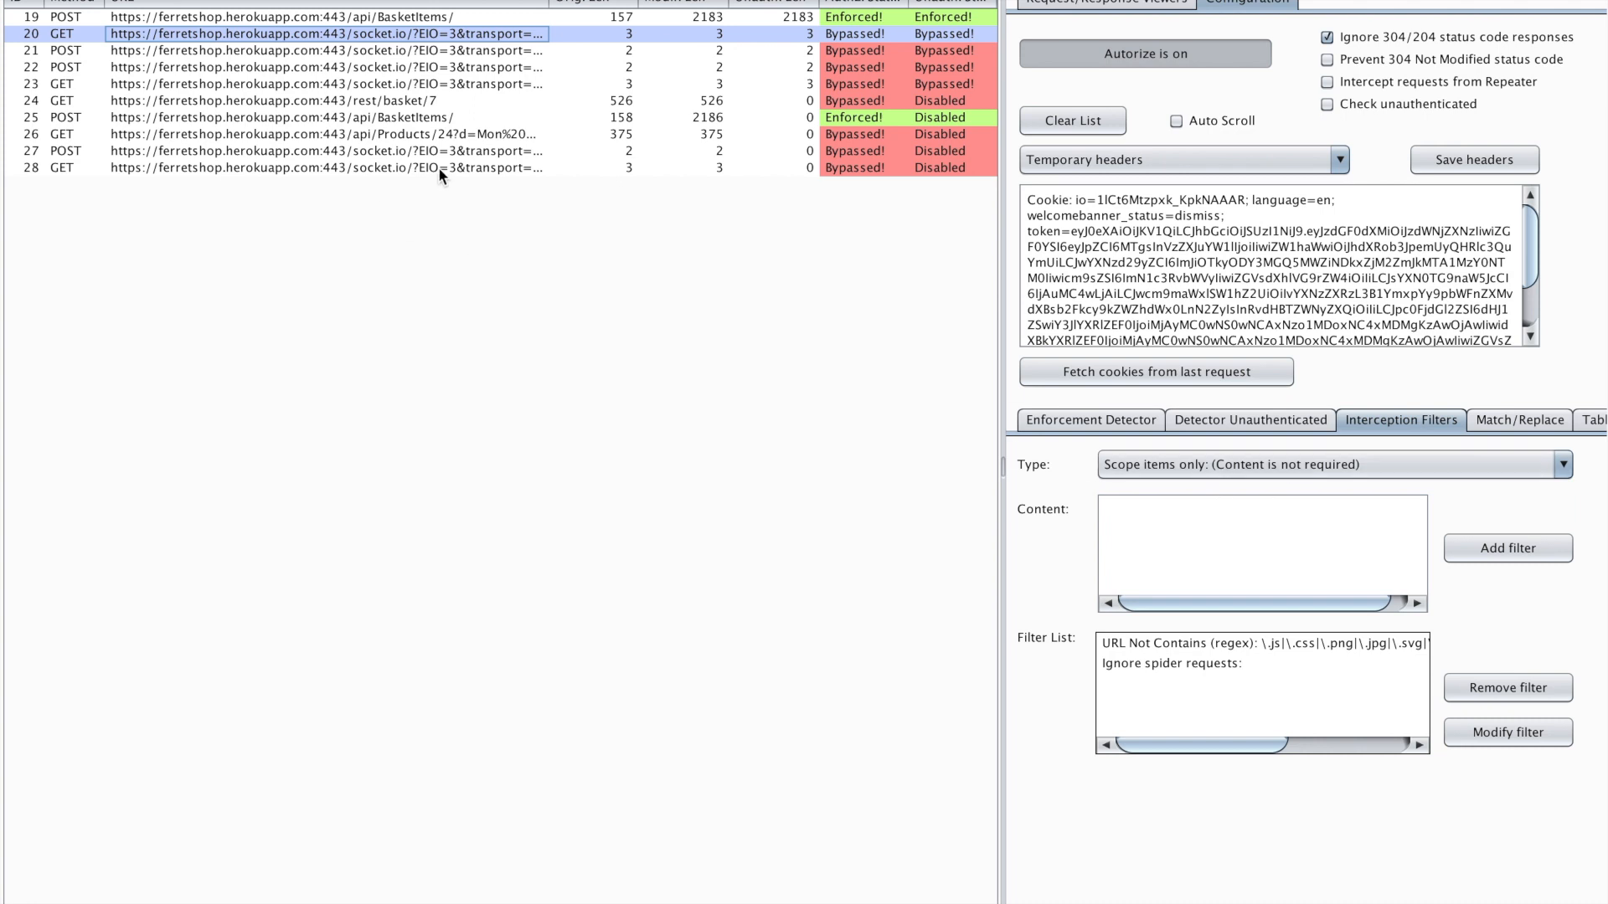
mouse_move(933, 430)
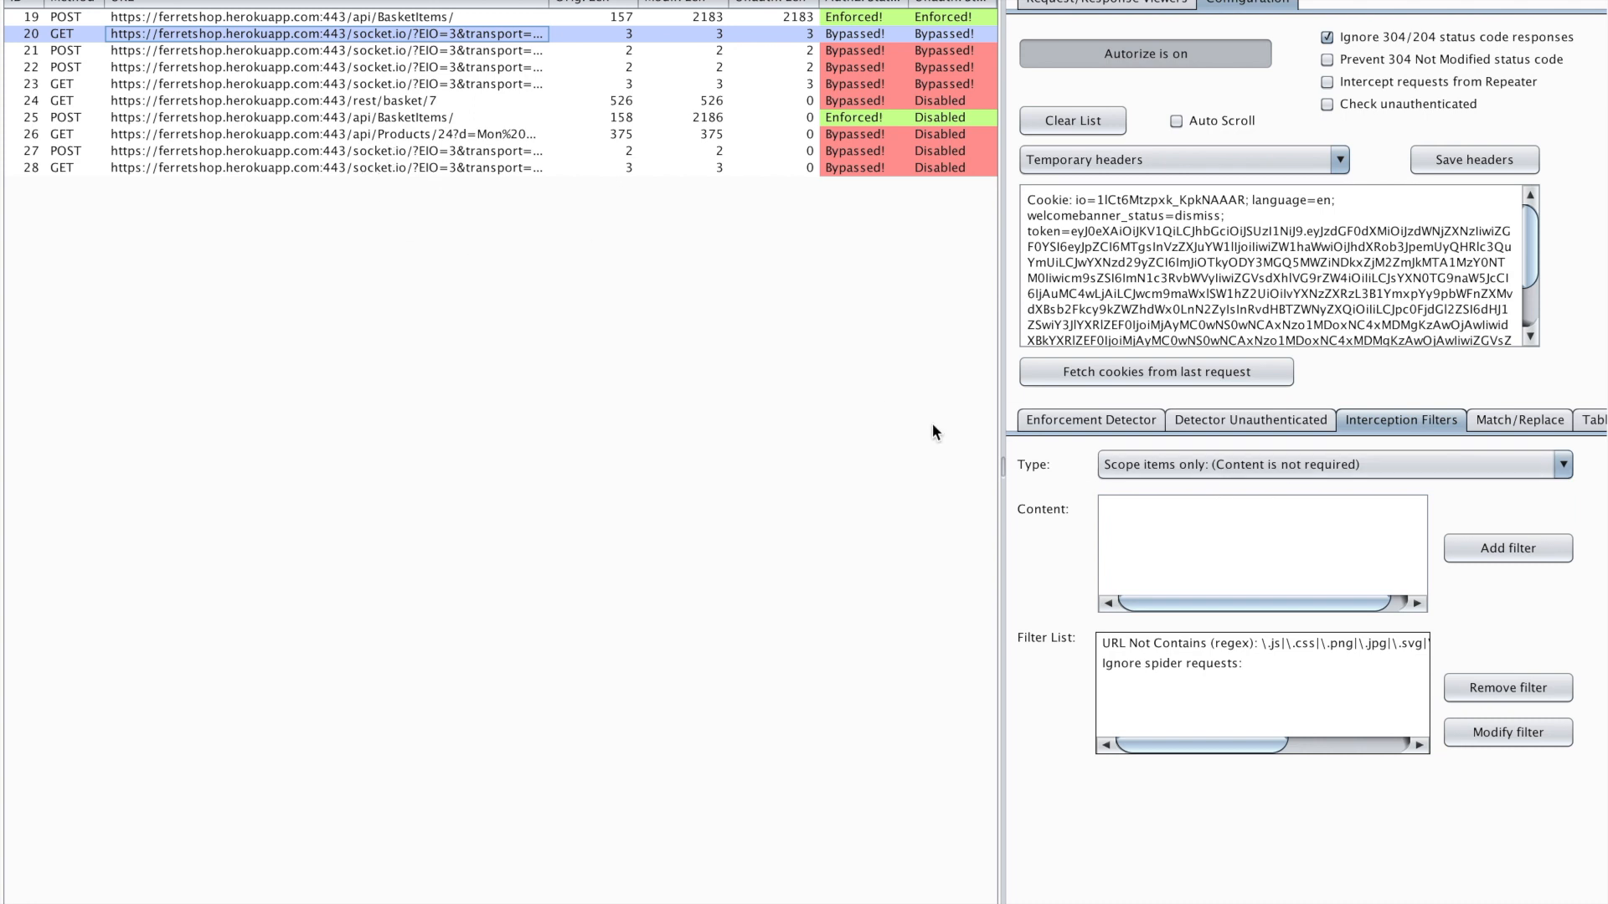
- Add a 'URL Not Contains (simple string)' filter excluding socket.io
click(1333, 464)
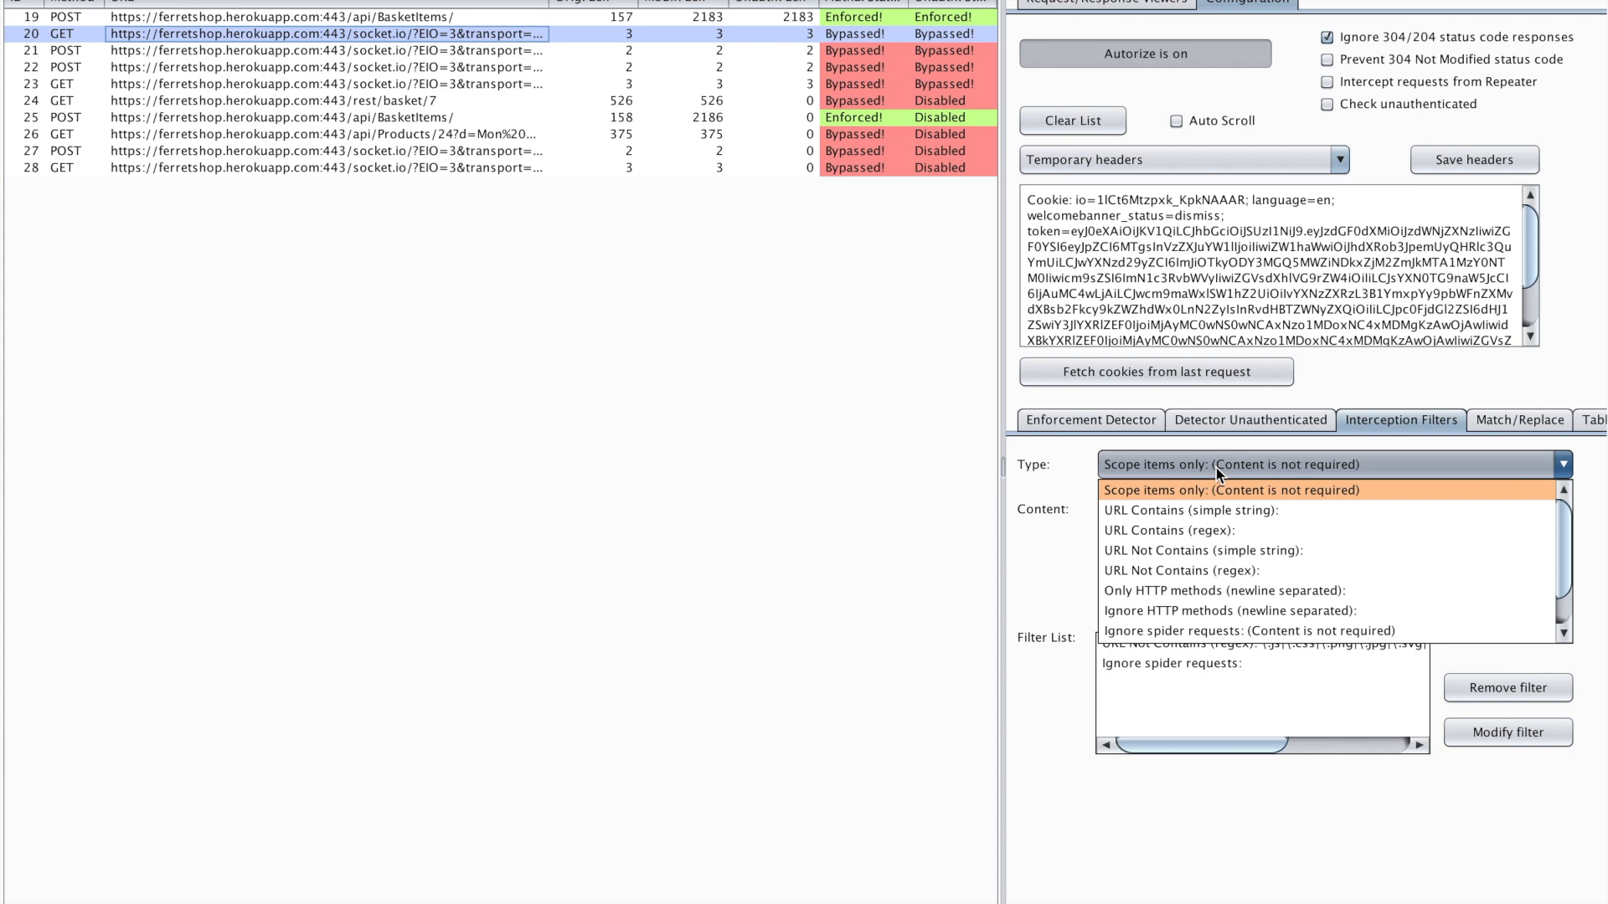
mouse_move(1246, 506)
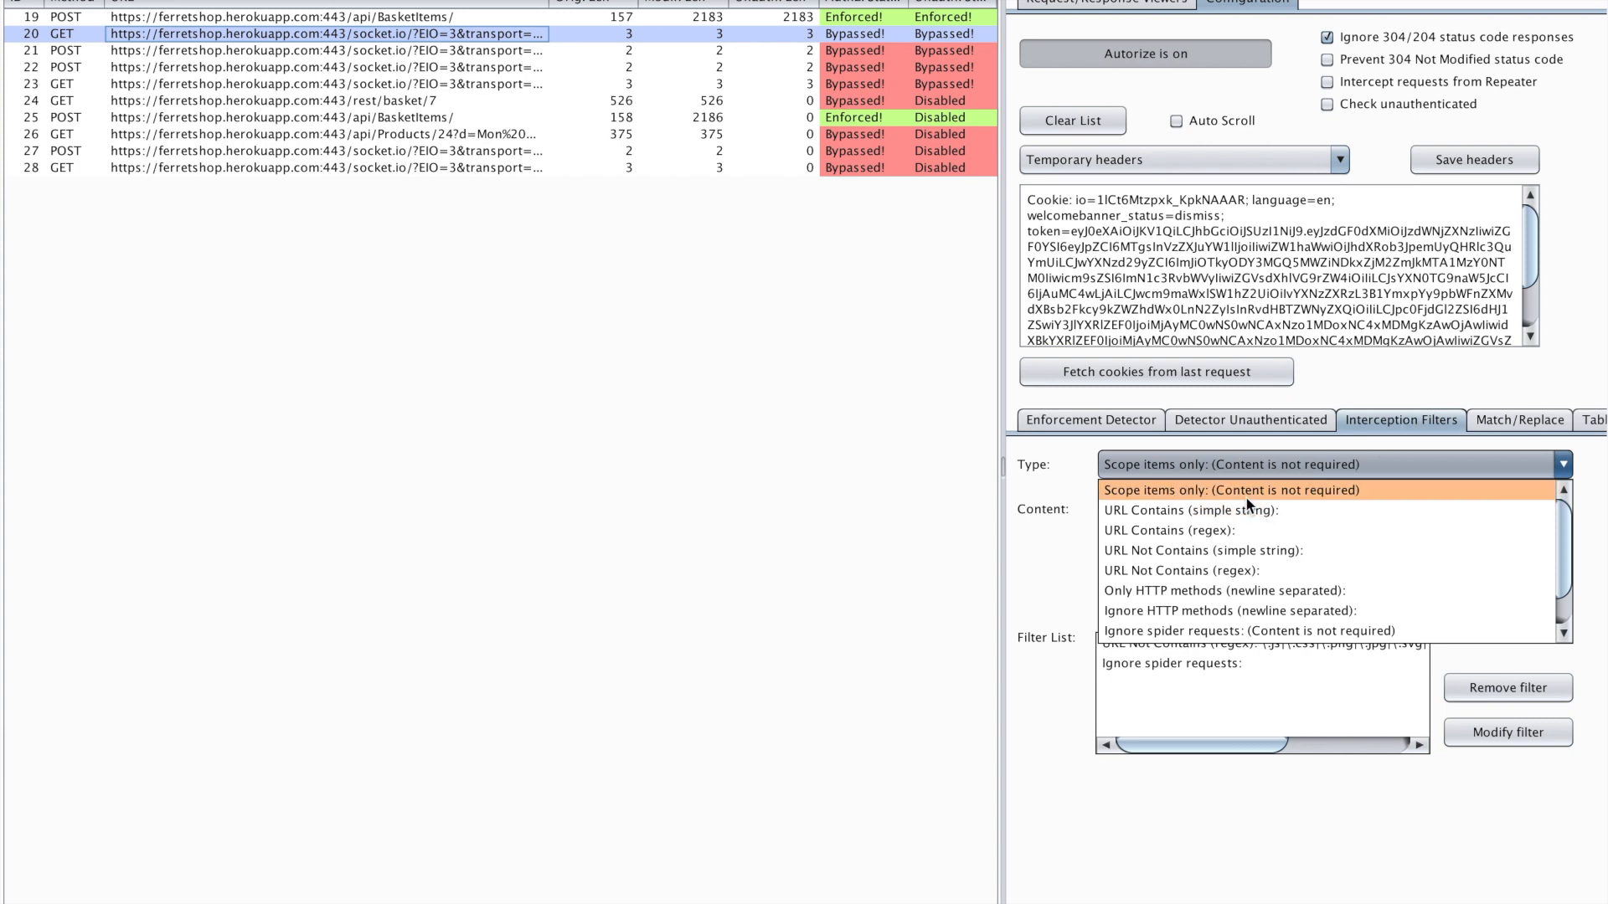
mouse_move(1262, 511)
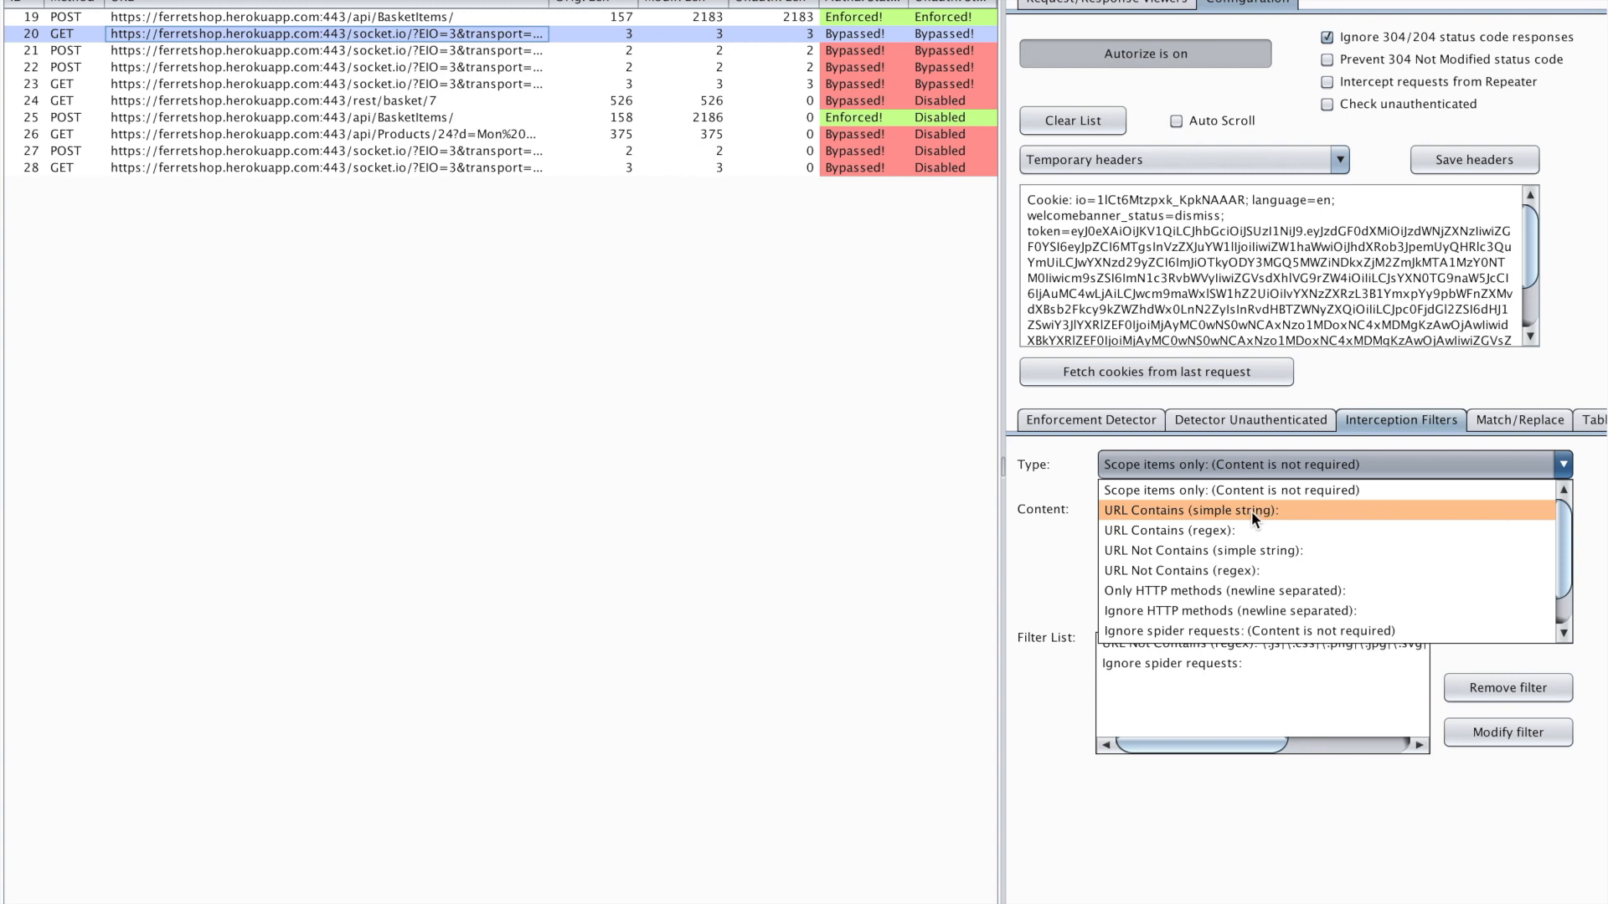
mouse_move(1199, 531)
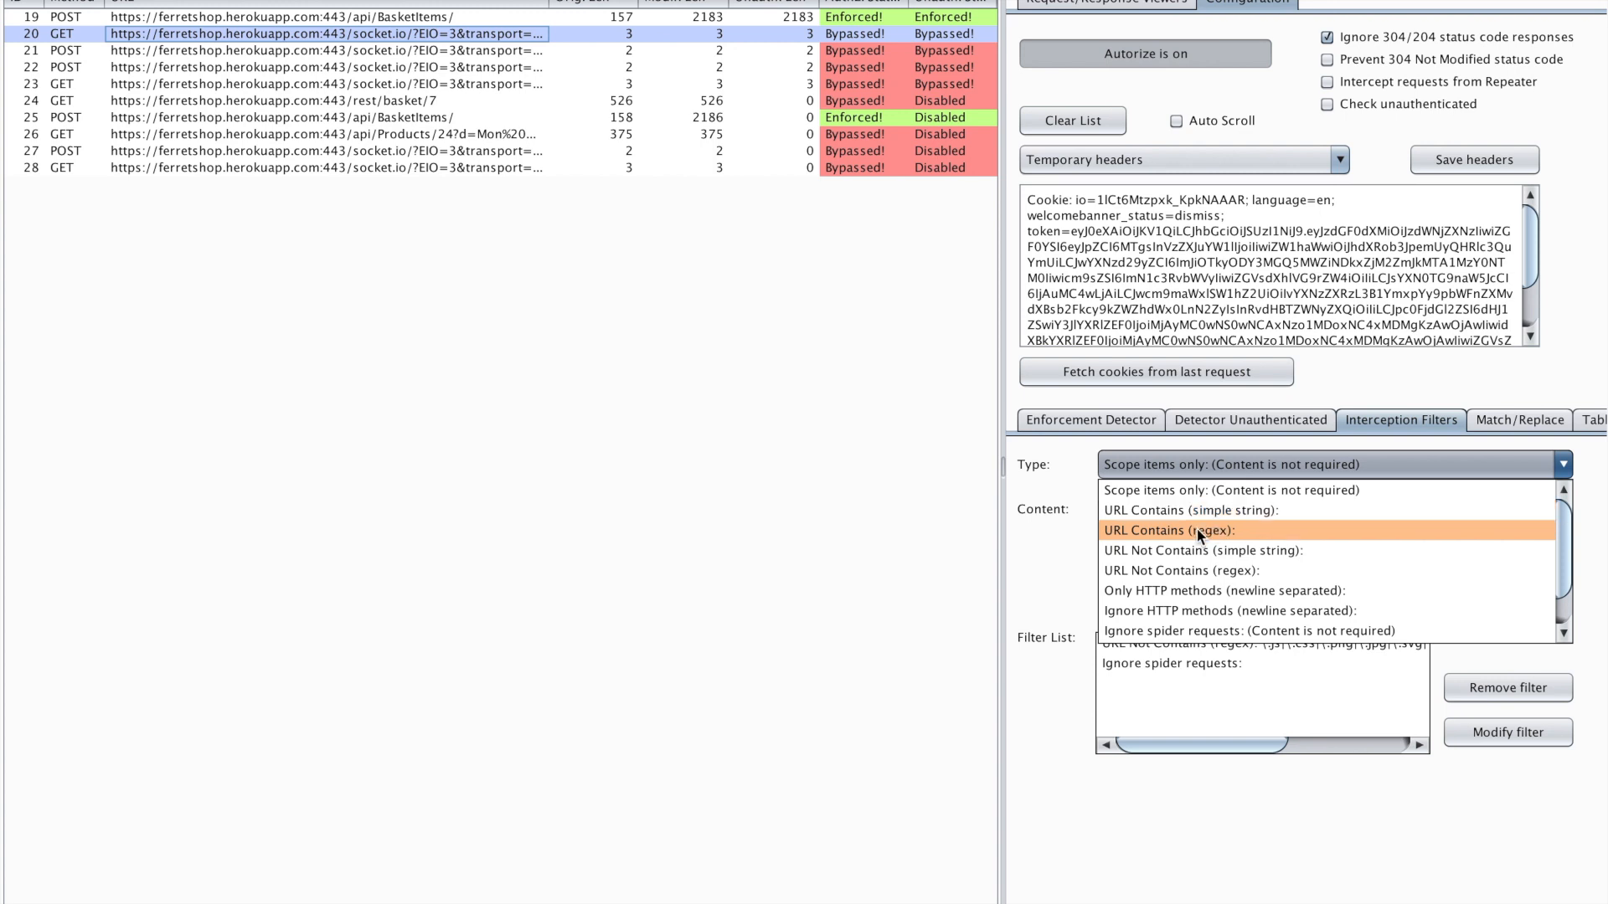
mouse_move(1136, 551)
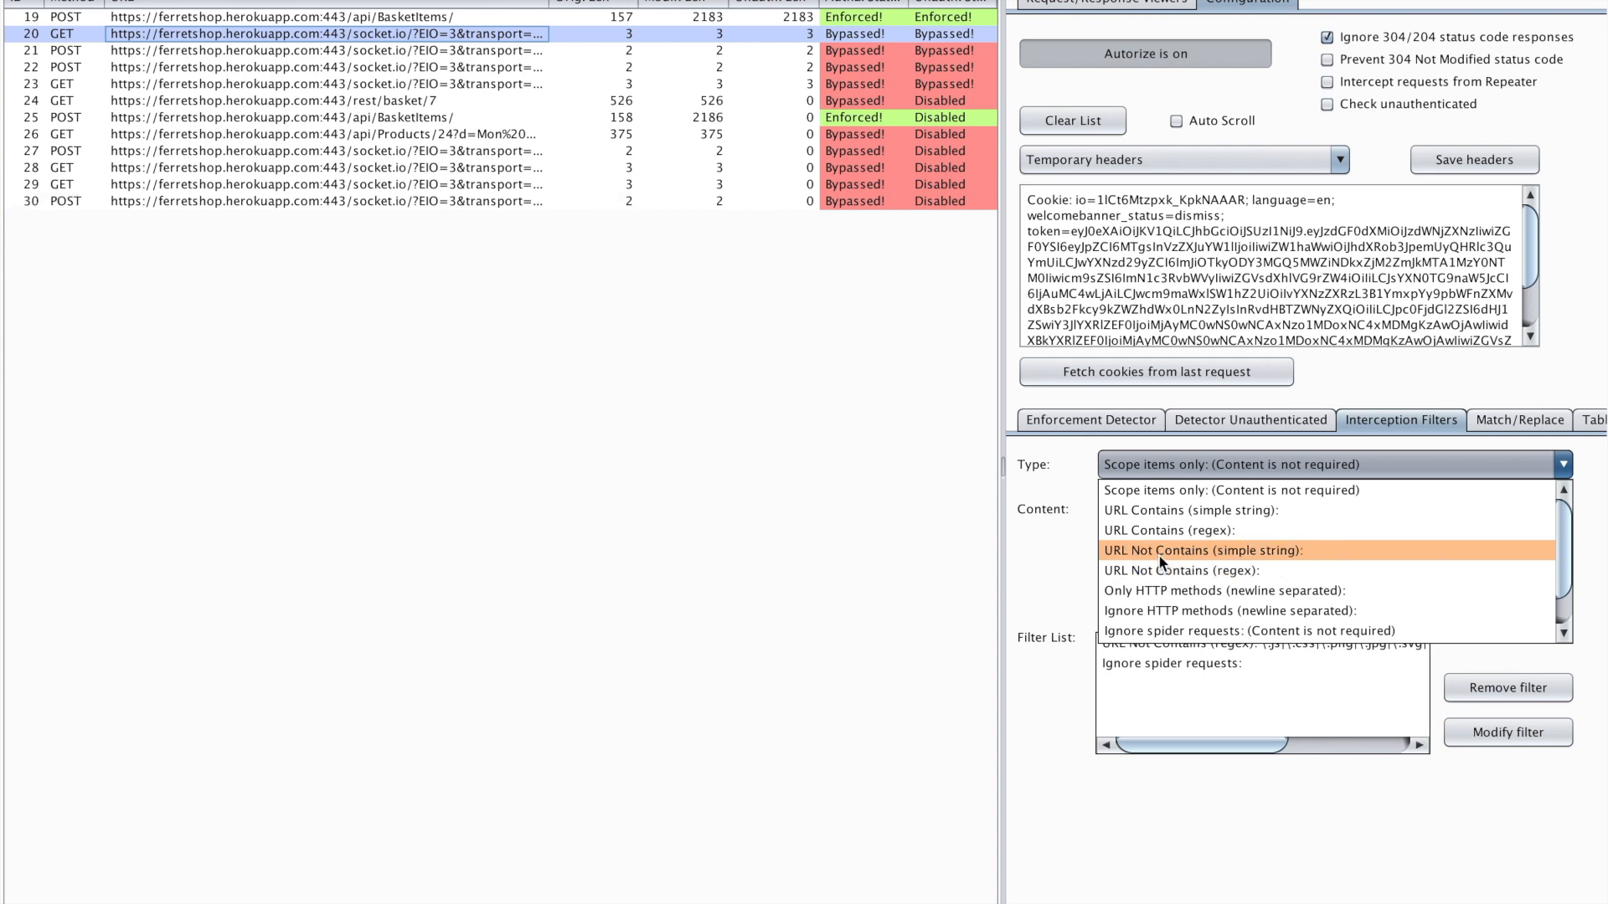
click(1161, 551)
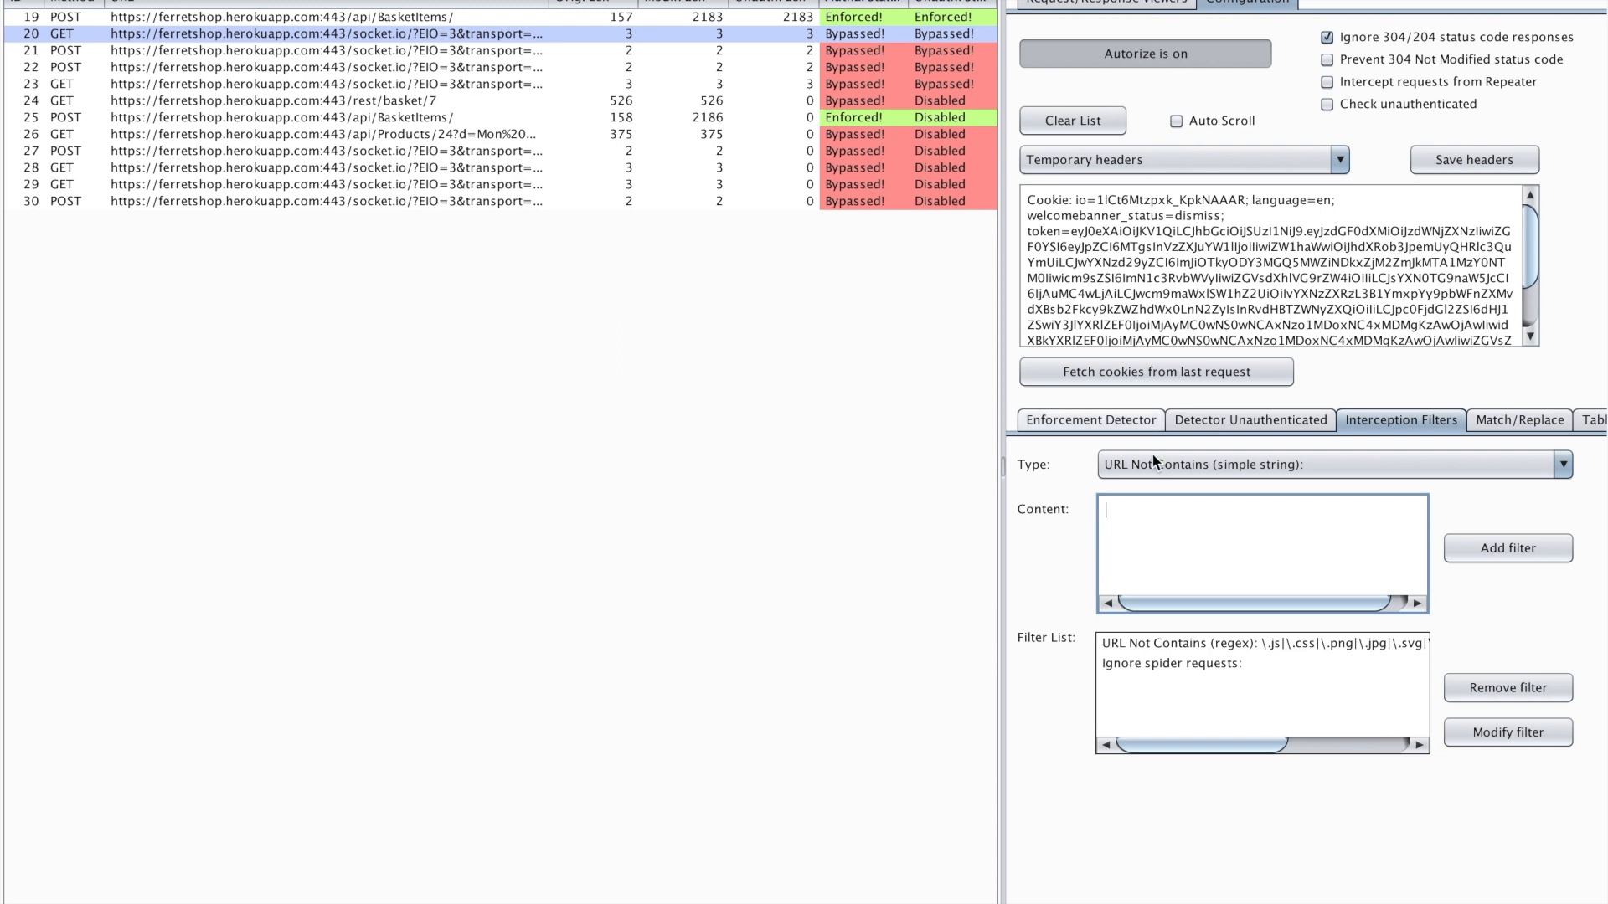
text(socket.io)
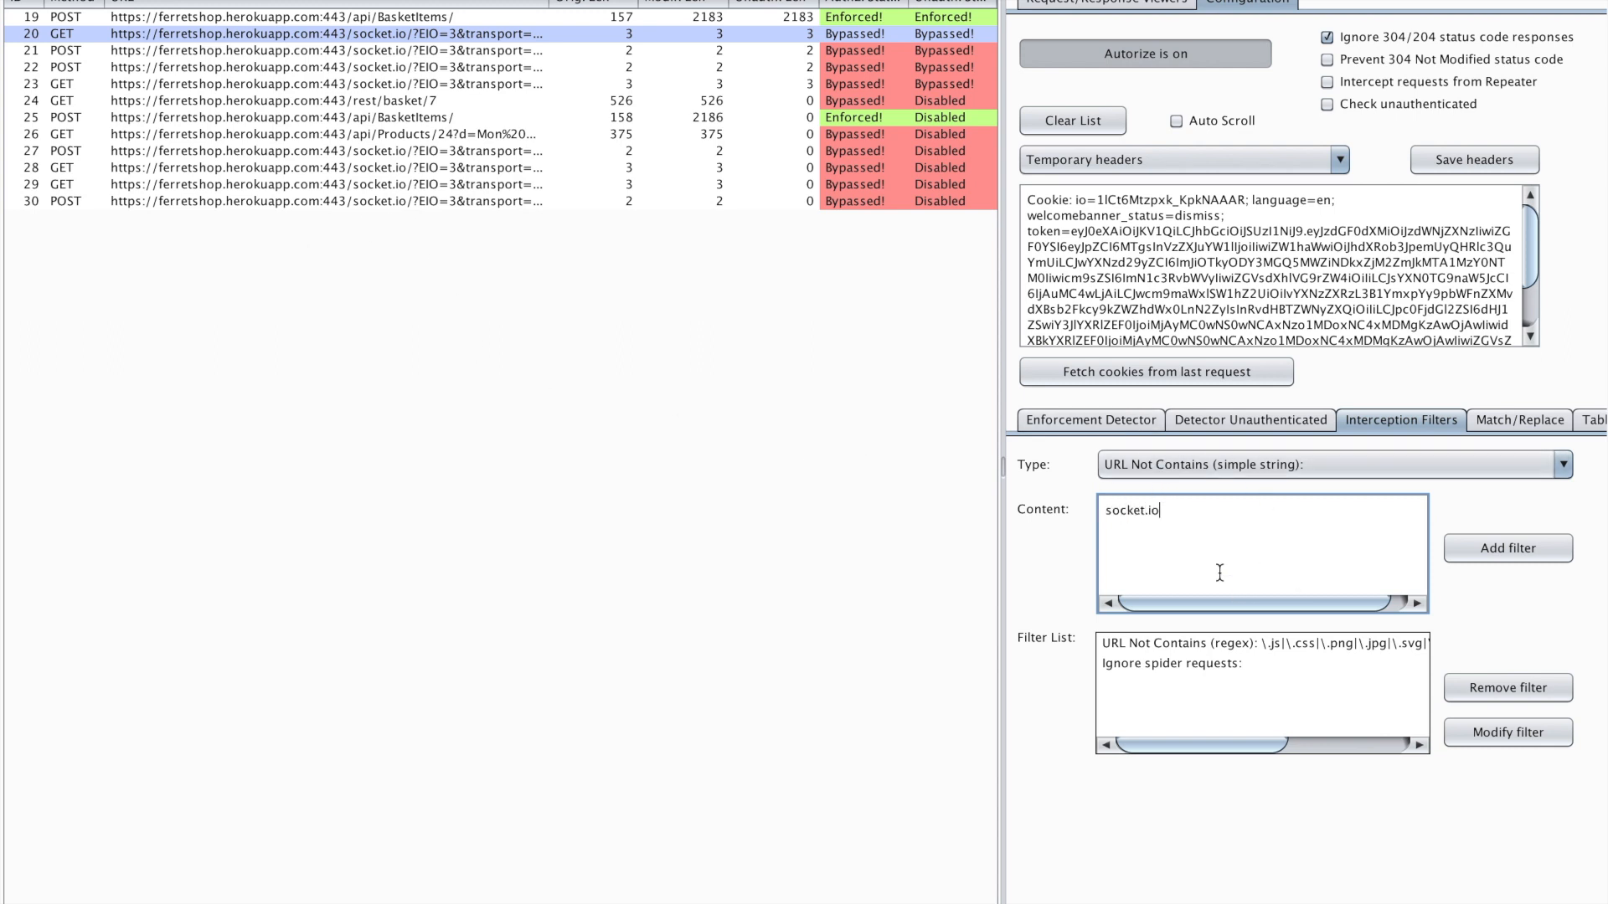
click(1508, 547)
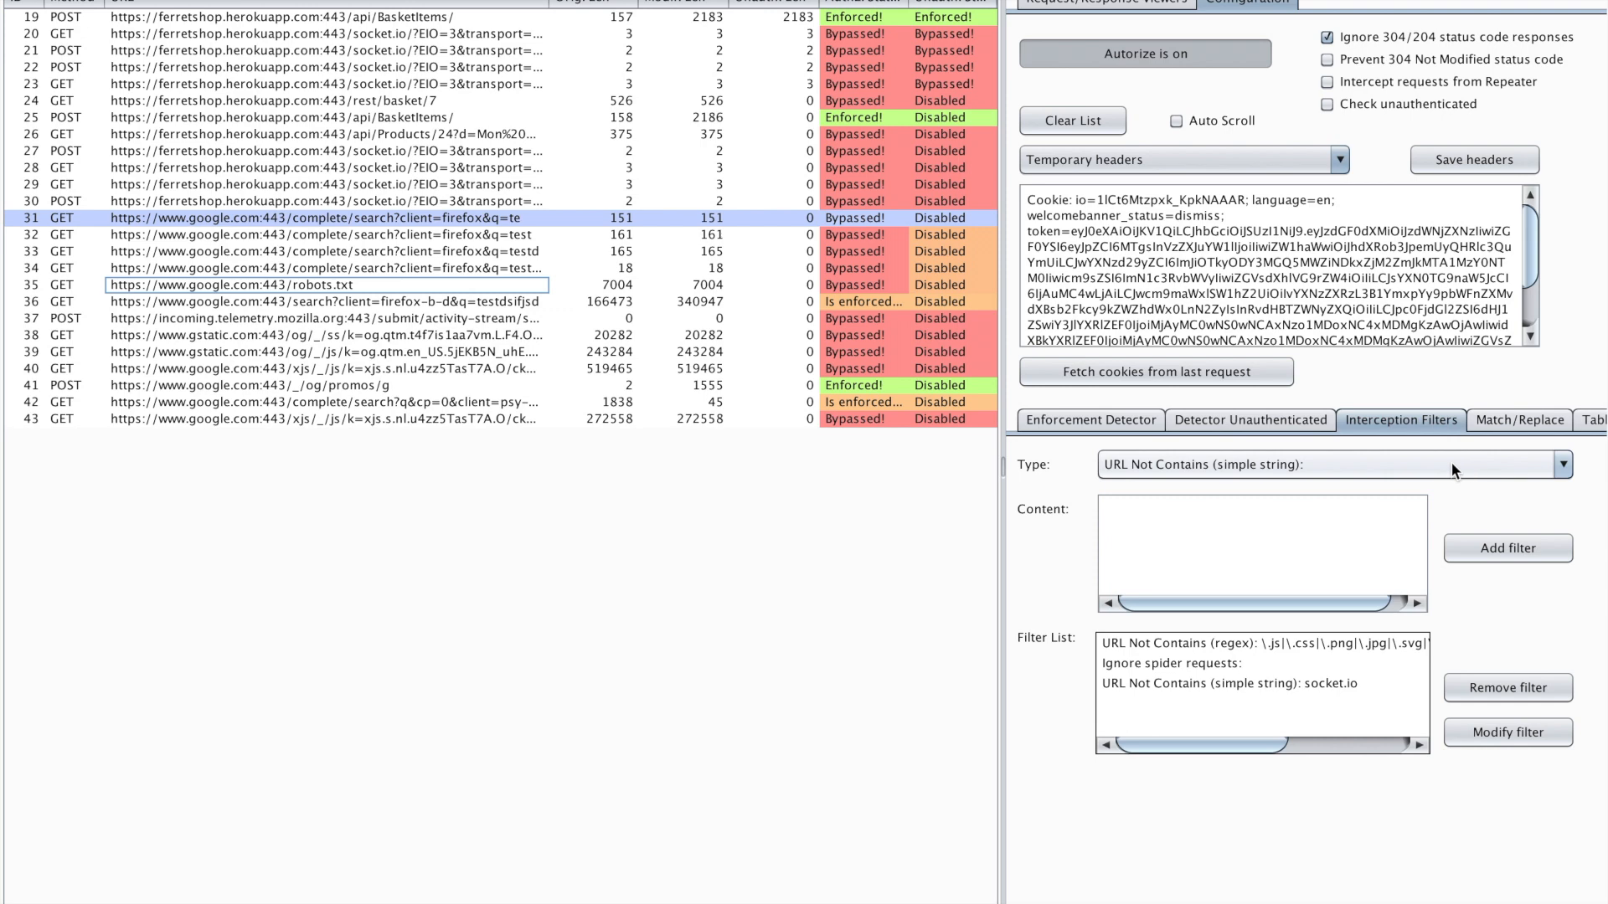
- Add the 'Scope items only' interception filter back alongside the socket.io exclusion
click(1559, 464)
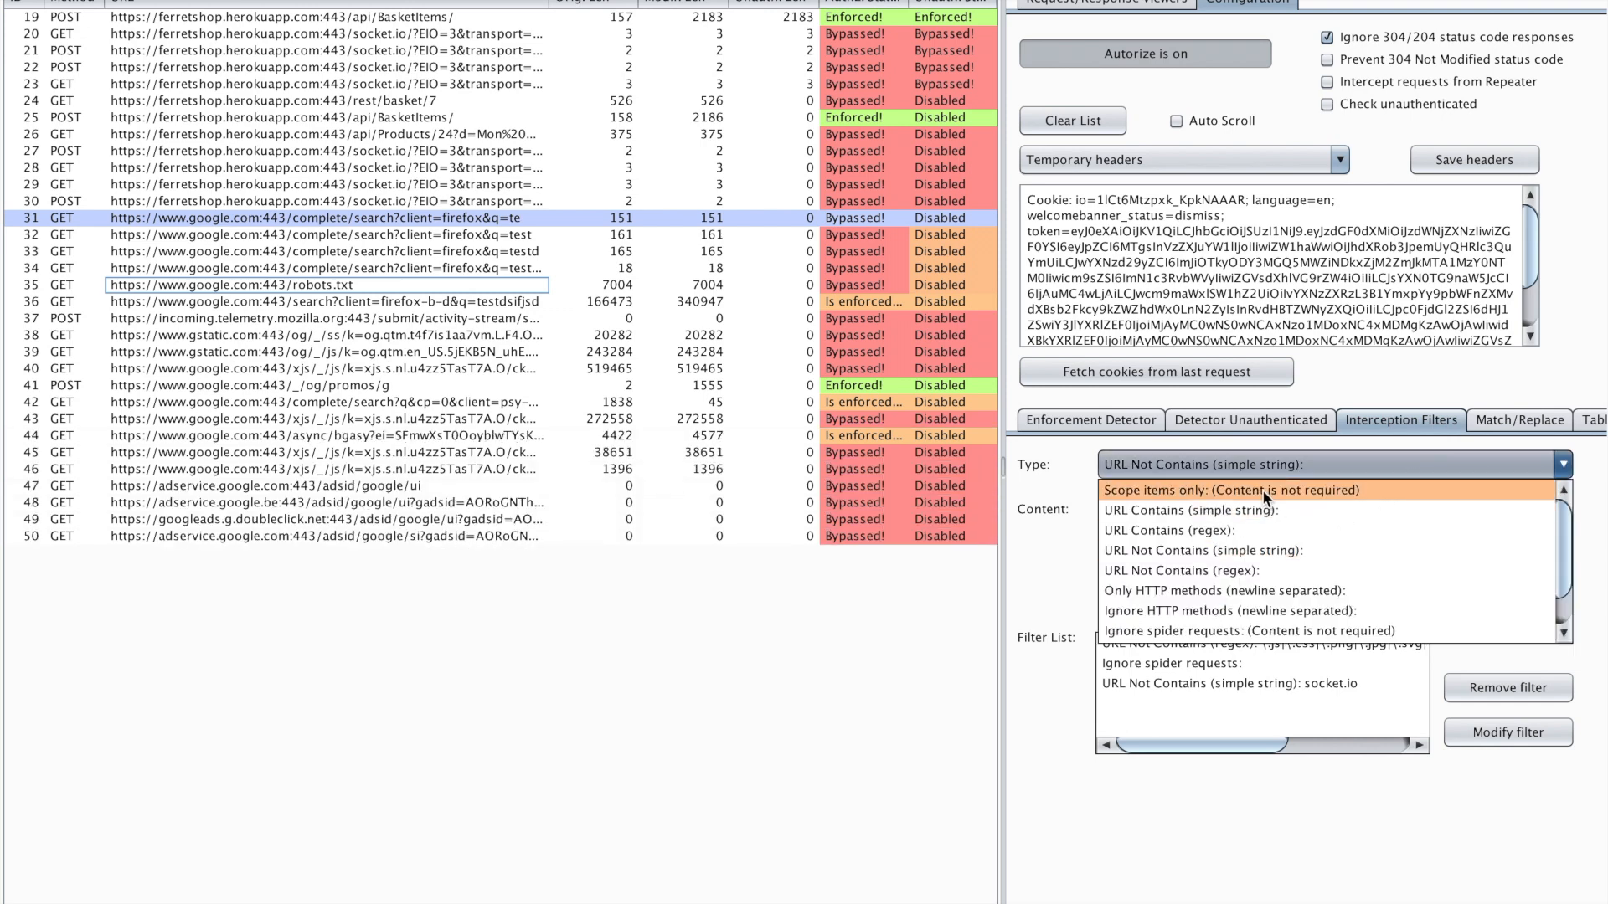
click(1233, 491)
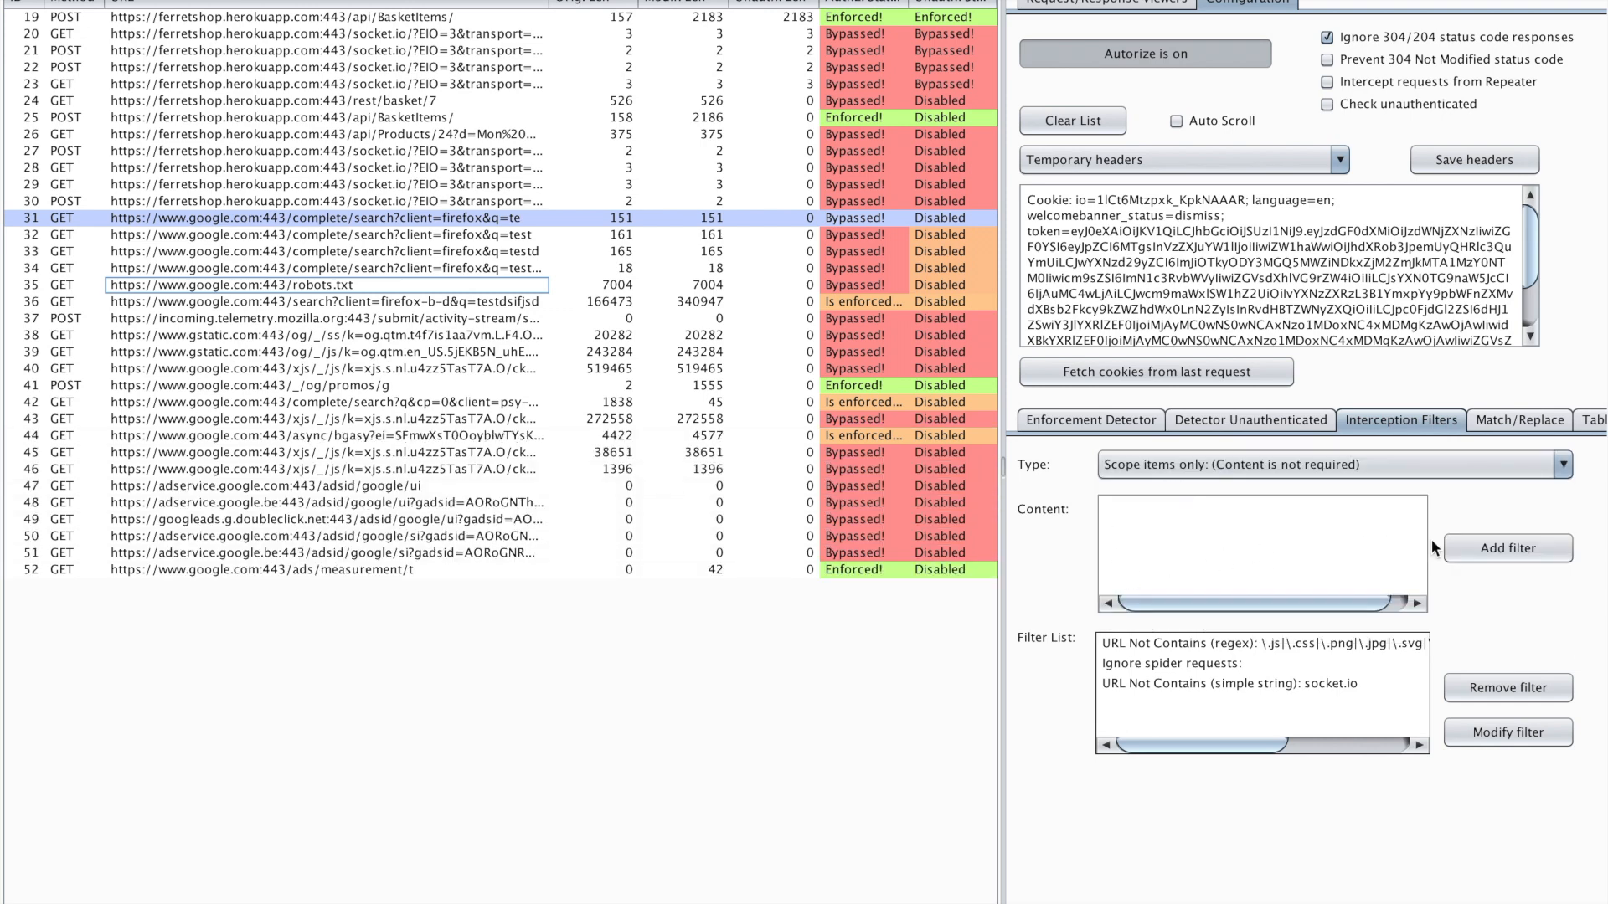
click(1506, 547)
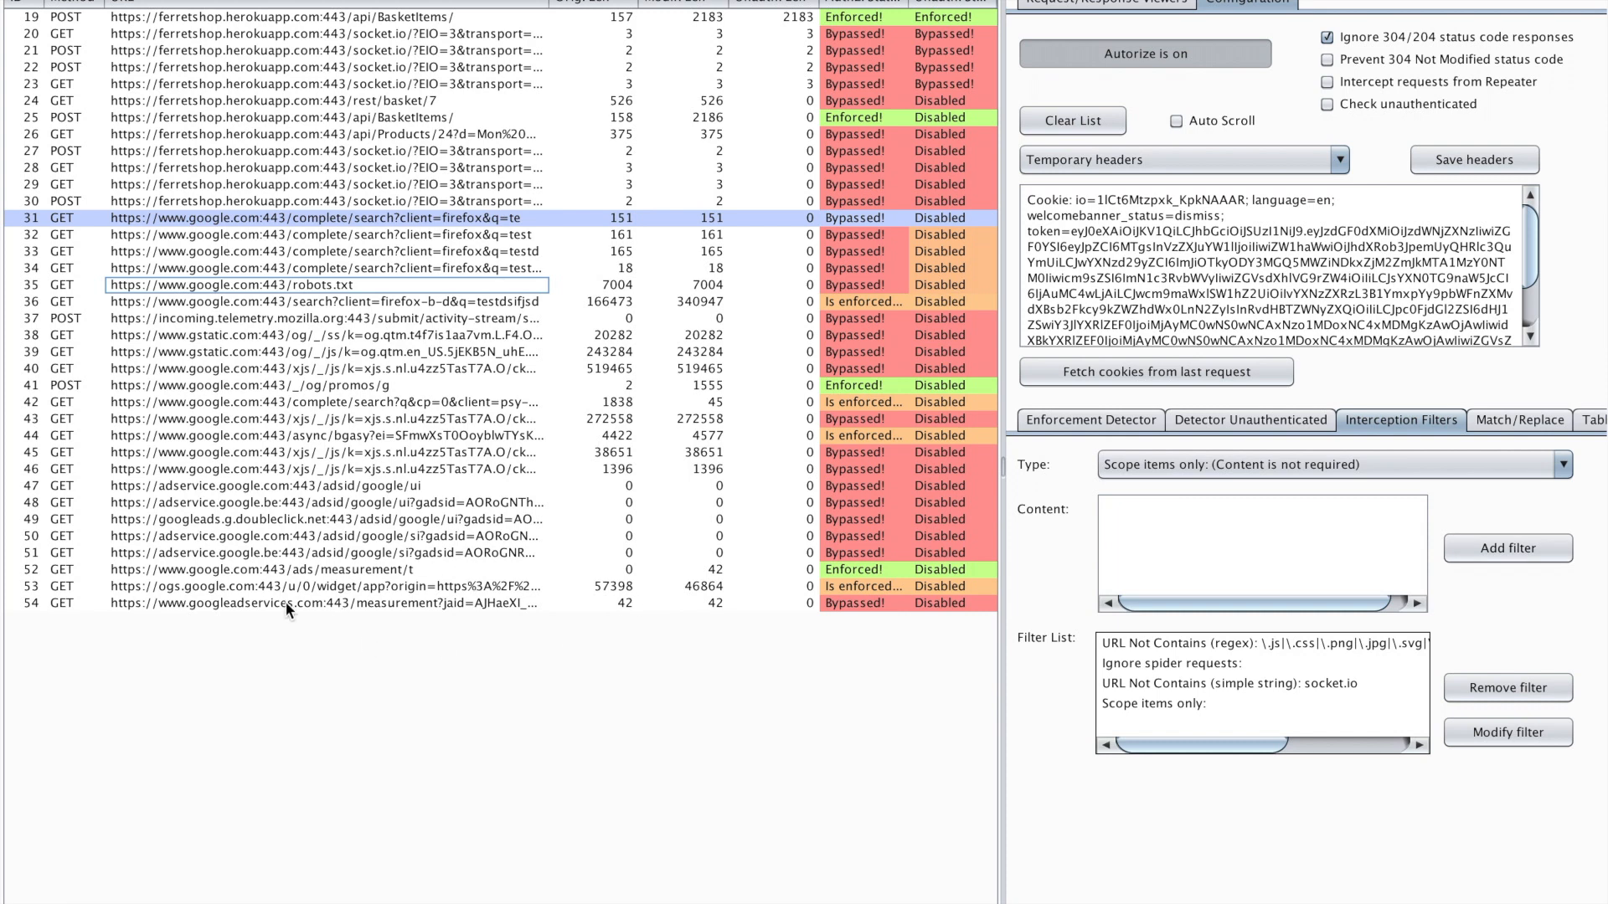
mouse_move(1344, 340)
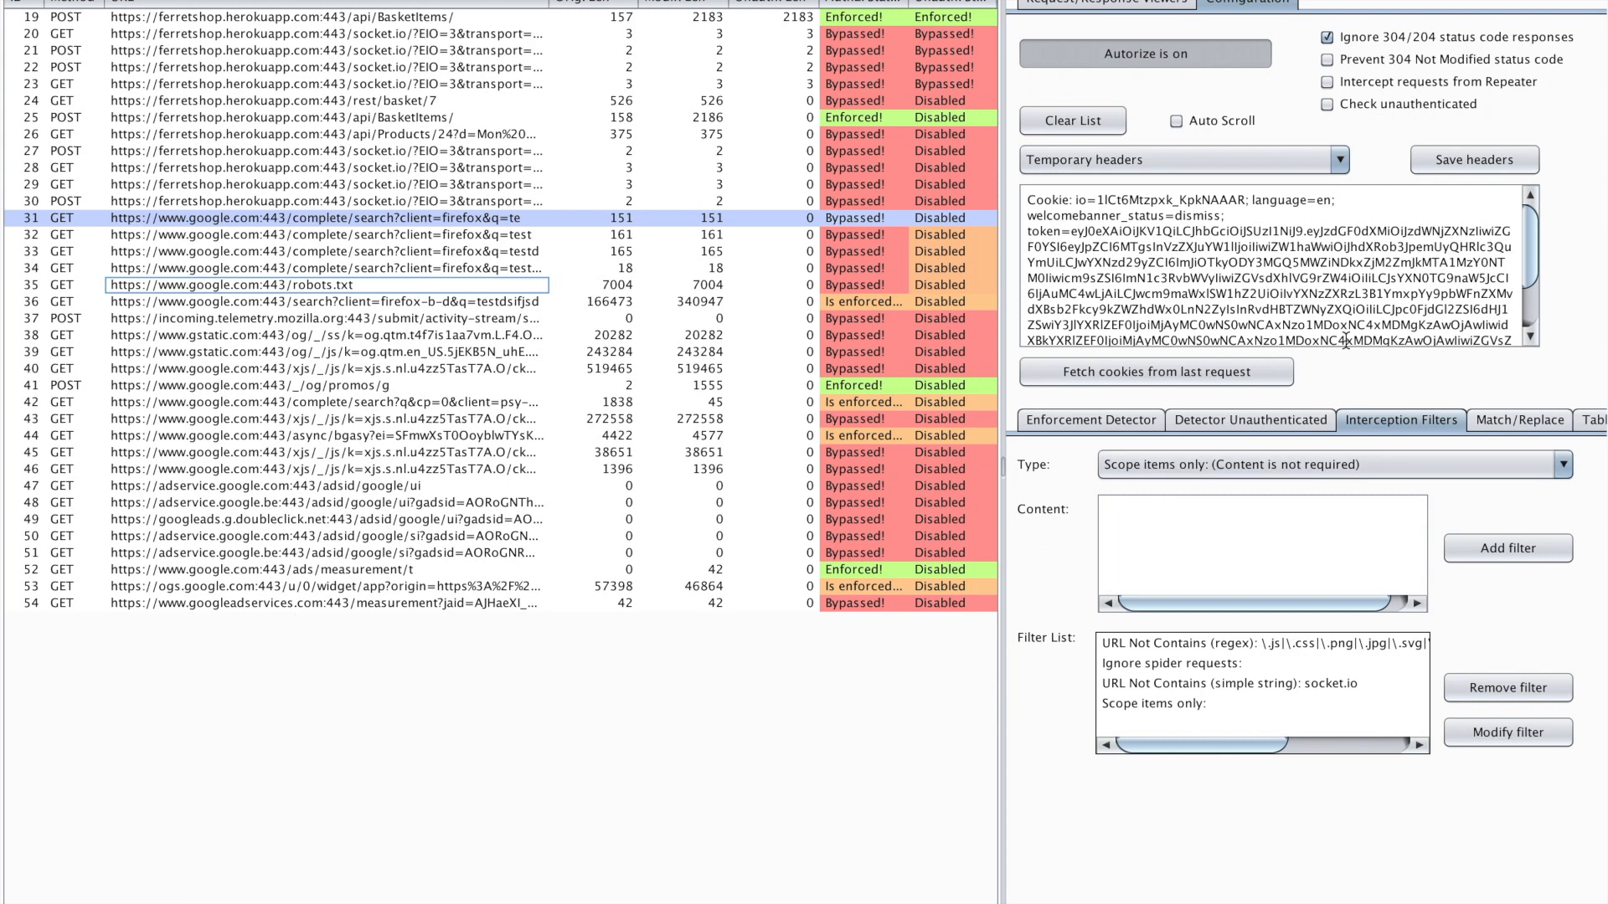
mouse_move(1400, 157)
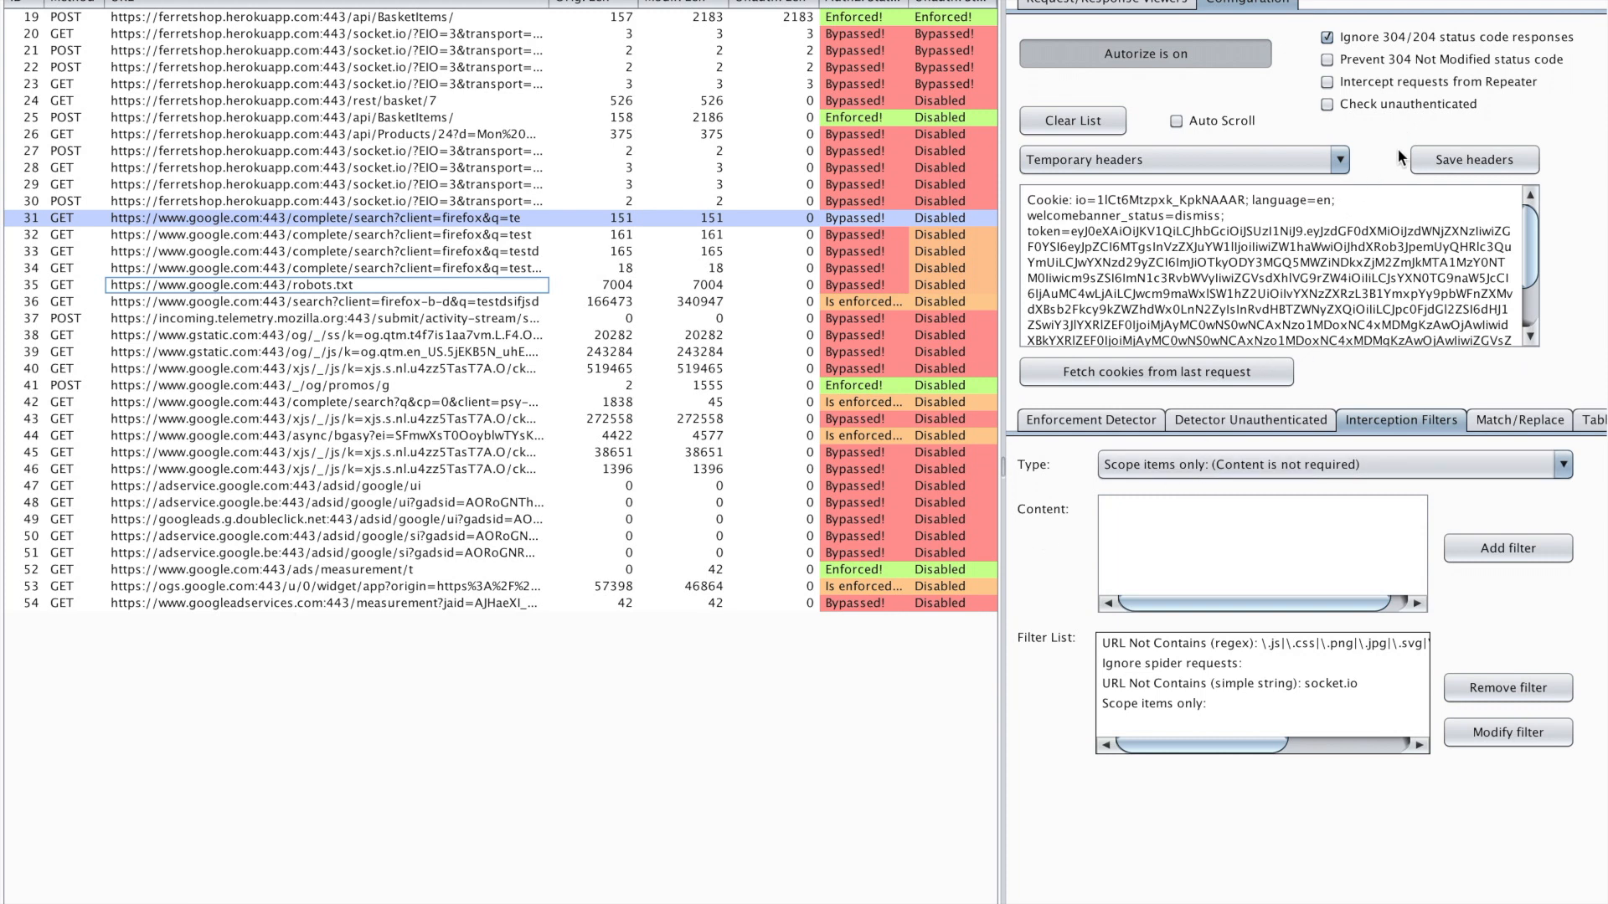
- Save the cookie headers as a set named Authorize2 and select it as the active header set
click(1474, 159)
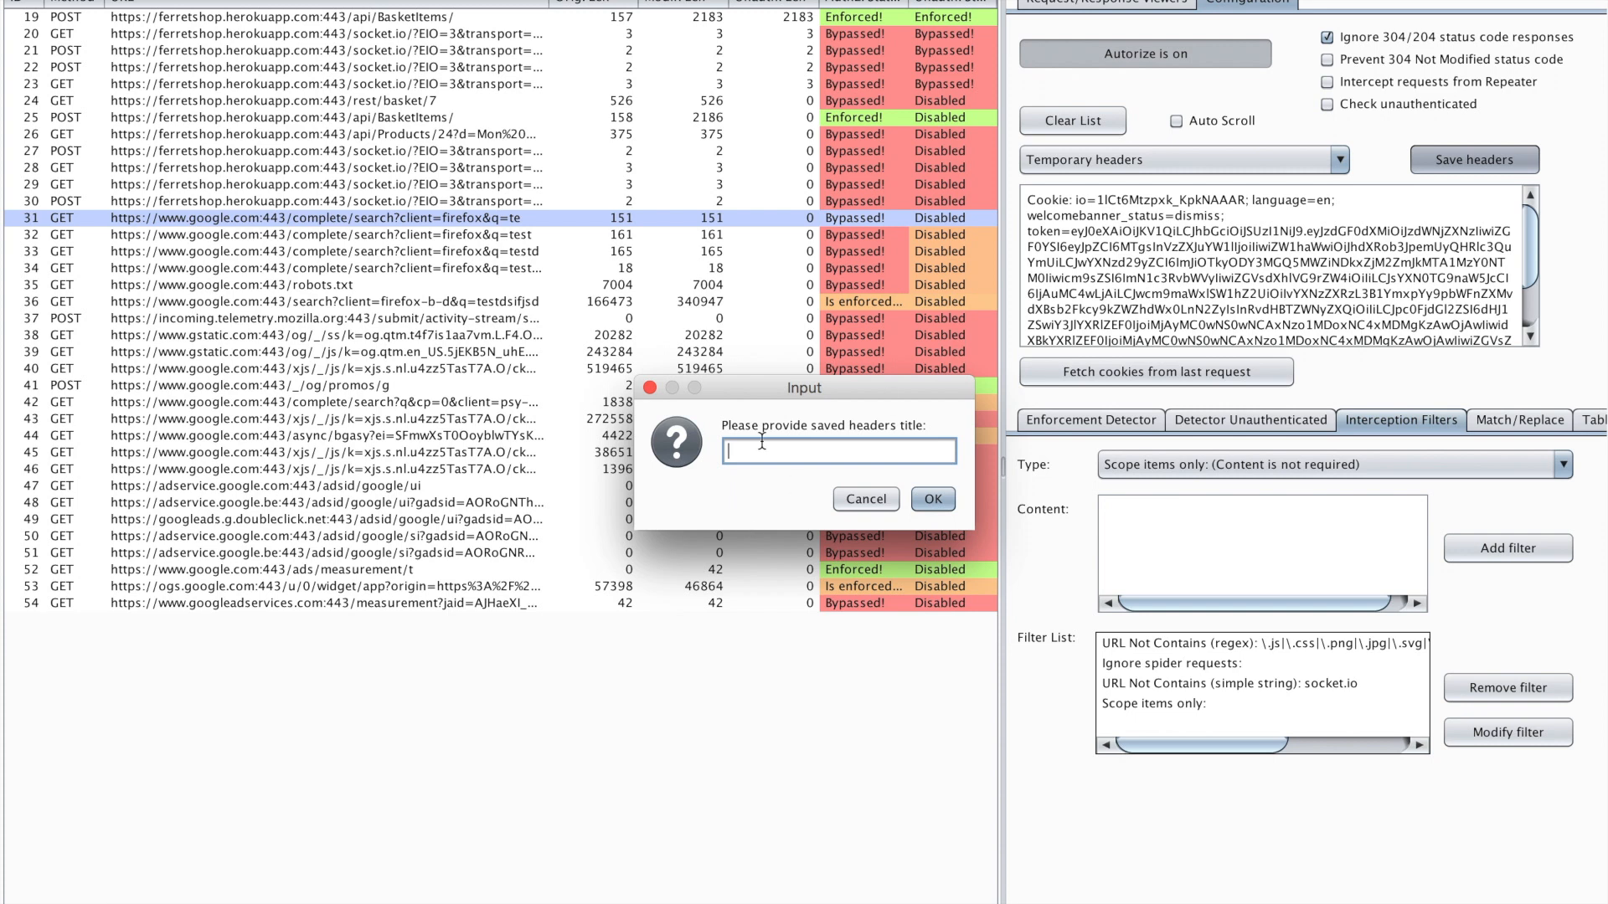
text(Authorize2)
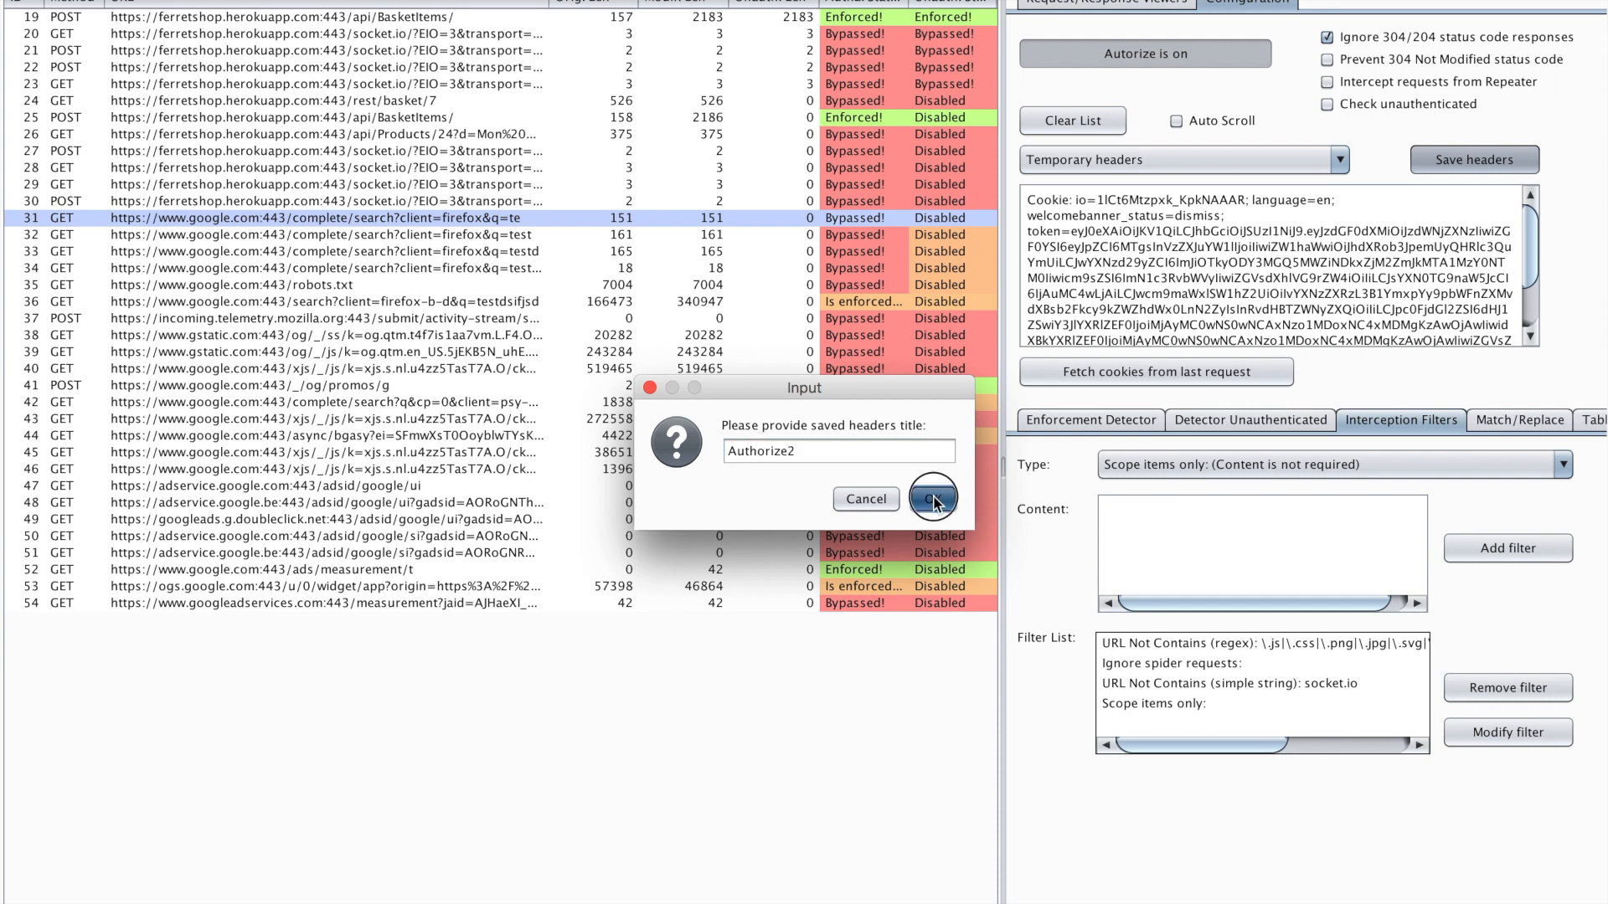
click(932, 499)
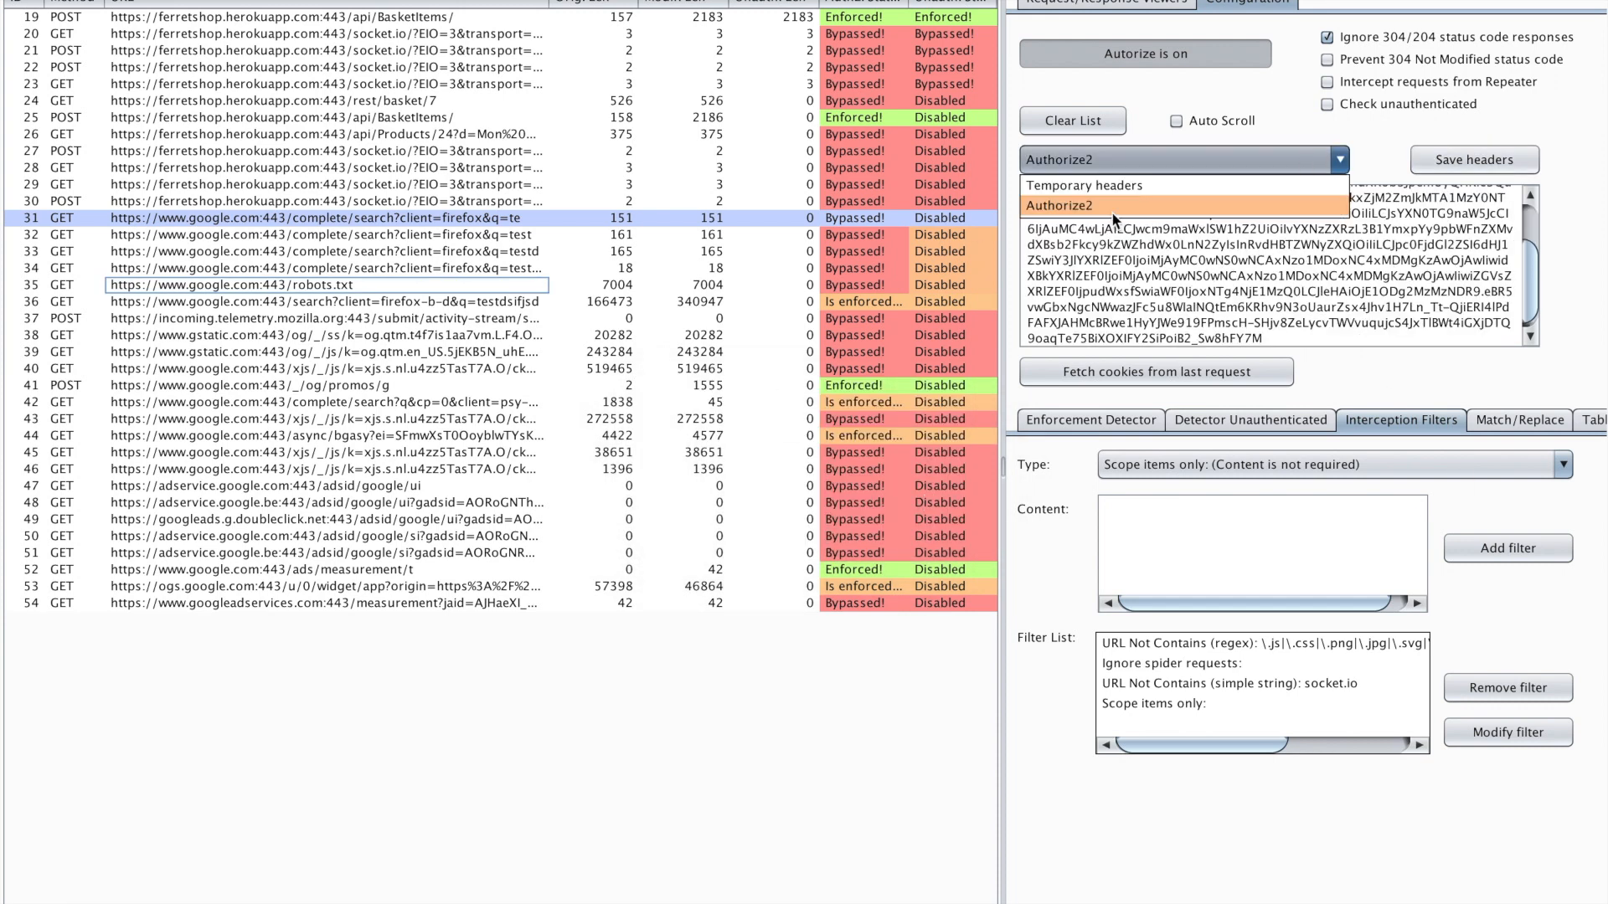
click(1060, 204)
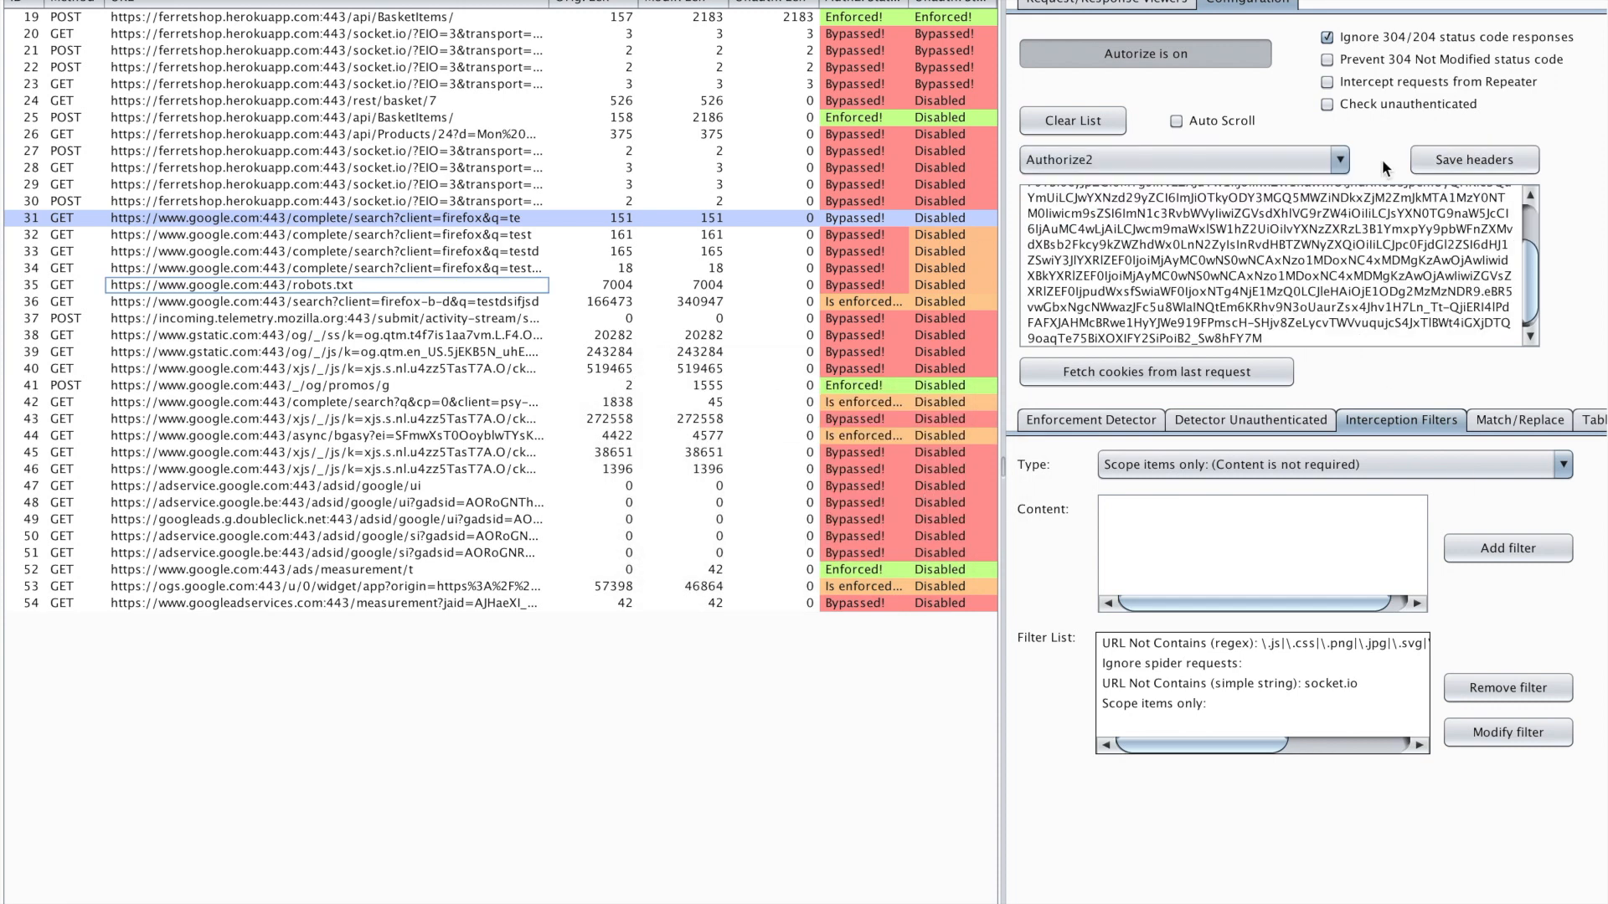
mouse_move(189, 298)
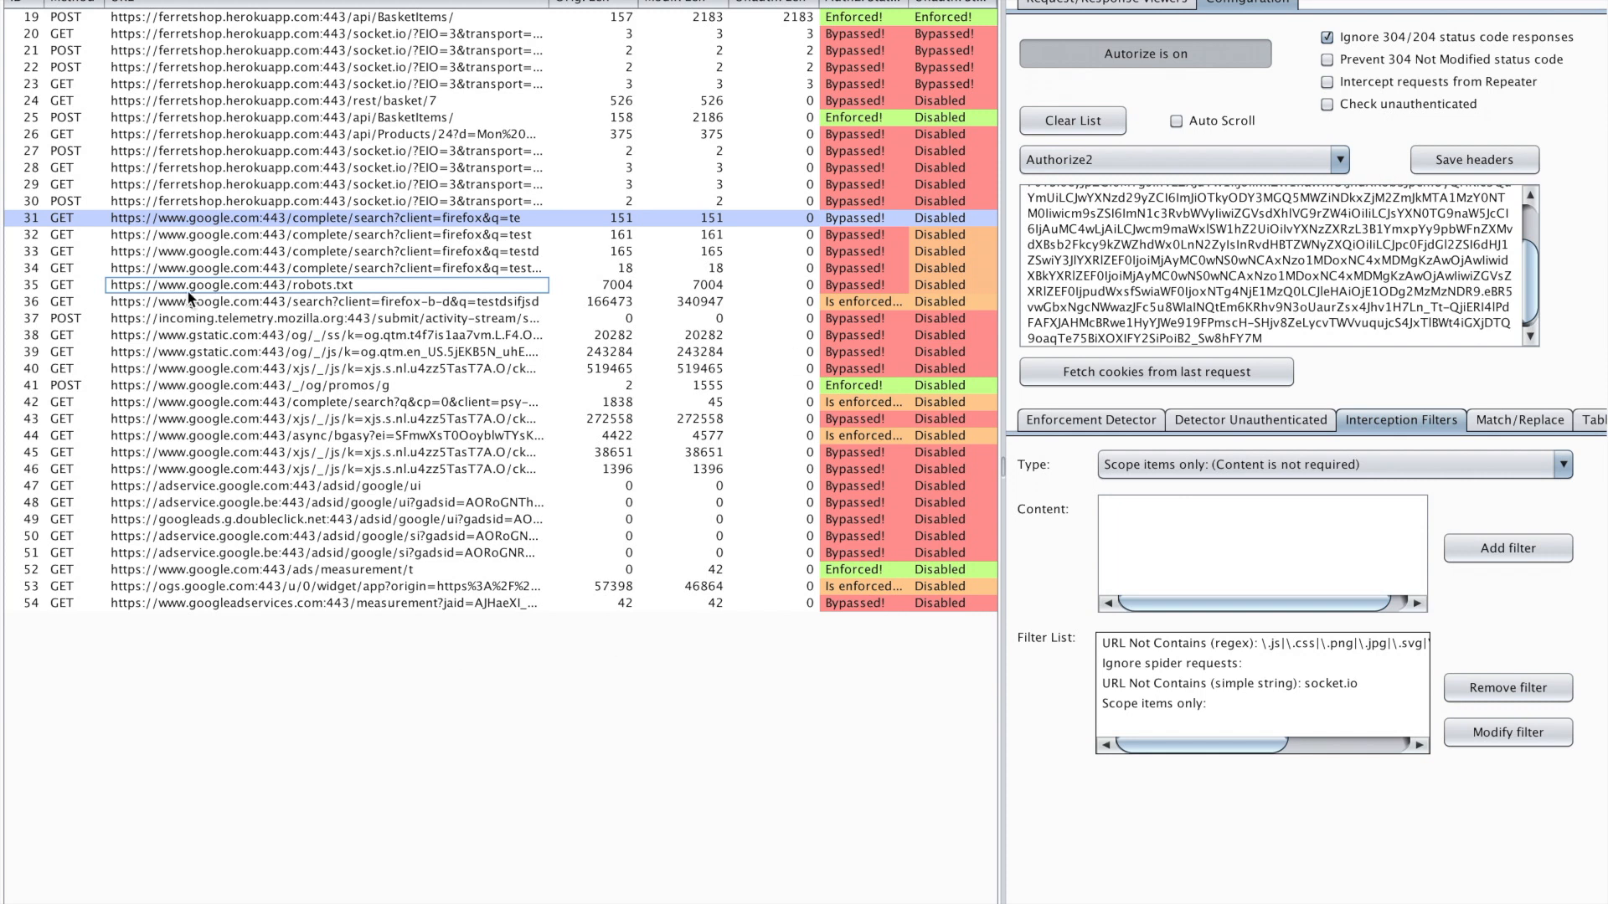
mouse_move(298, 264)
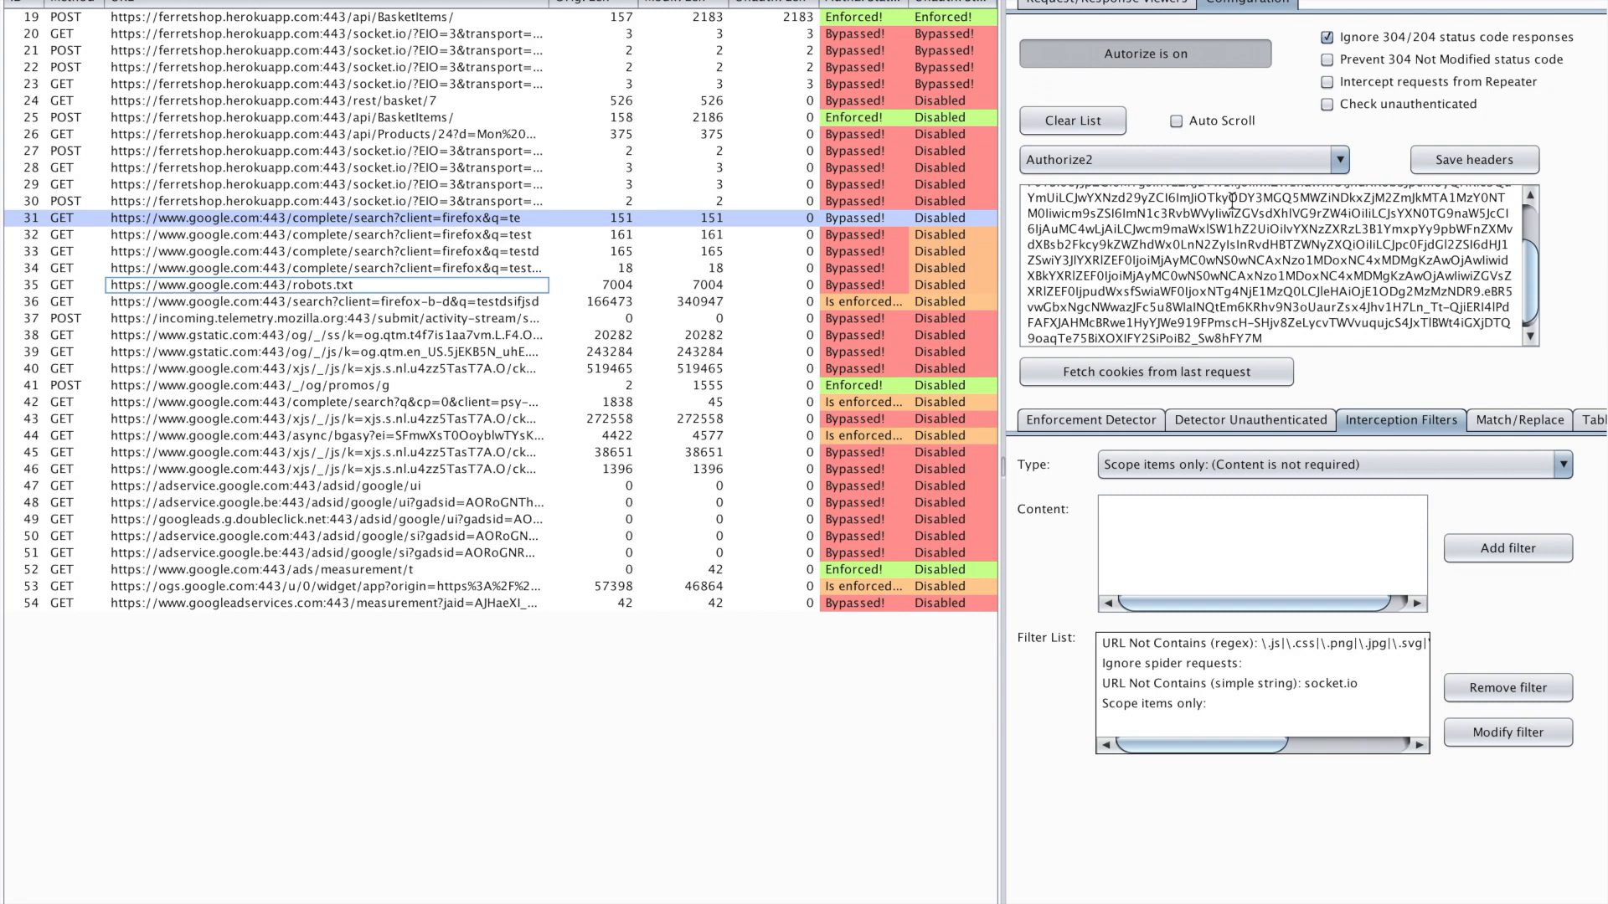
click(1518, 418)
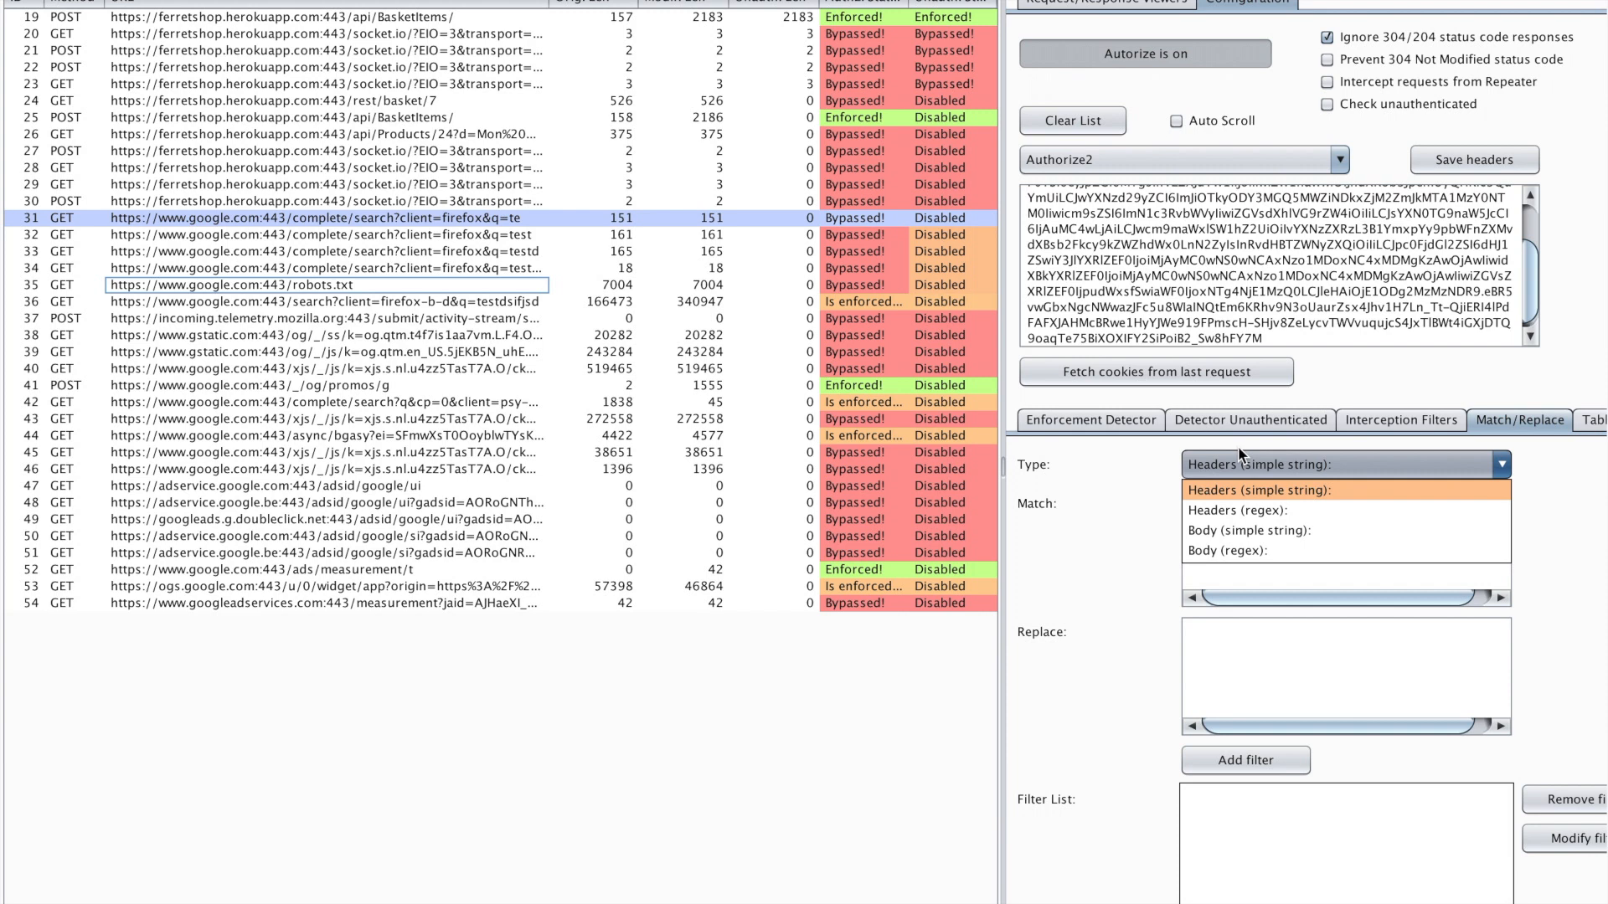
click(1262, 489)
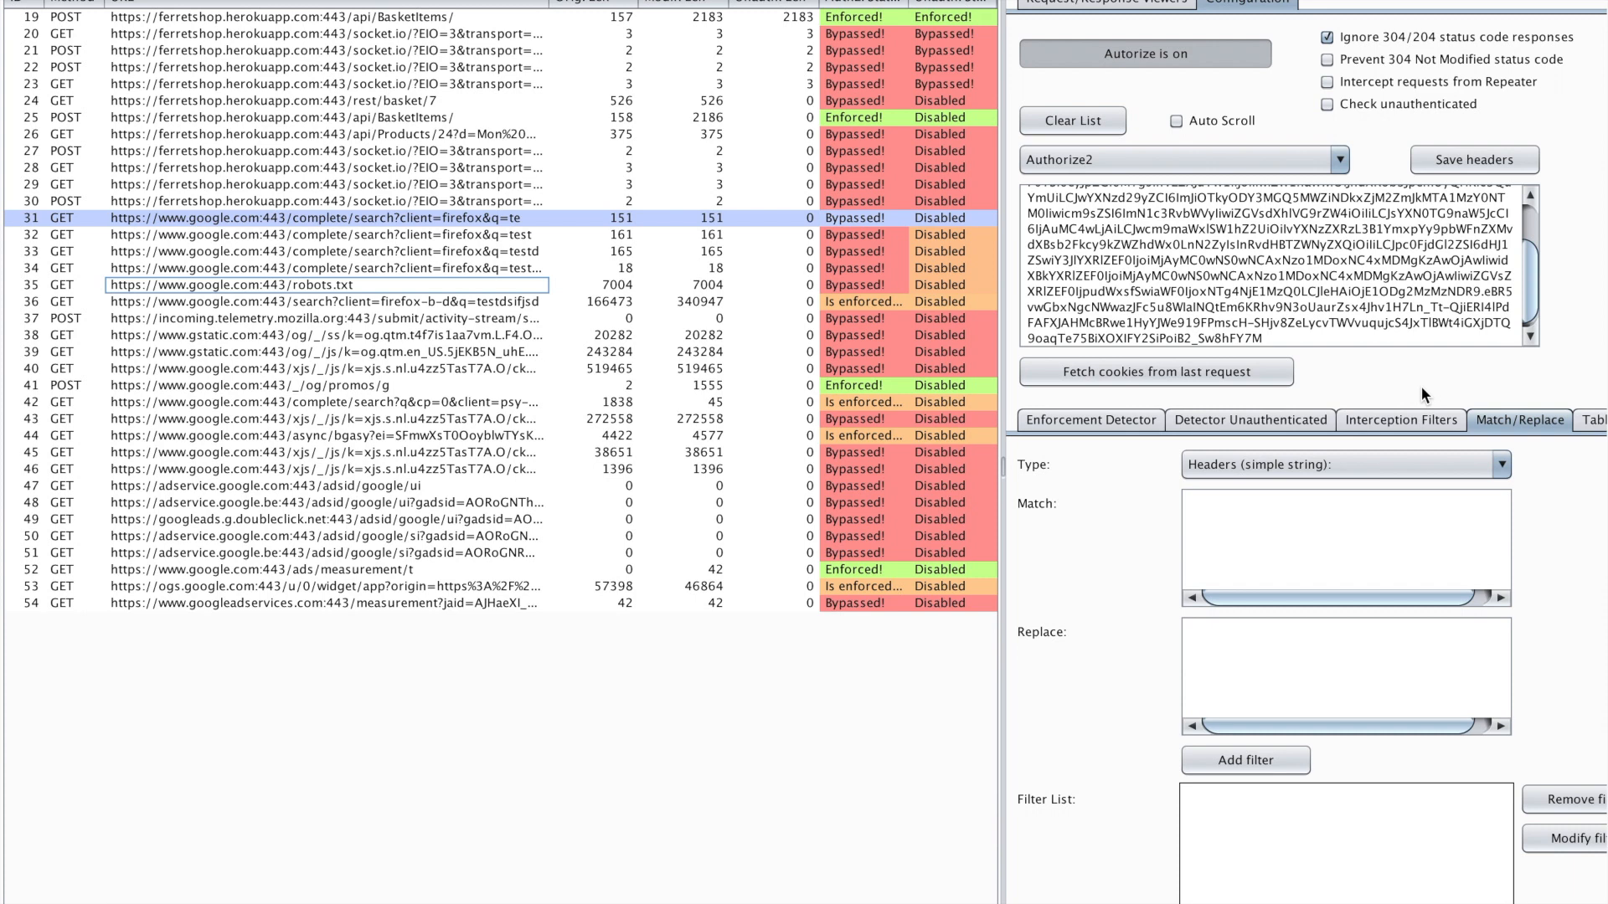
mouse_move(405, 404)
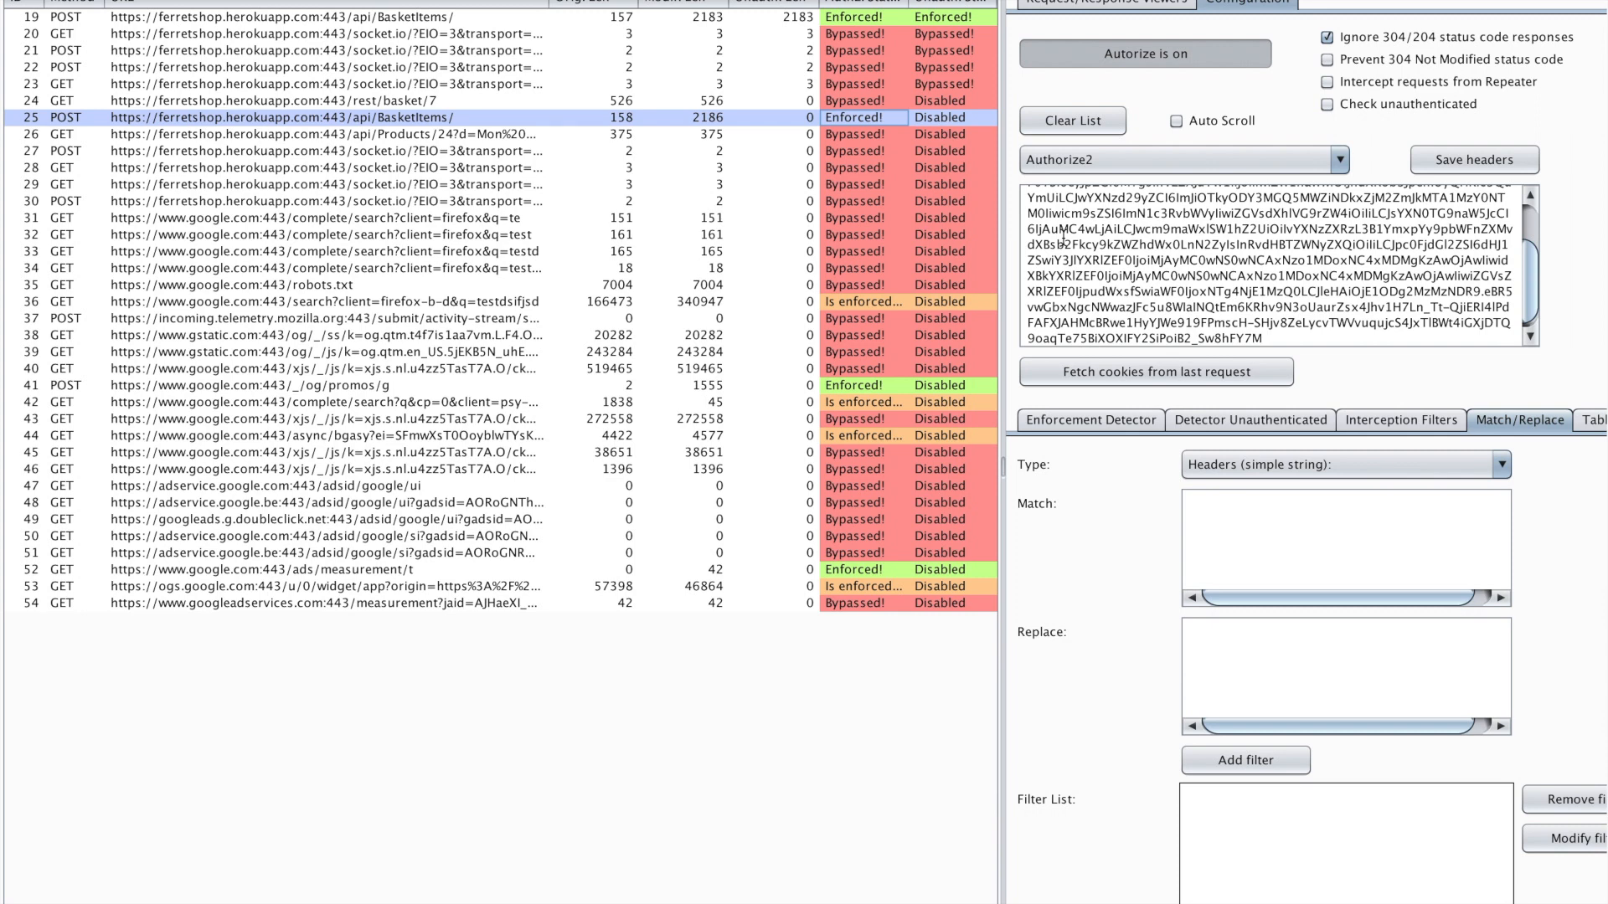
- Compare the enforced BasketItems request's modified 500 error with its original 200 response
click(1127, 3)
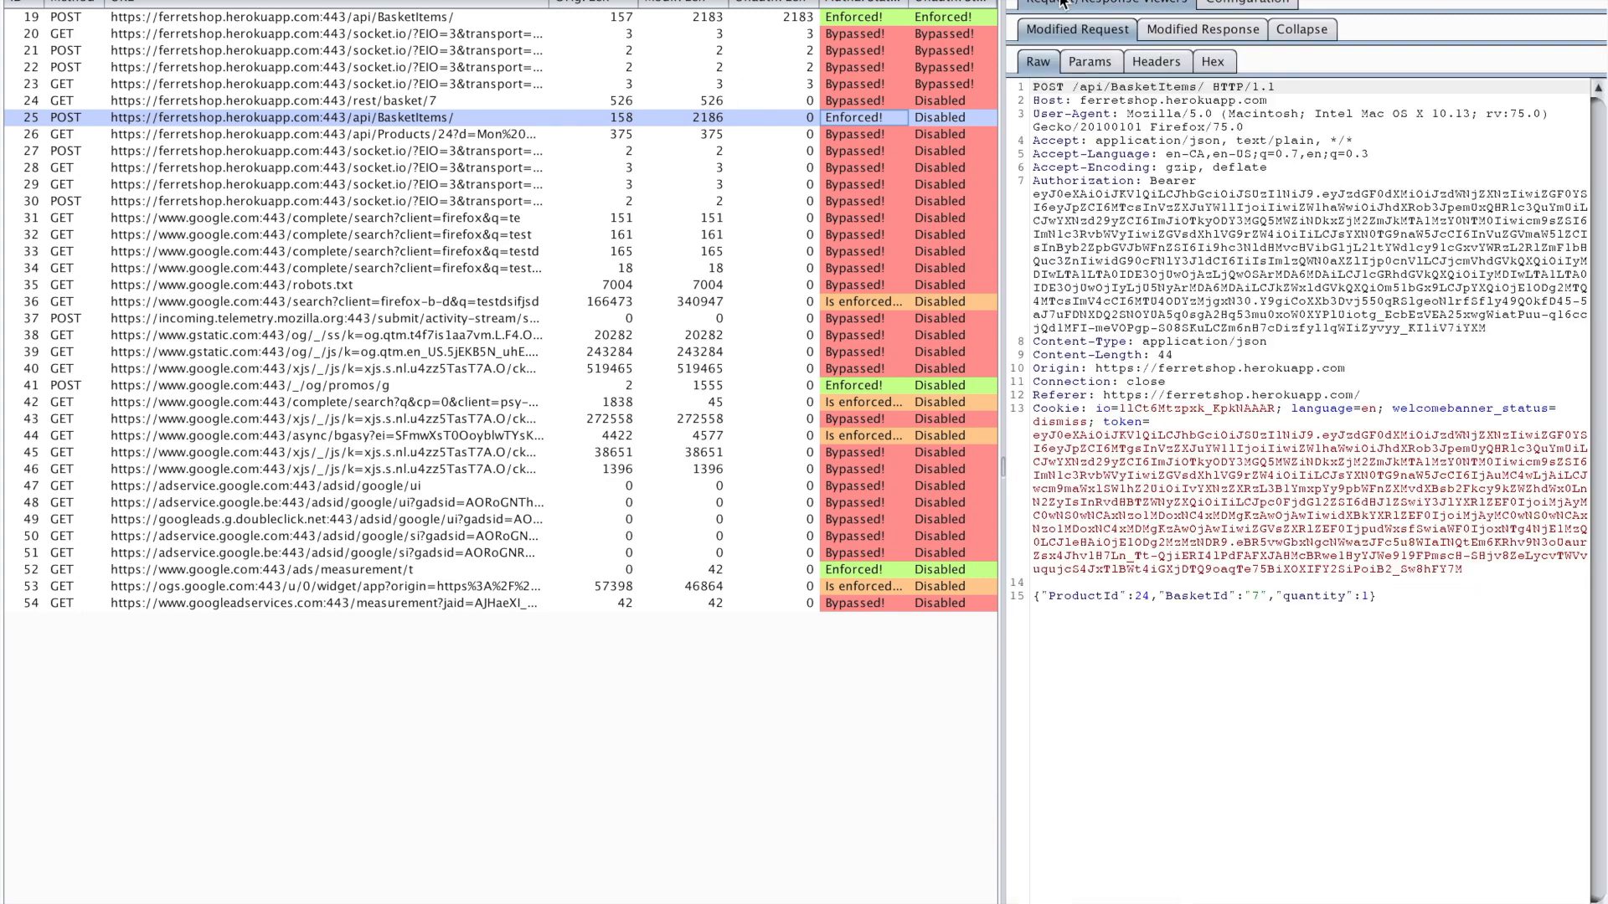
click(1301, 29)
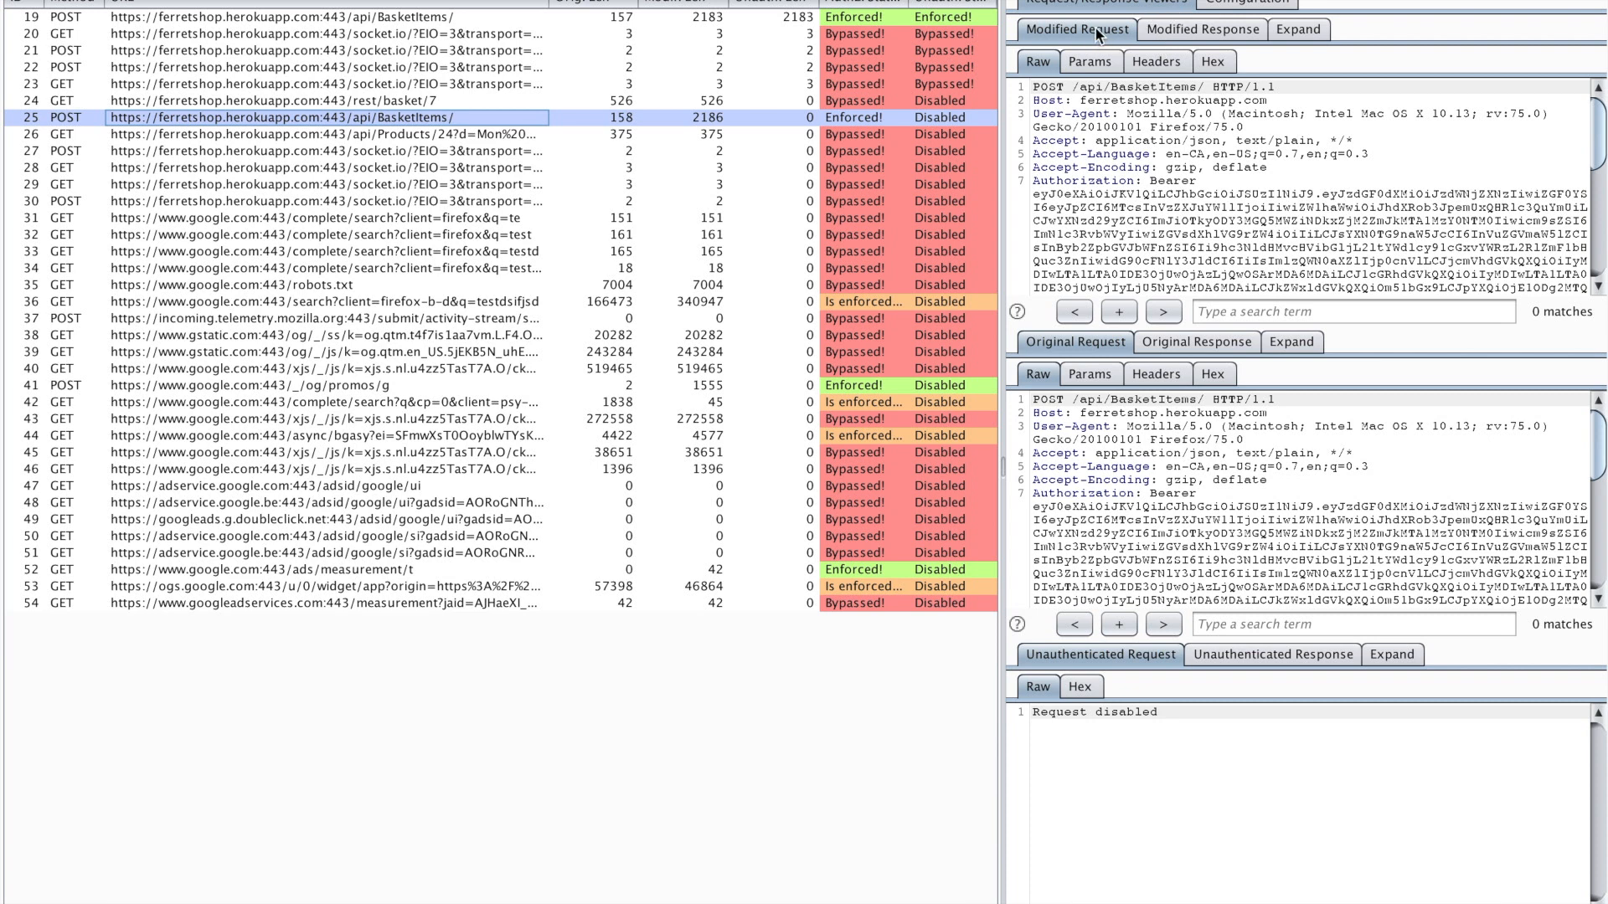
click(1203, 29)
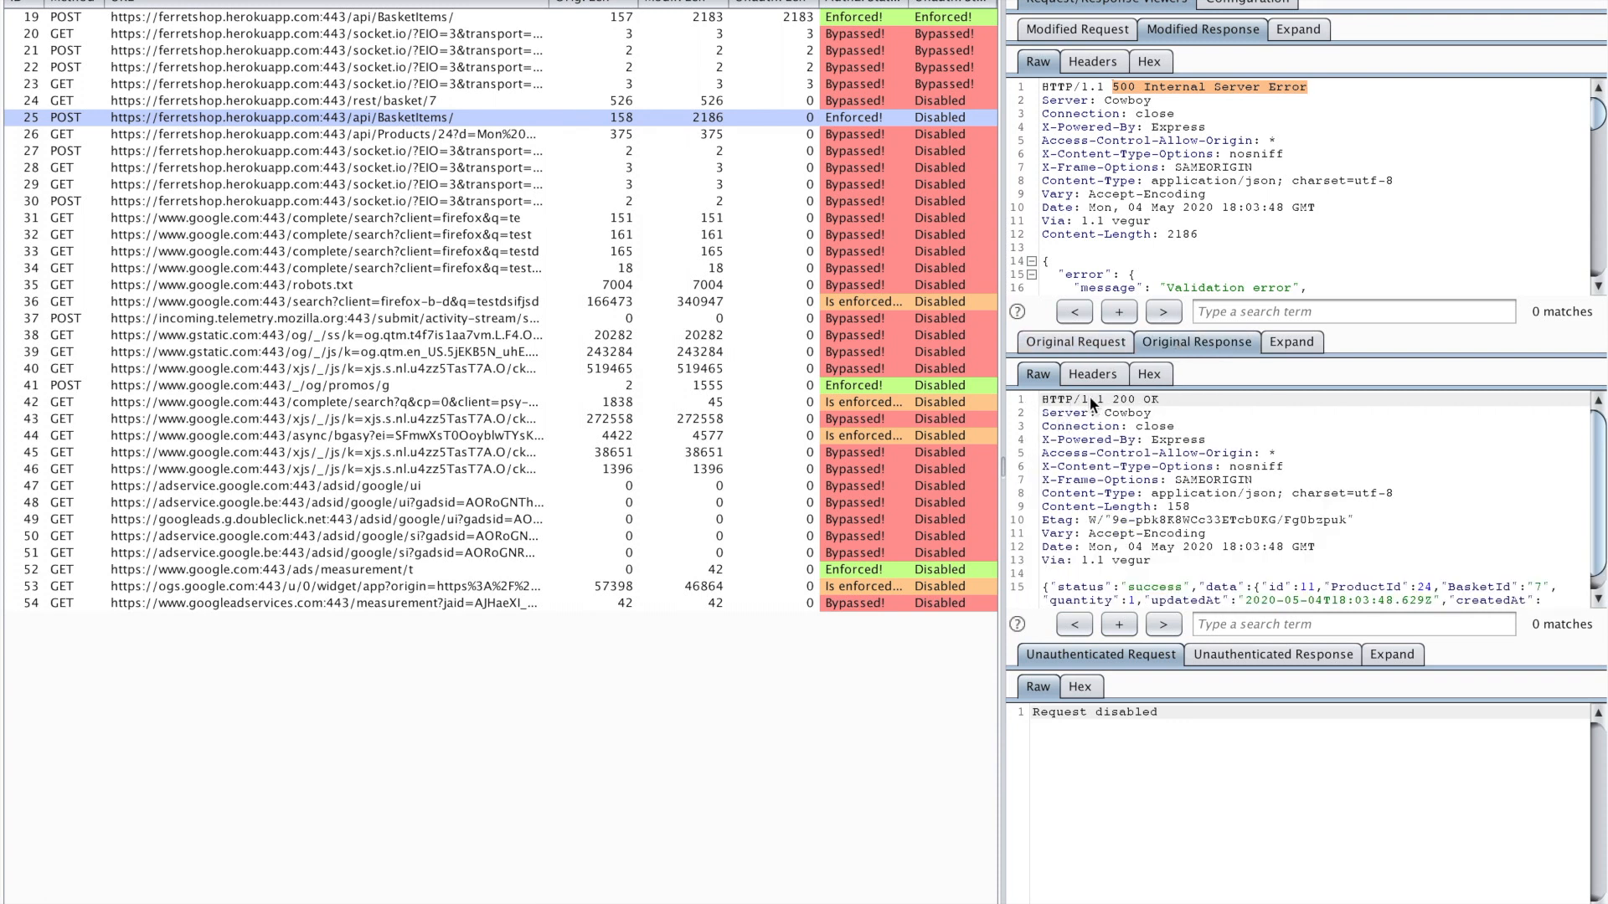
mouse_move(1105, 407)
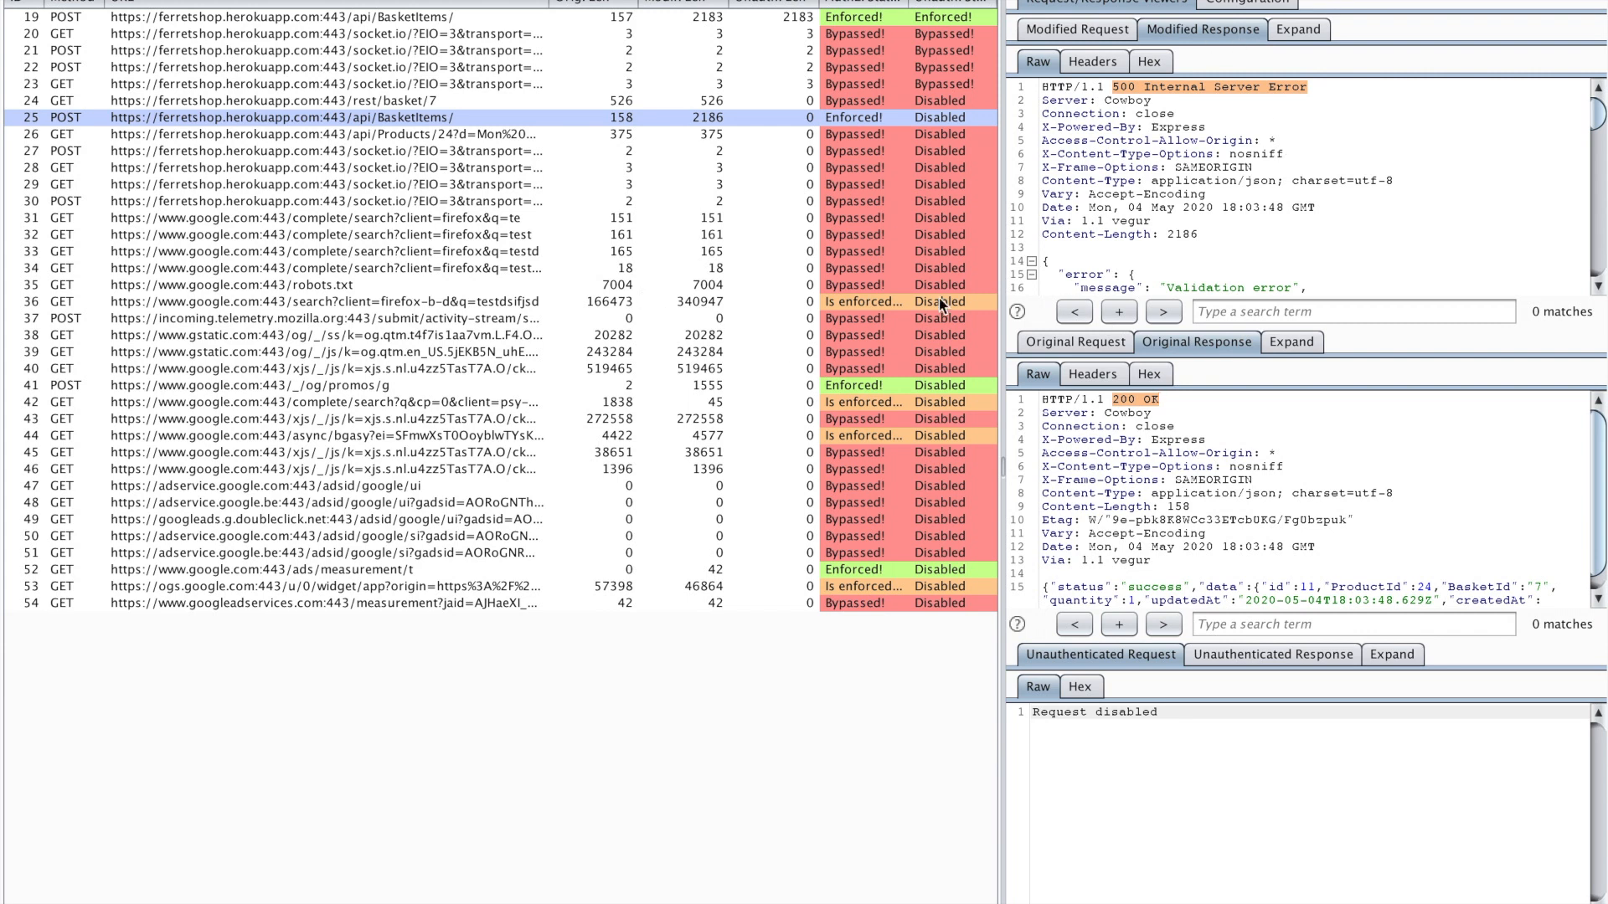
scroll(down, 3)
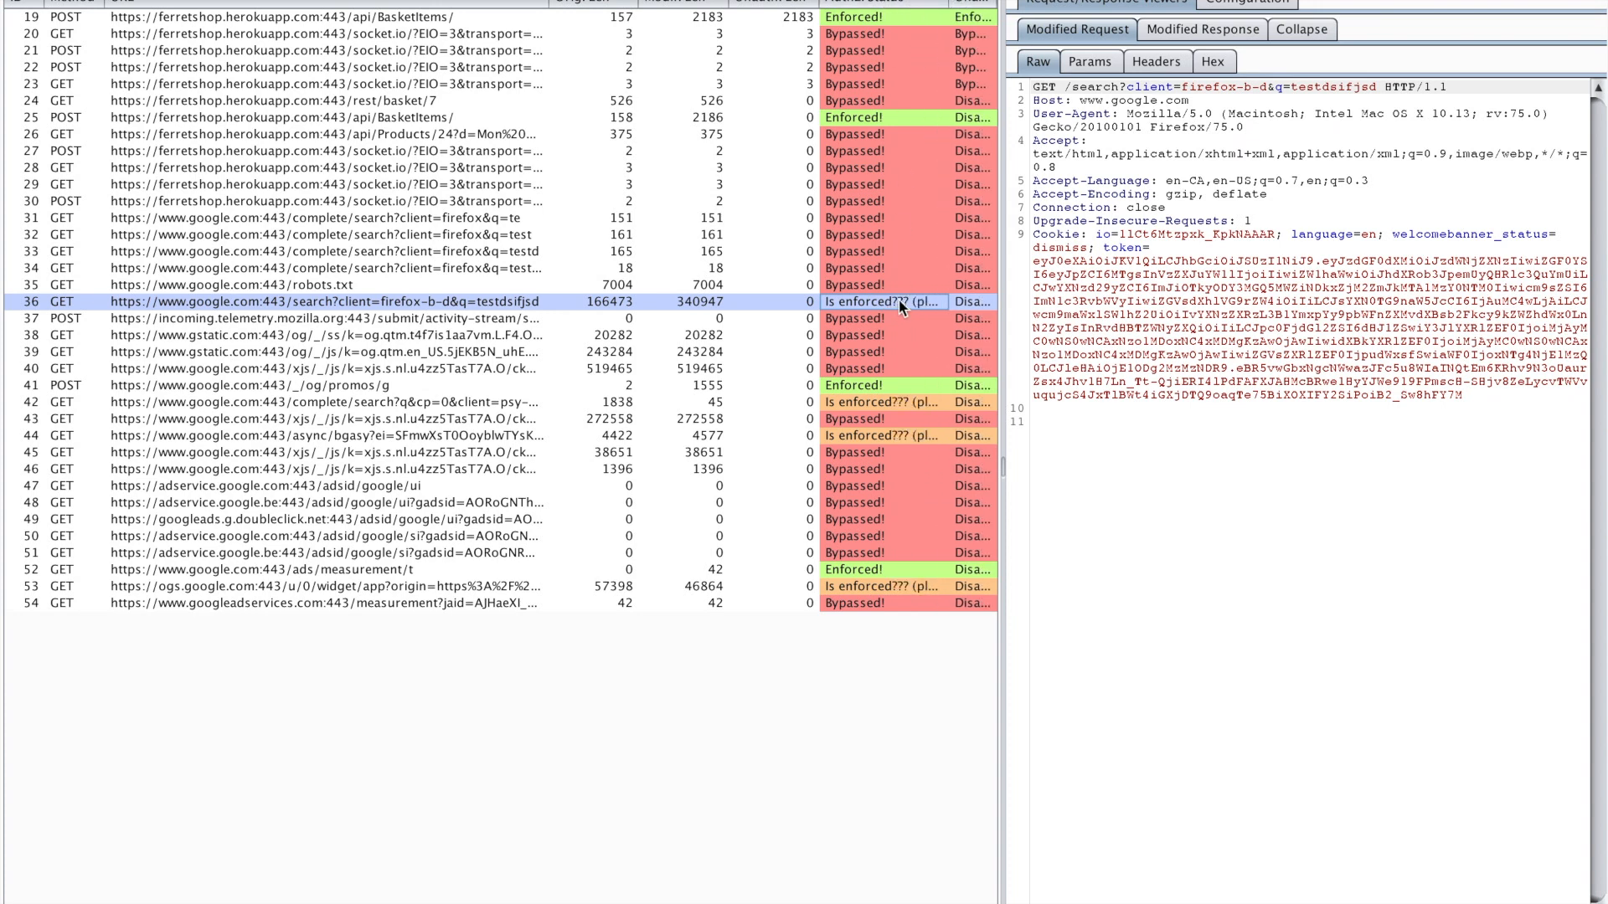
mouse_move(1236, 112)
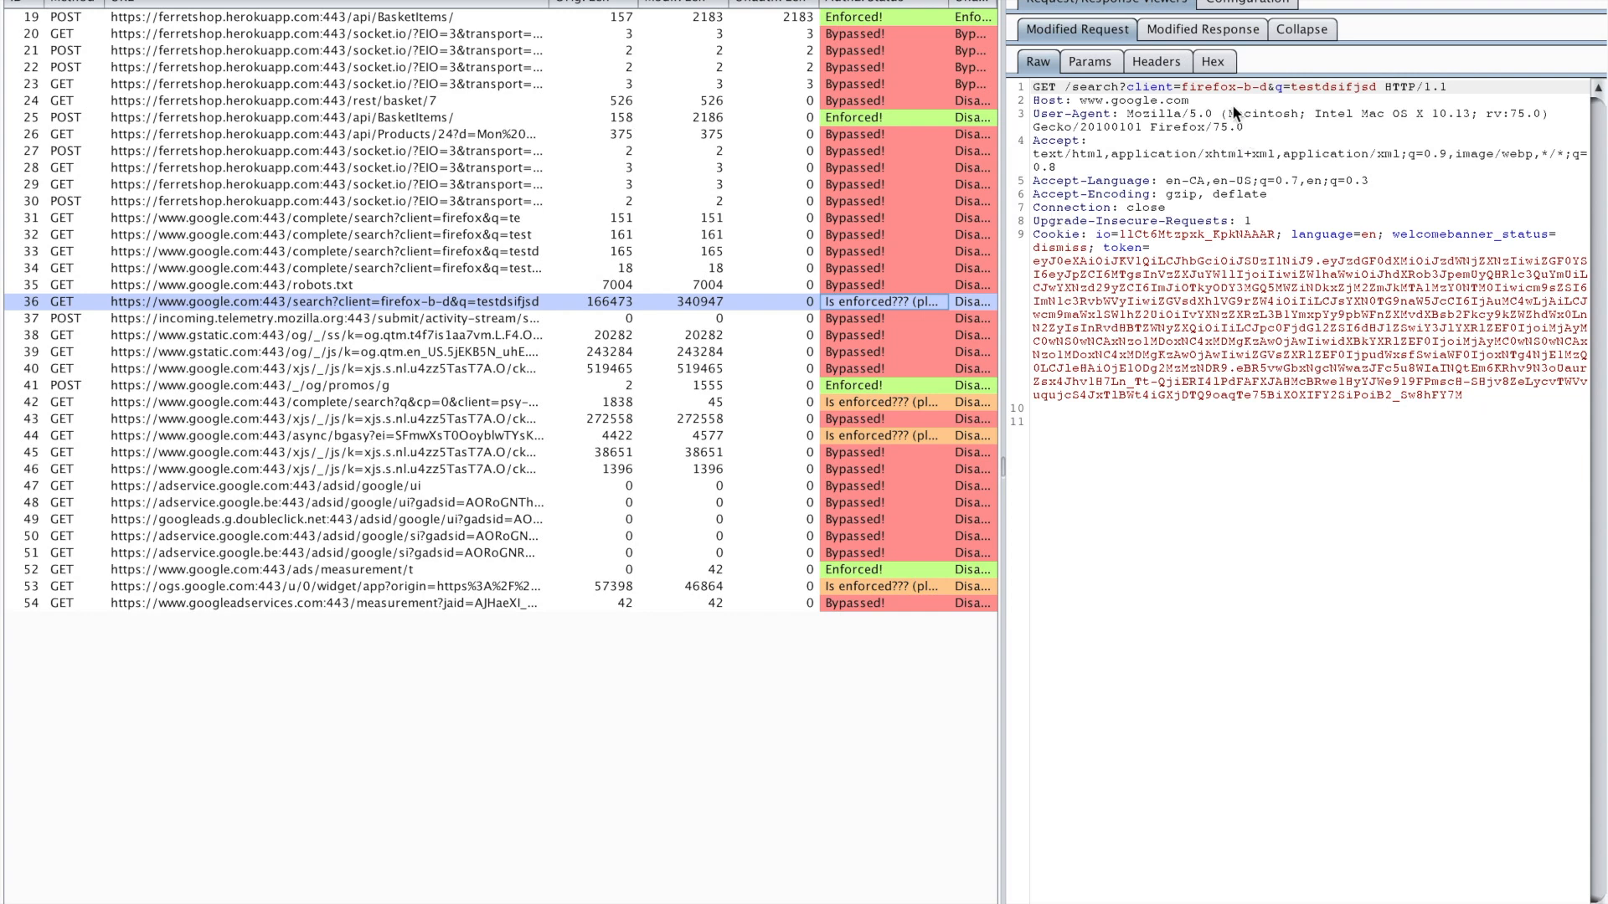
- Check the Google search request's modified and original responses both return 200
click(1303, 28)
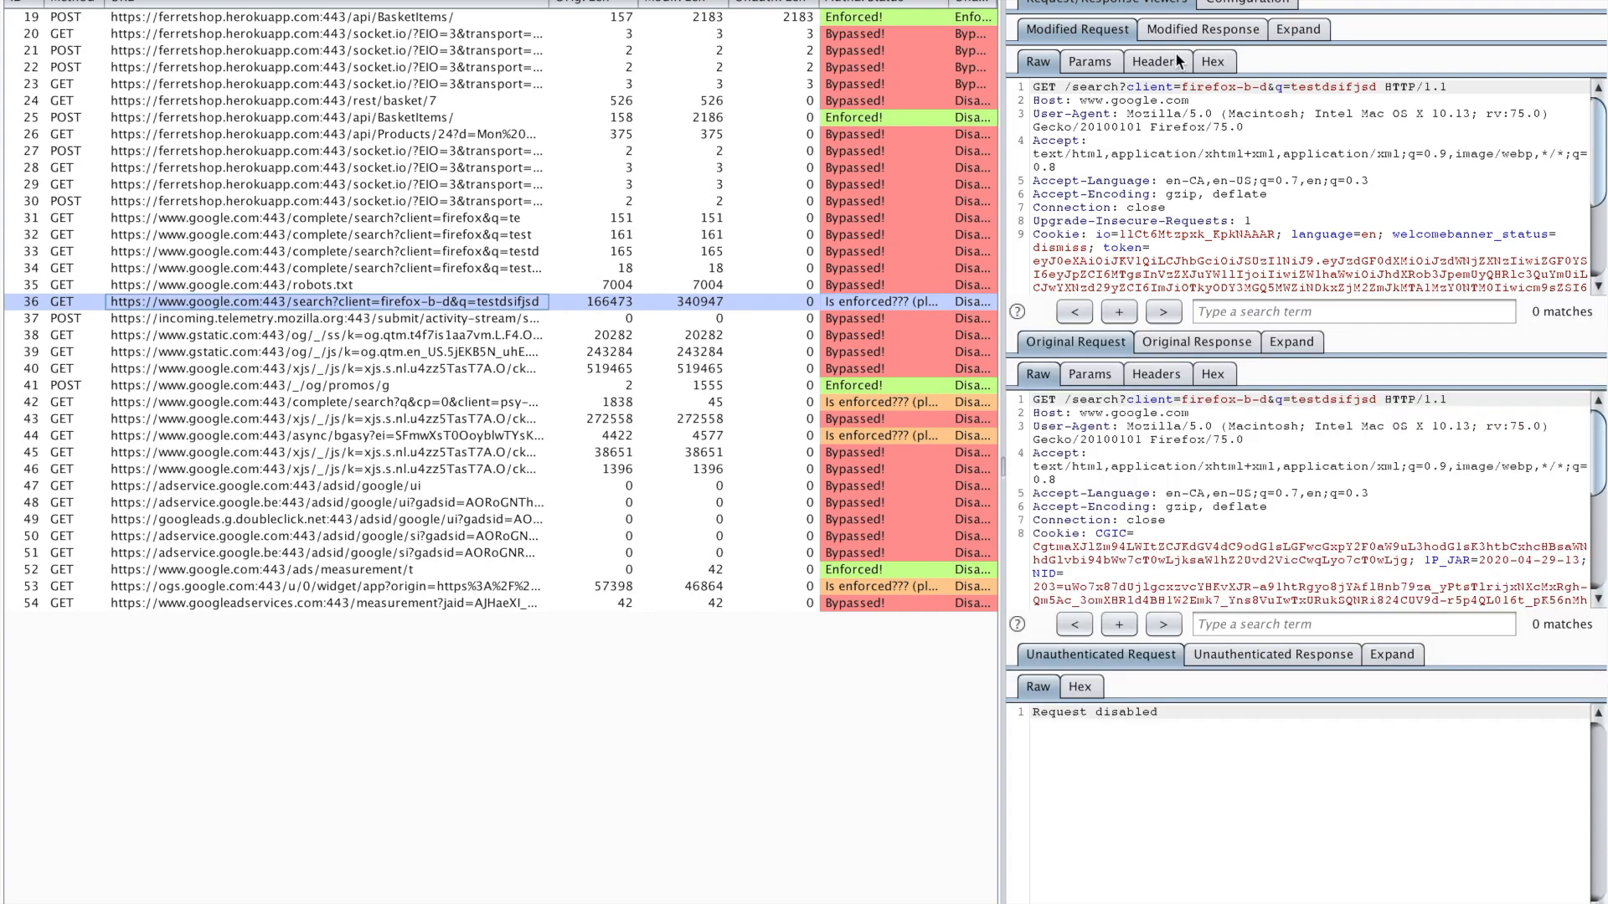
click(1201, 28)
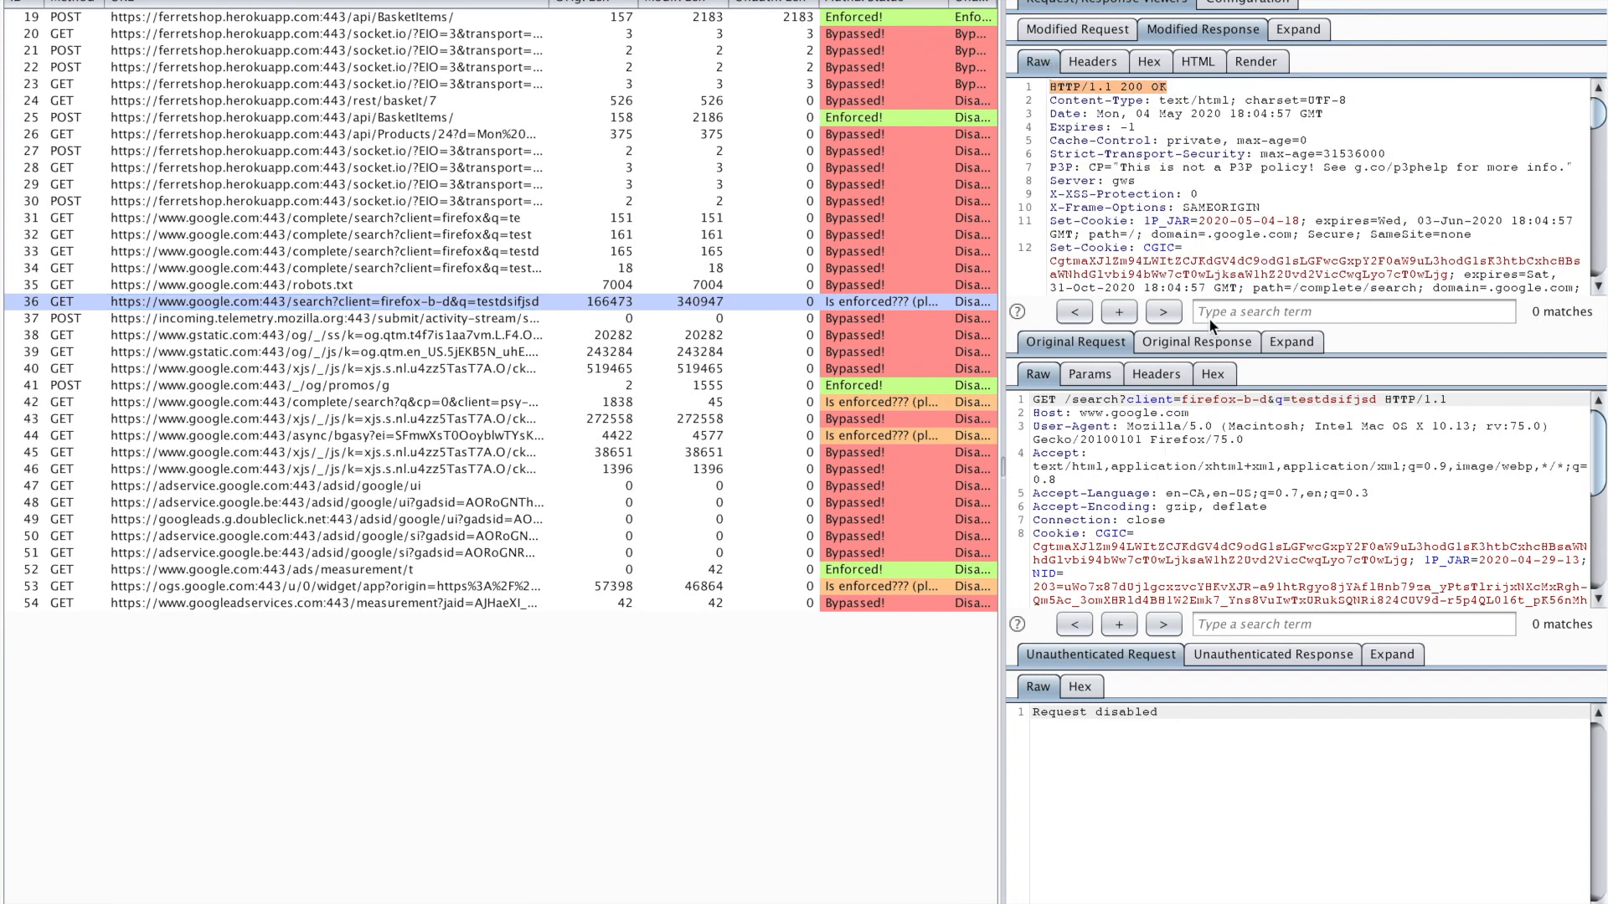
click(1194, 342)
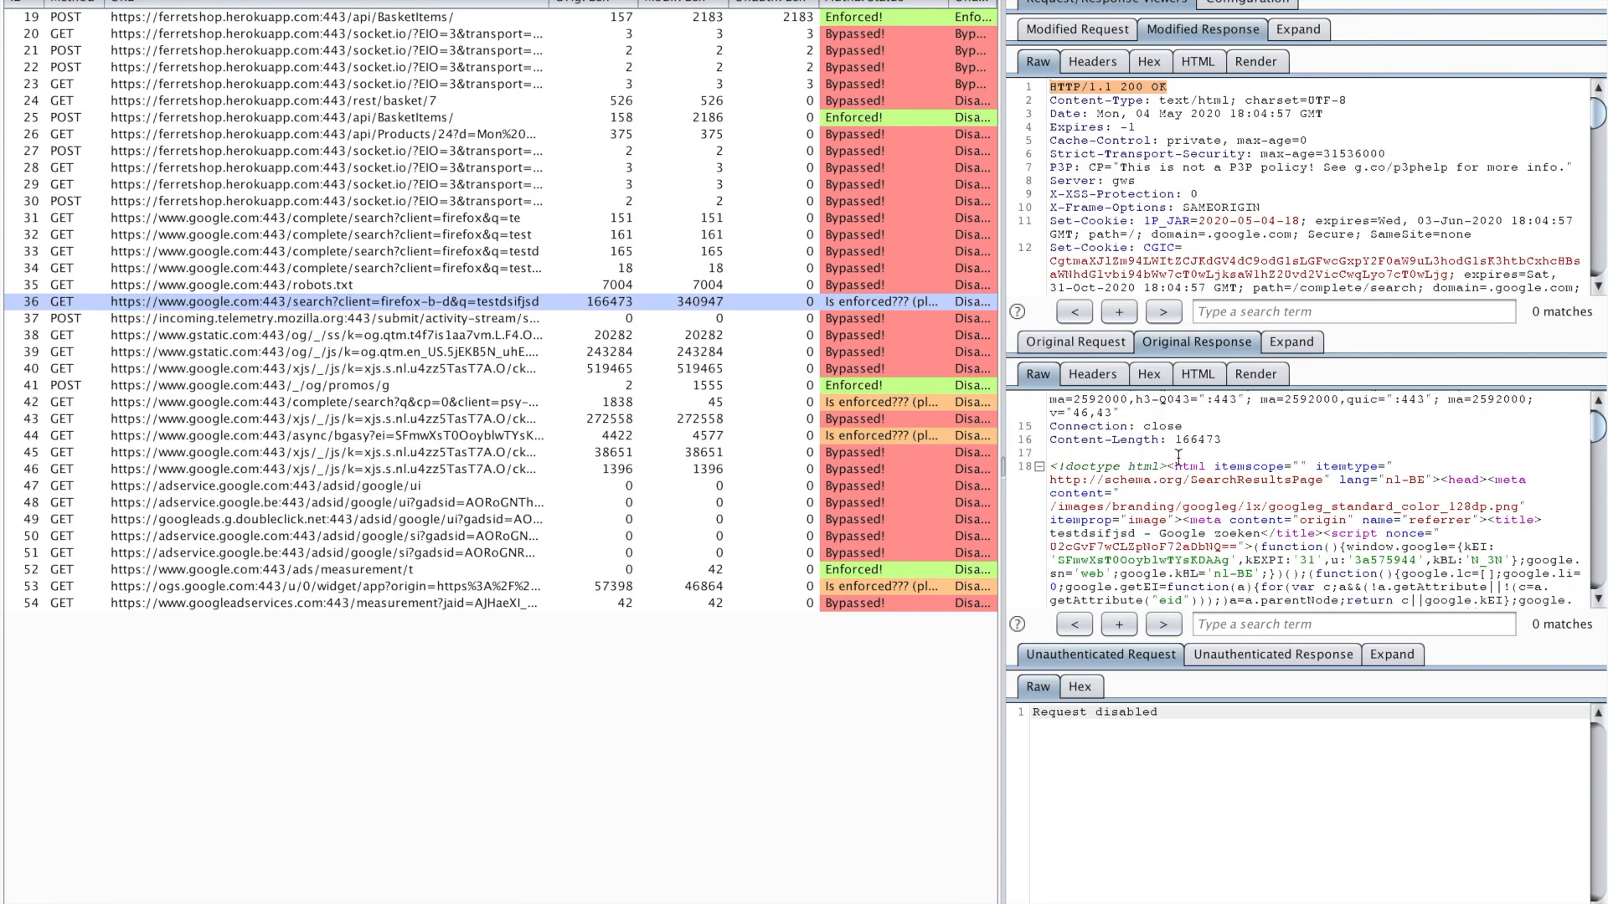
scroll(down, 3)
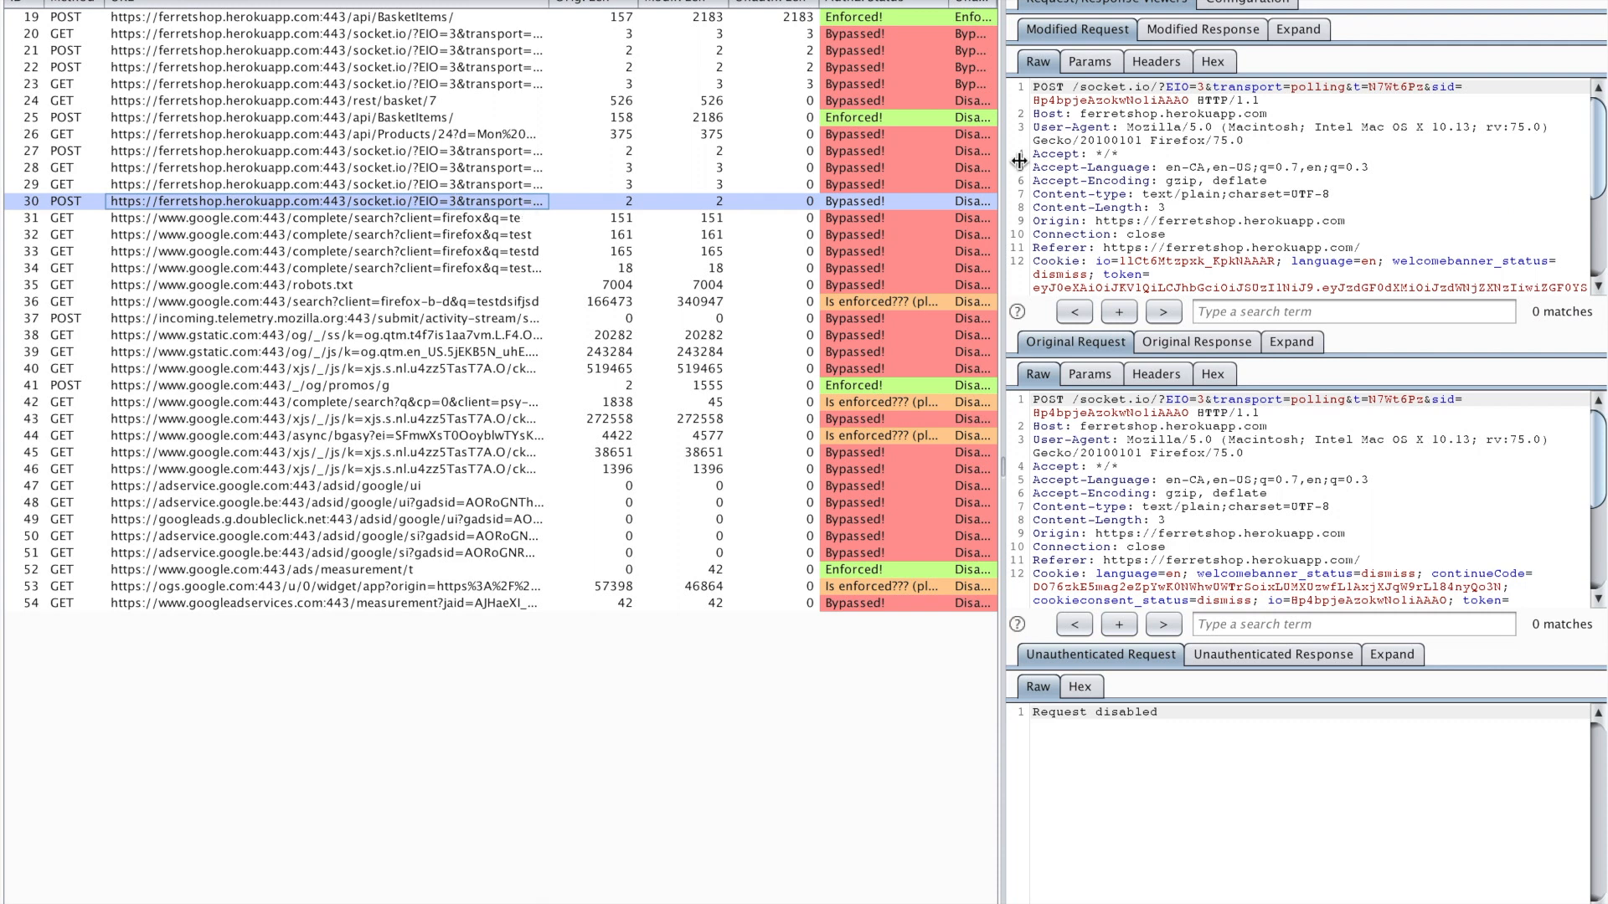
mouse_move(678, 181)
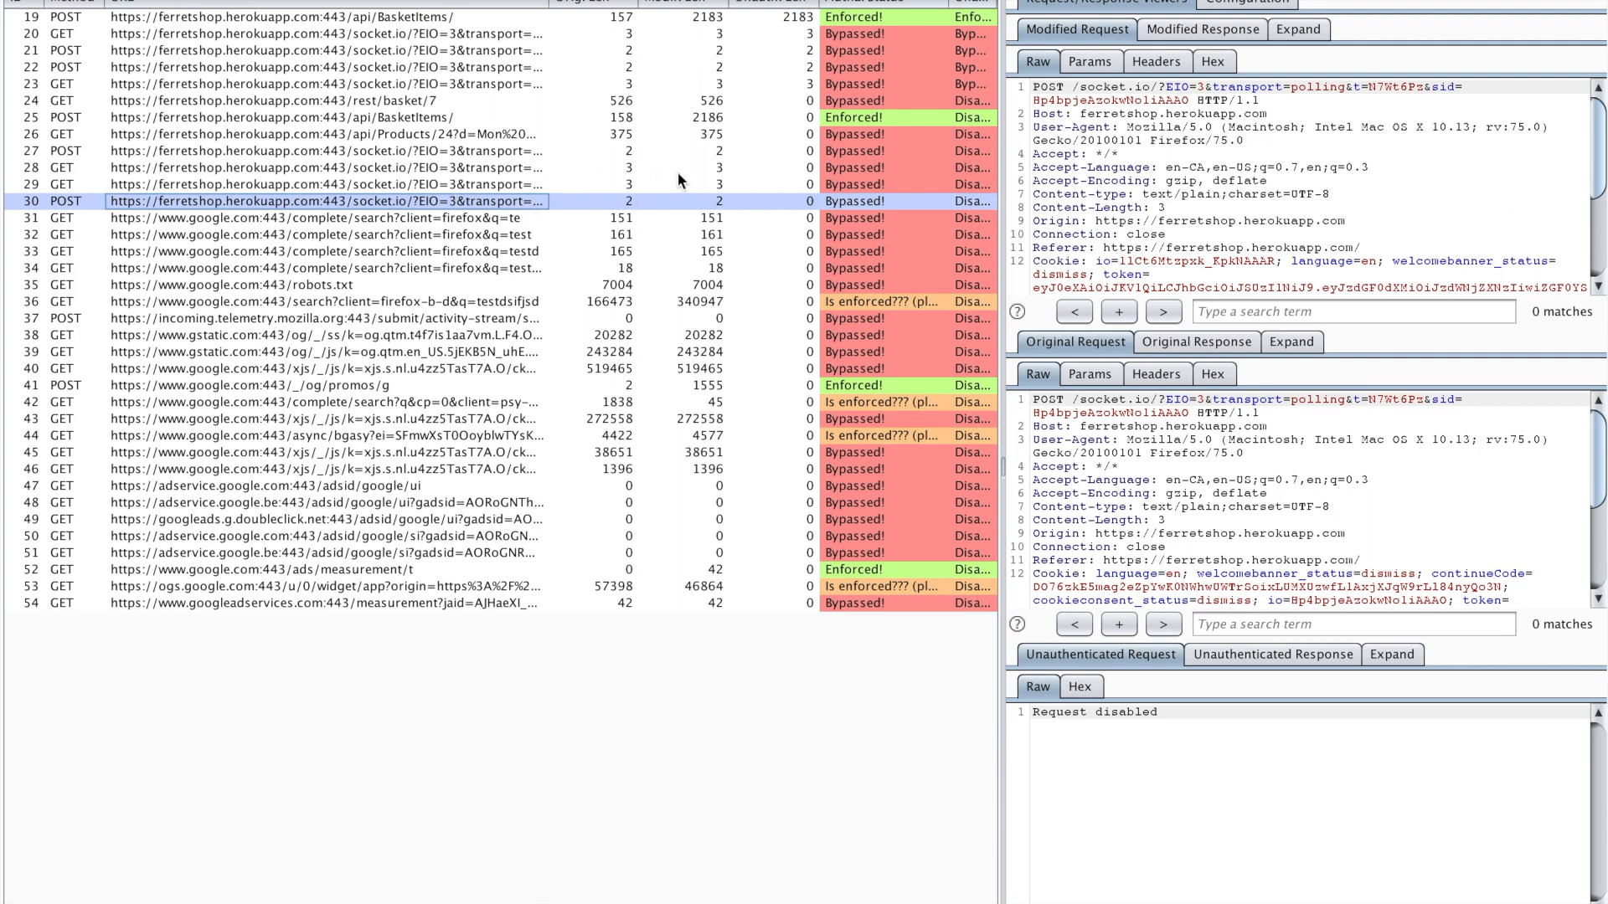
- Confirm the bypassed basket/7 request returns the same basket JSON in both responses, then return to Configuration
click(309, 99)
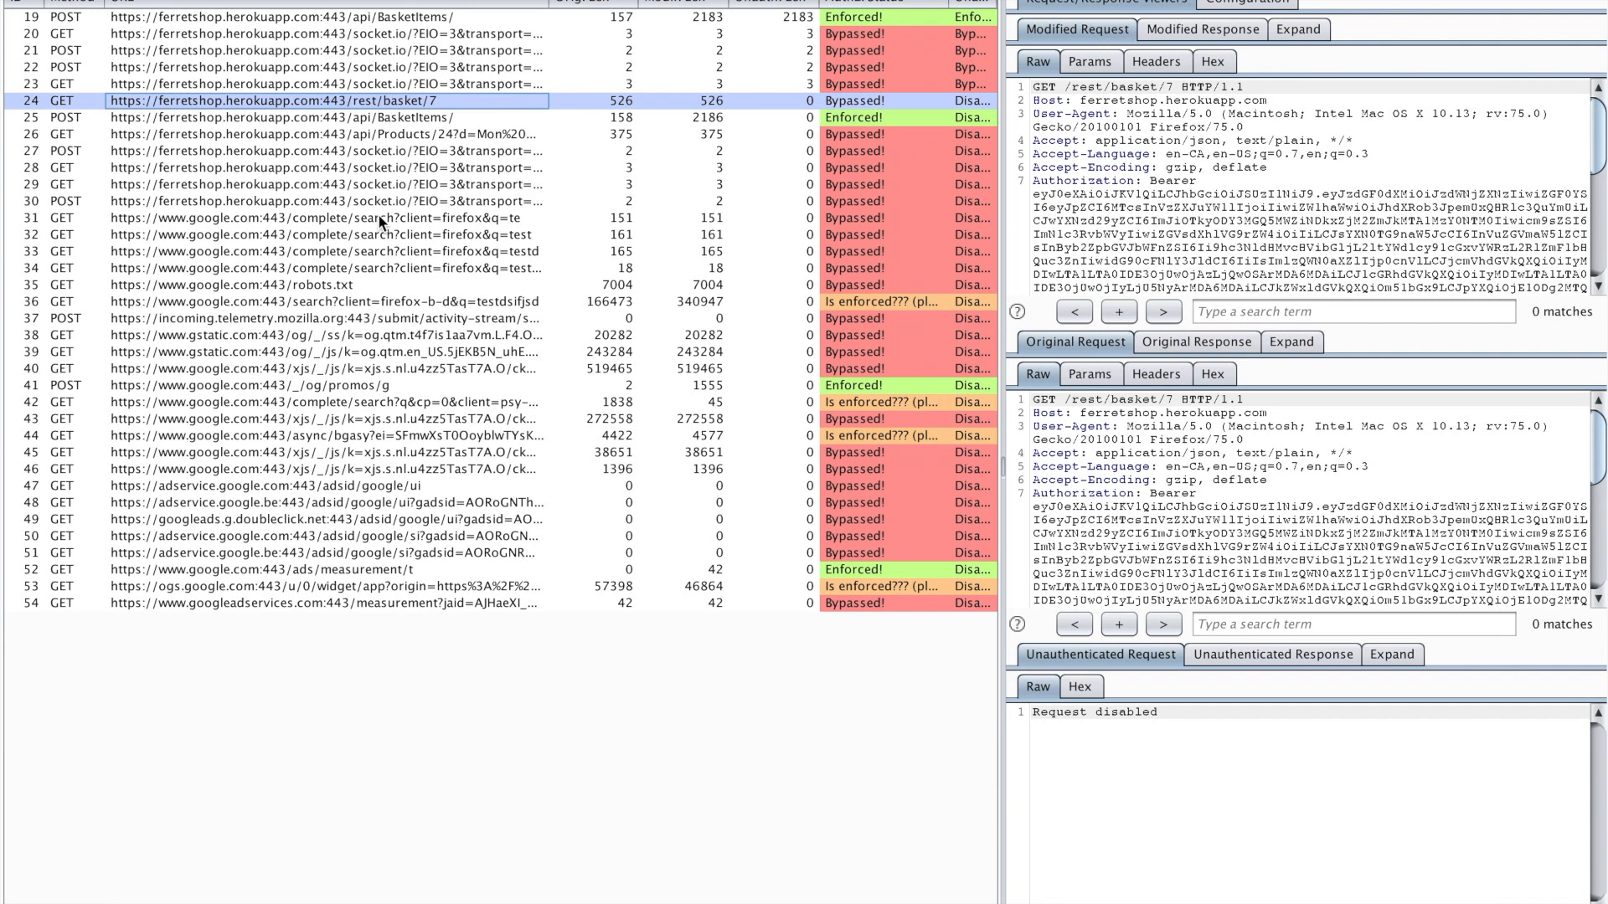
mouse_move(637, 122)
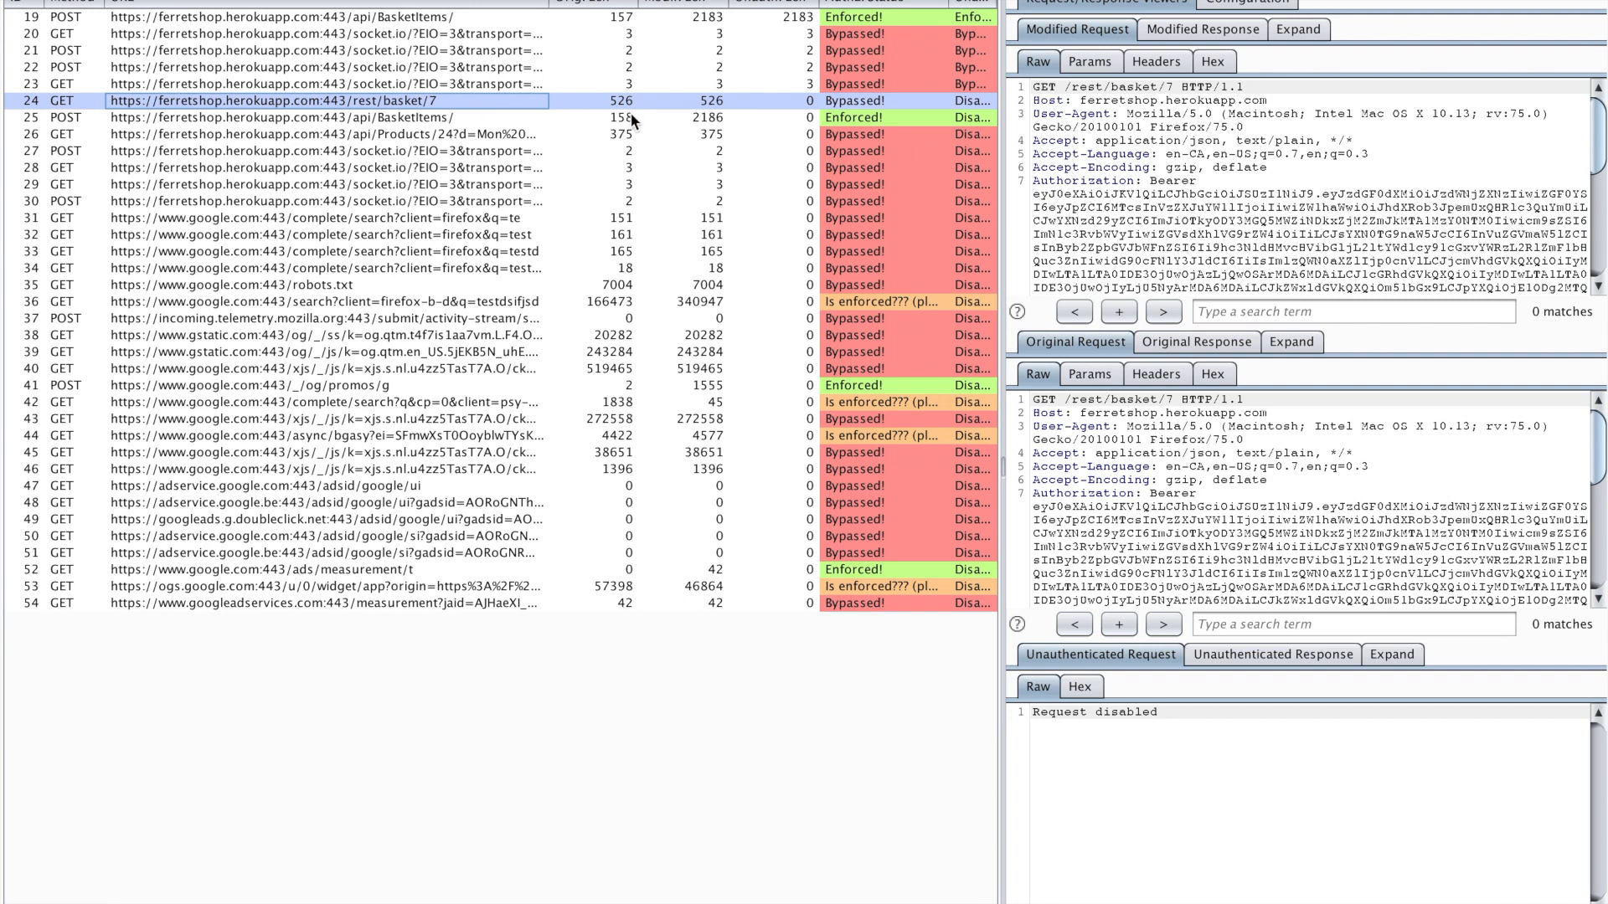
mouse_move(703, 112)
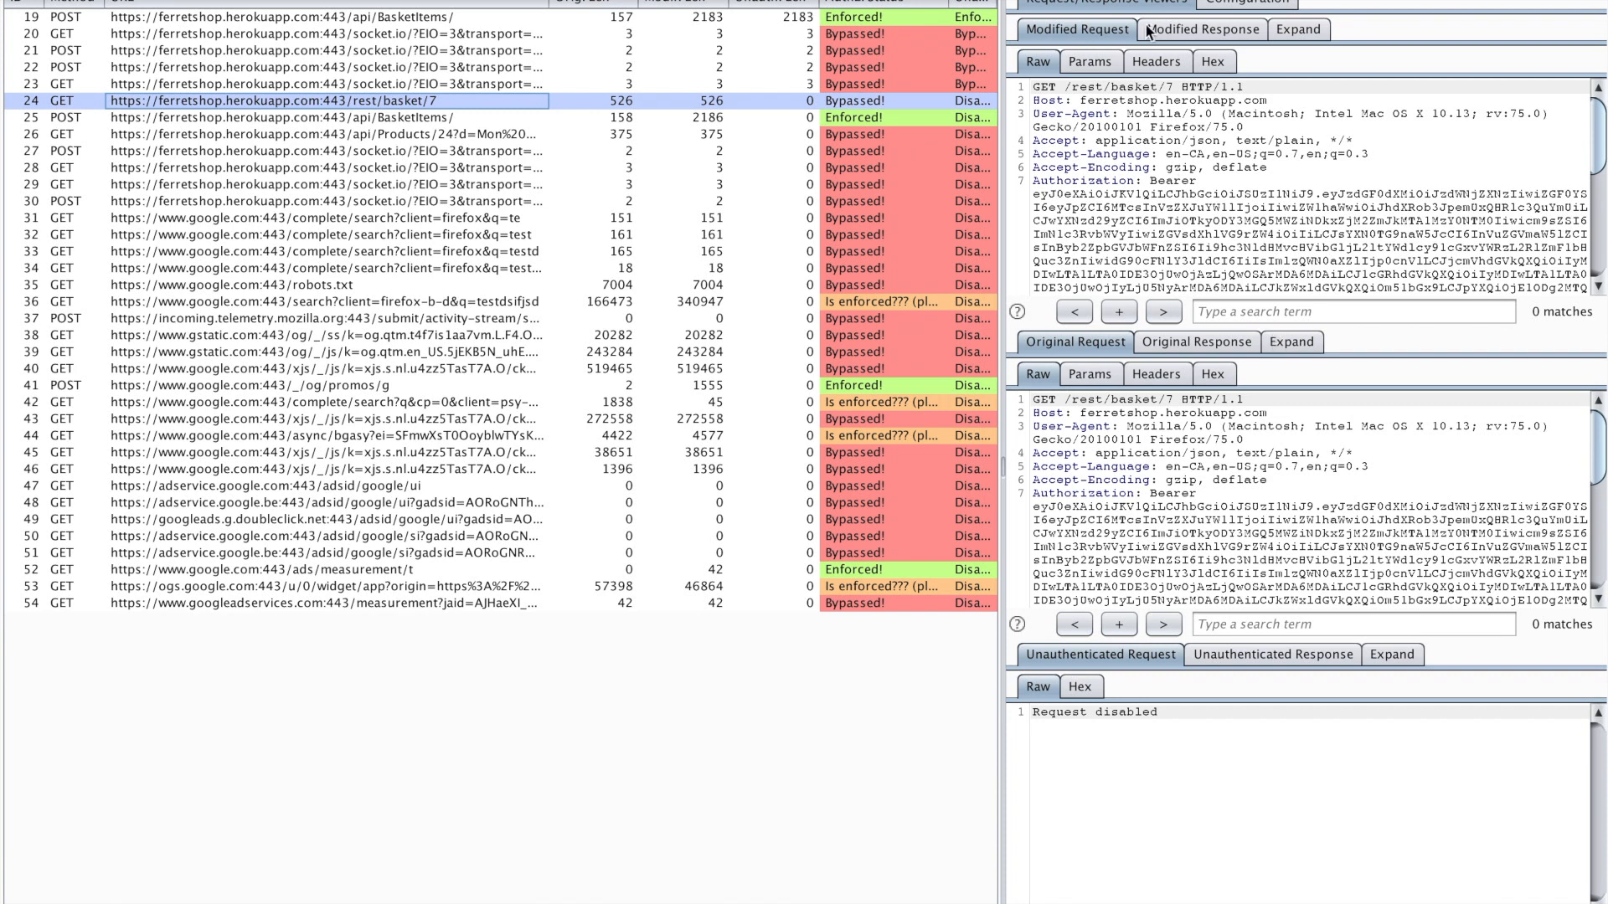
click(1203, 28)
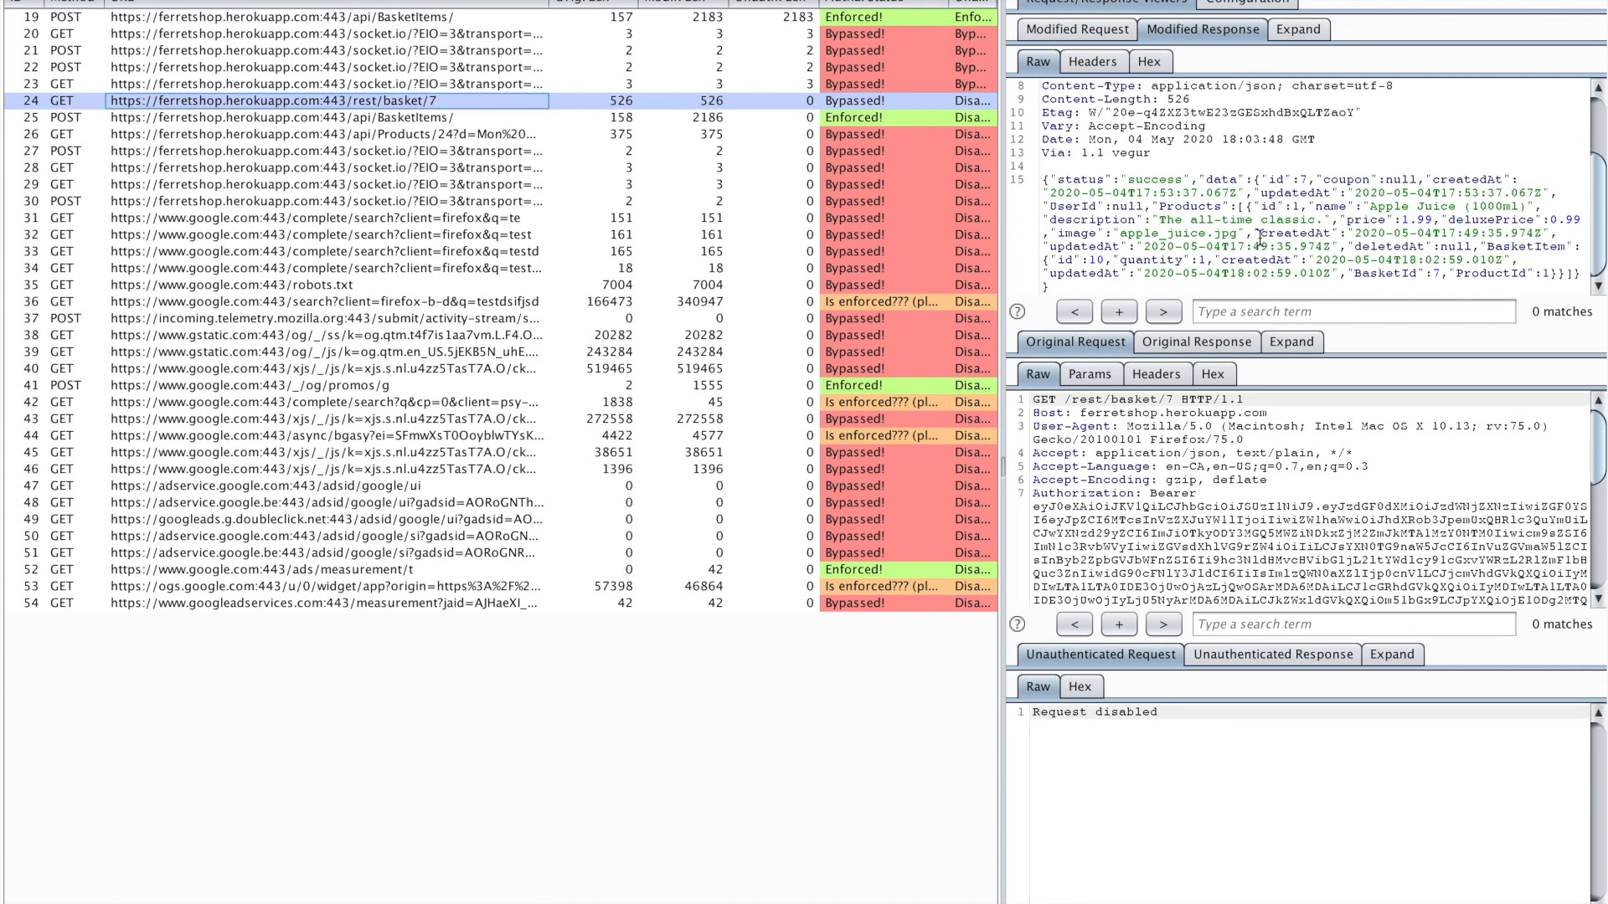
click(1194, 341)
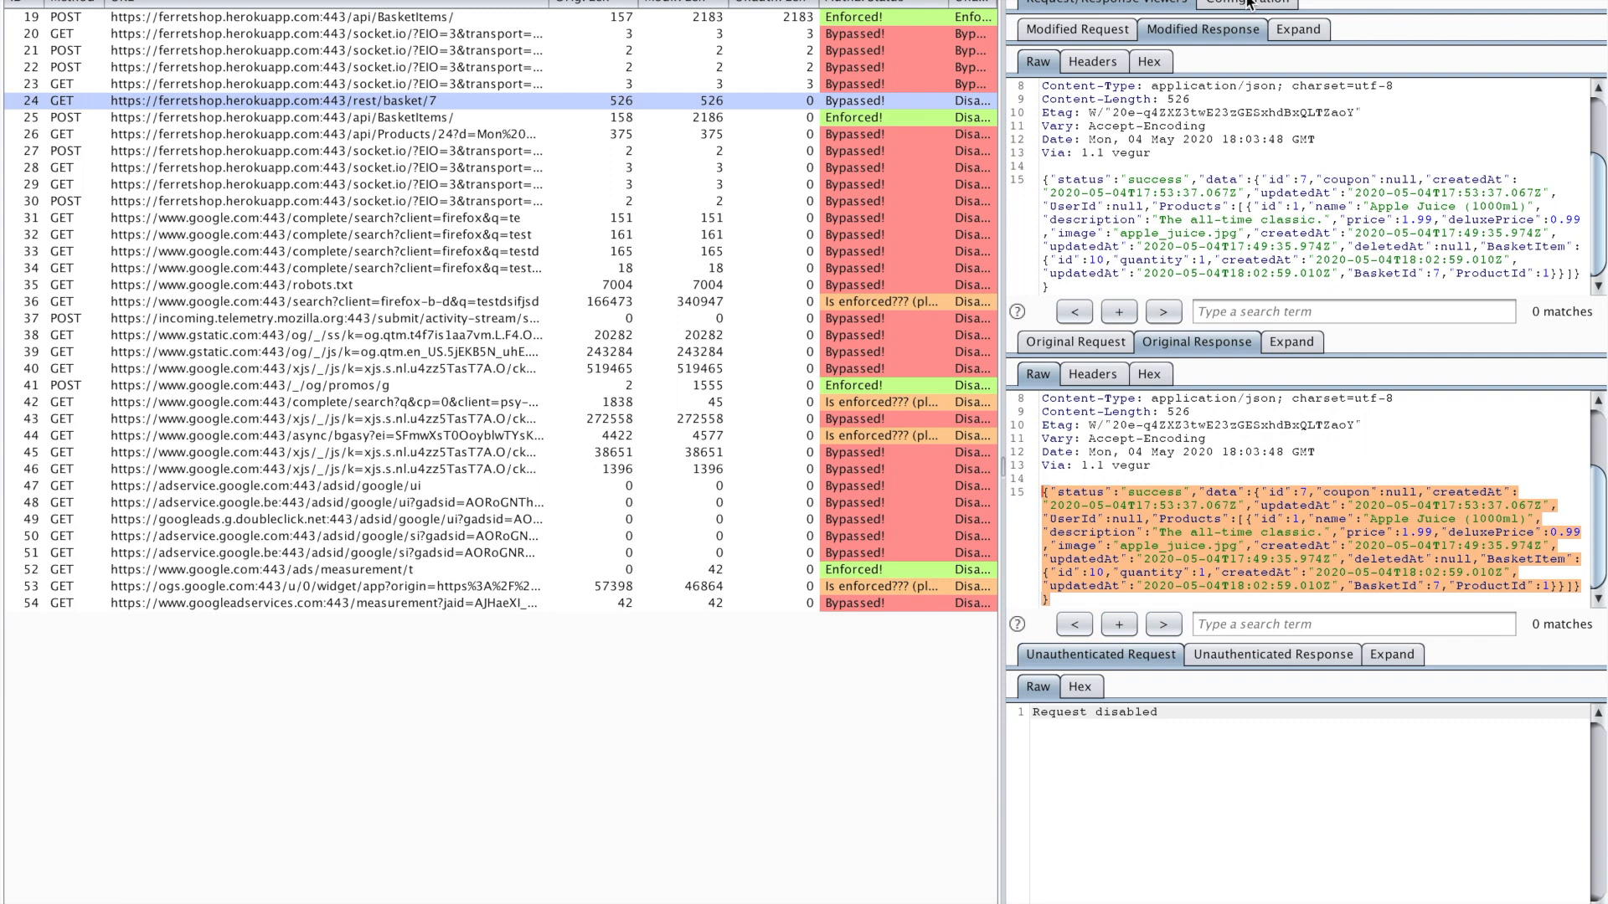
click(1245, 2)
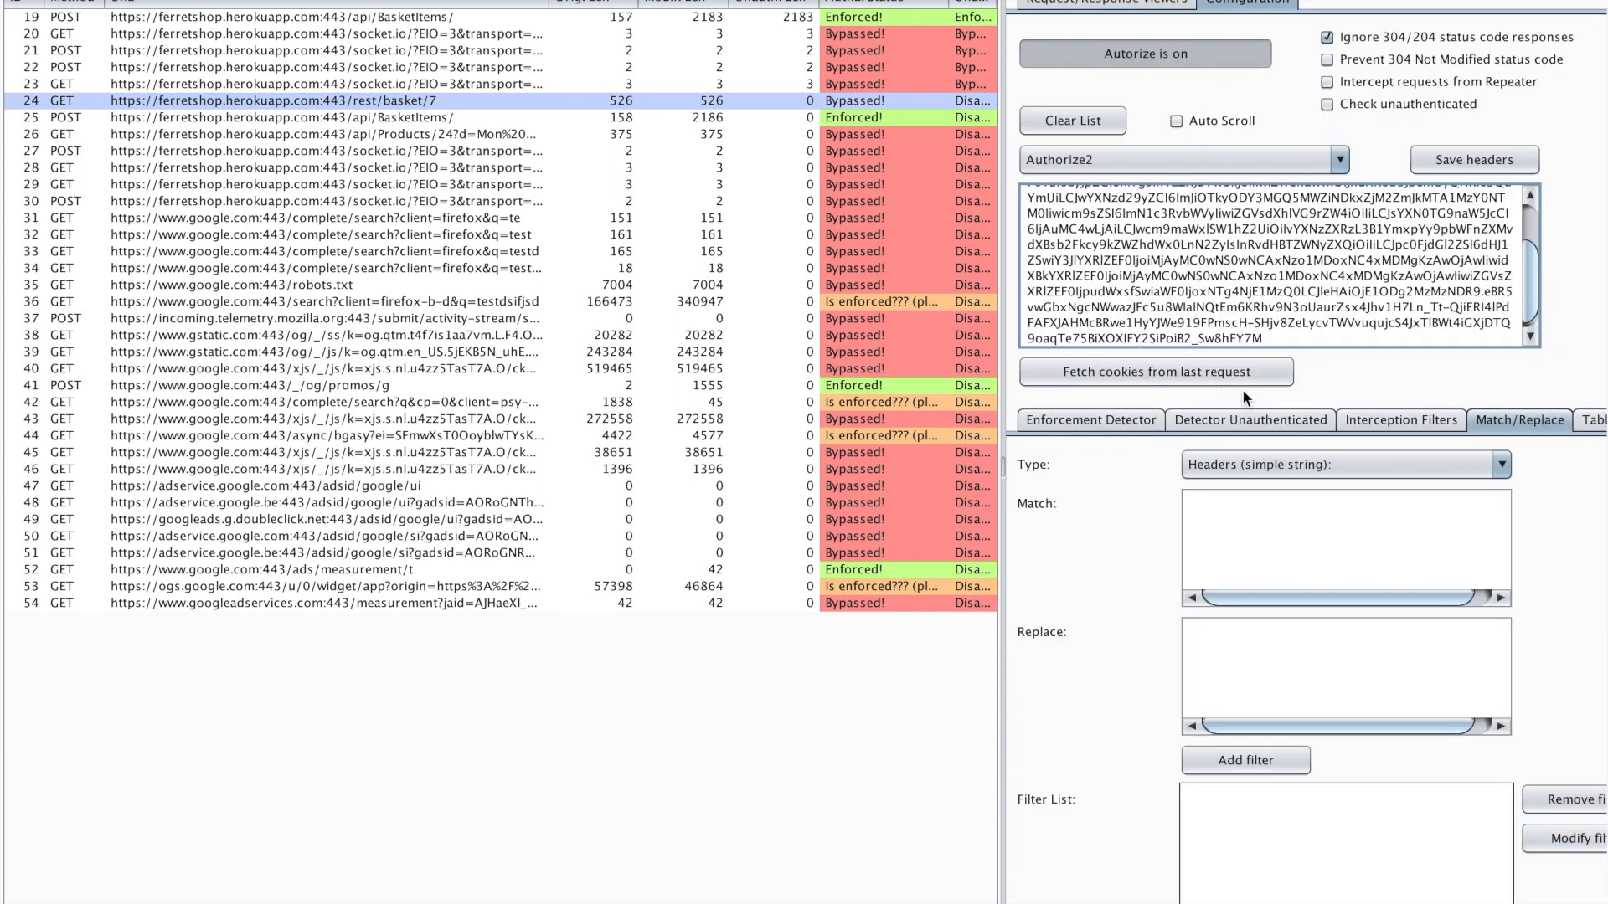
- Review the interception filters, then load the Juice Shop basket to generate fresh basket requests
click(1400, 419)
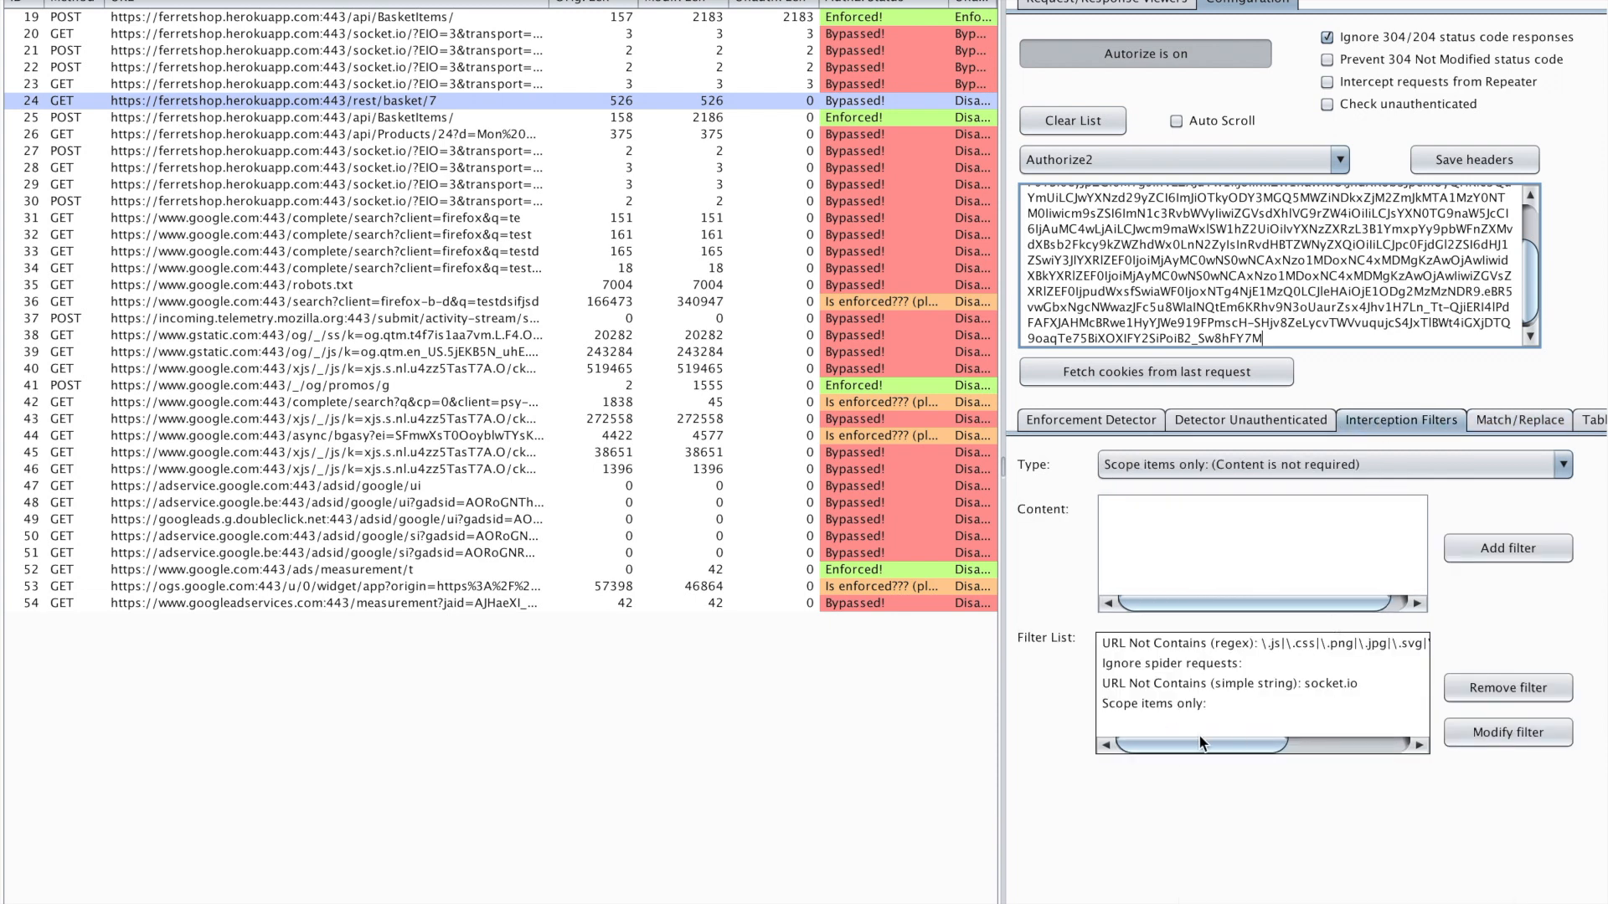
mouse_move(1283, 641)
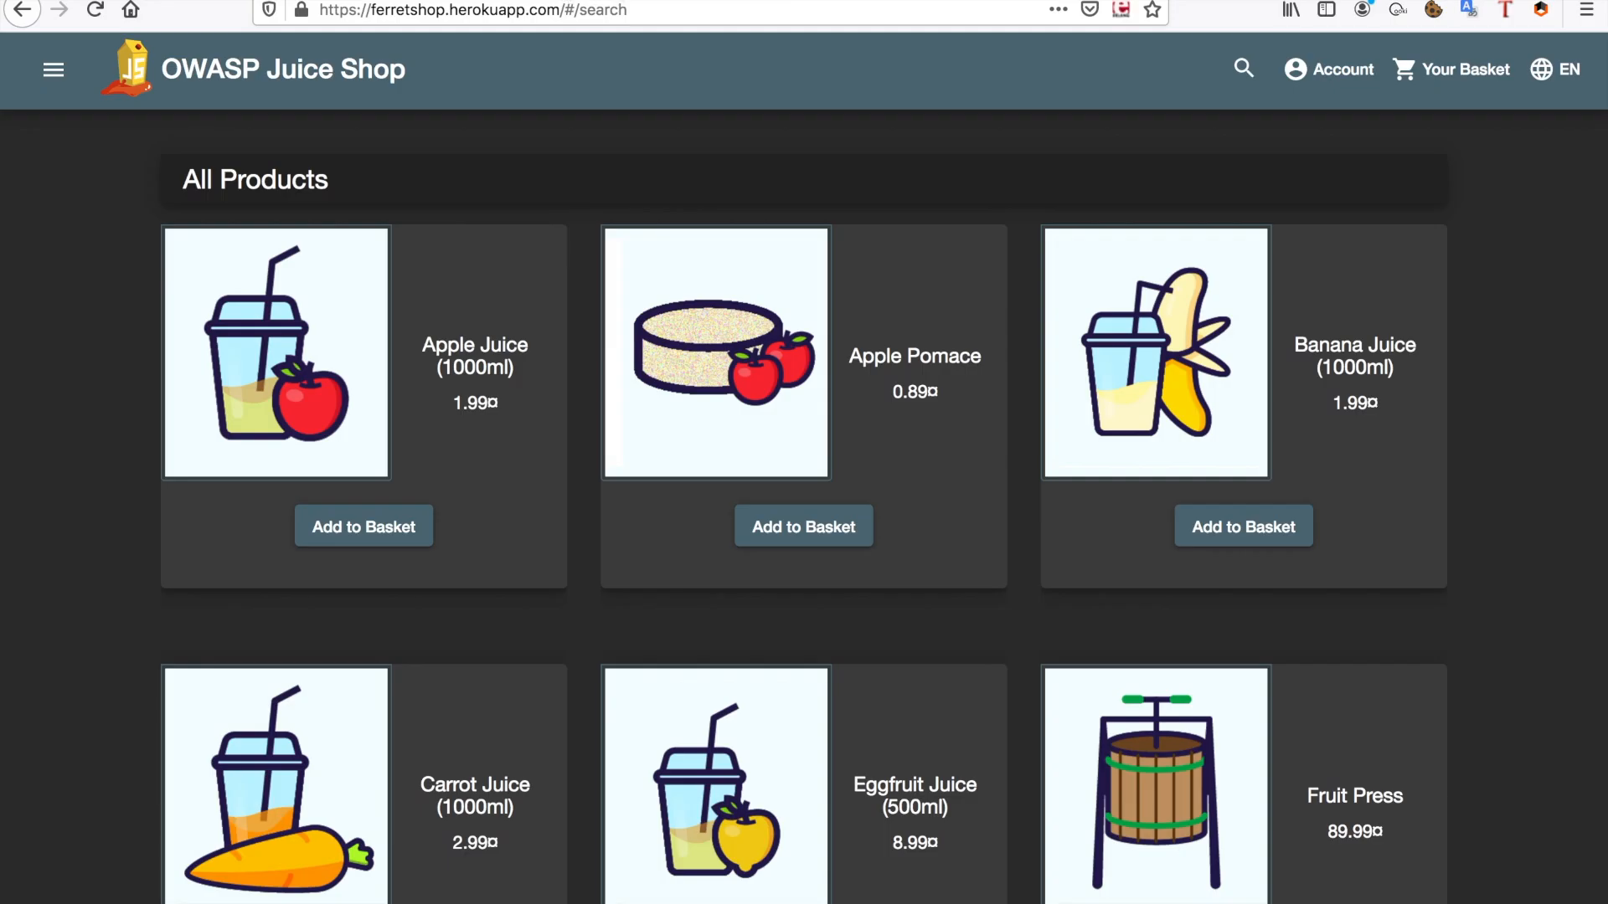
click(1450, 69)
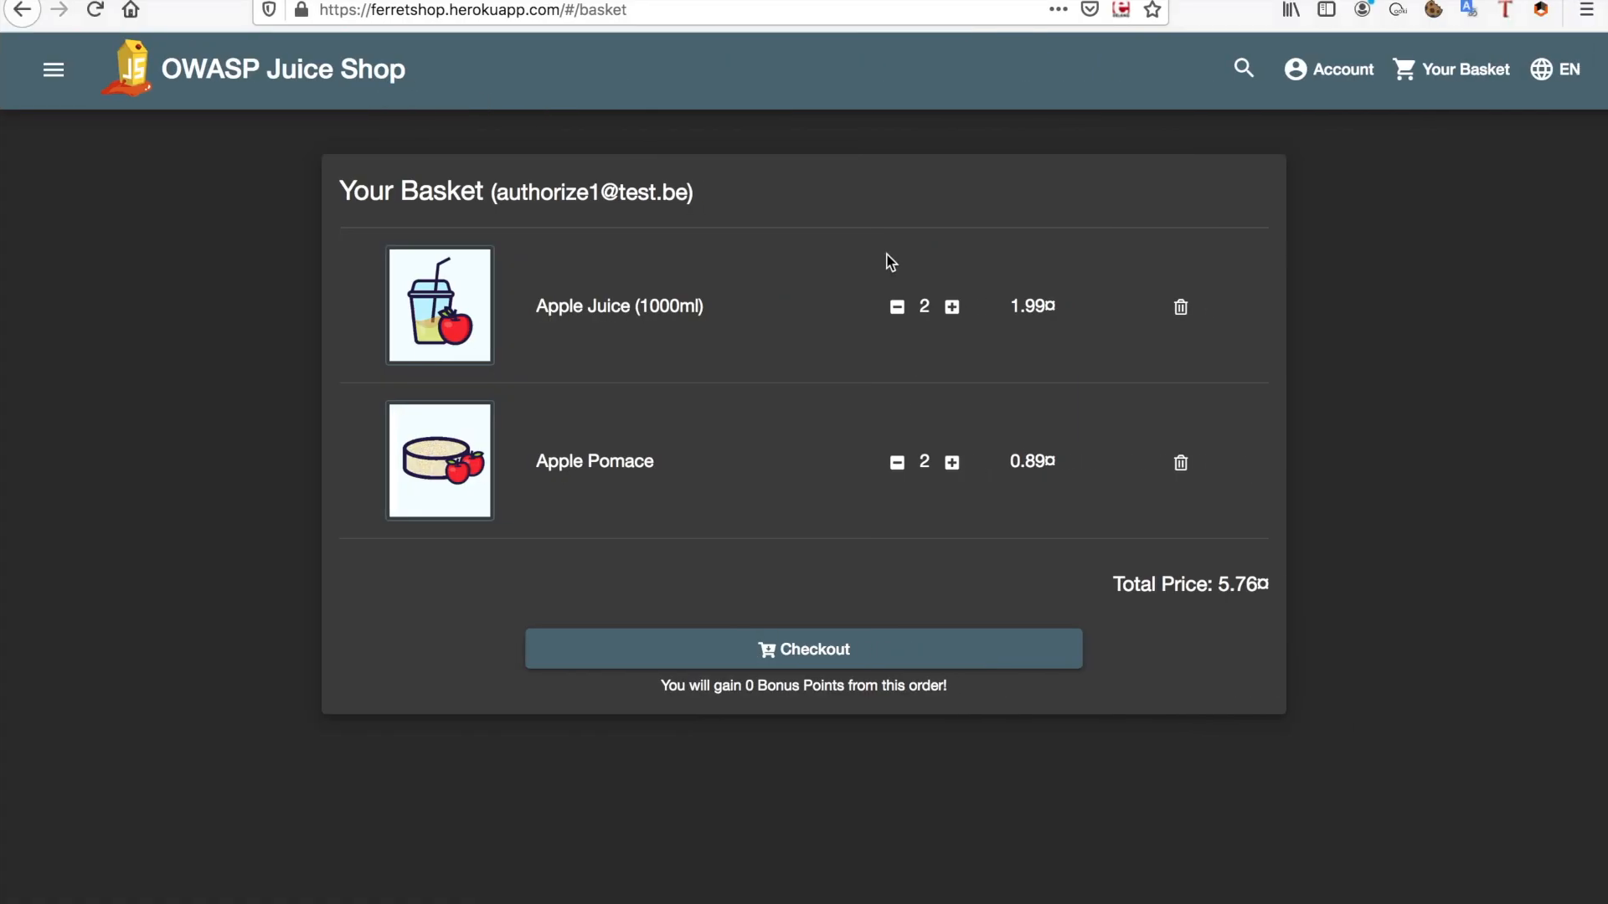
mouse_move(1179, 304)
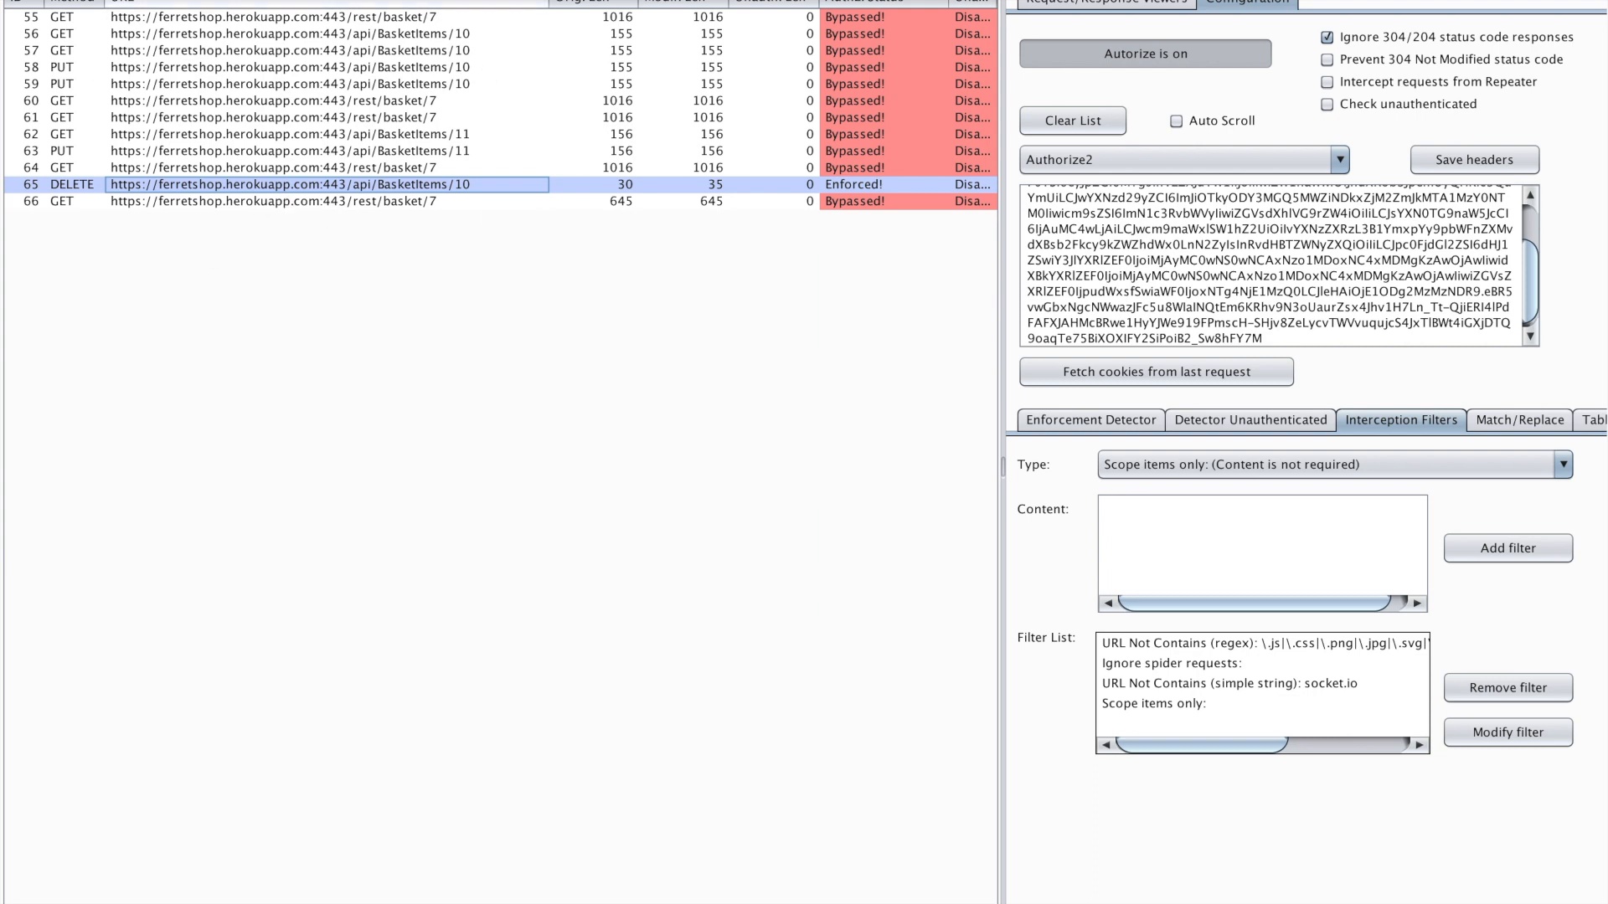
mouse_move(477, 419)
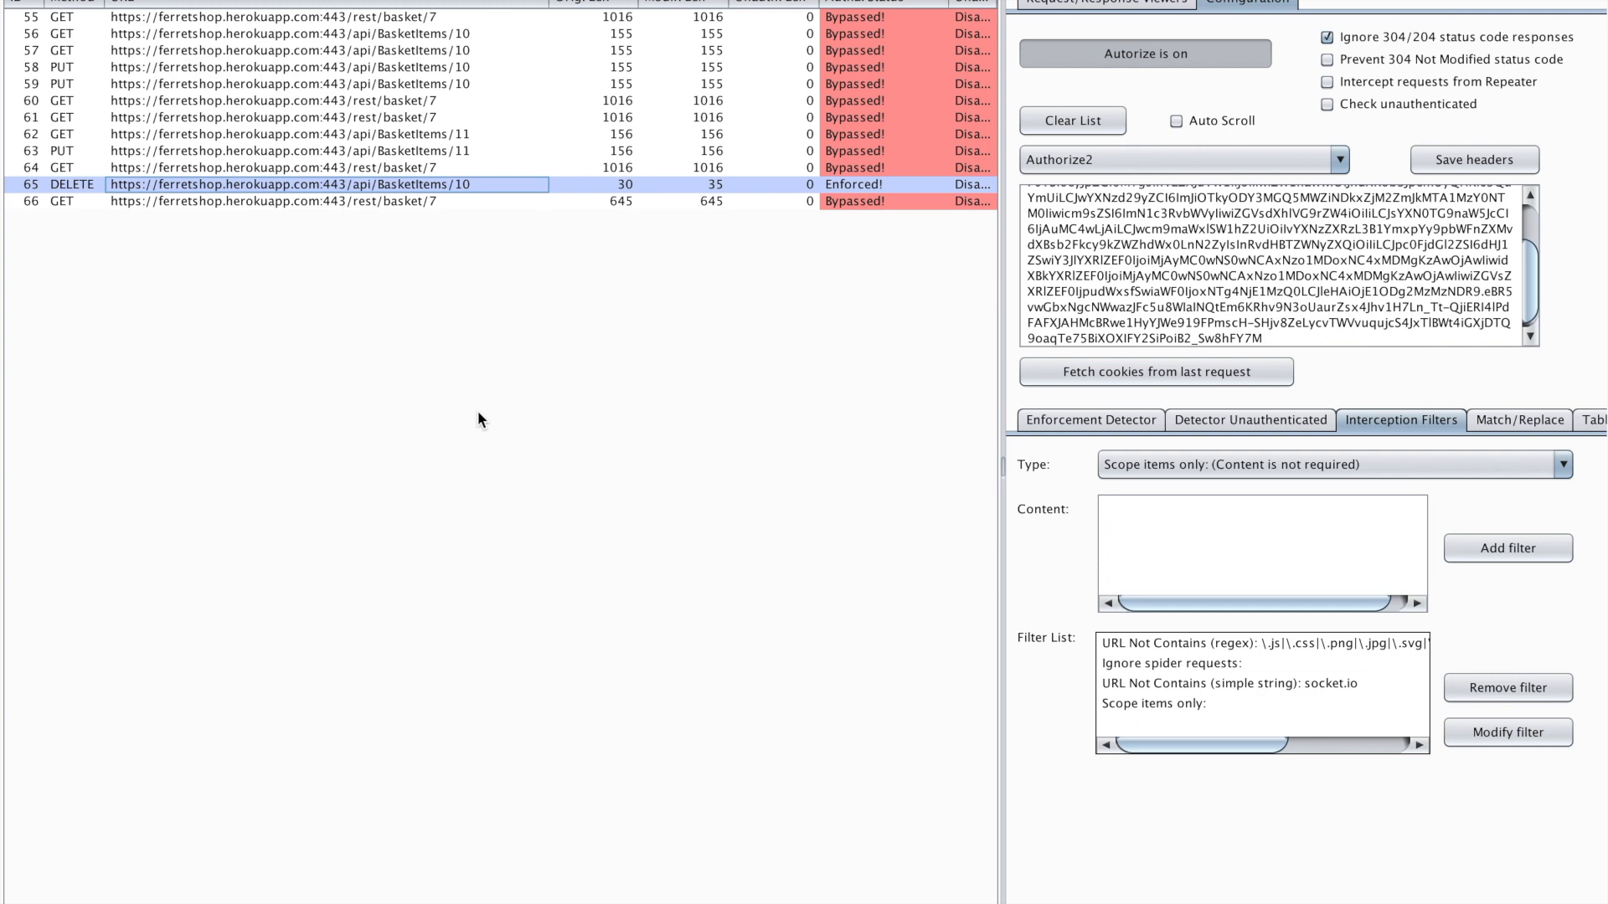
mouse_move(499, 250)
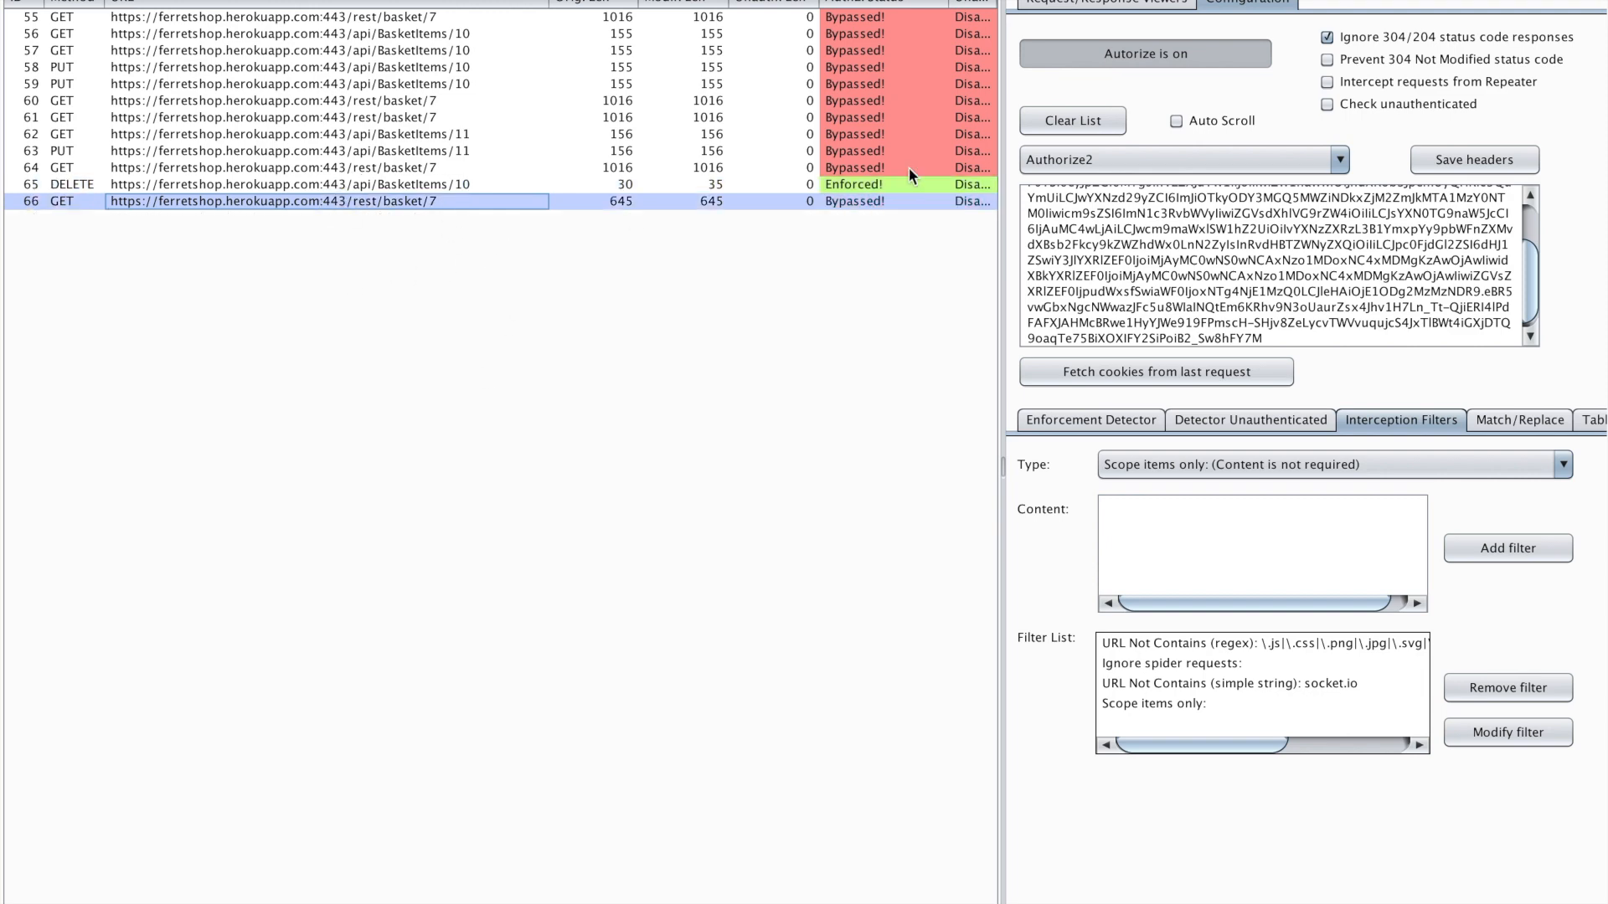
- Show the latest /rest/basket/7 result's original and modified requests side by side
click(1102, 1)
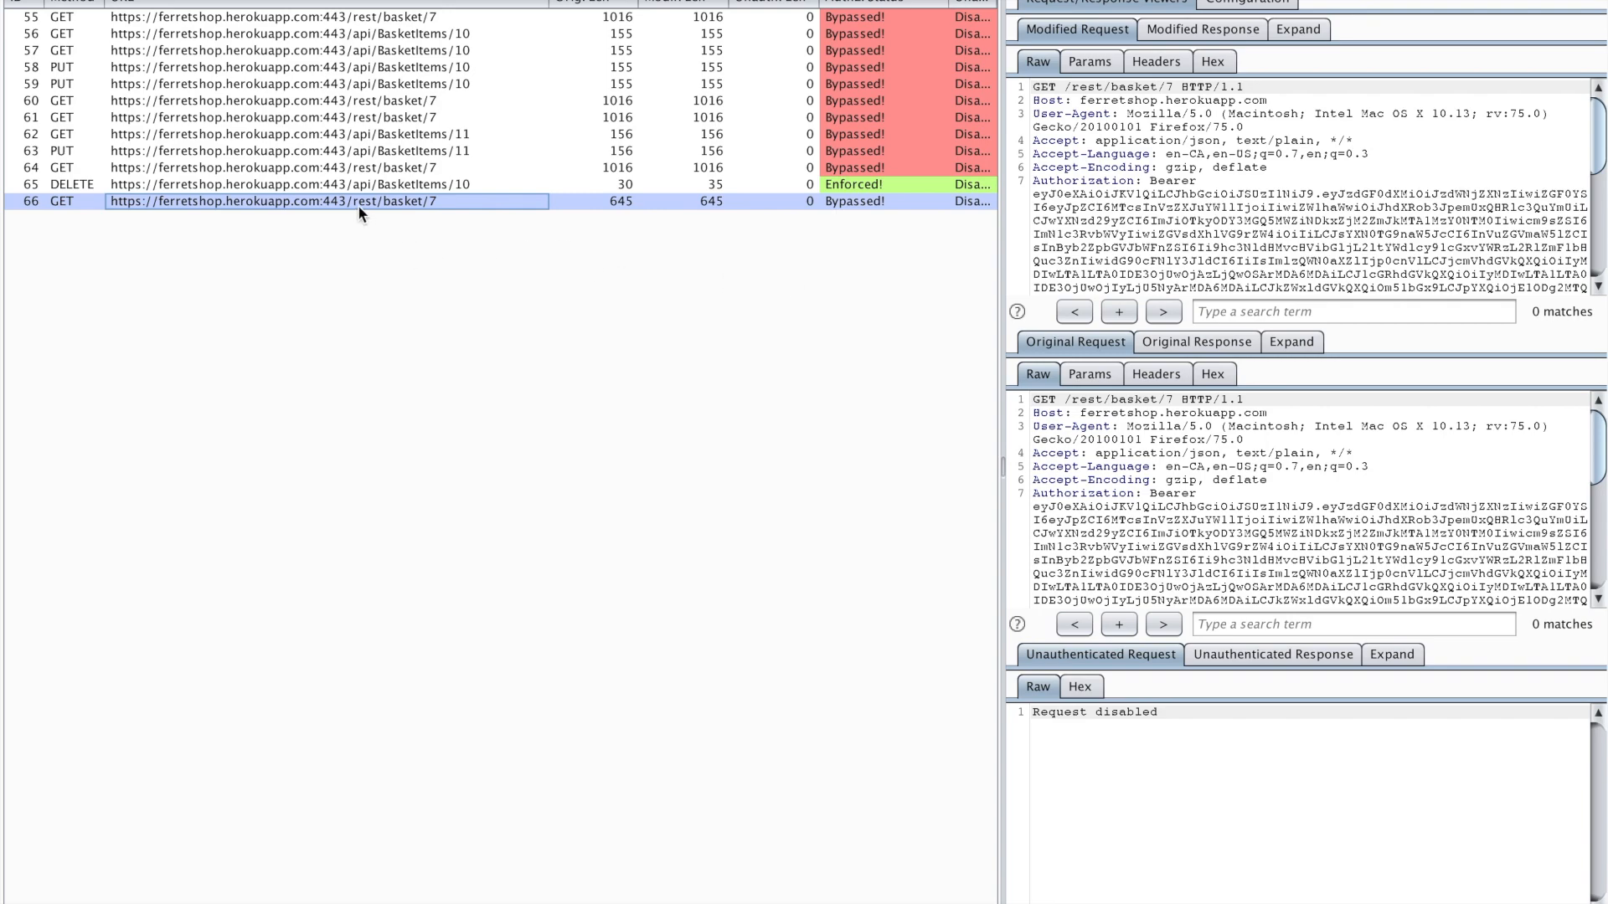
mouse_move(412, 239)
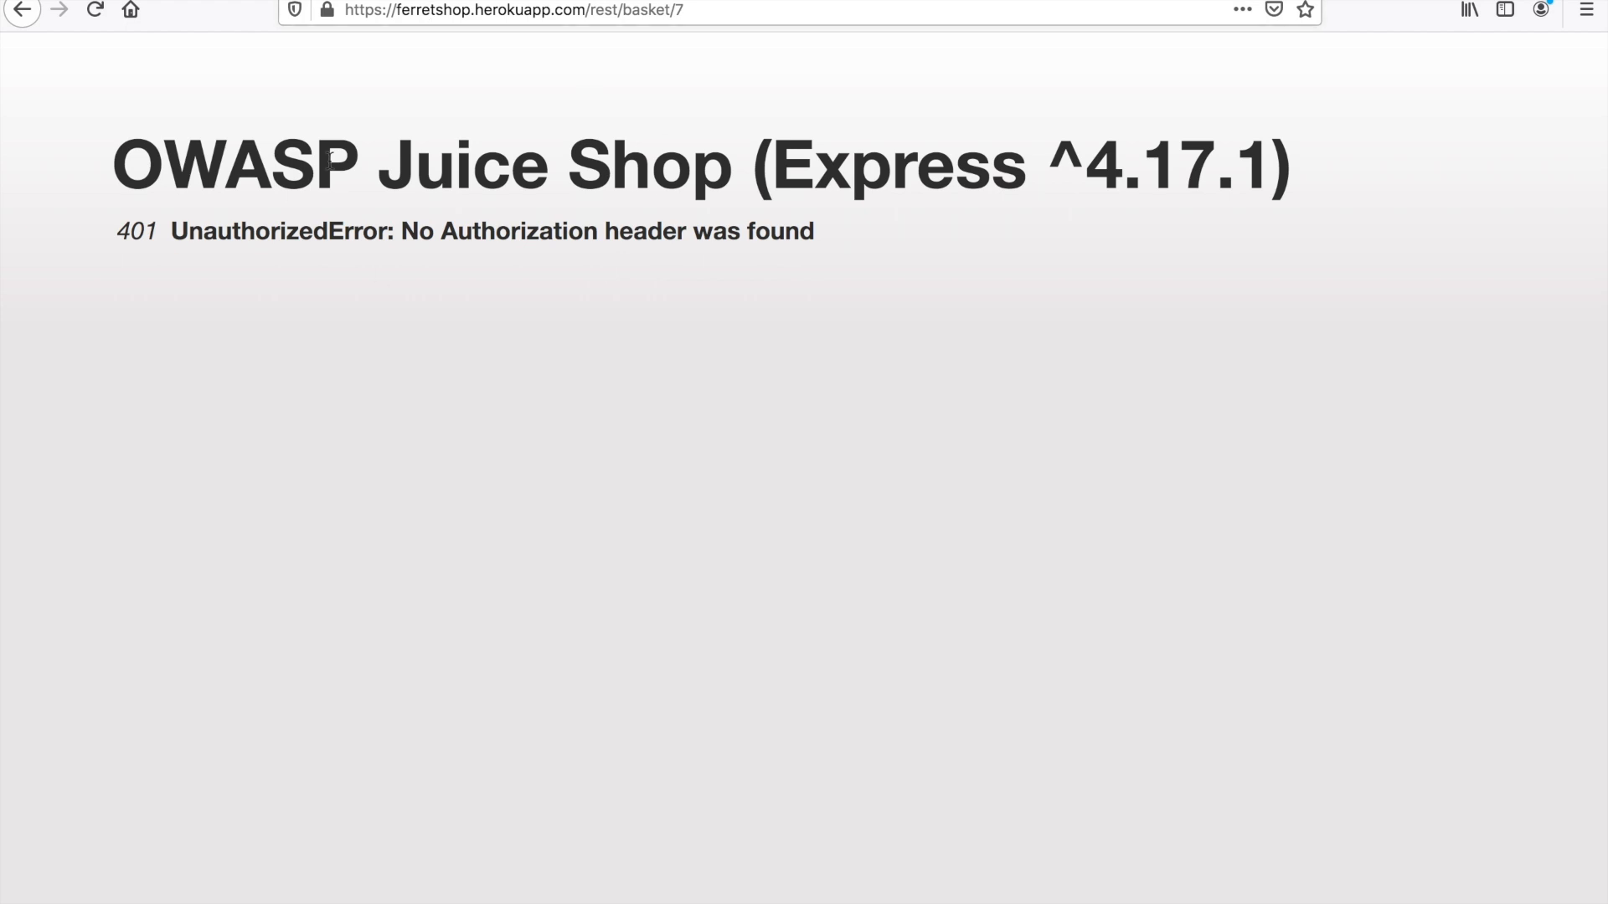
mouse_move(1110, 424)
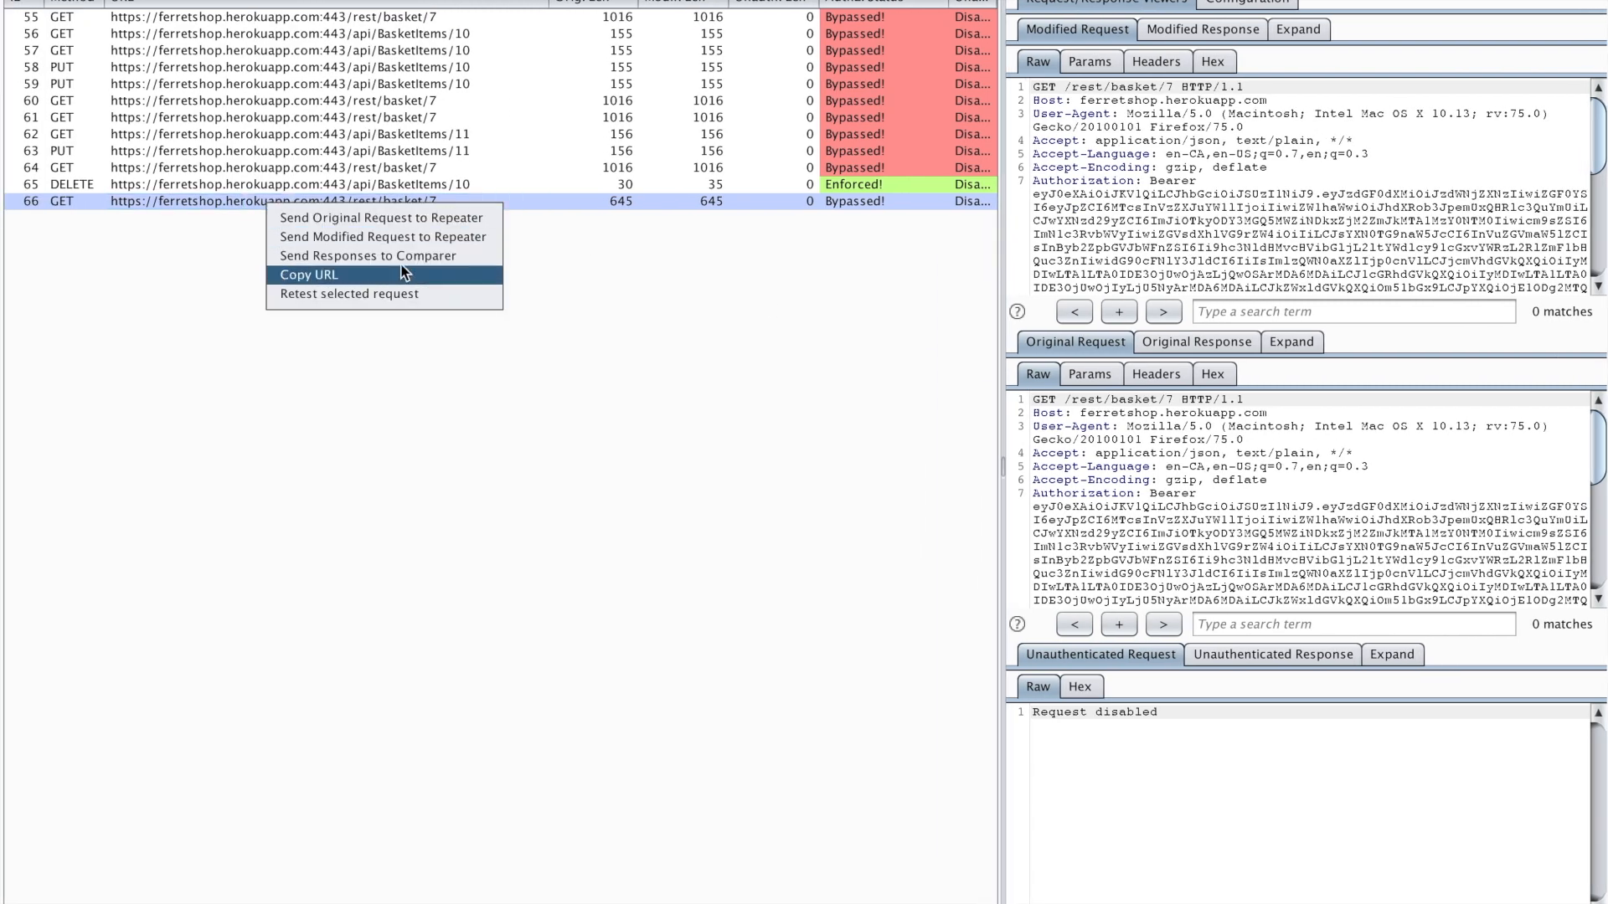
- Replay the original basket 7 request in Repeater, getting a 200 OK basket JSON for id 7
click(308, 272)
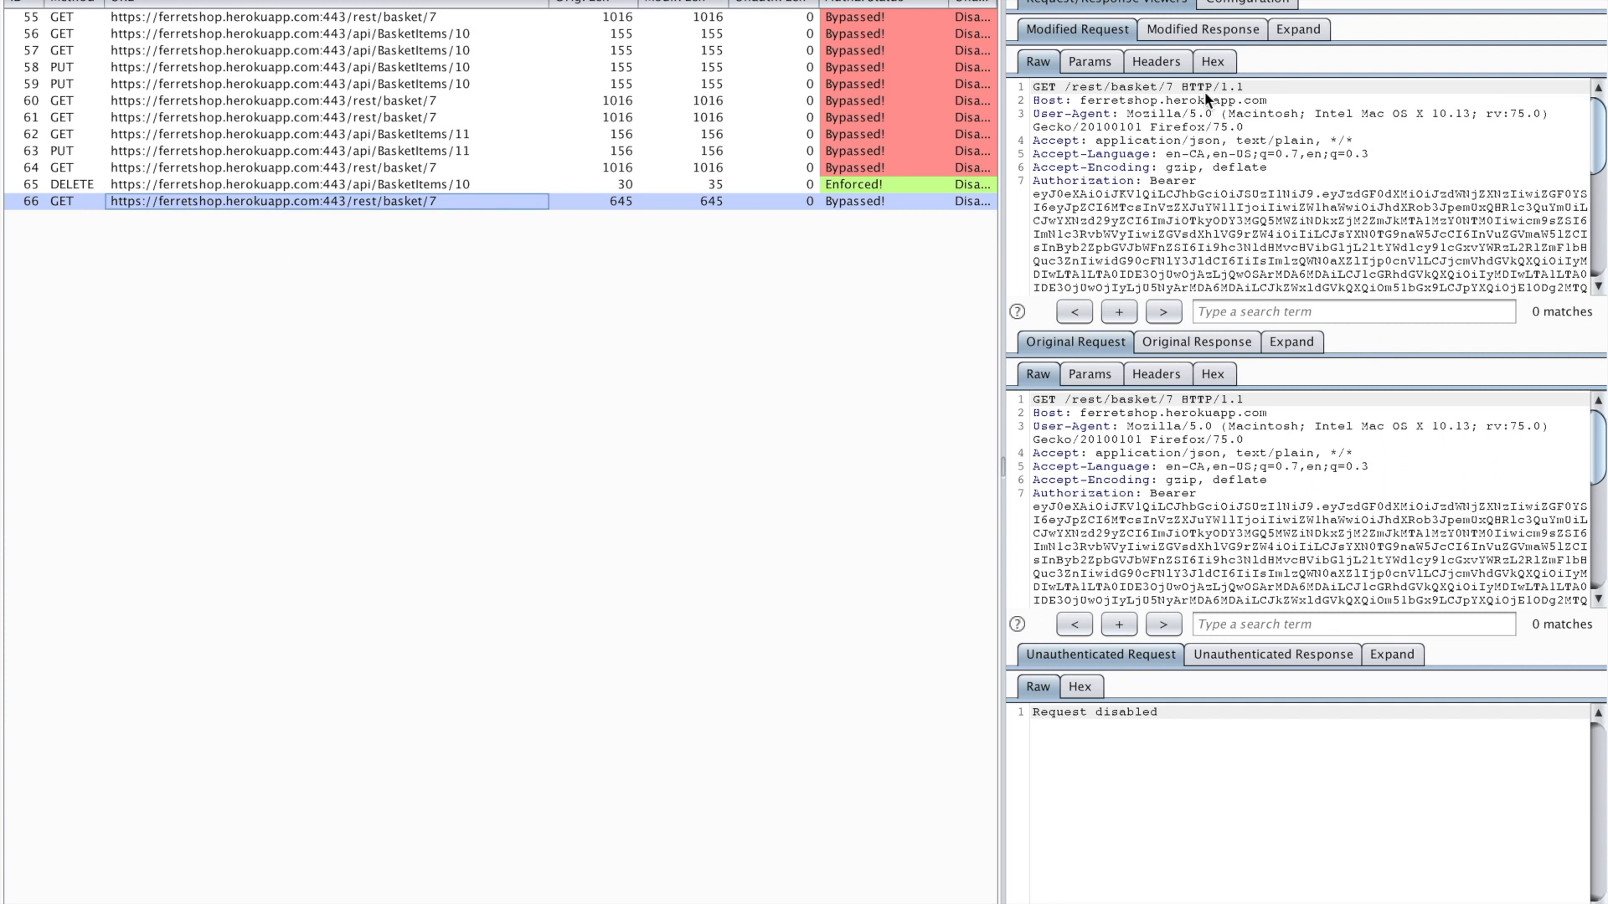
mouse_move(1151, 216)
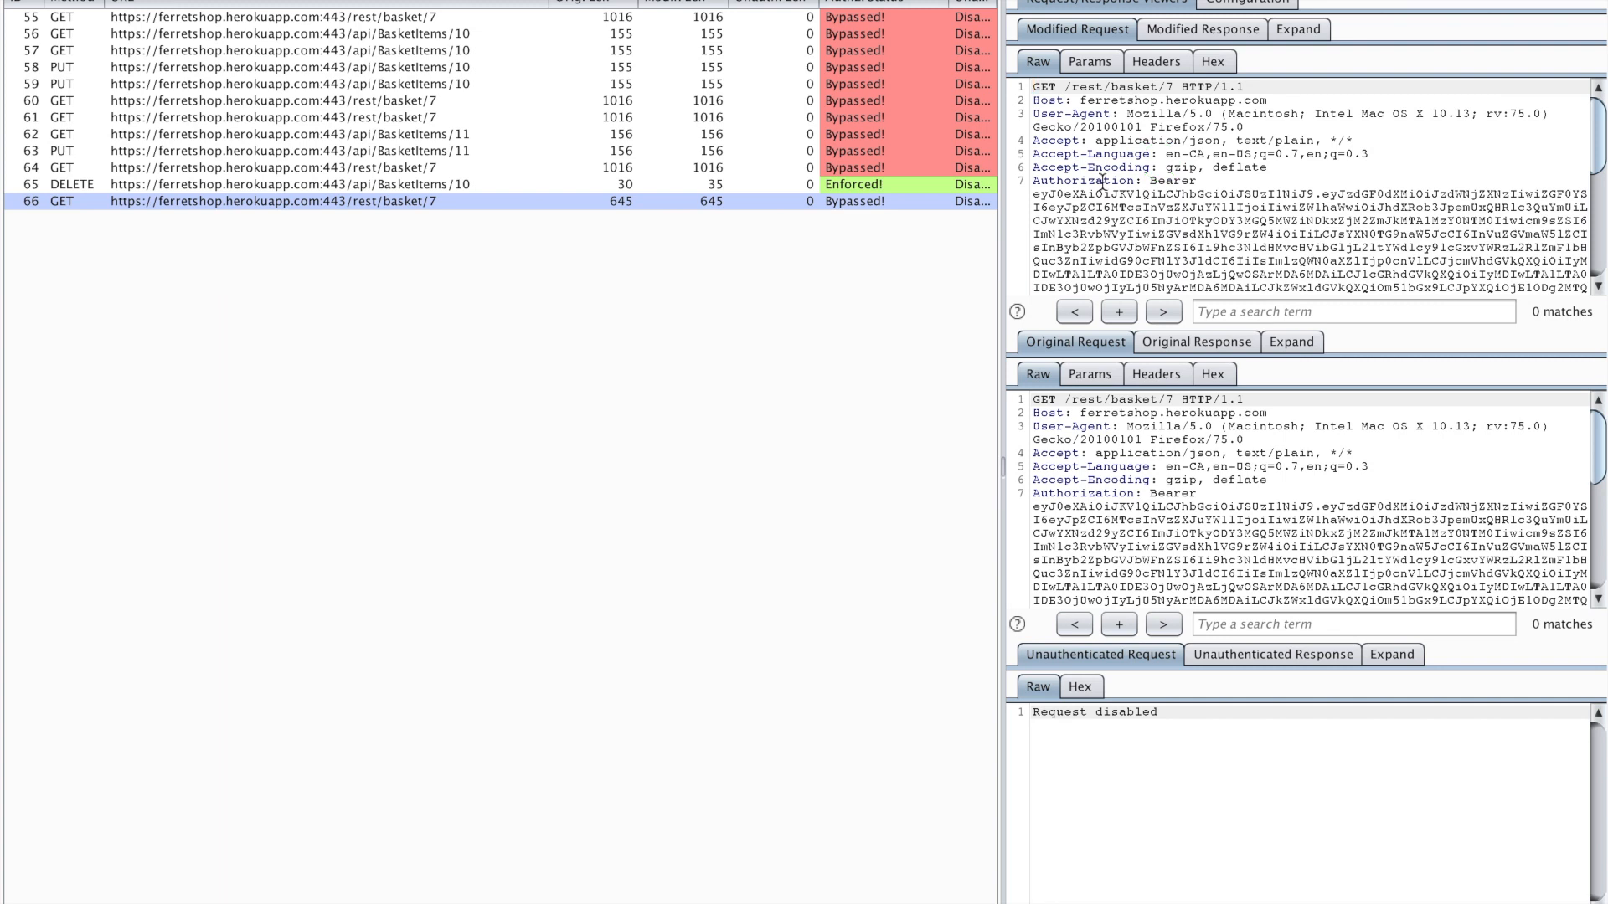
right_click(256, 201)
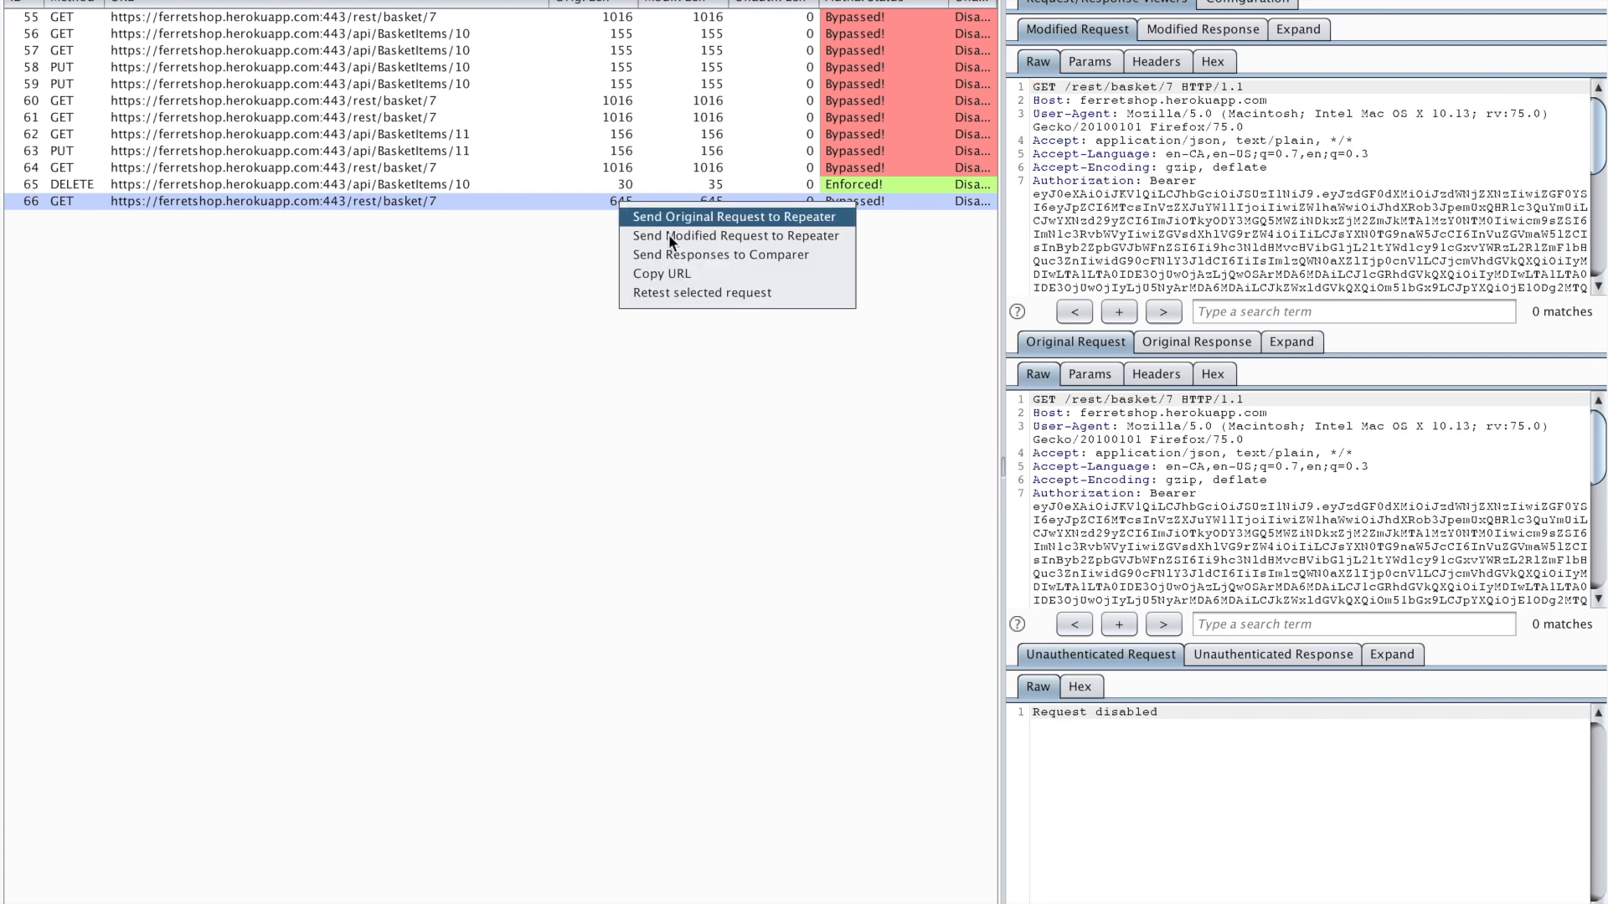
mouse_move(735, 234)
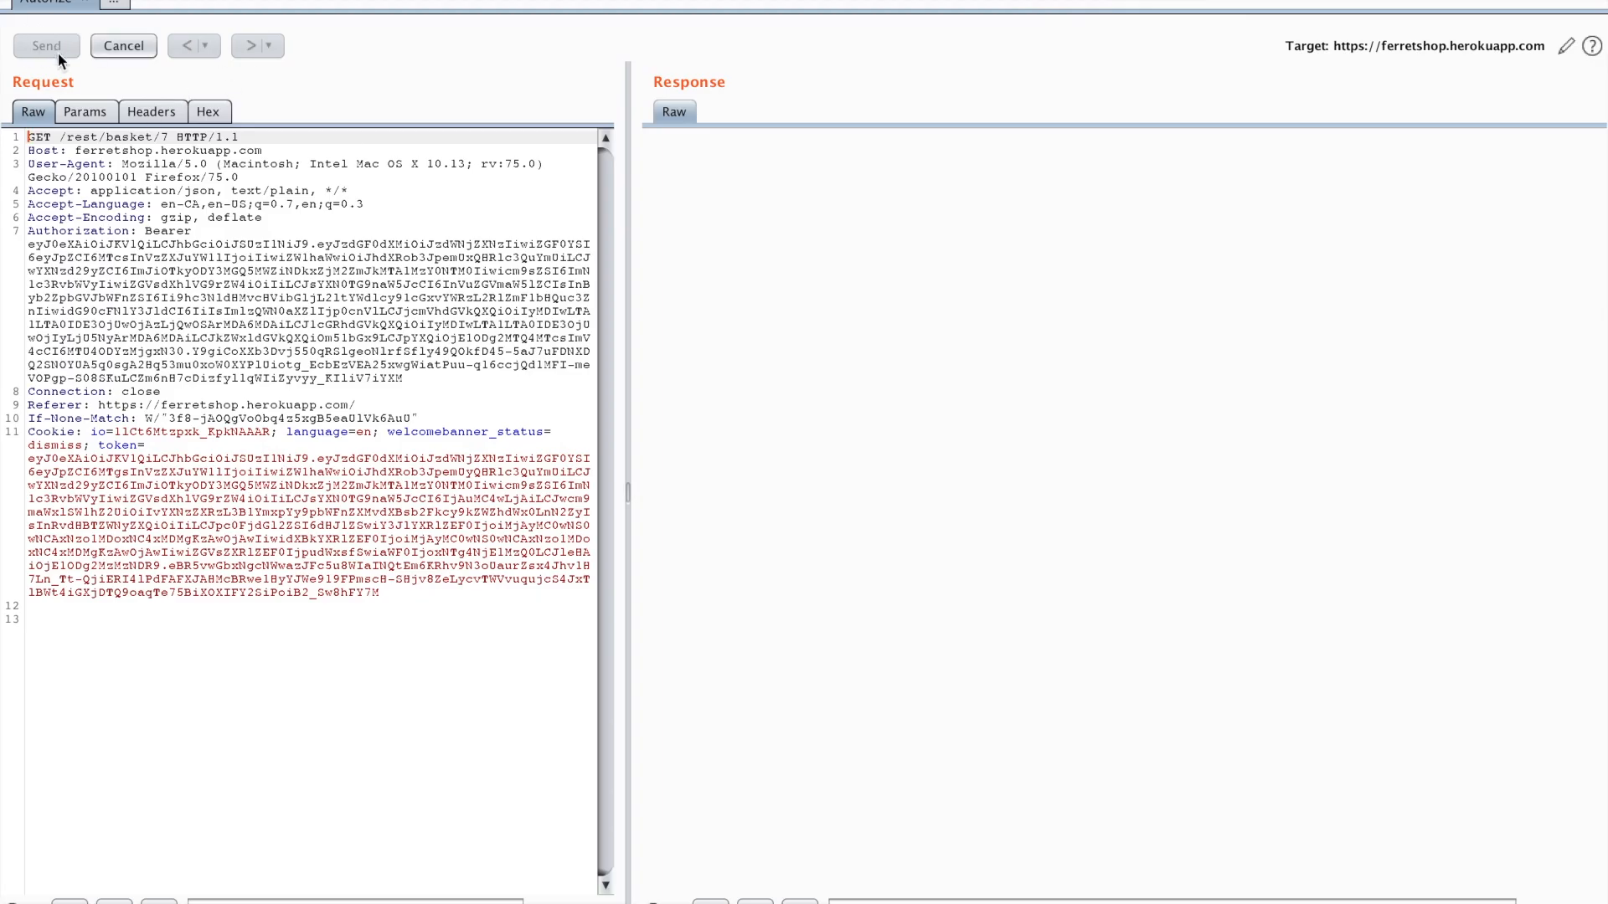
click(45, 45)
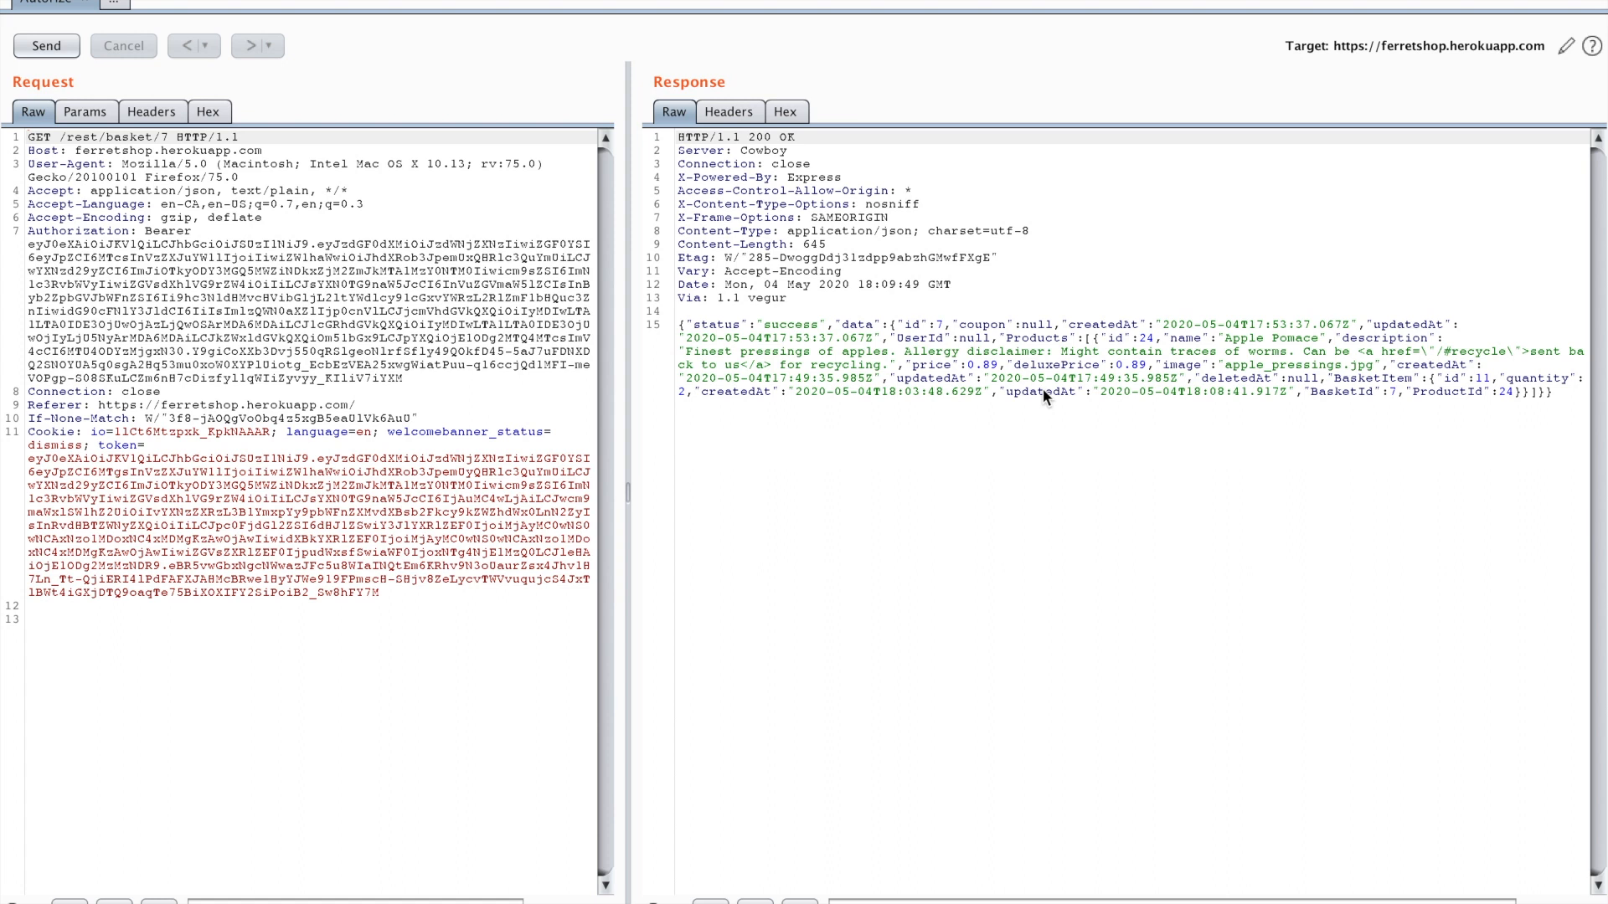
mouse_move(625, 167)
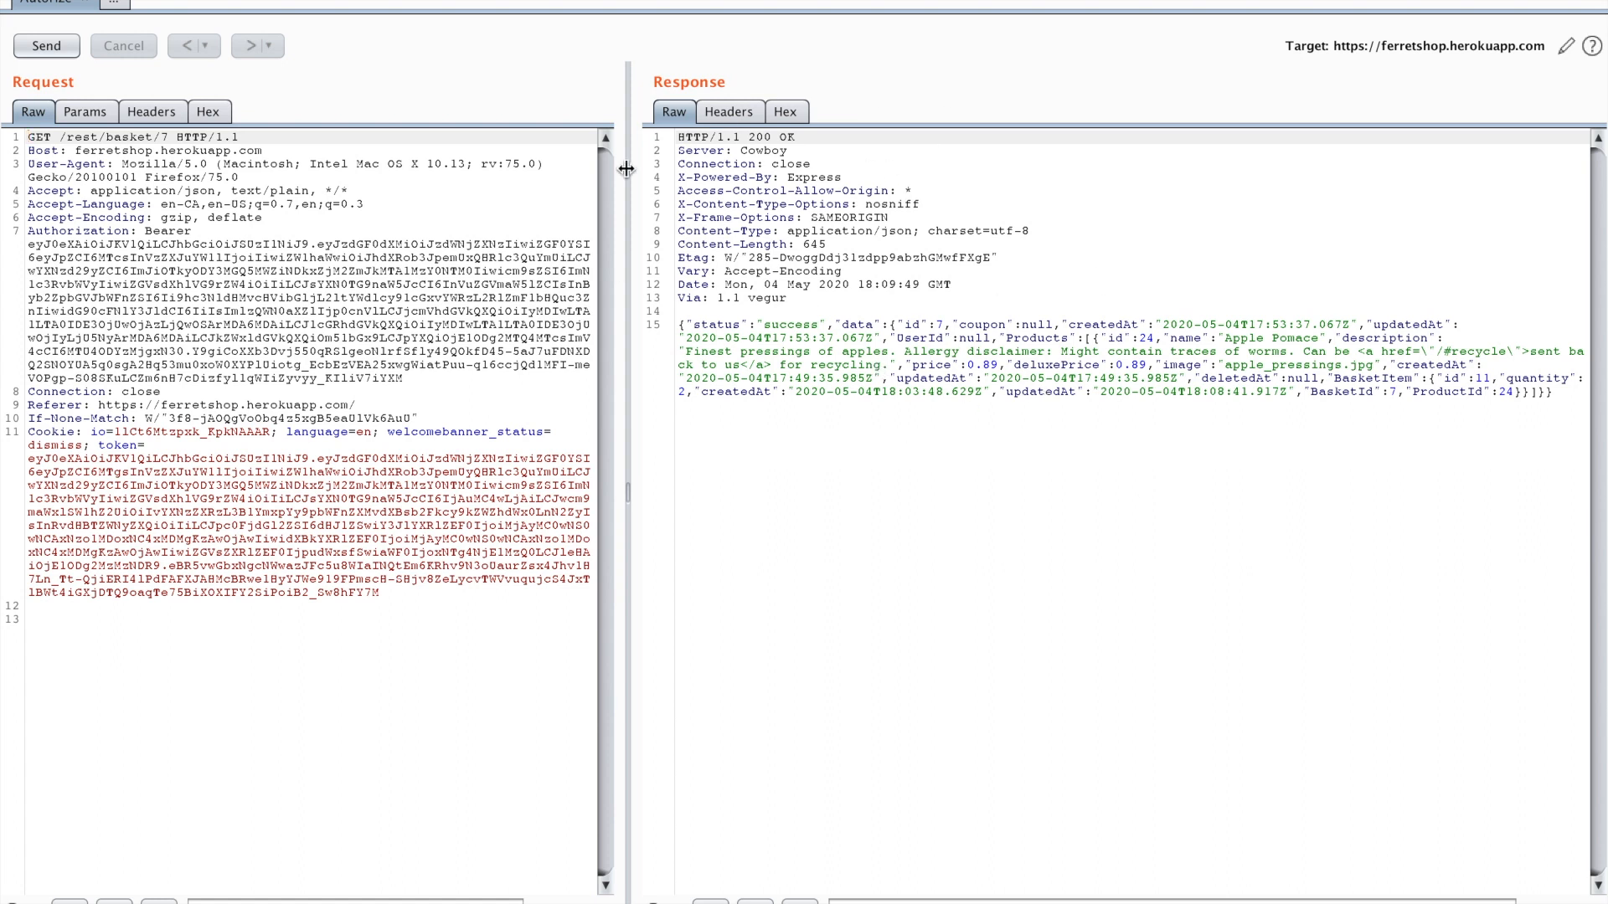
mouse_move(978, 522)
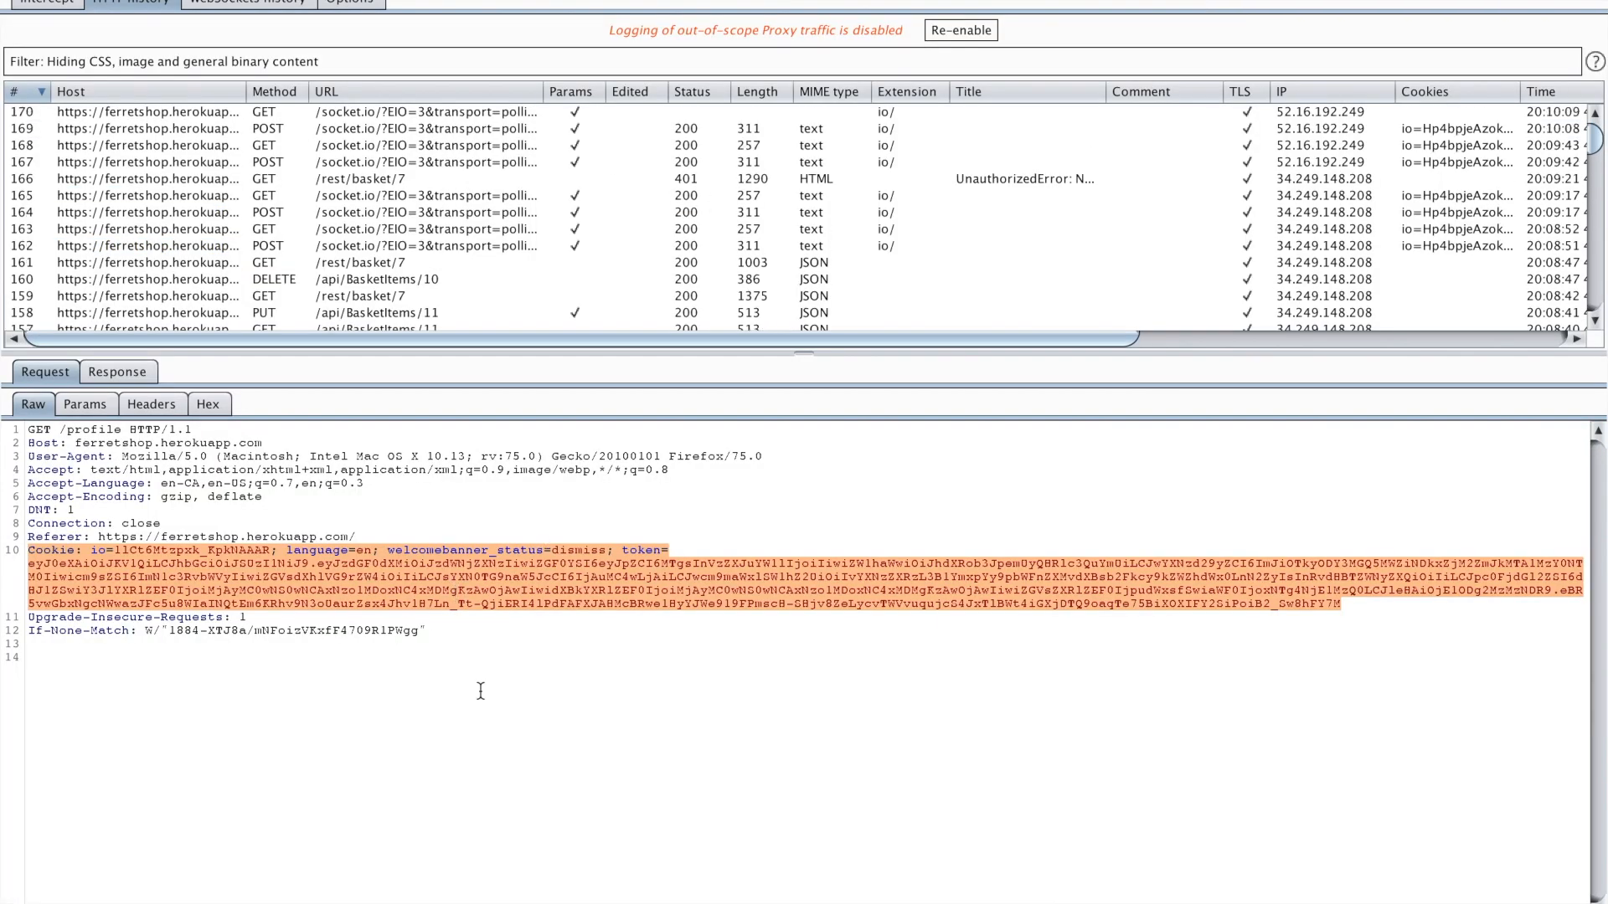
mouse_move(1076, 581)
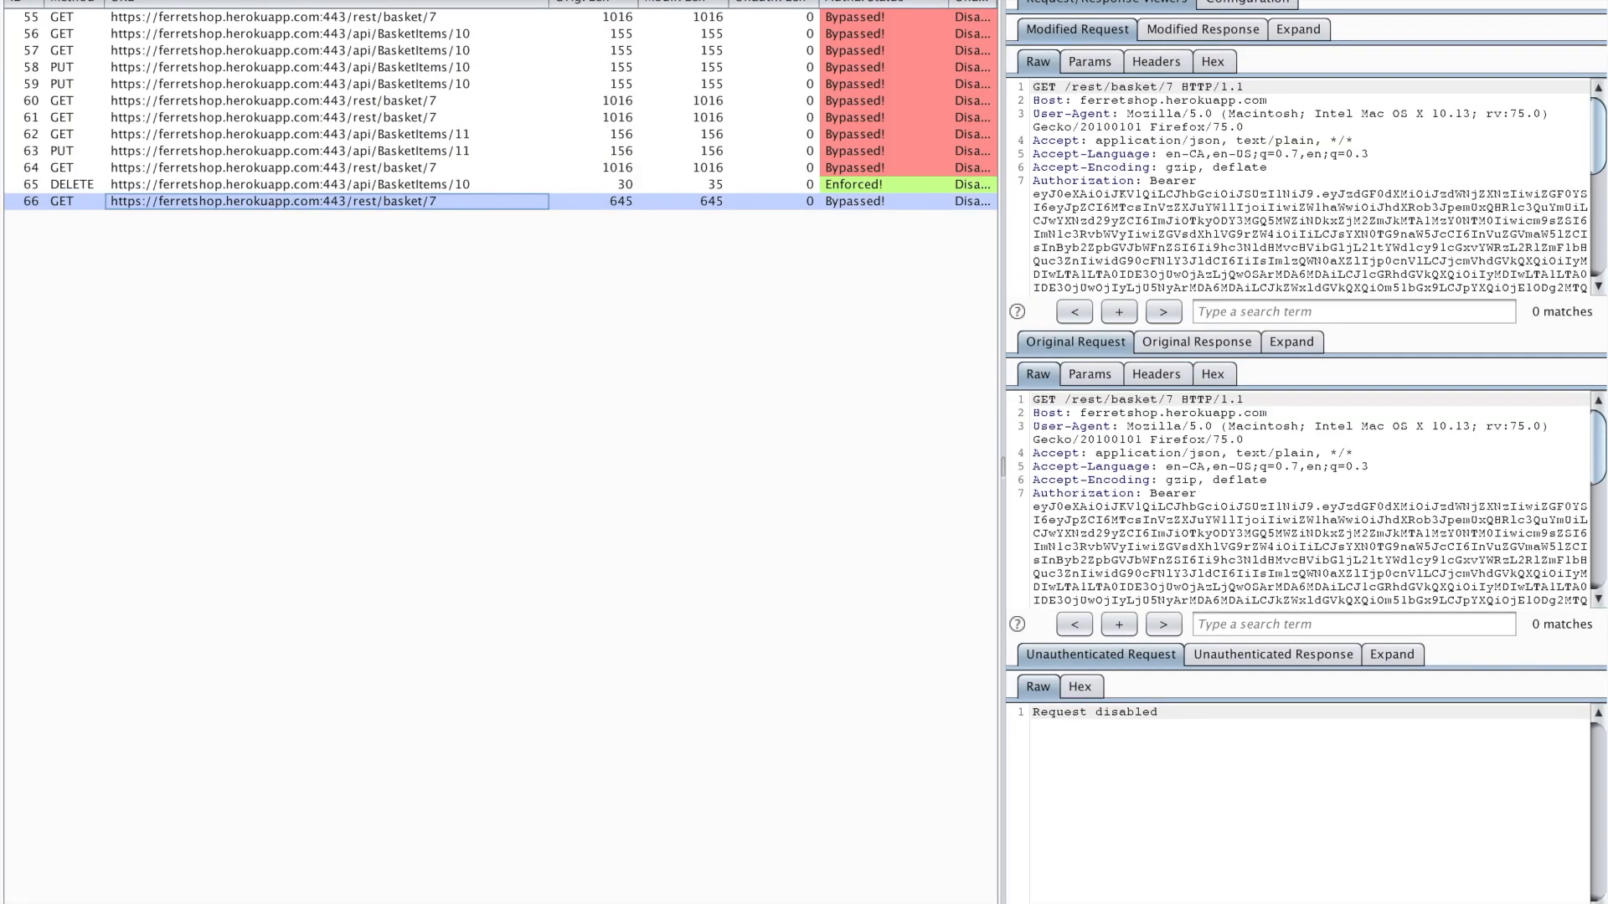
mouse_move(919, 309)
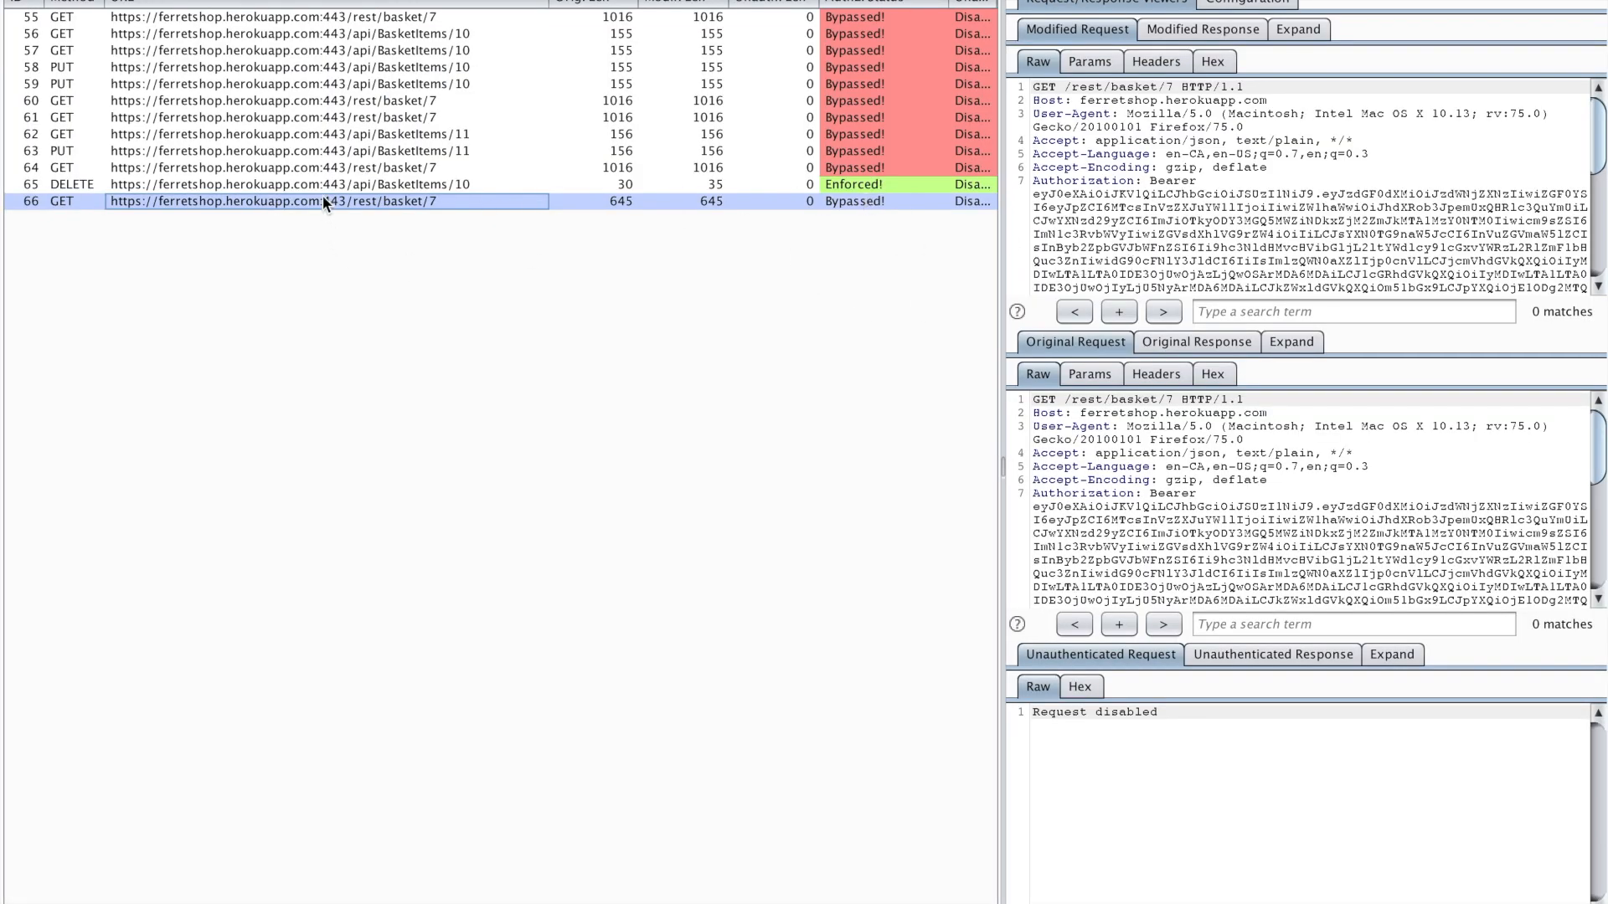
- Replay the modified basket 7 request in Repeater using the other user's token
right_click(323, 201)
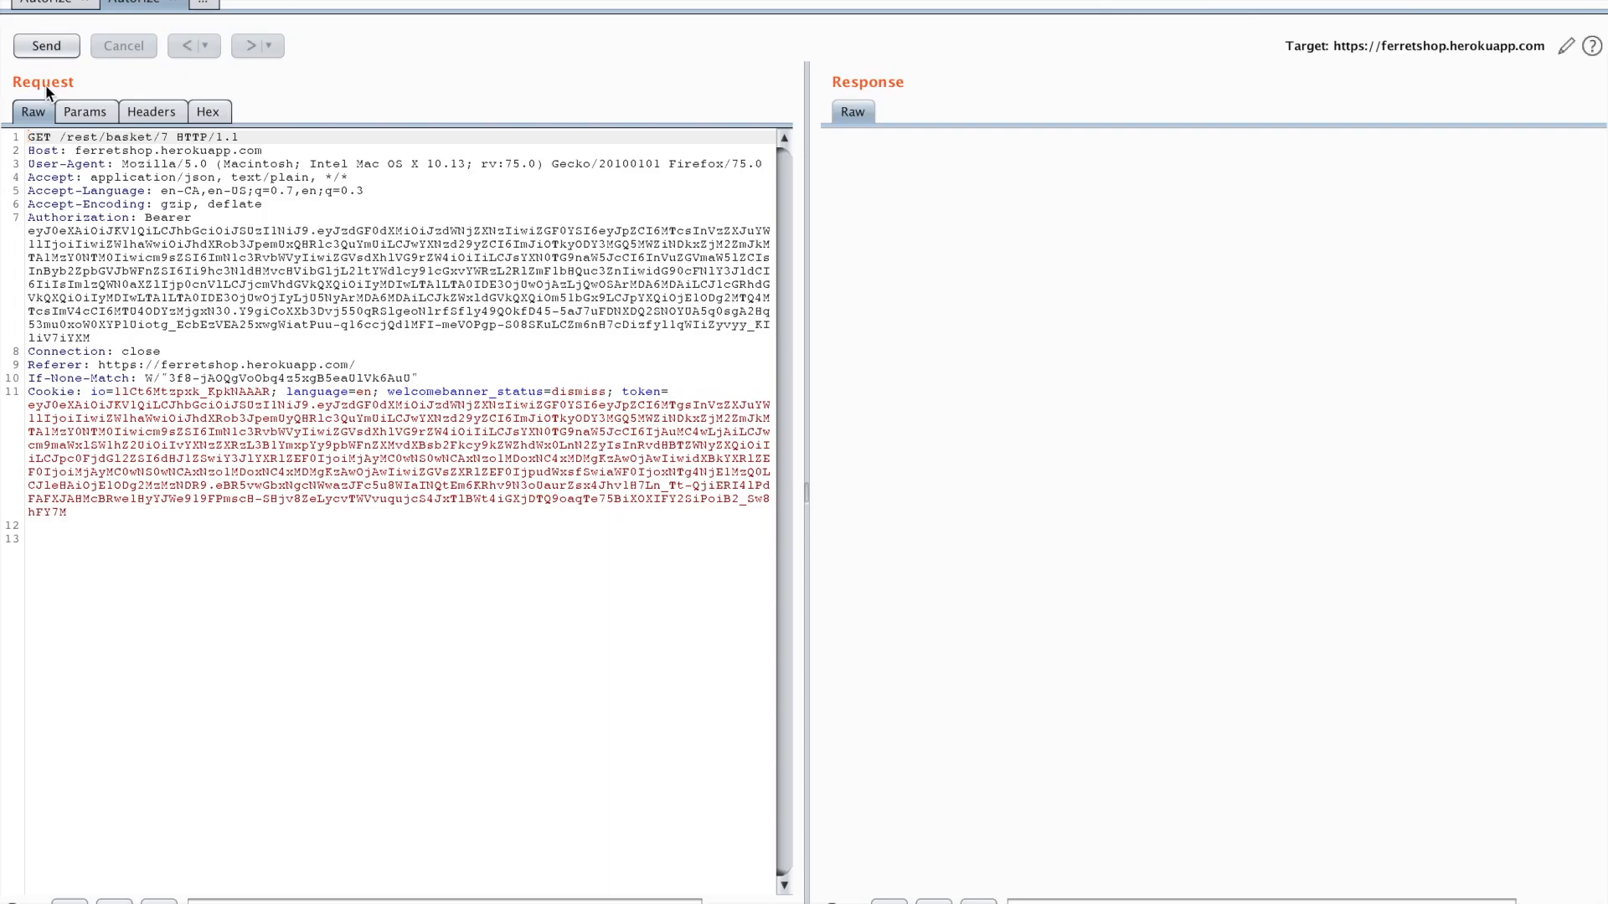
click(45, 45)
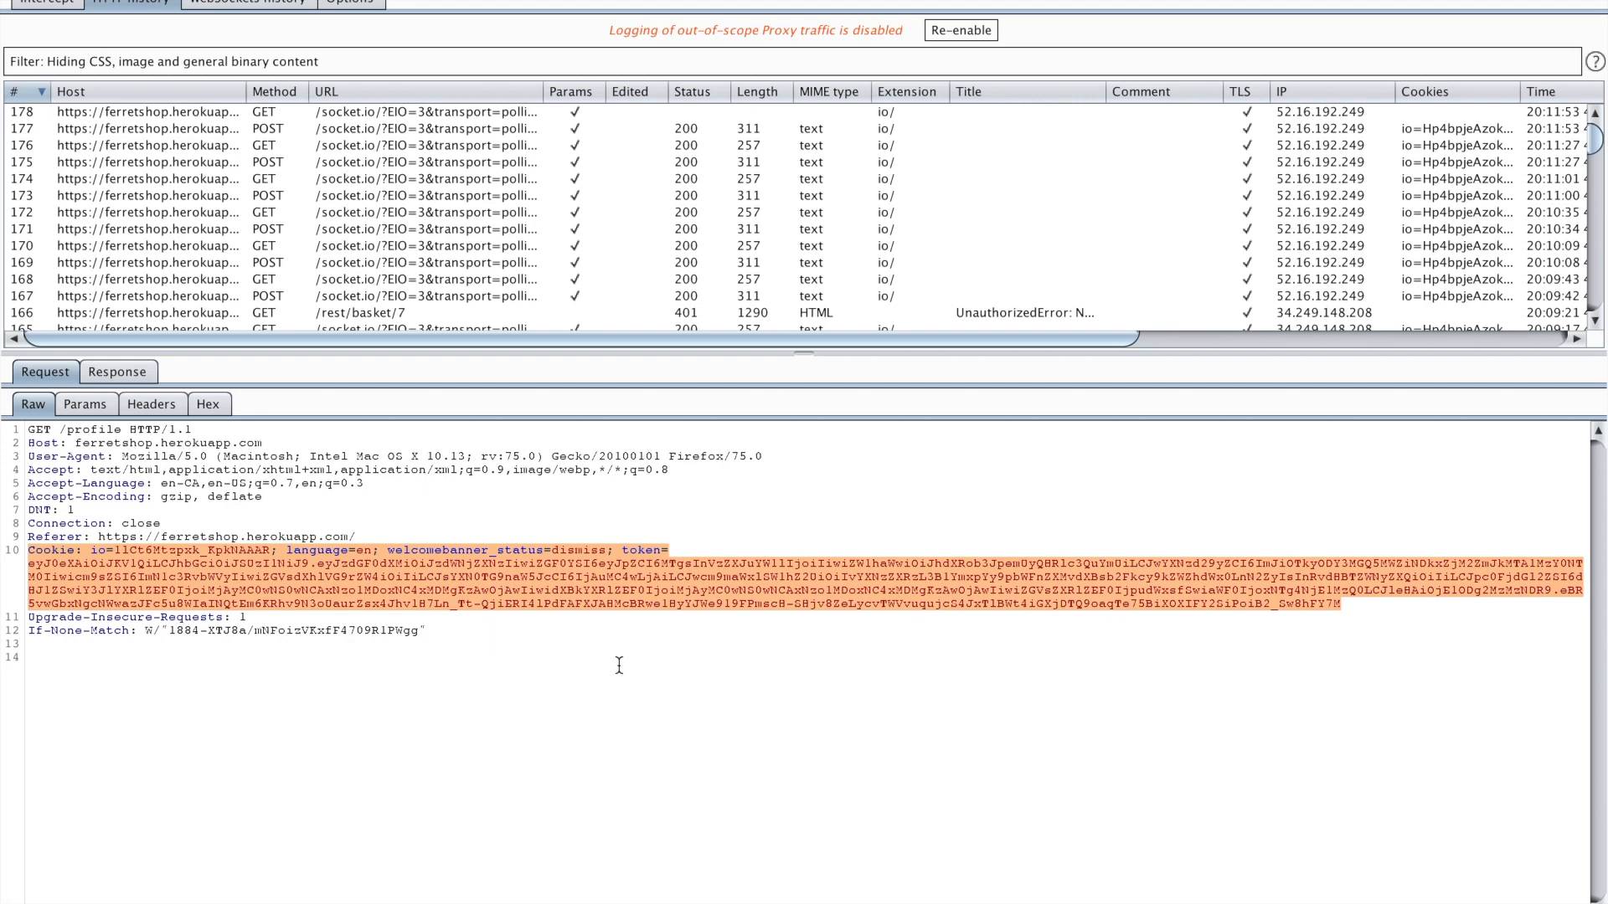
mouse_move(441, 382)
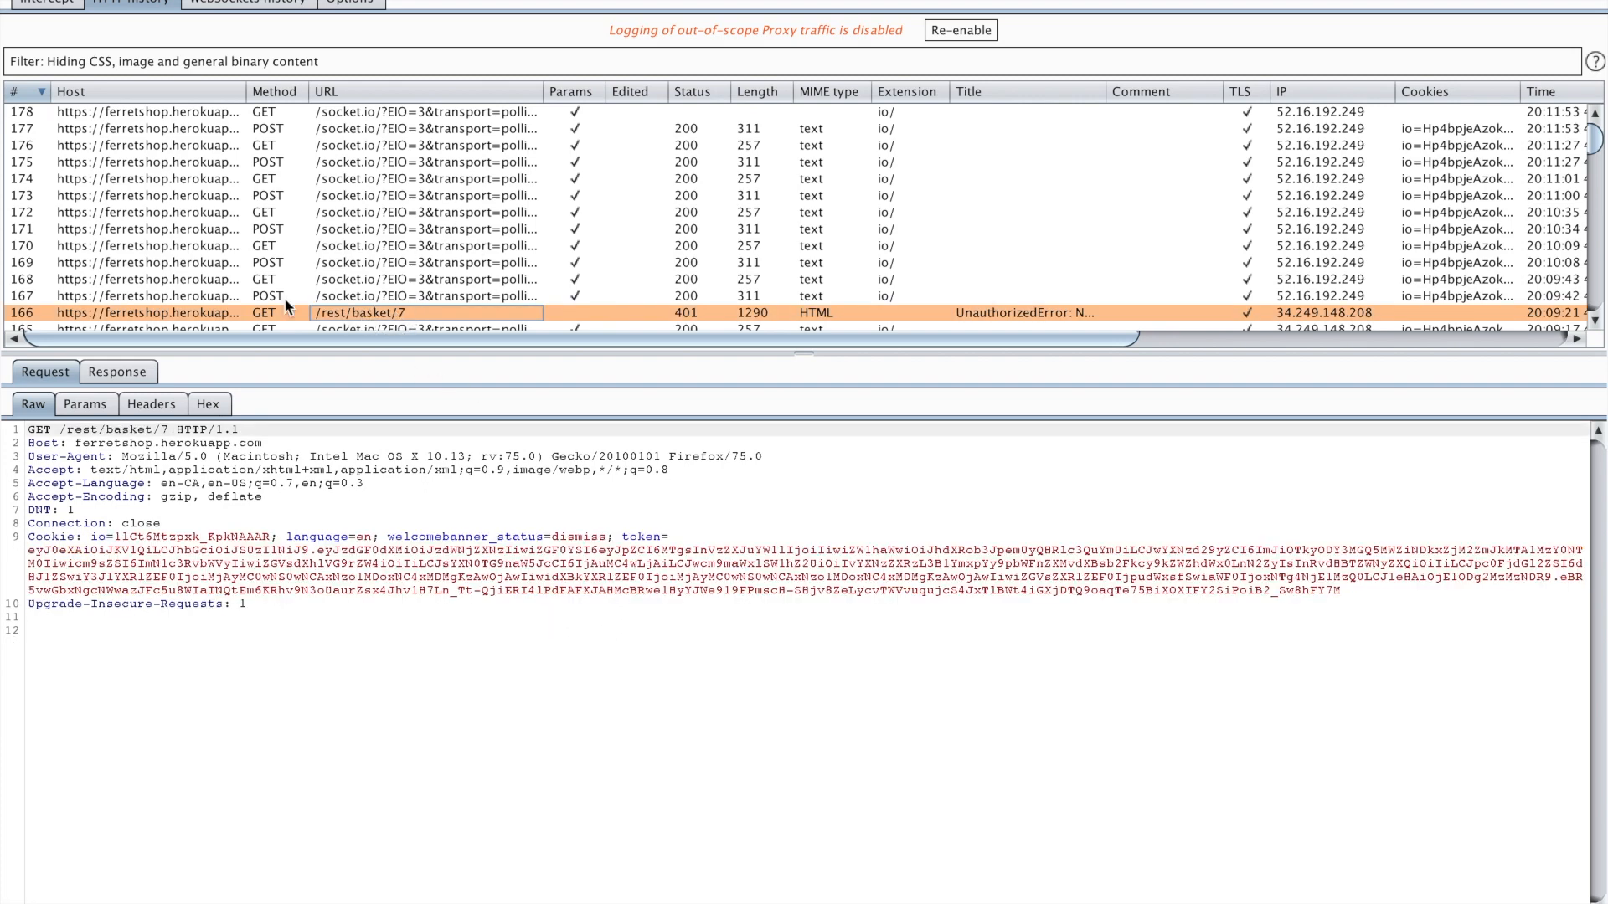
mouse_move(179, 323)
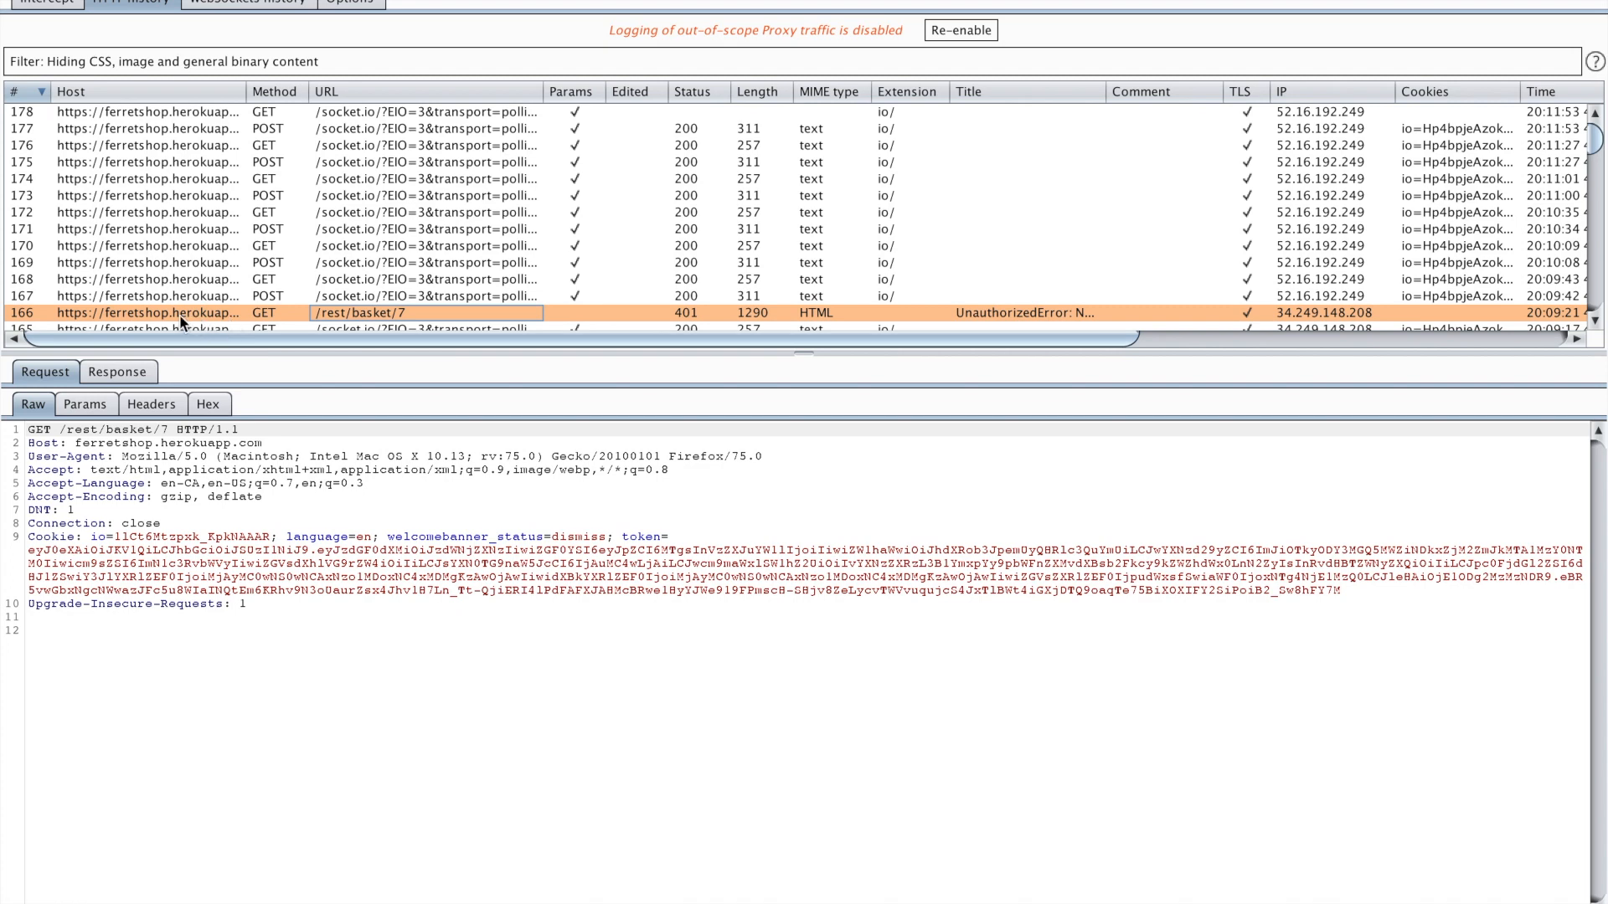
mouse_move(367, 318)
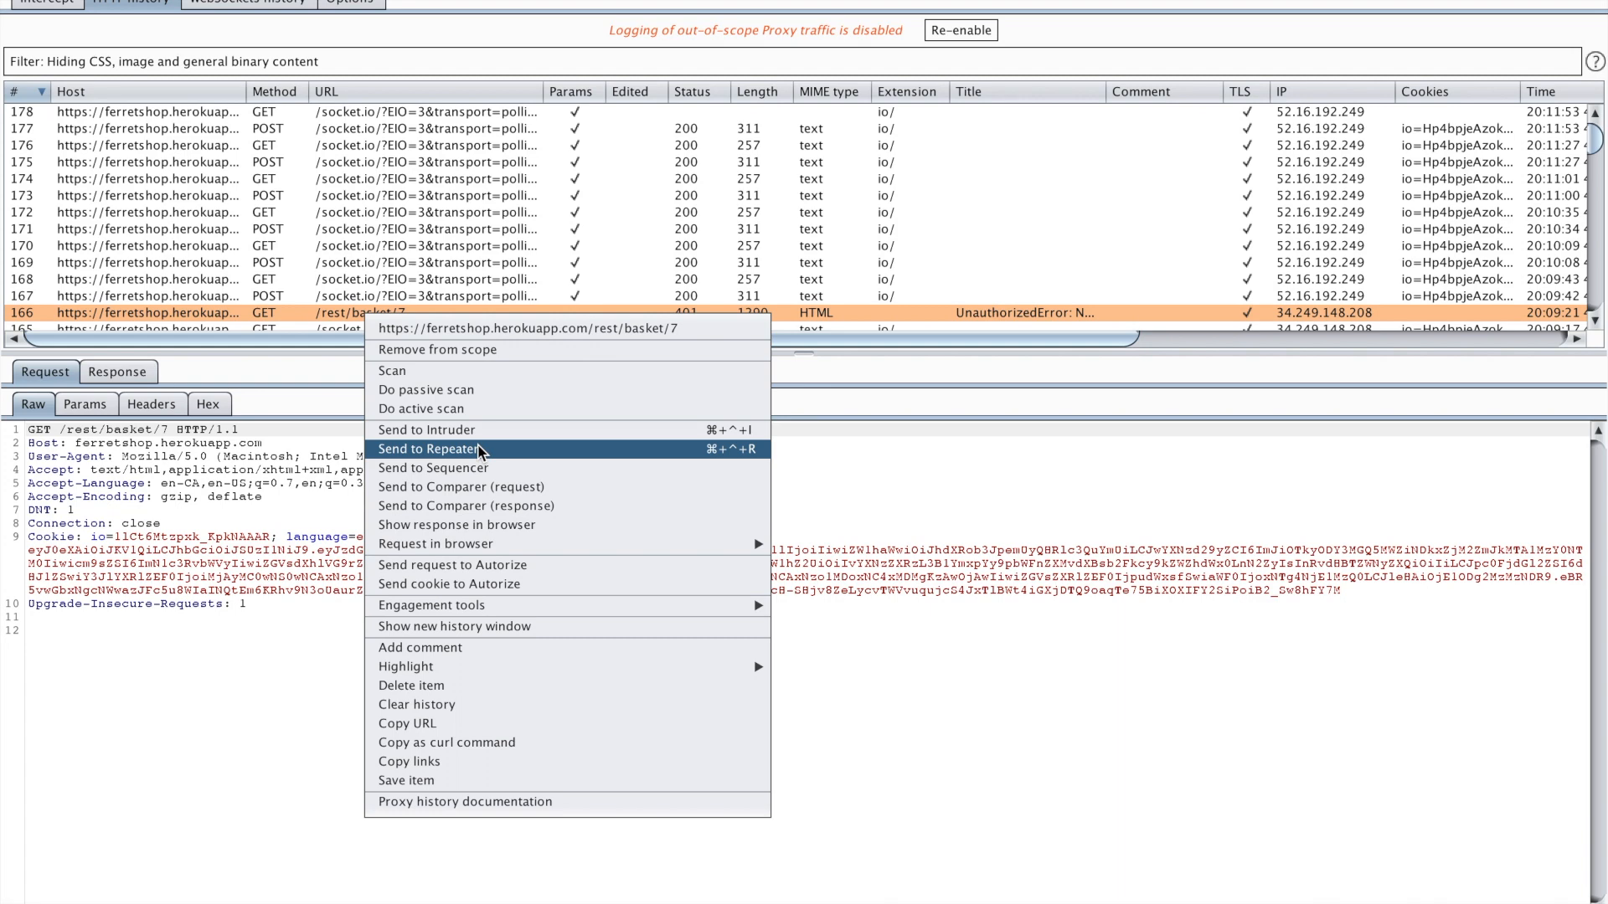
- Move the rejected 401 /rest/basket/7 request 166 from proxy history into Repeater
click(435, 449)
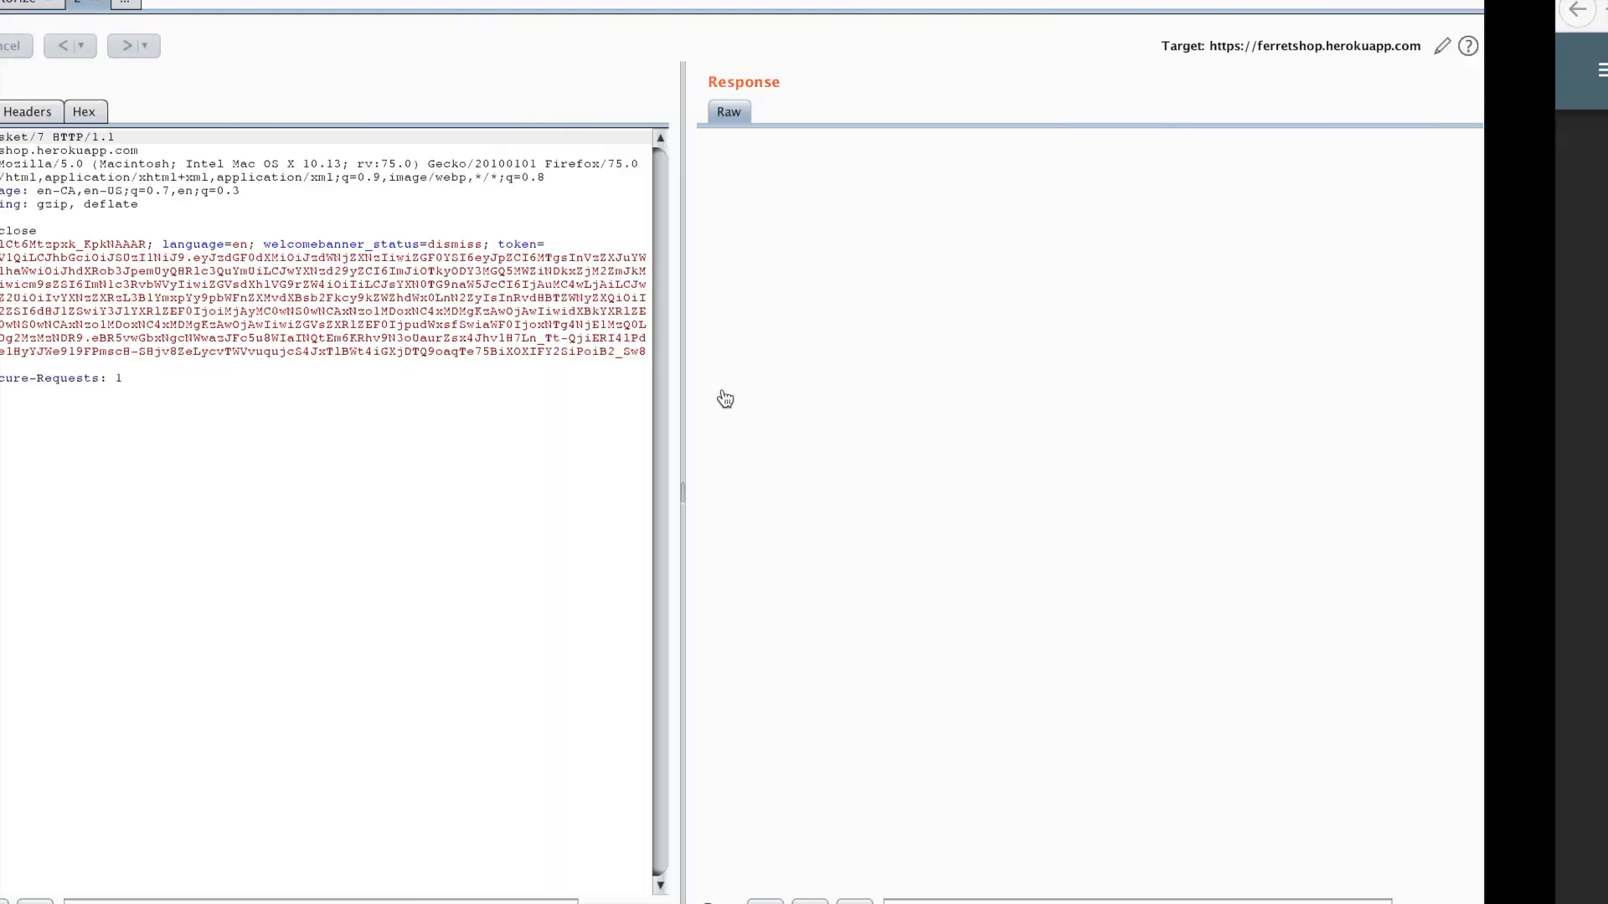
click(129, 2)
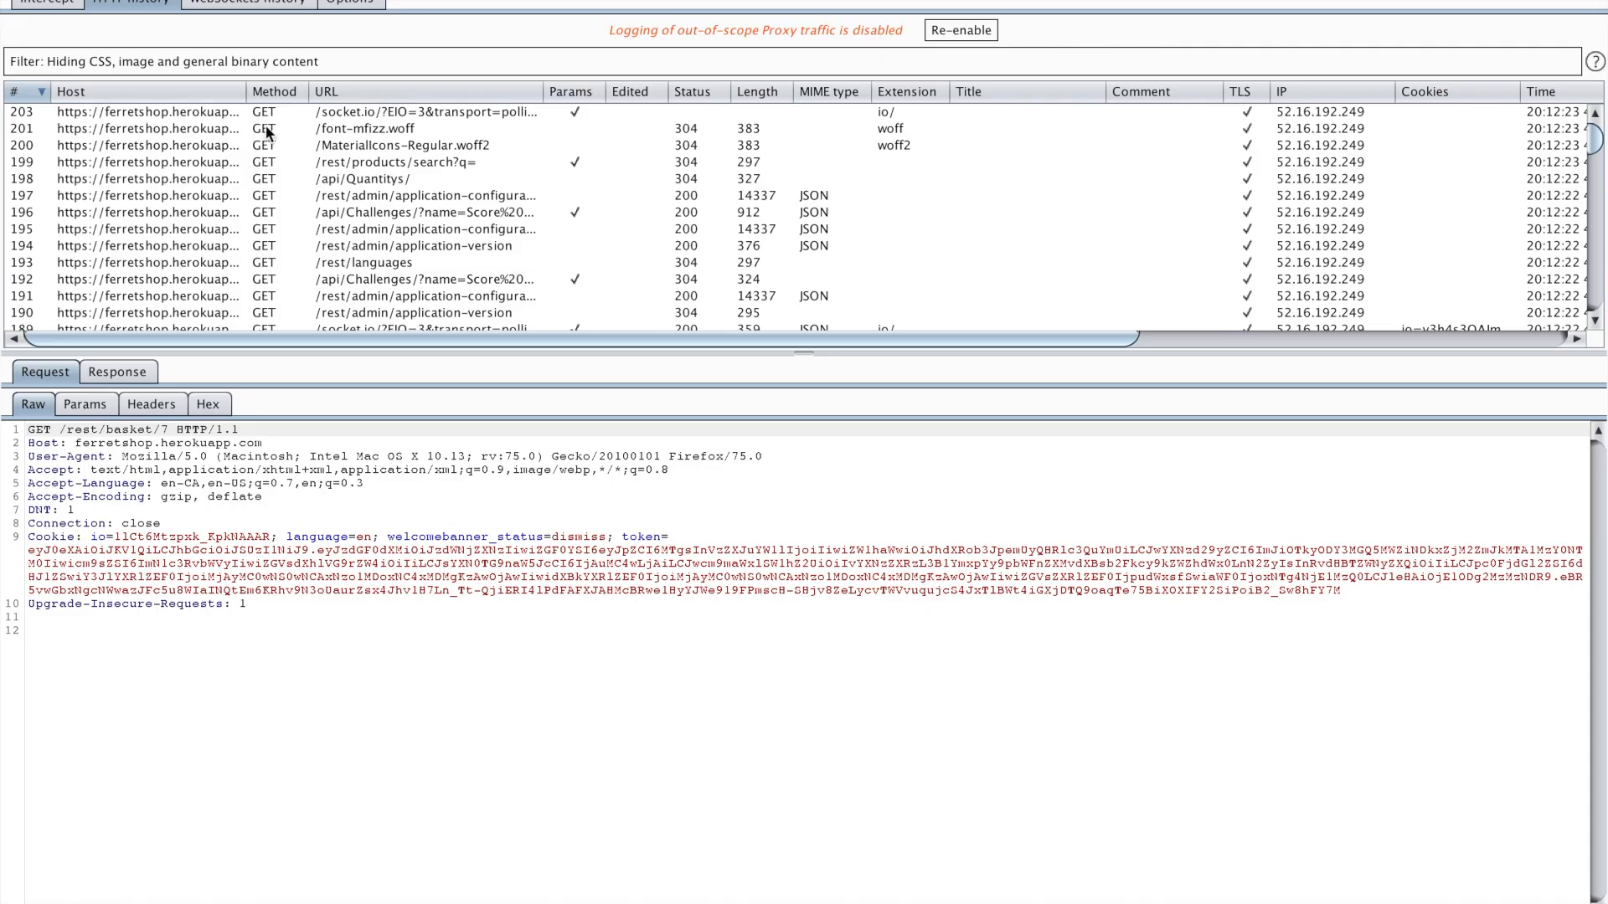
mouse_move(340, 165)
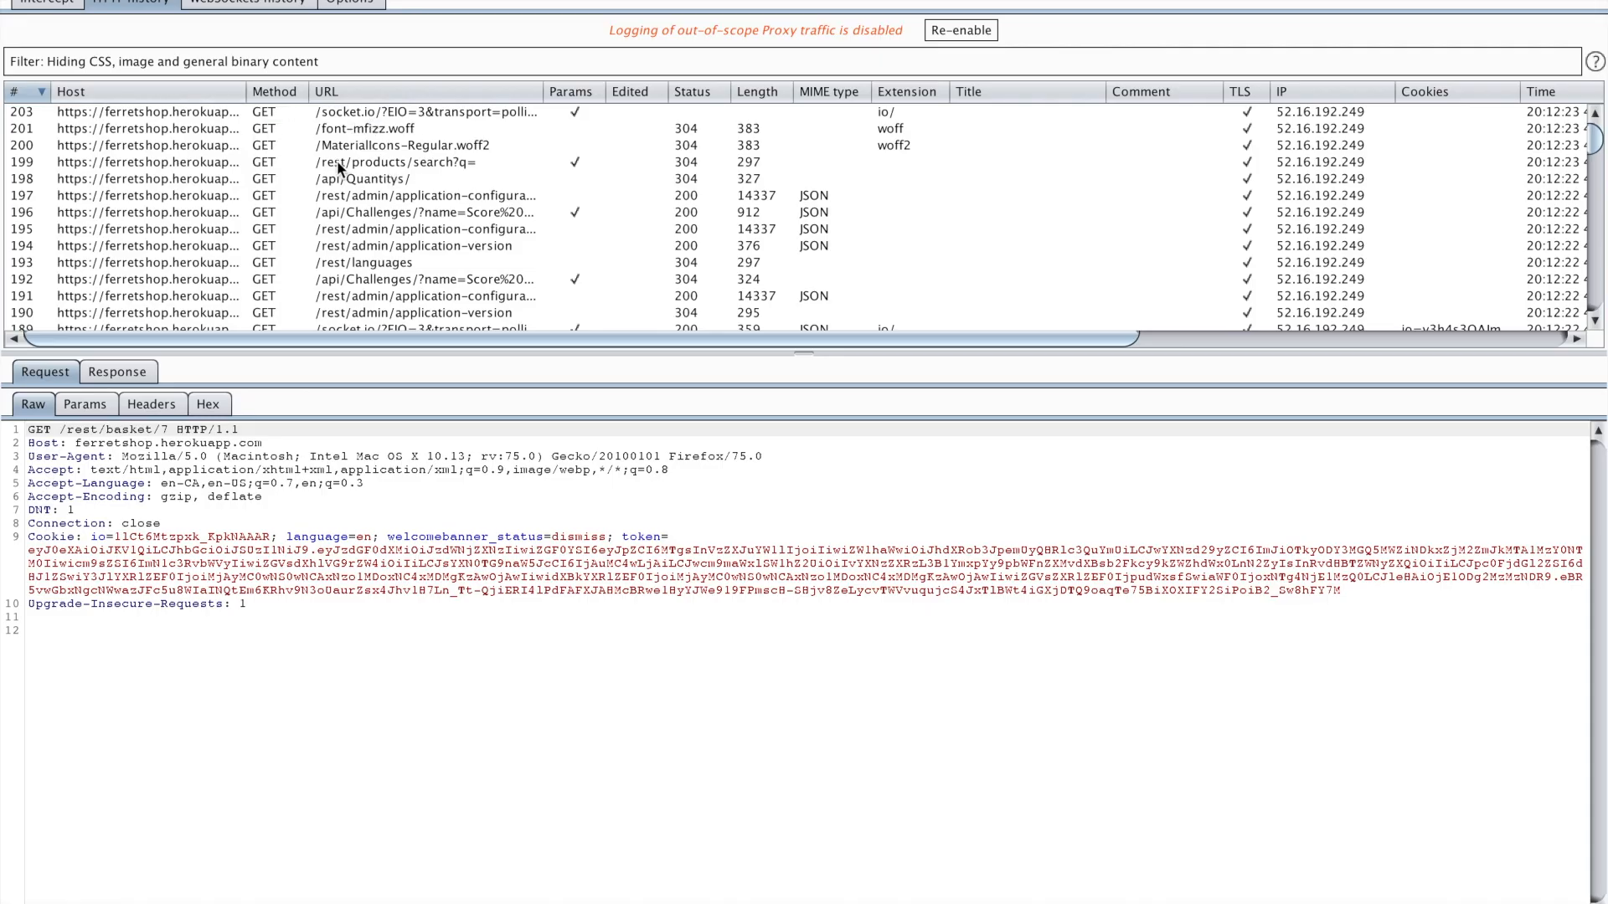
click(359, 179)
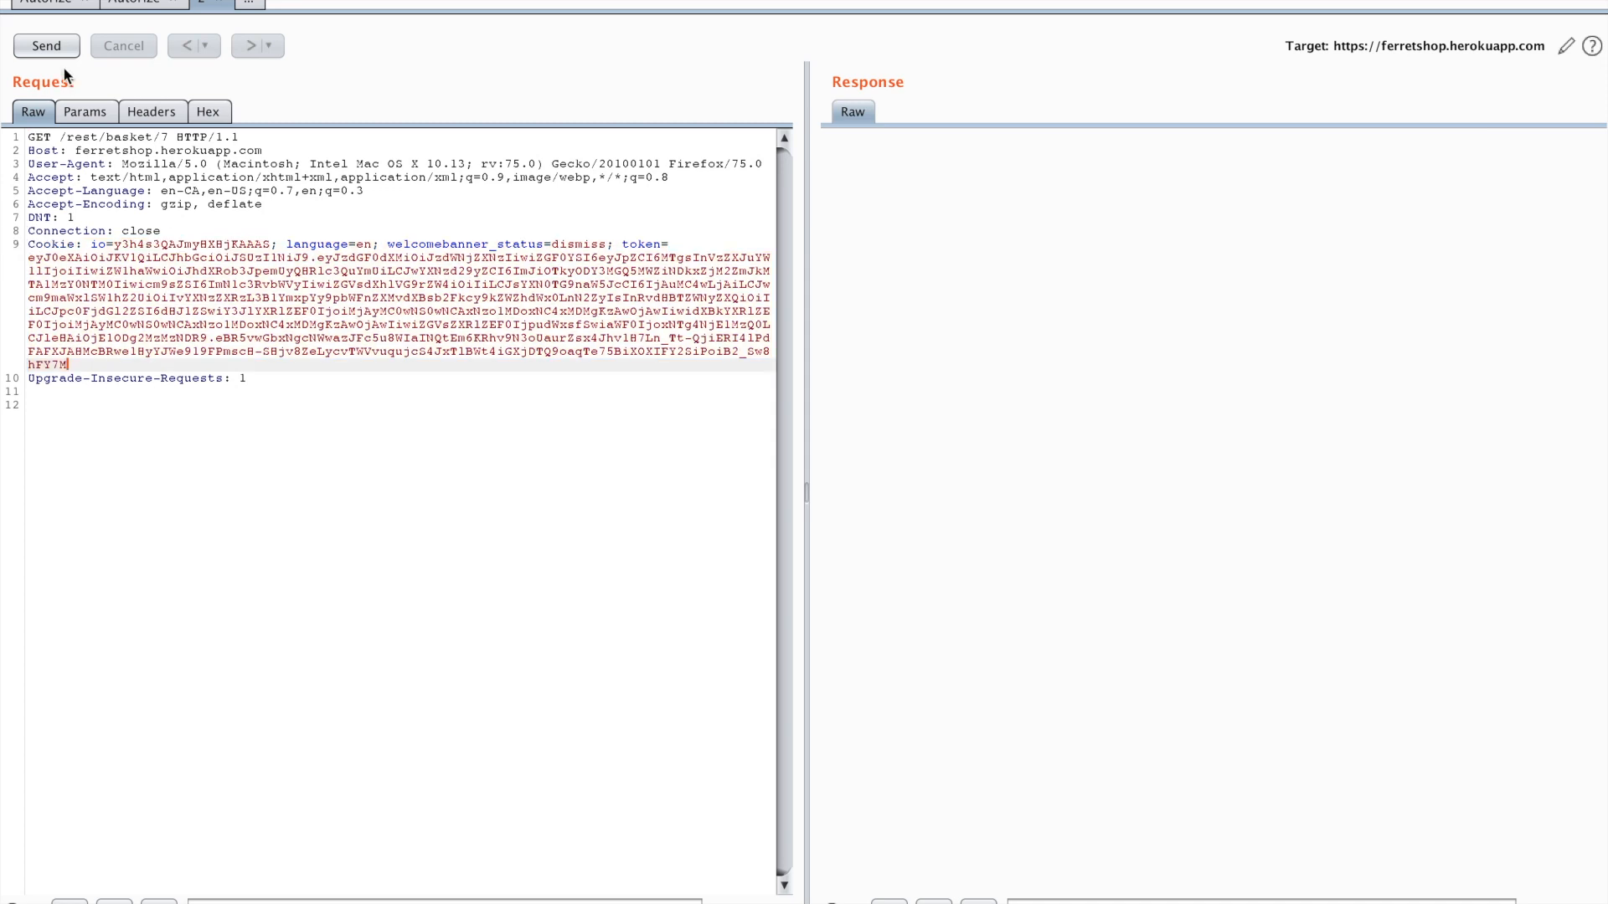
mouse_move(350, 311)
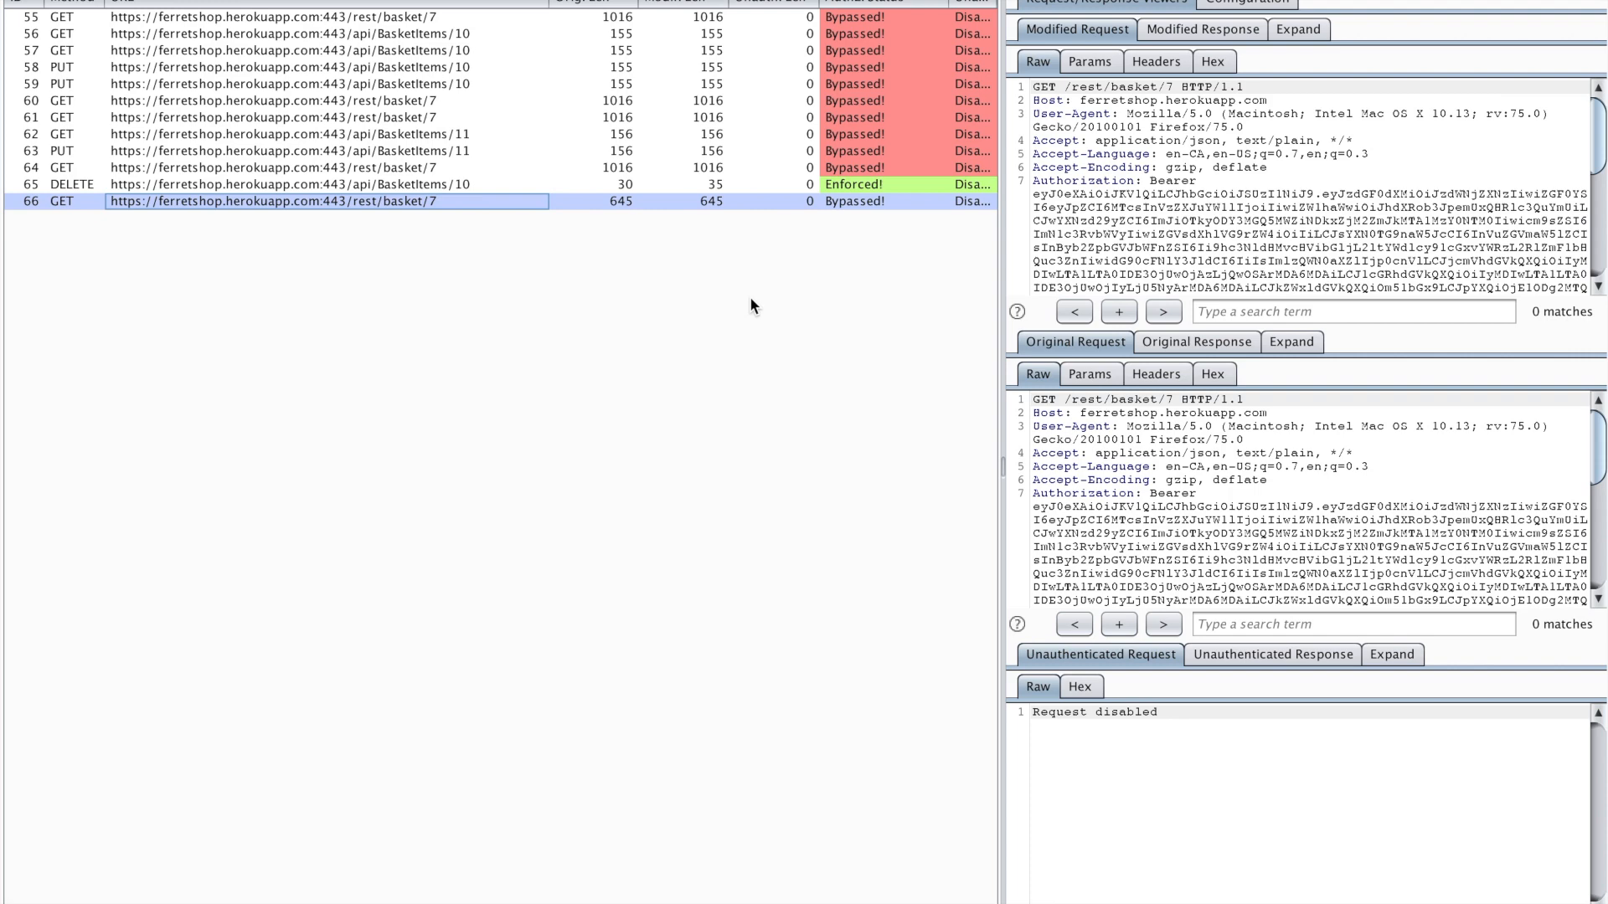
- Show Autorize's configuration with the second user's cookie header (io, language, token)
click(1246, 2)
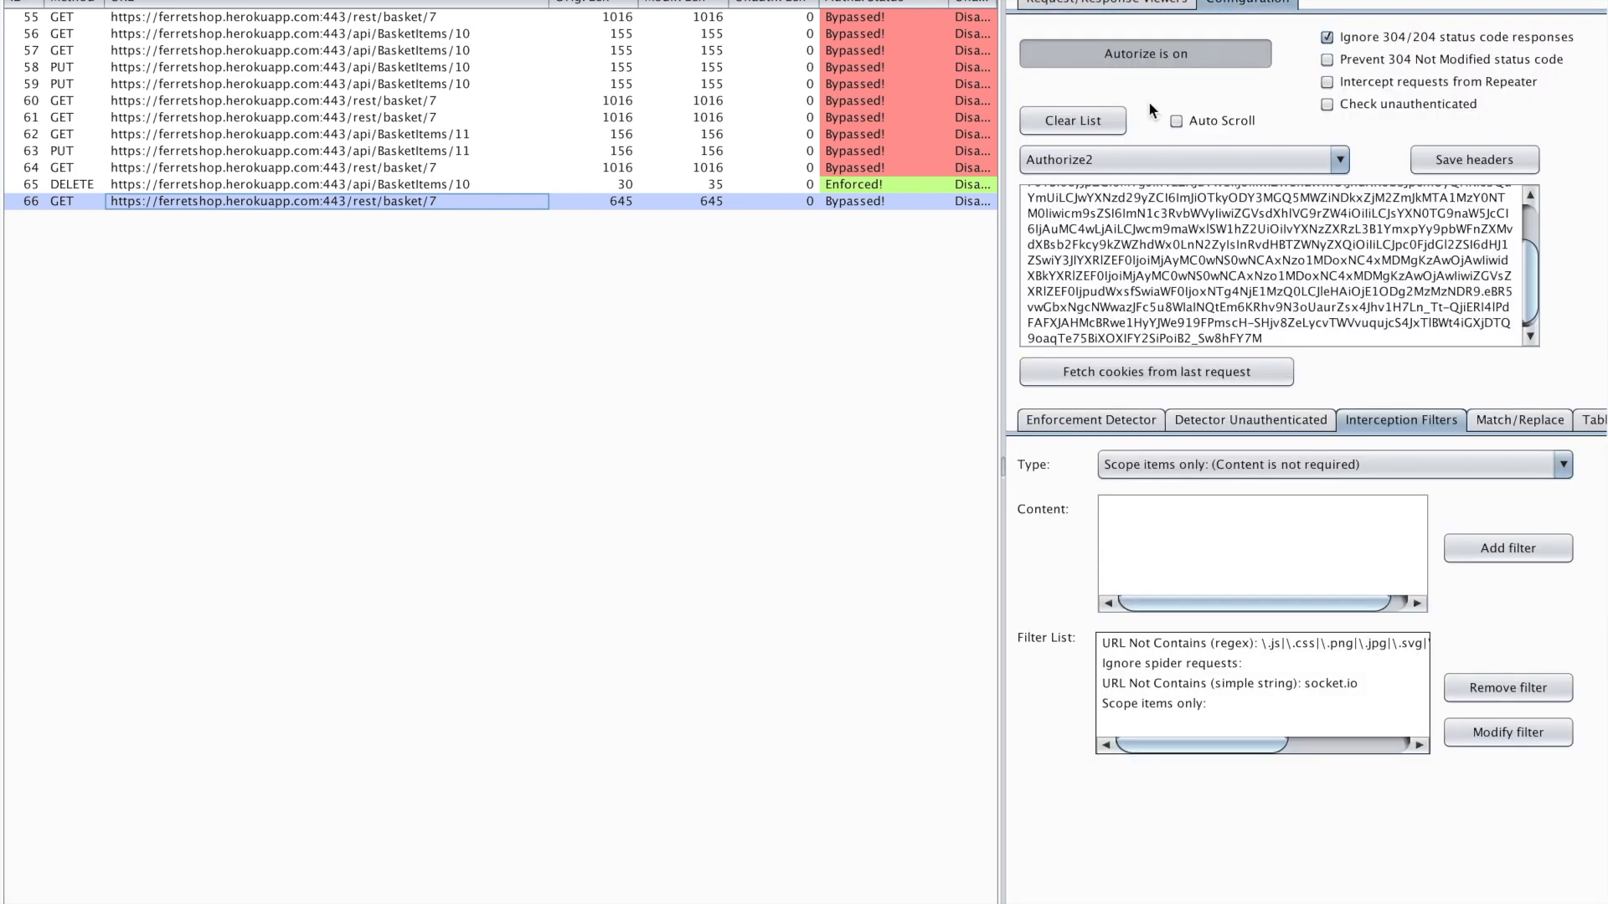
scroll(up, 3)
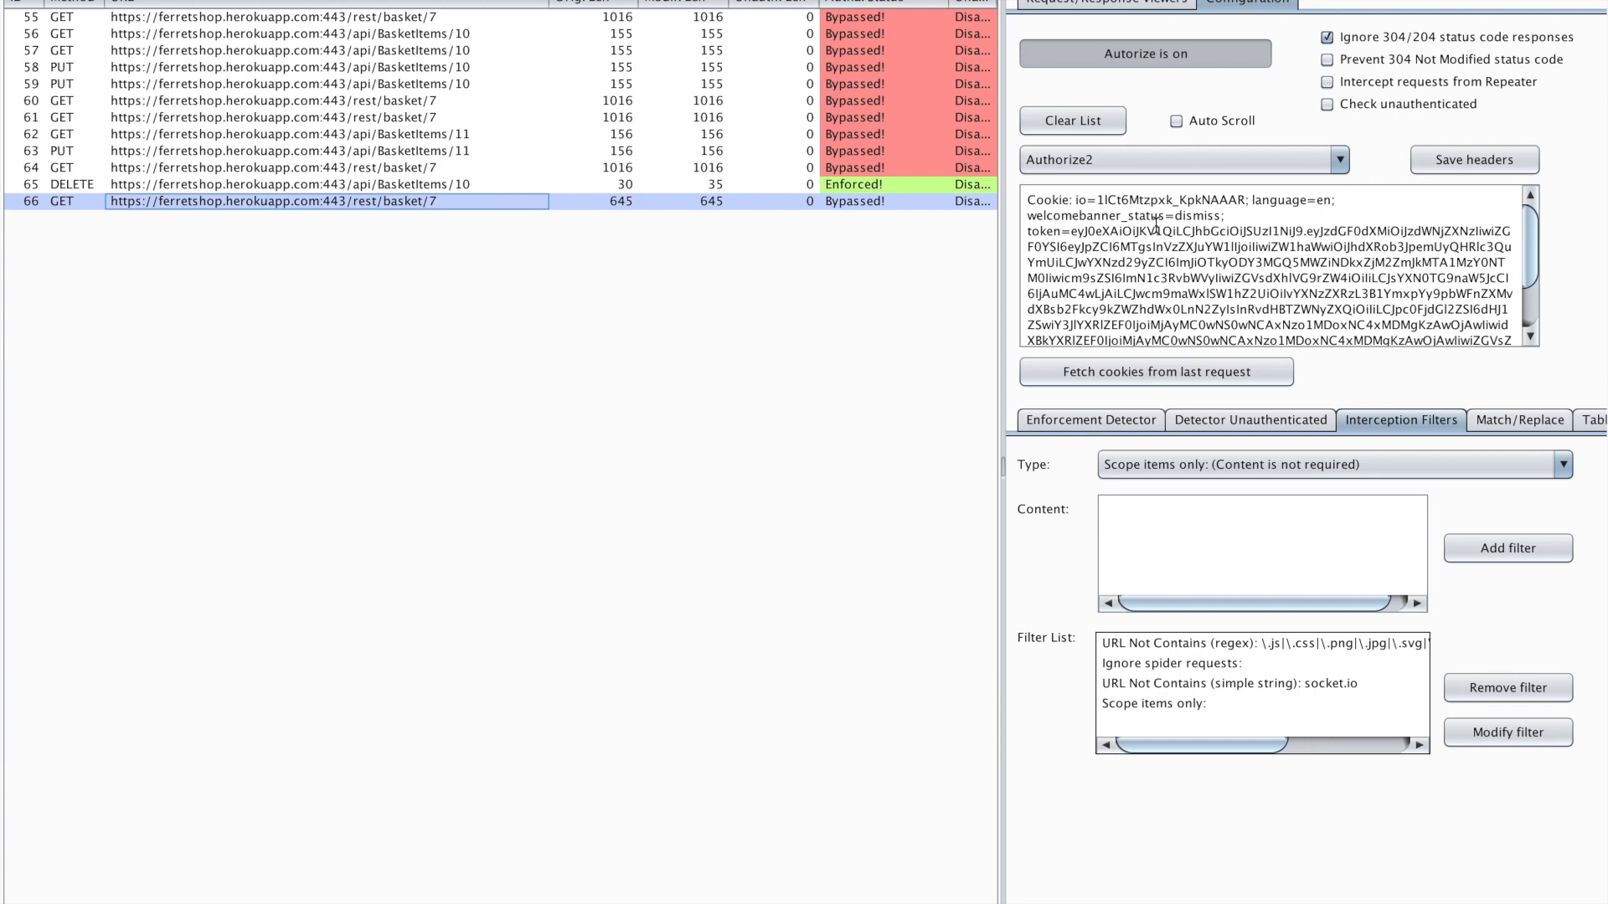
mouse_move(1174, 160)
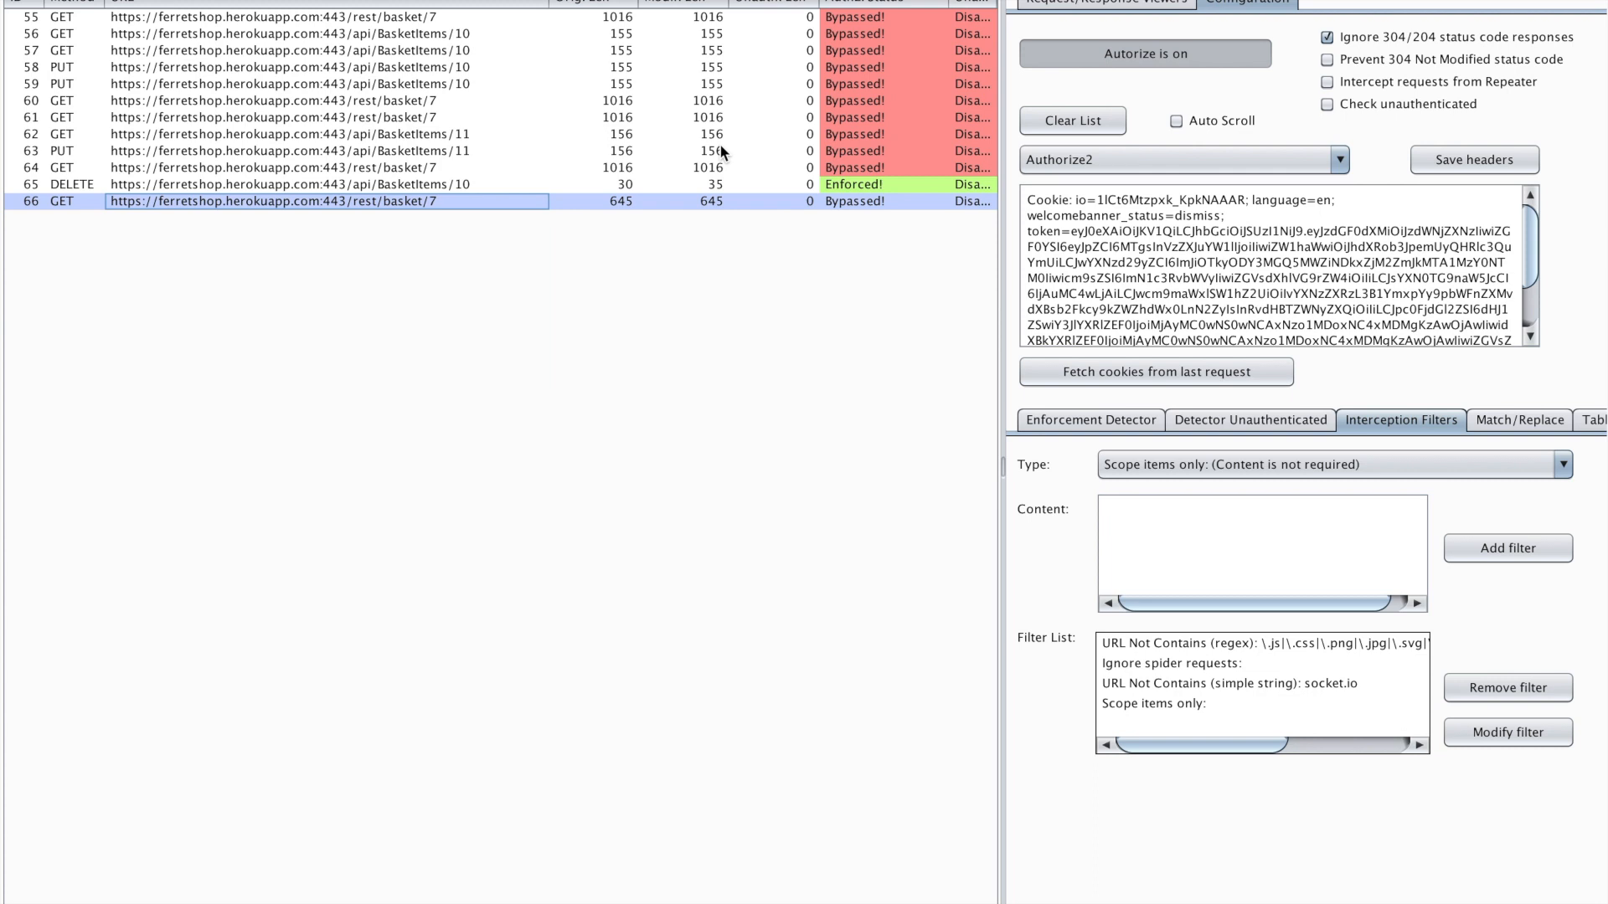
mouse_move(779, 96)
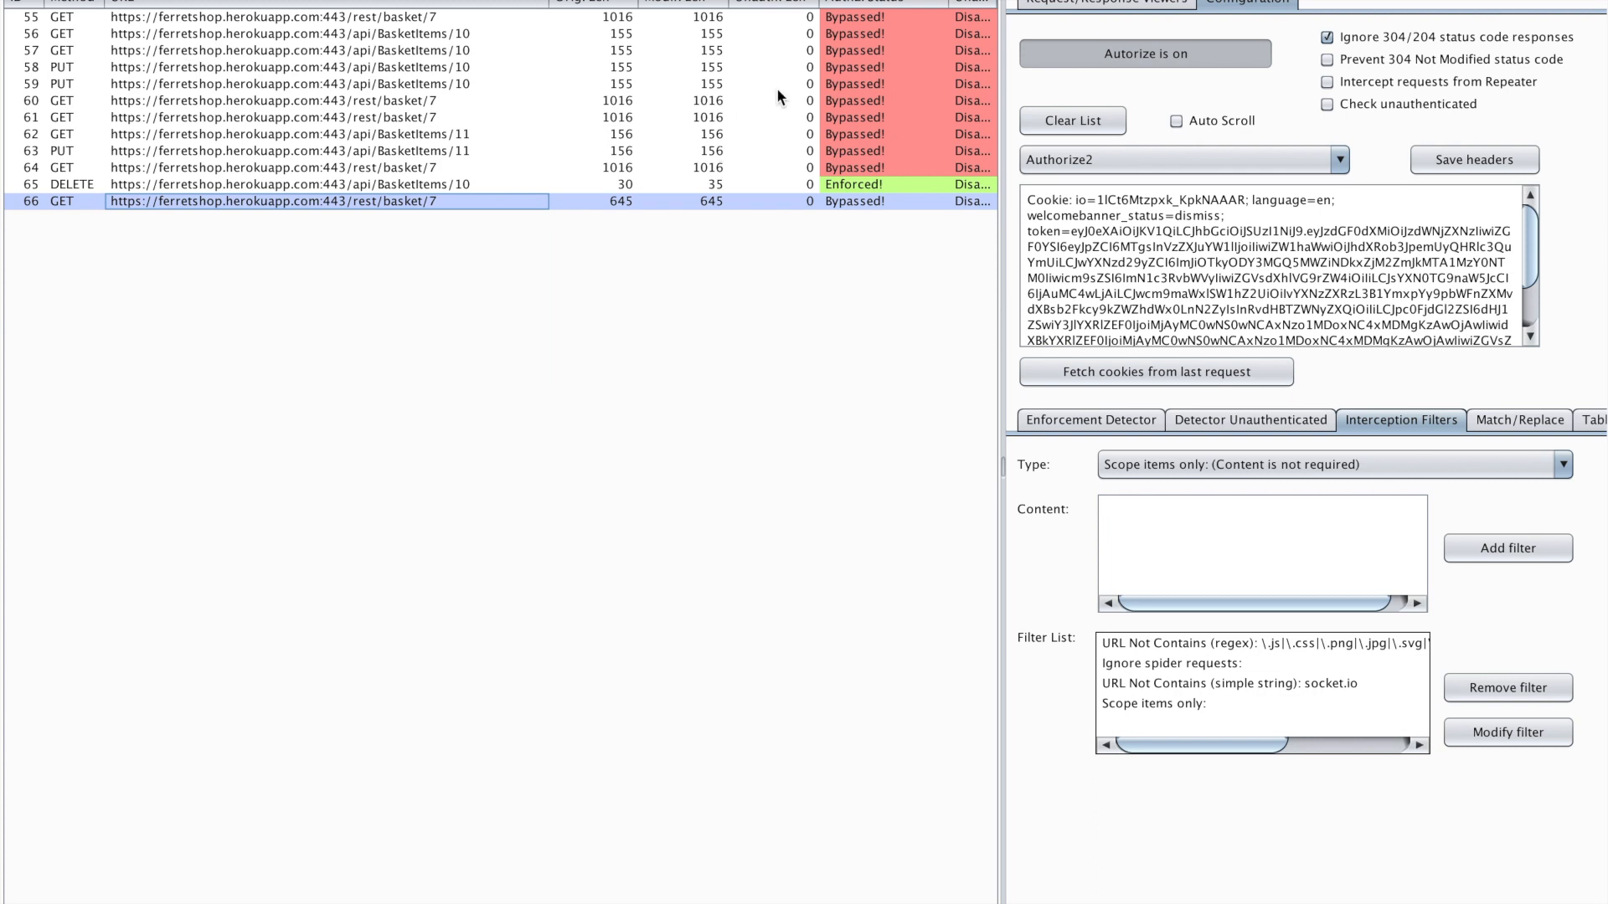
mouse_move(961, 187)
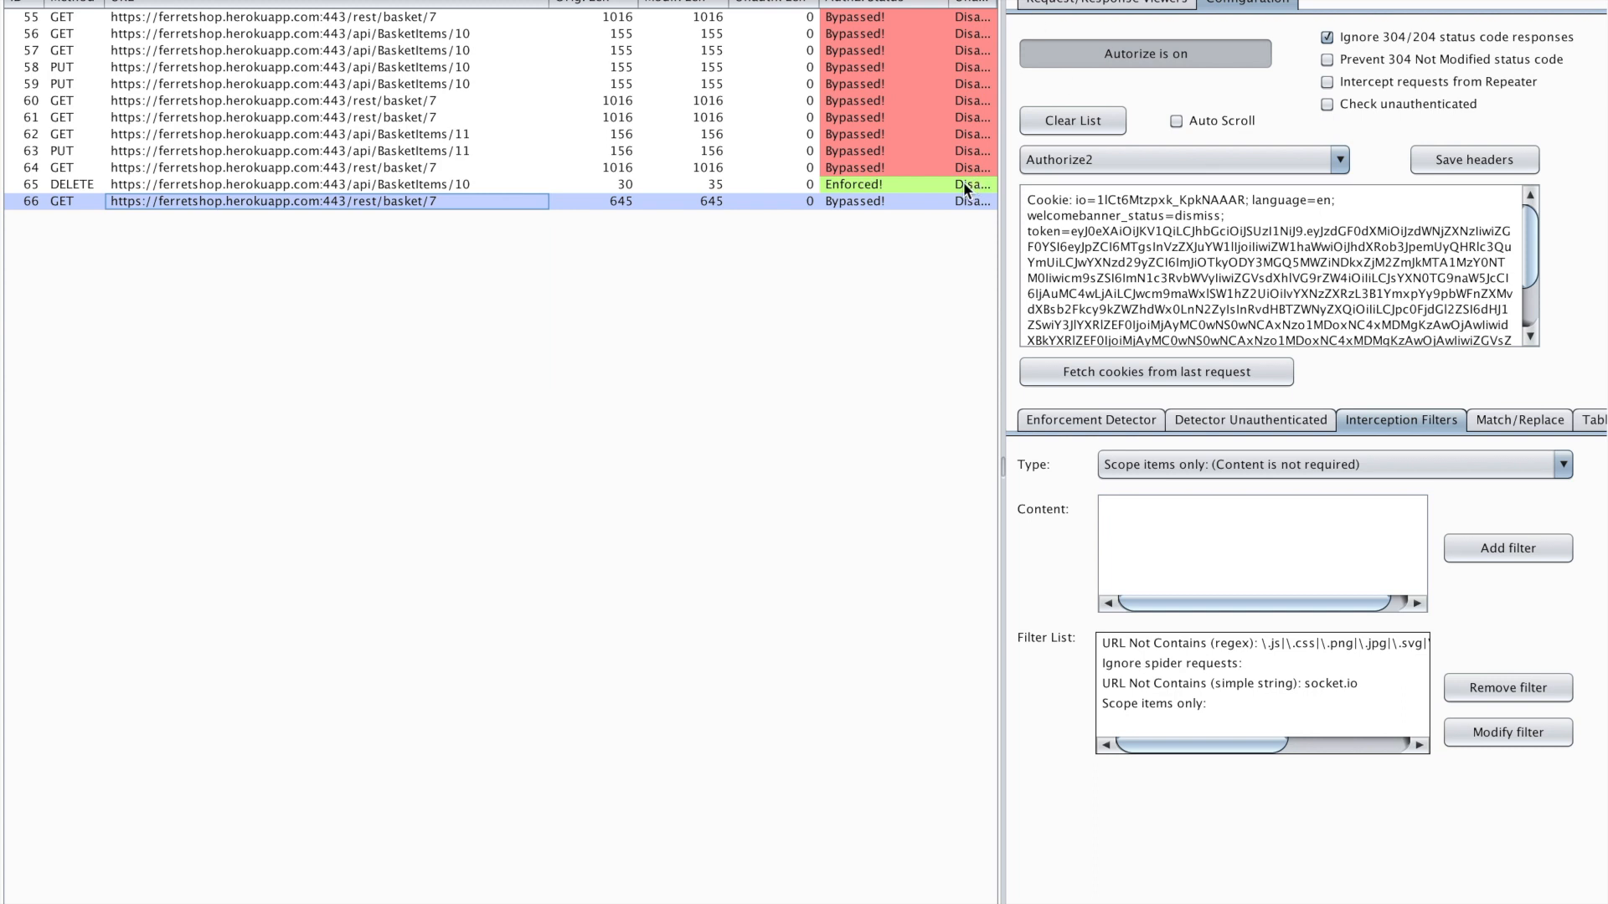
mouse_move(838, 289)
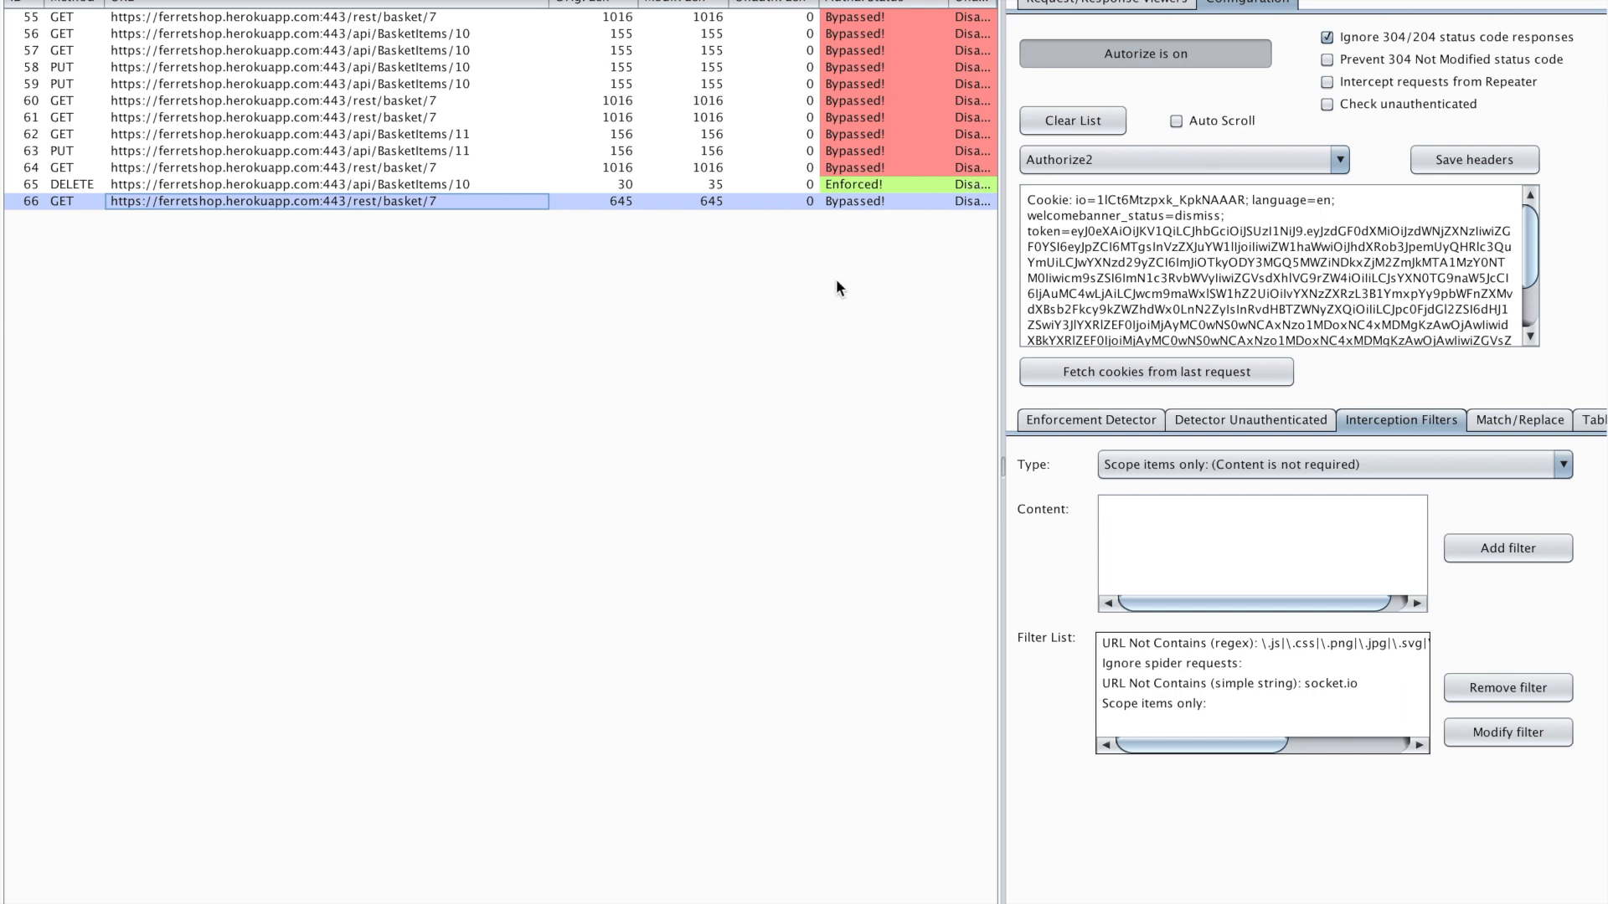